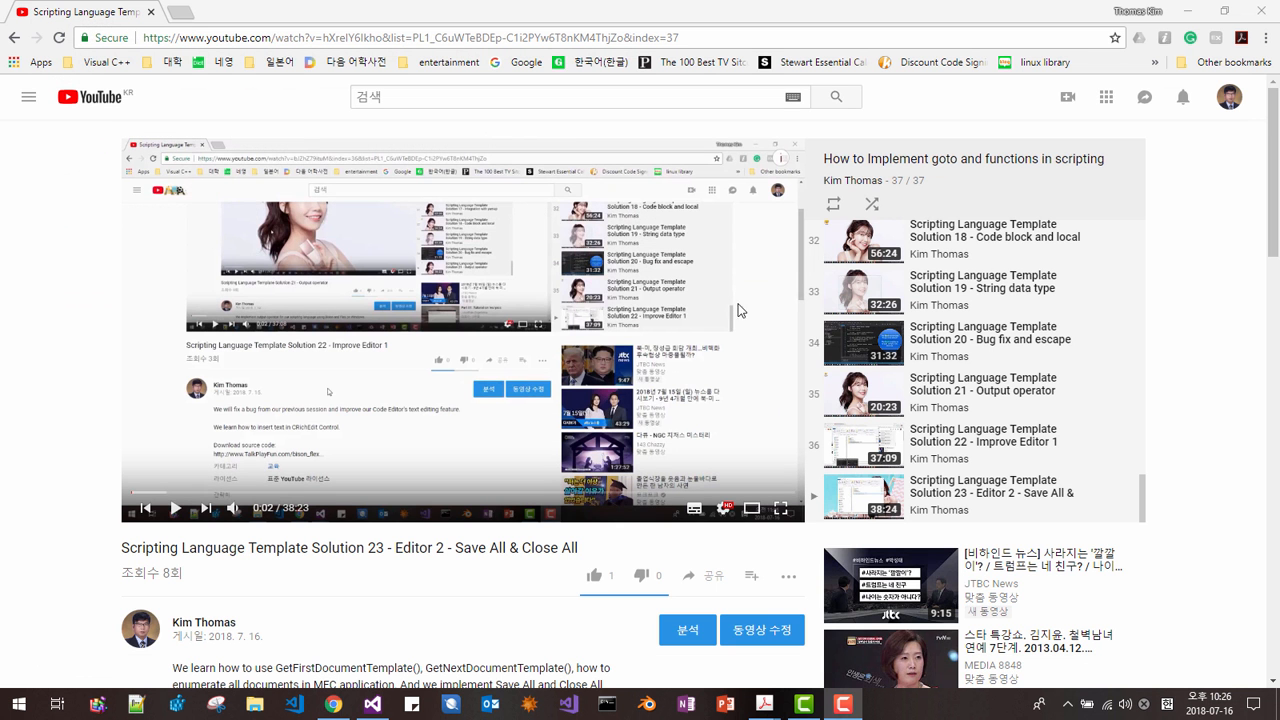
# Step: Scroll the Solution 23 video description and download the source code zip
pyautogui.scroll(-3)
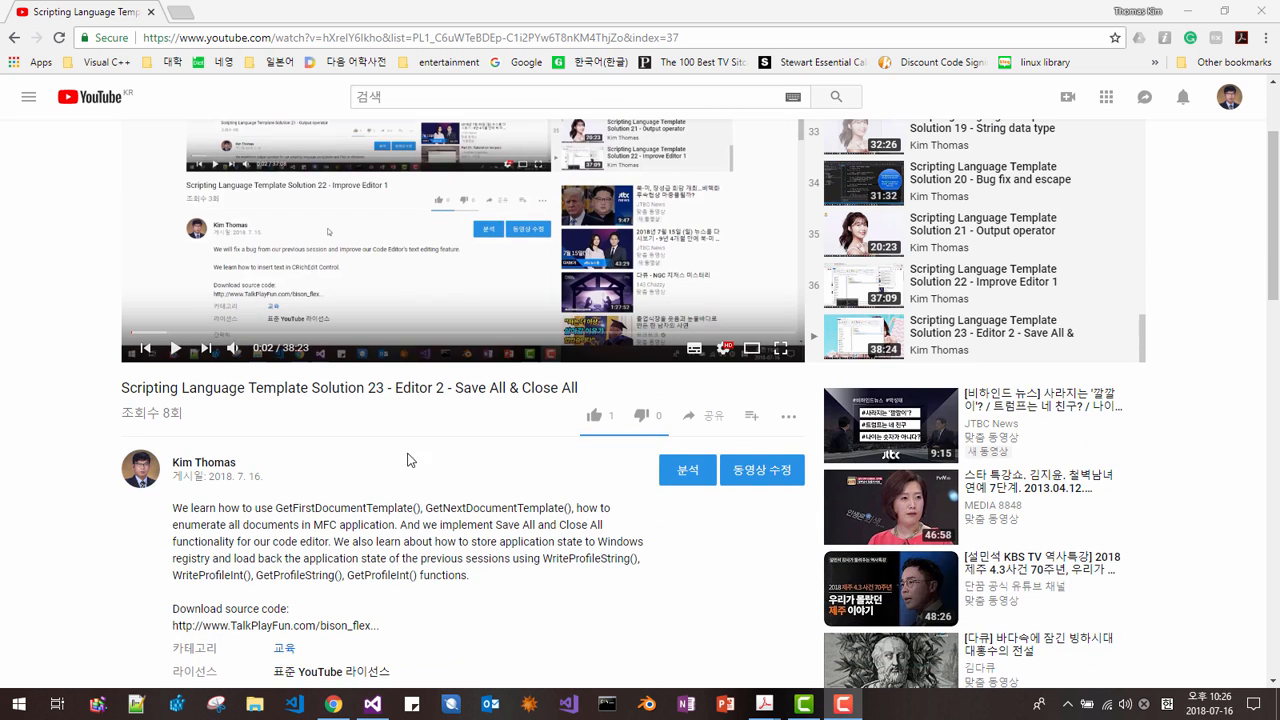
pyautogui.moveTo(333, 404)
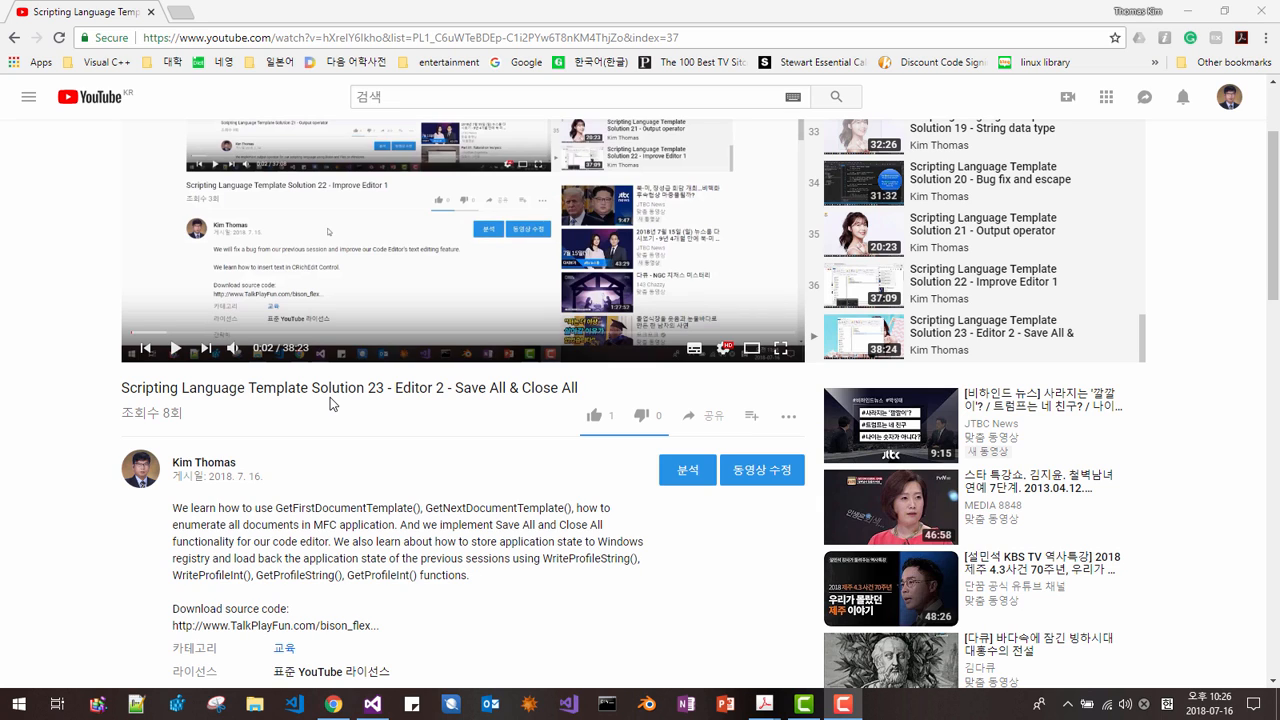
pyautogui.moveTo(340, 446)
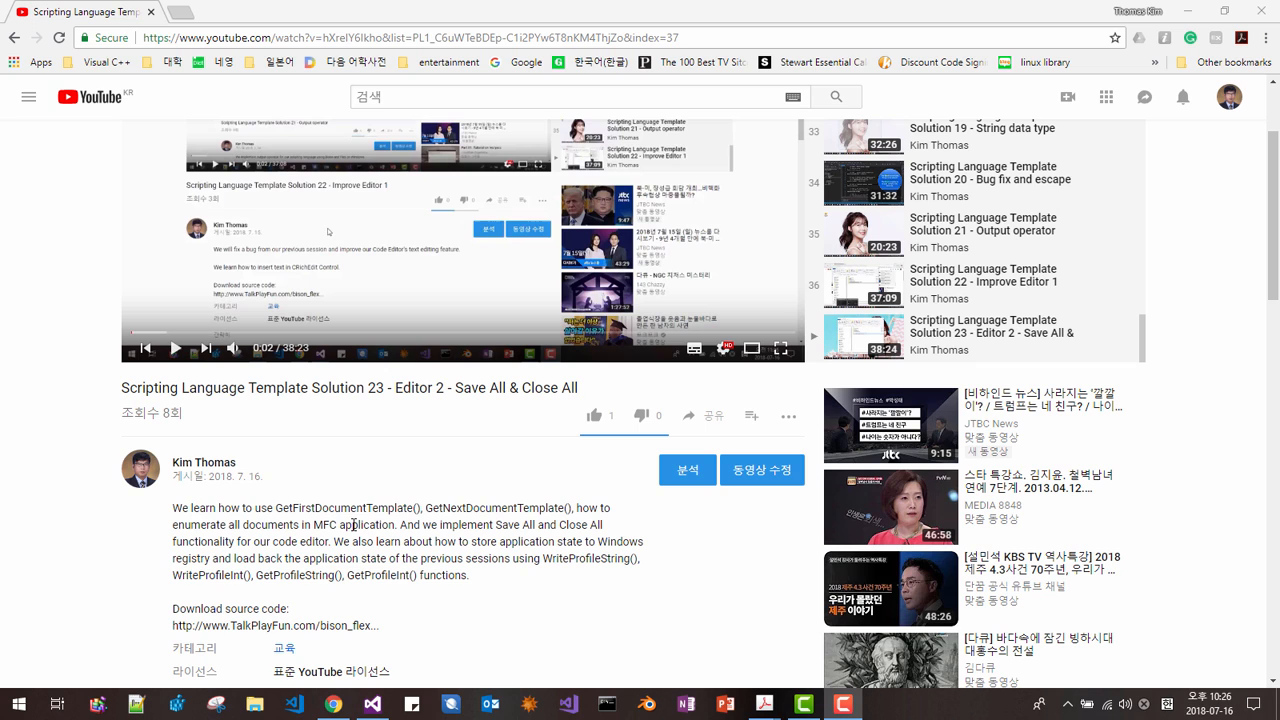
pyautogui.scroll(-3)
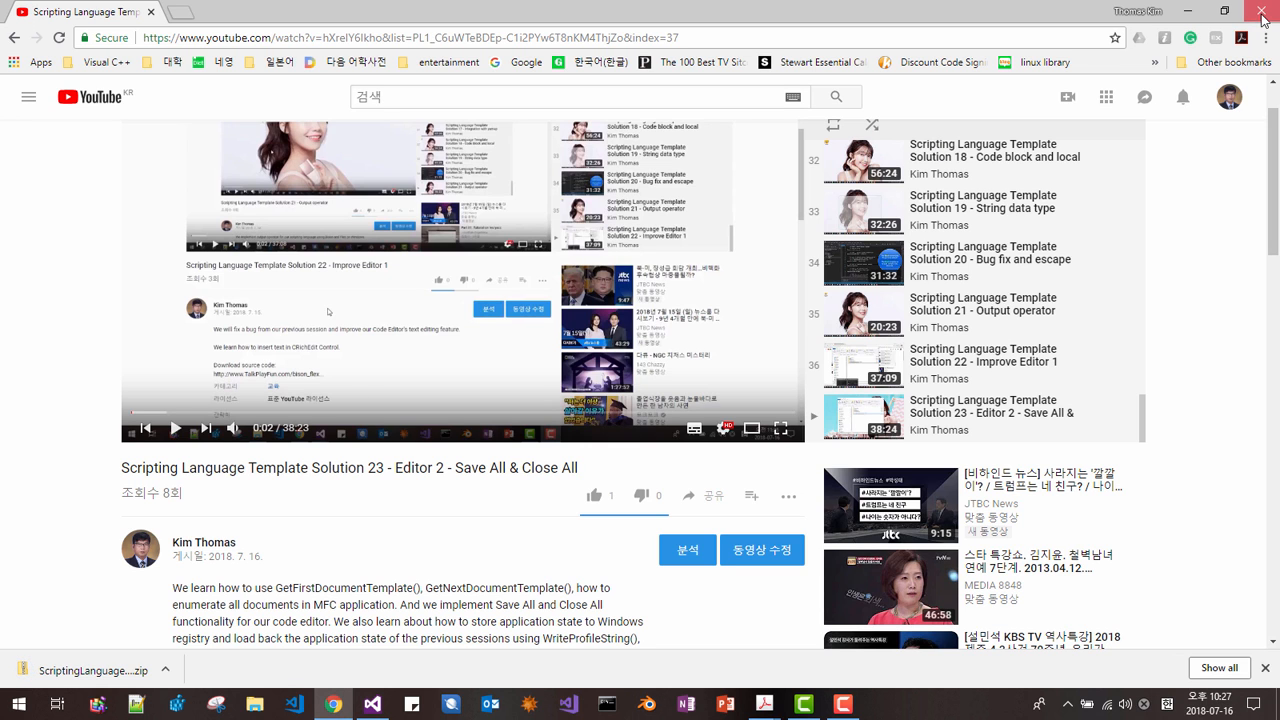
# Step: Close Chrome and rename Downloads' ScriptingLanguageTemplateSolution23 folder to ScriptingLanguageTemplateSolution24
pyautogui.click(1262, 11)
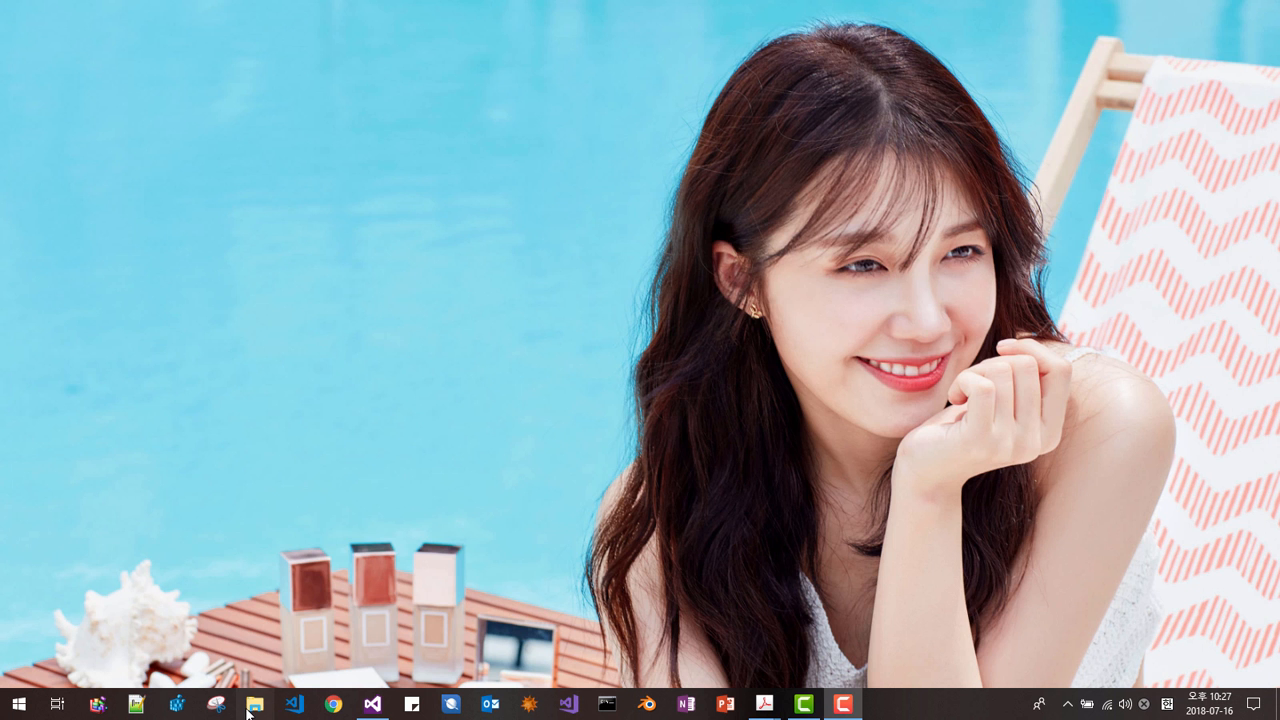
pyautogui.click(254, 704)
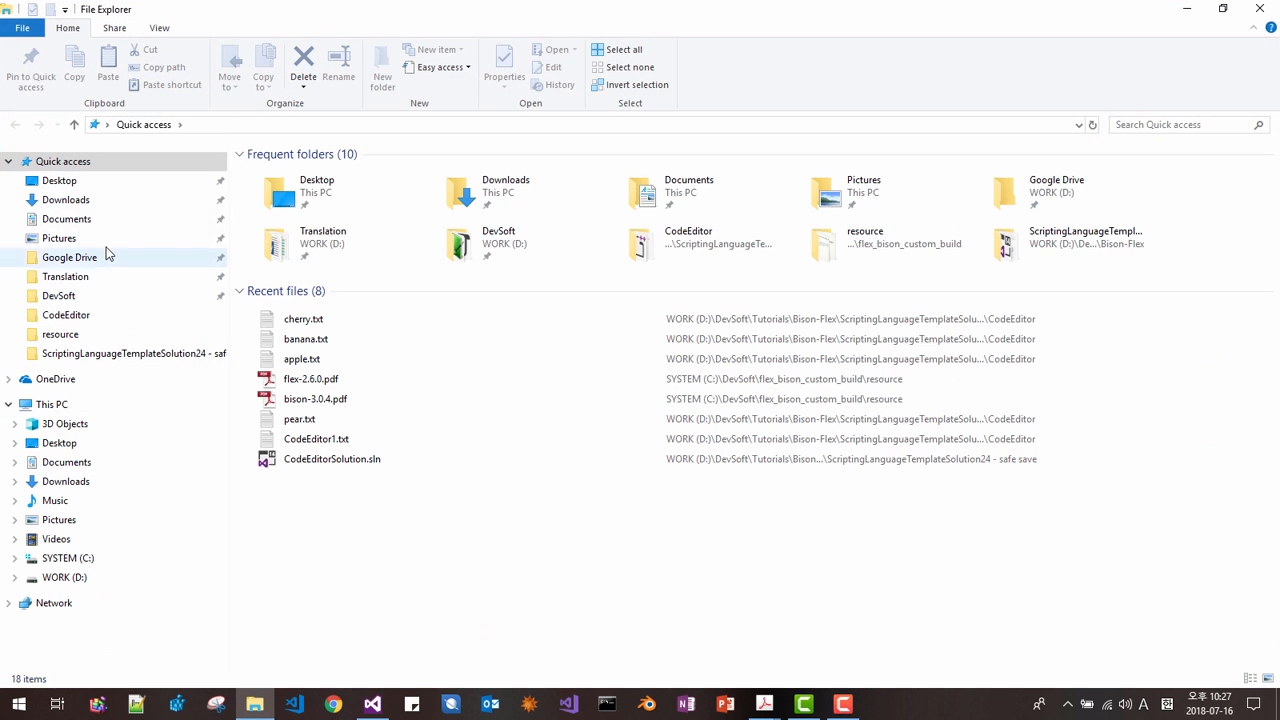
pyautogui.click(66, 199)
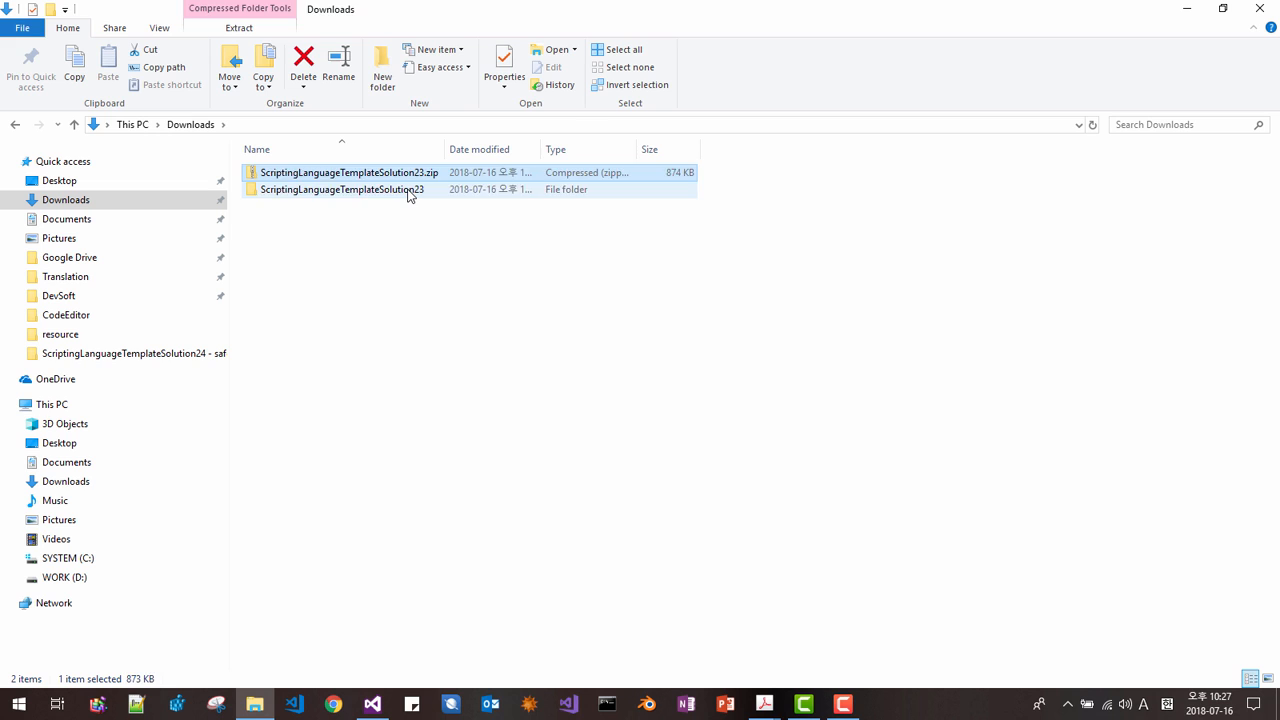
pyautogui.rightClick(344, 189)
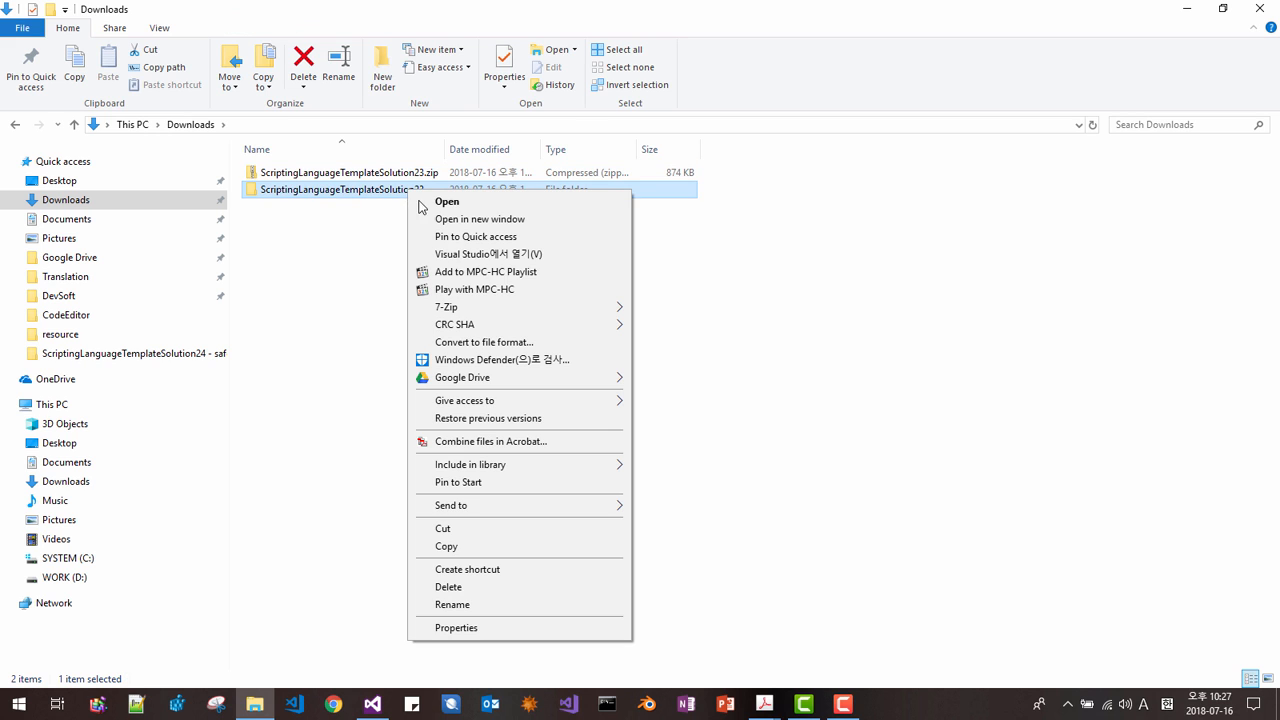
pyautogui.click(452, 604)
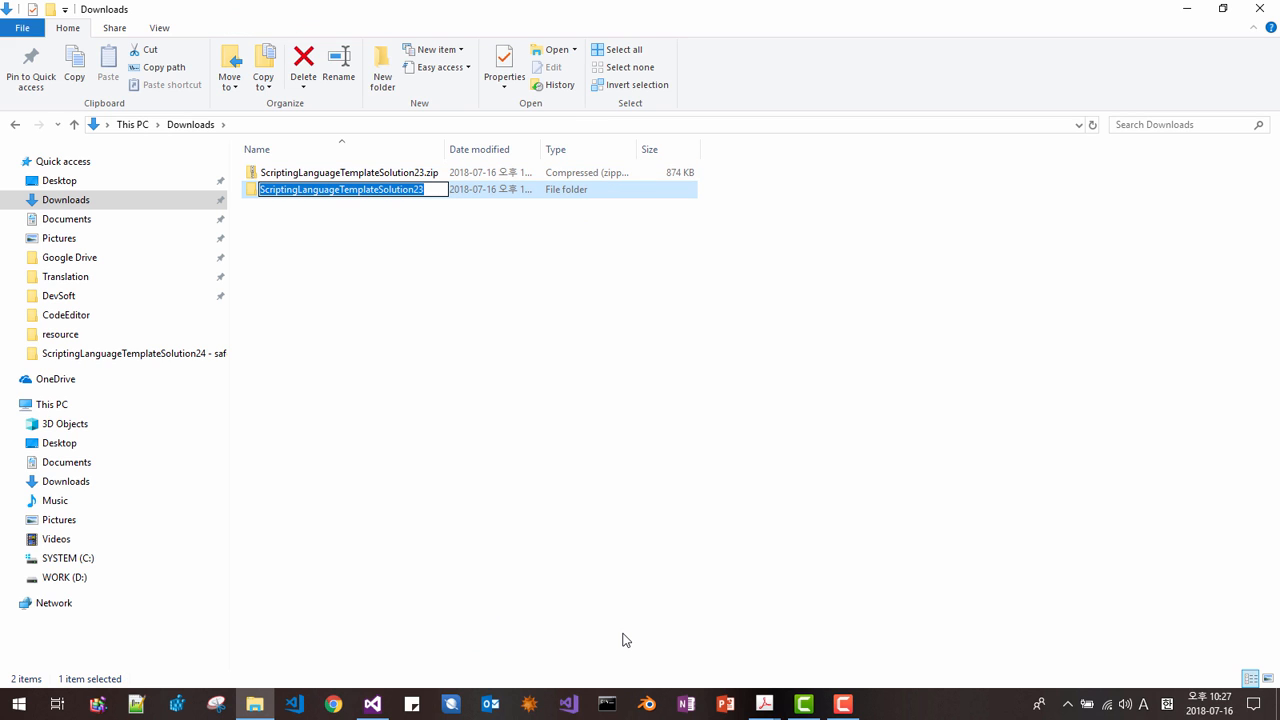
pyautogui.press('Backspace')
pyautogui.write('4')
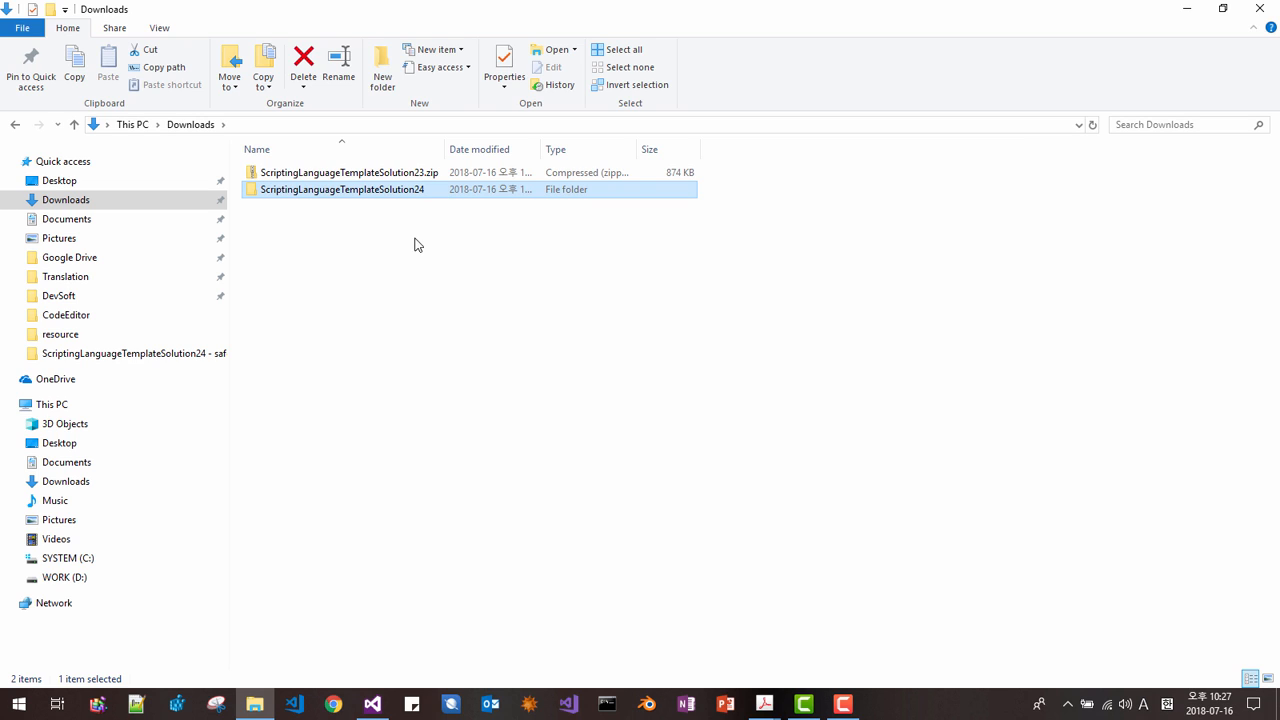
pyautogui.rightClick(342, 189)
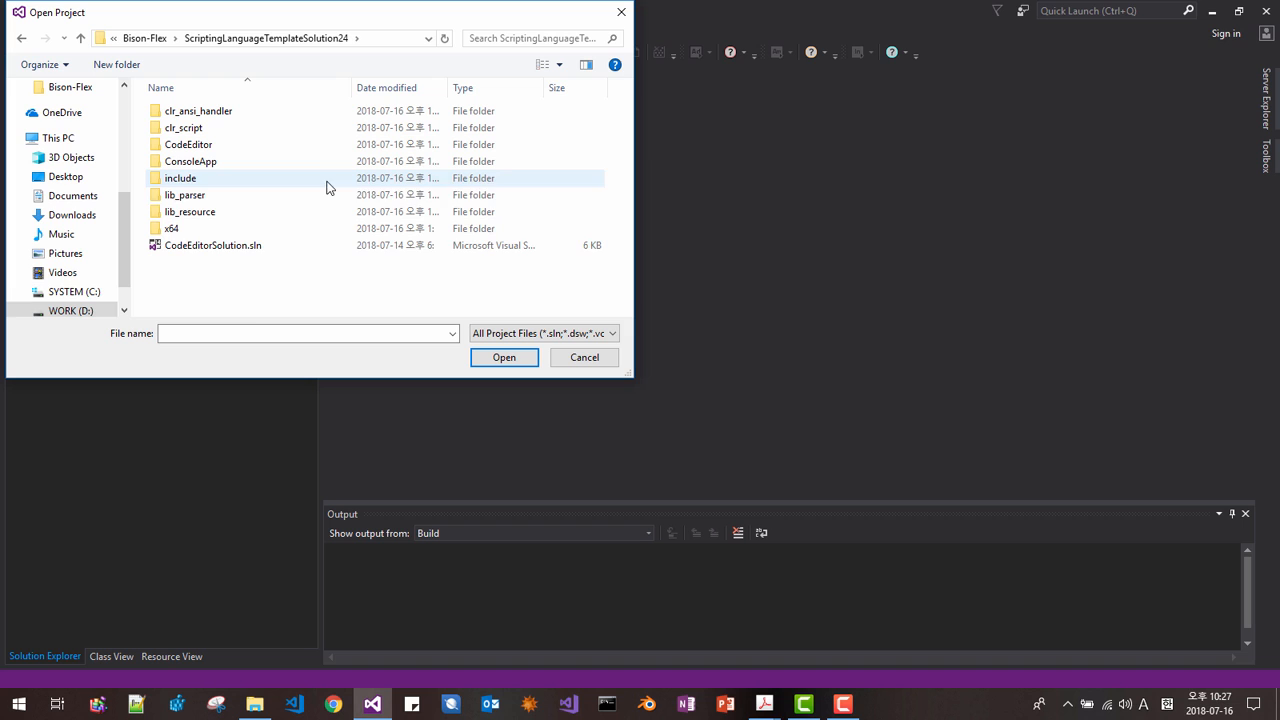
# Step: Open CodeEditorSolution.sln from ScriptingLanguageTemplateSolution24 and run the CodeEditor app
pyautogui.click(504, 357)
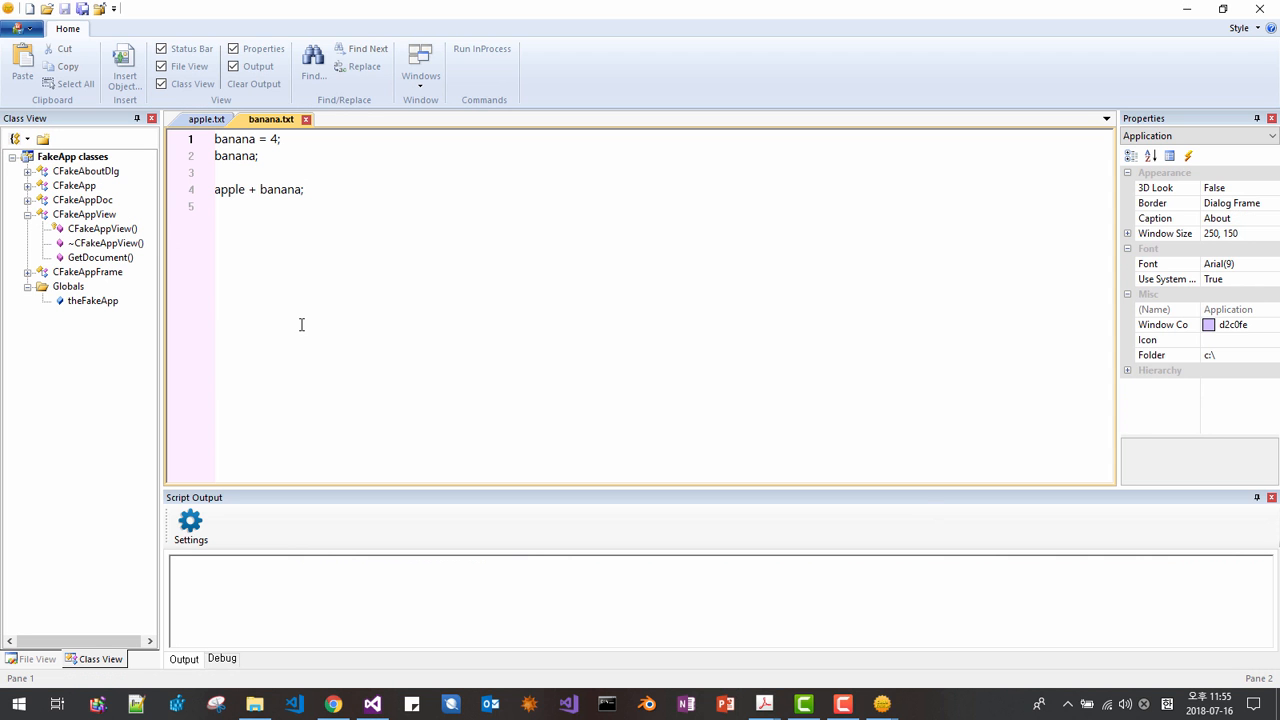
# Step: Replace apple.txt with 'apple = 6;' and '#include banana.txt', then trim banana.txt to 'banana = 4;'
pyautogui.click(206, 119)
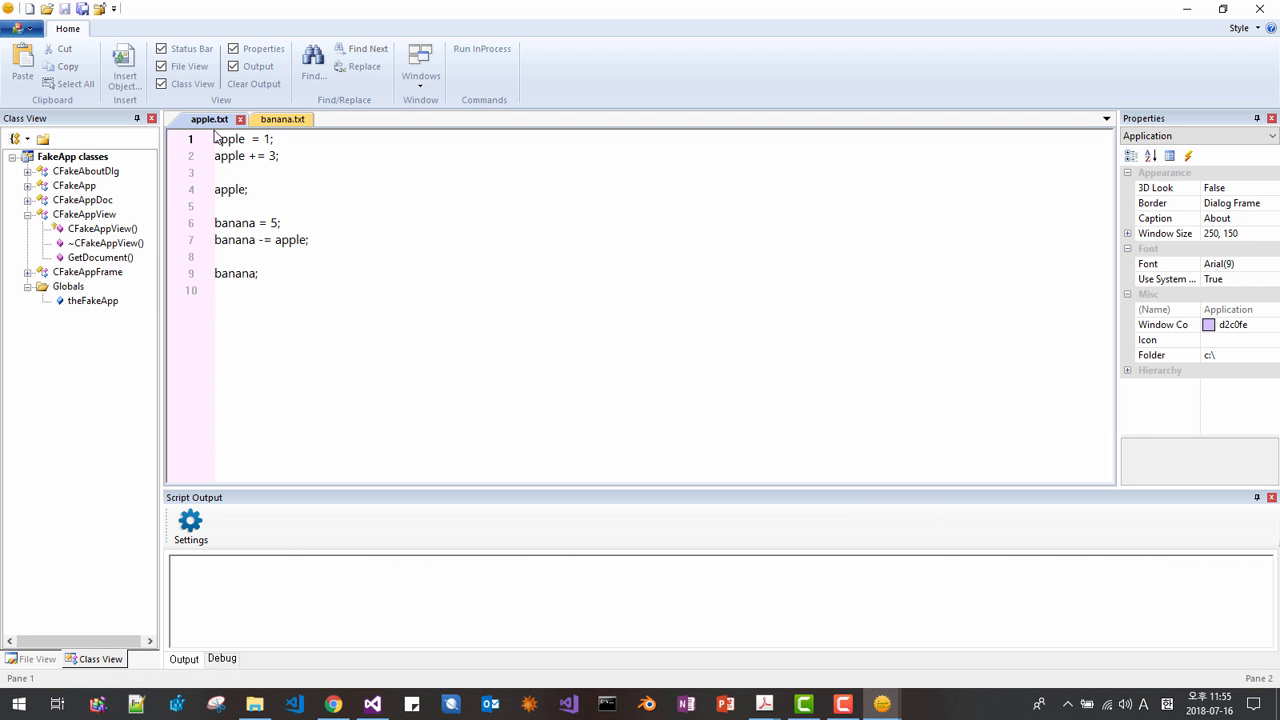
pyautogui.moveTo(214, 155); pyautogui.dragTo(261, 273)
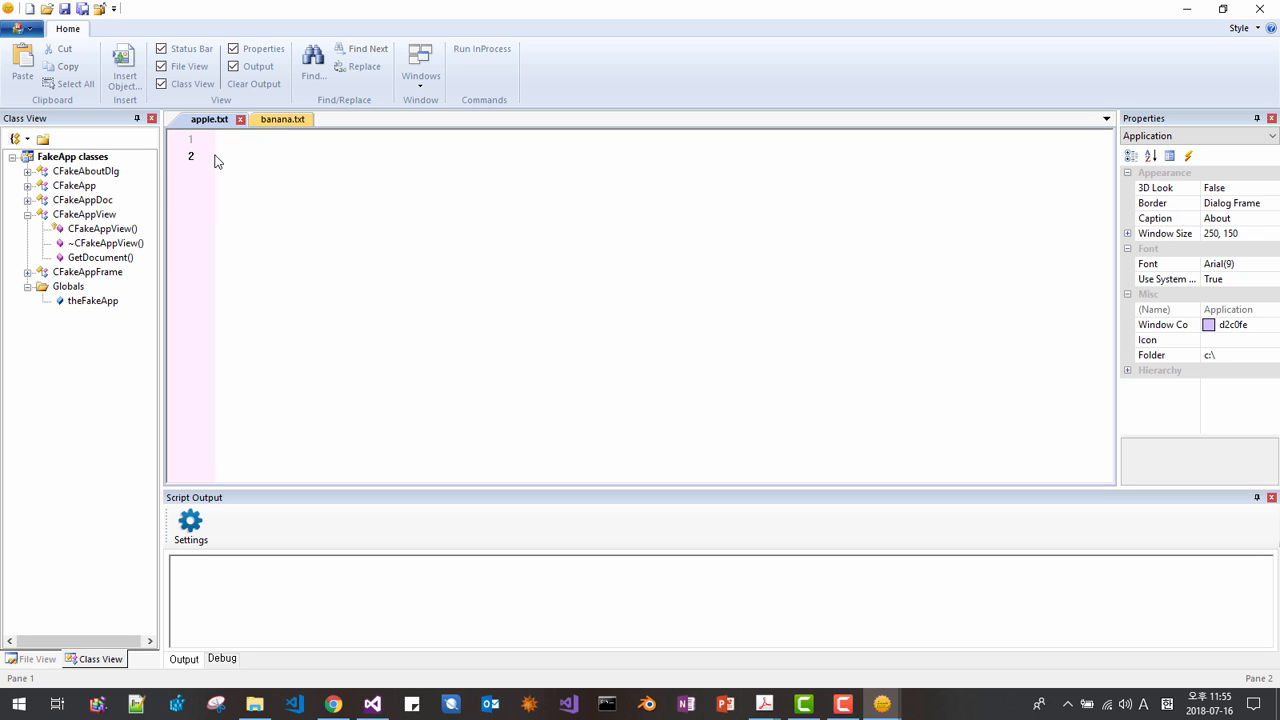
pyautogui.write('apple = 6;')
pyautogui.write('@')
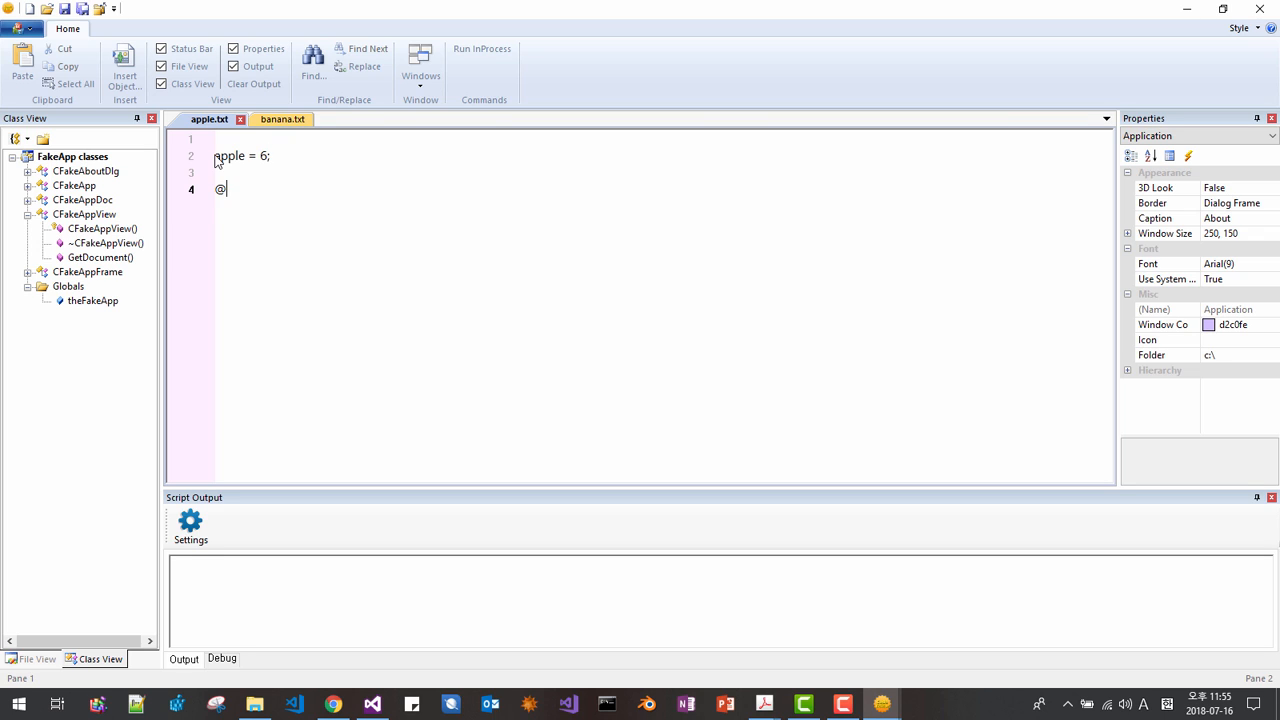
pyautogui.write('#incl')
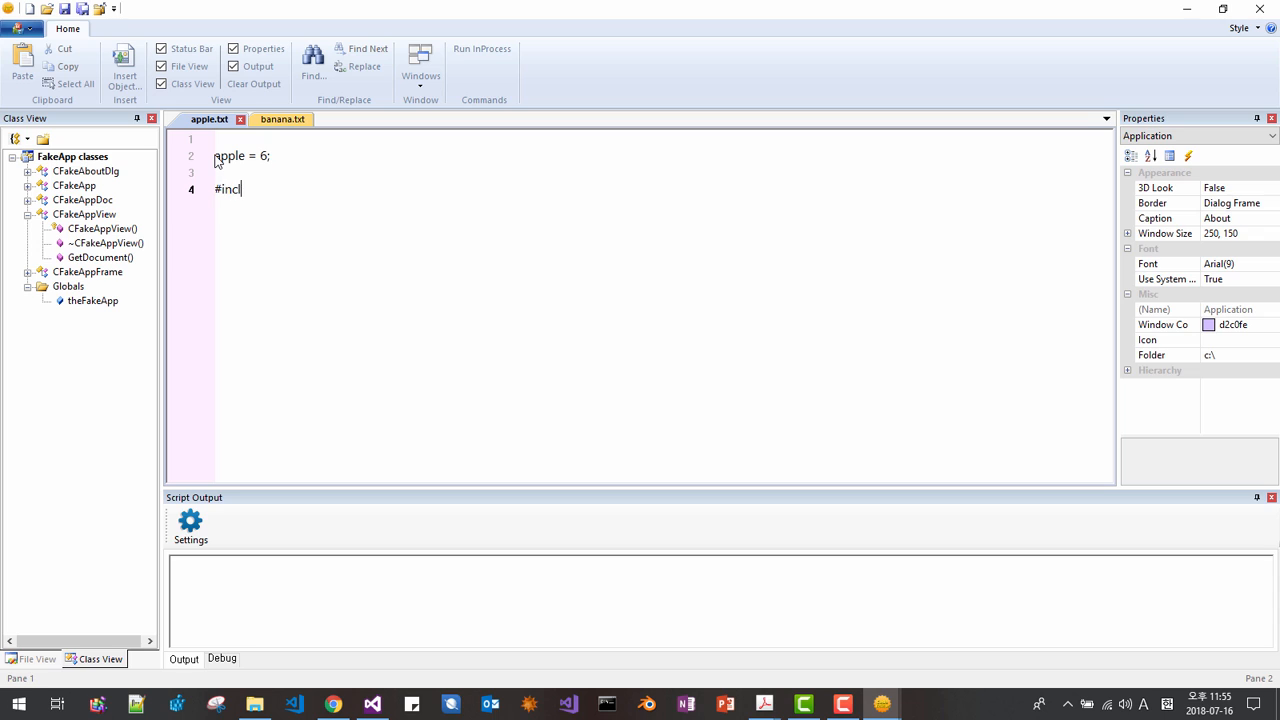
pyautogui.write('ude banana')
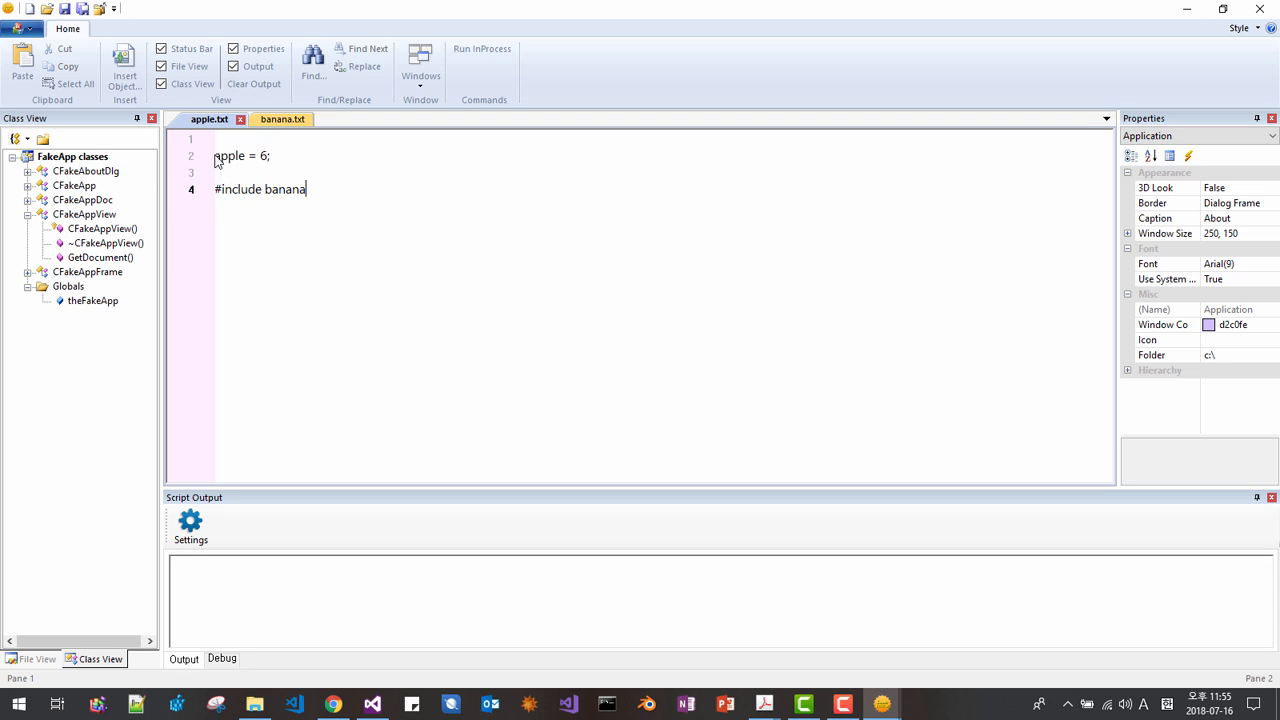
pyautogui.write('.txt')
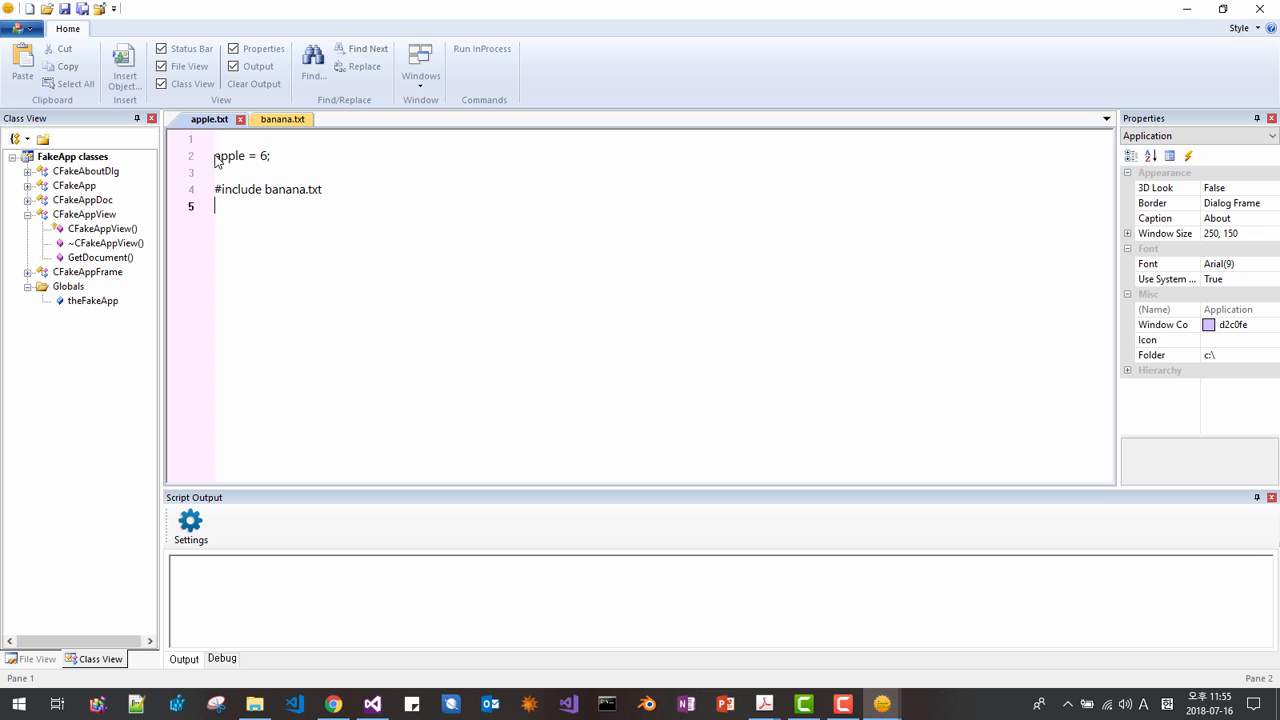
pyautogui.click(270, 119)
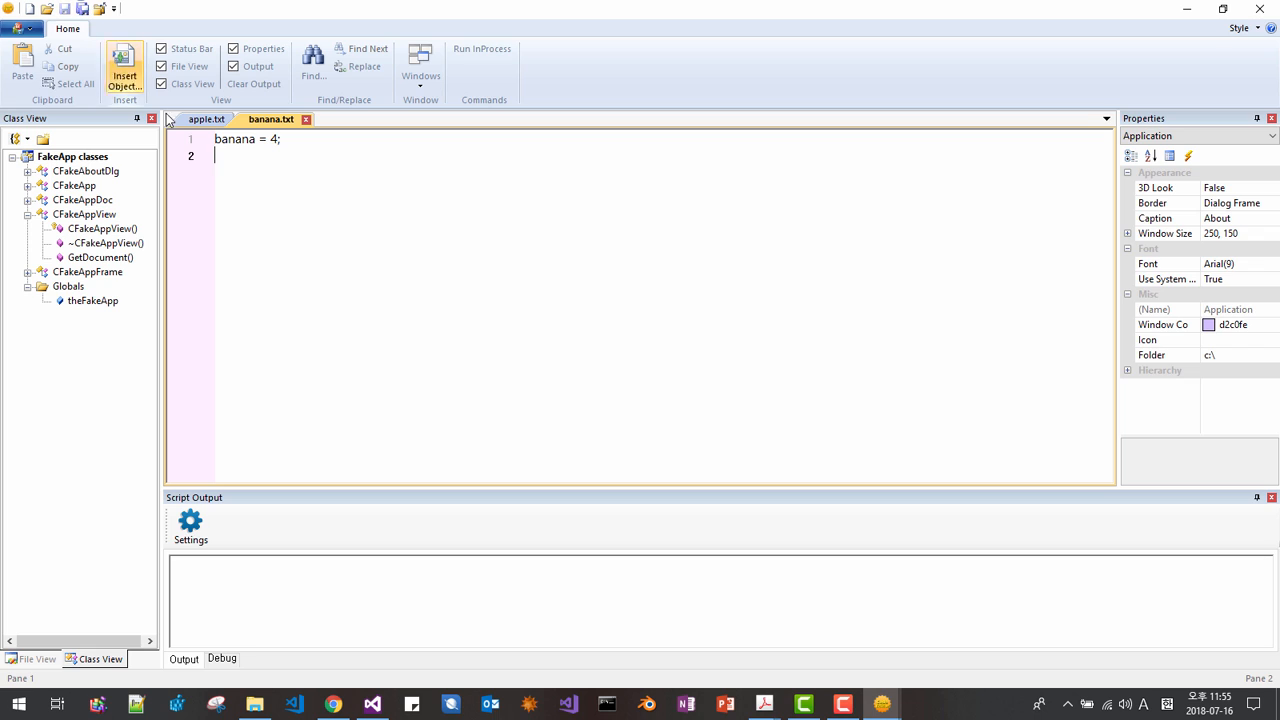
# Step: Add a line printing 'Sum of apple and banana' to apple.txt and run it, showing 10
pyautogui.click(206, 119)
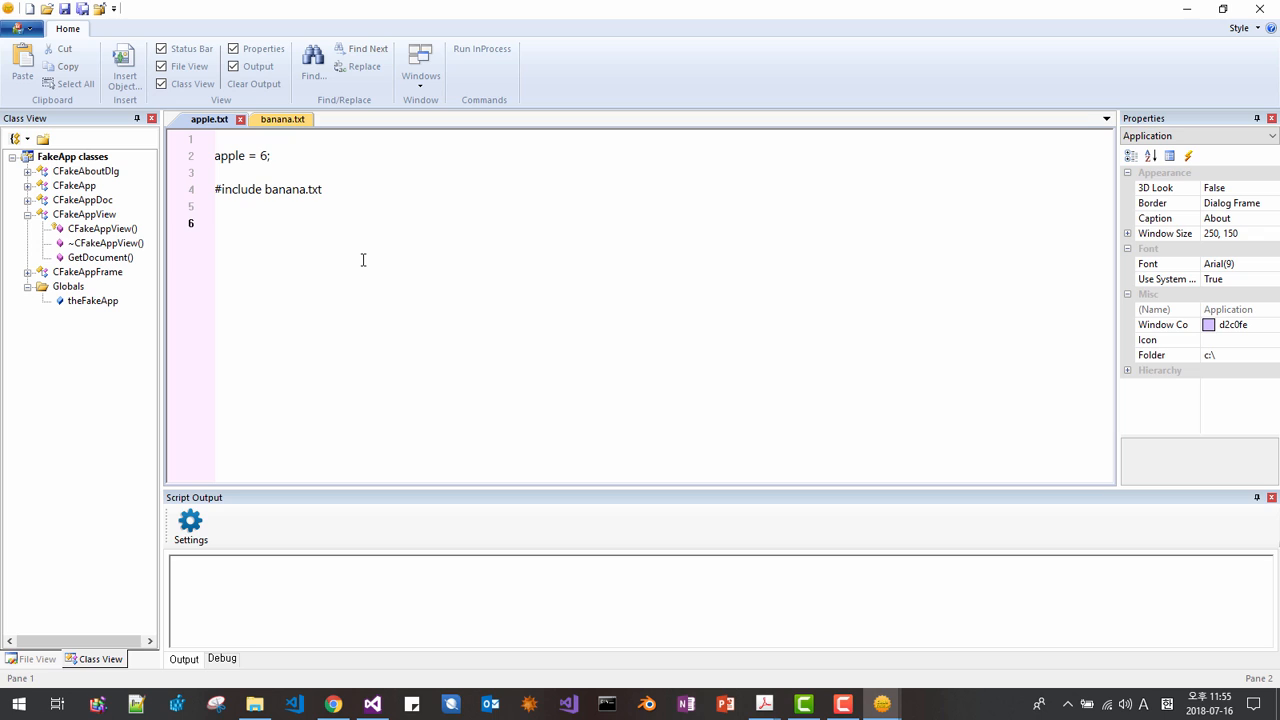
pyautogui.write('<< apple + banan')
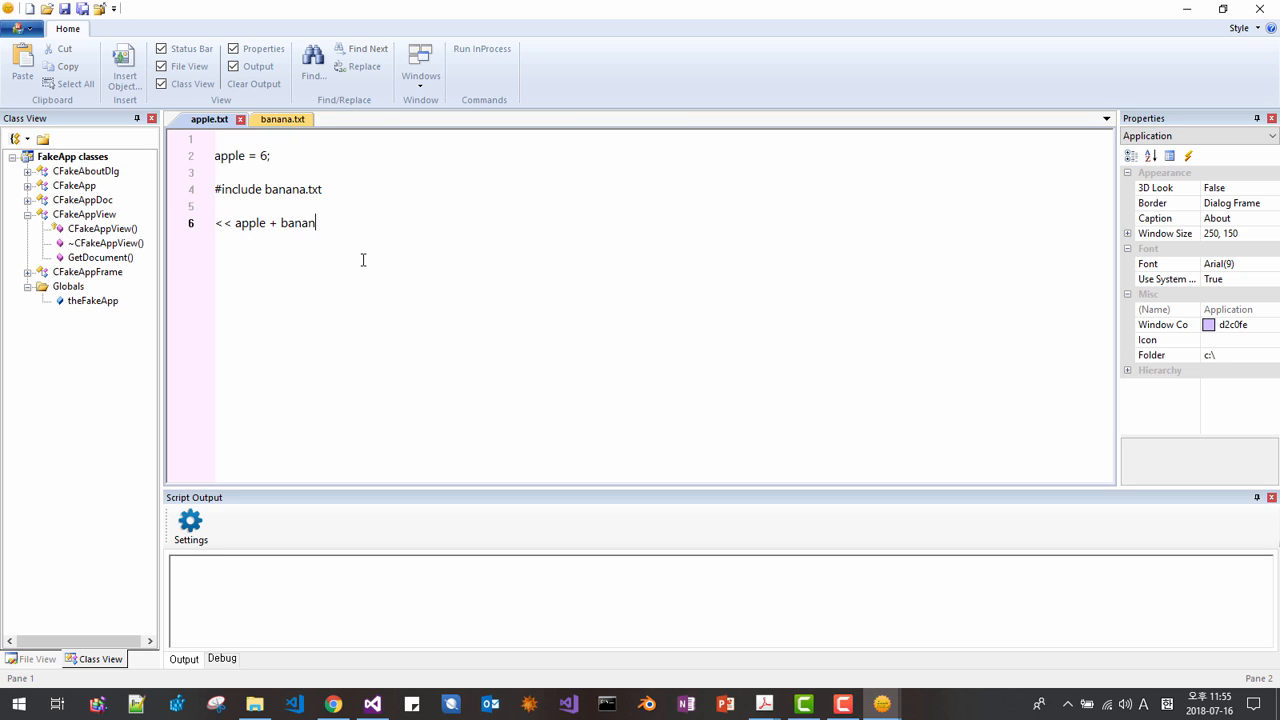
pyautogui.write('<<n')
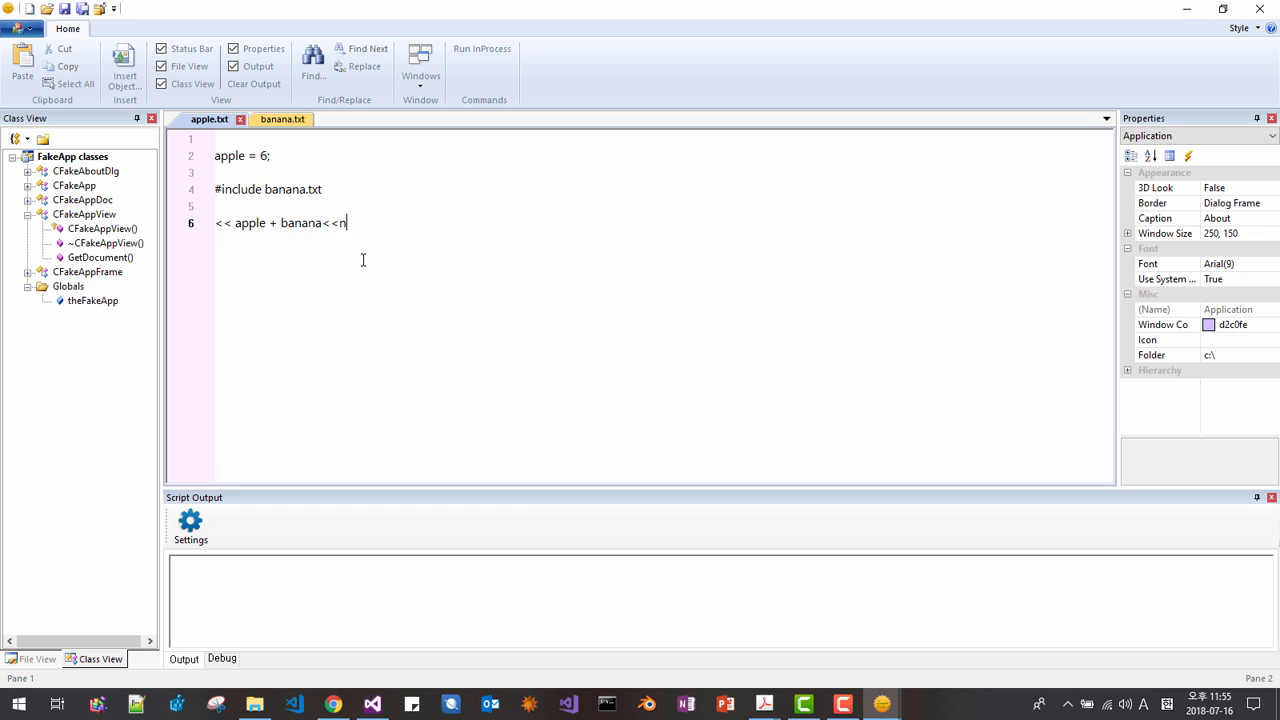
pyautogui.write('L;')
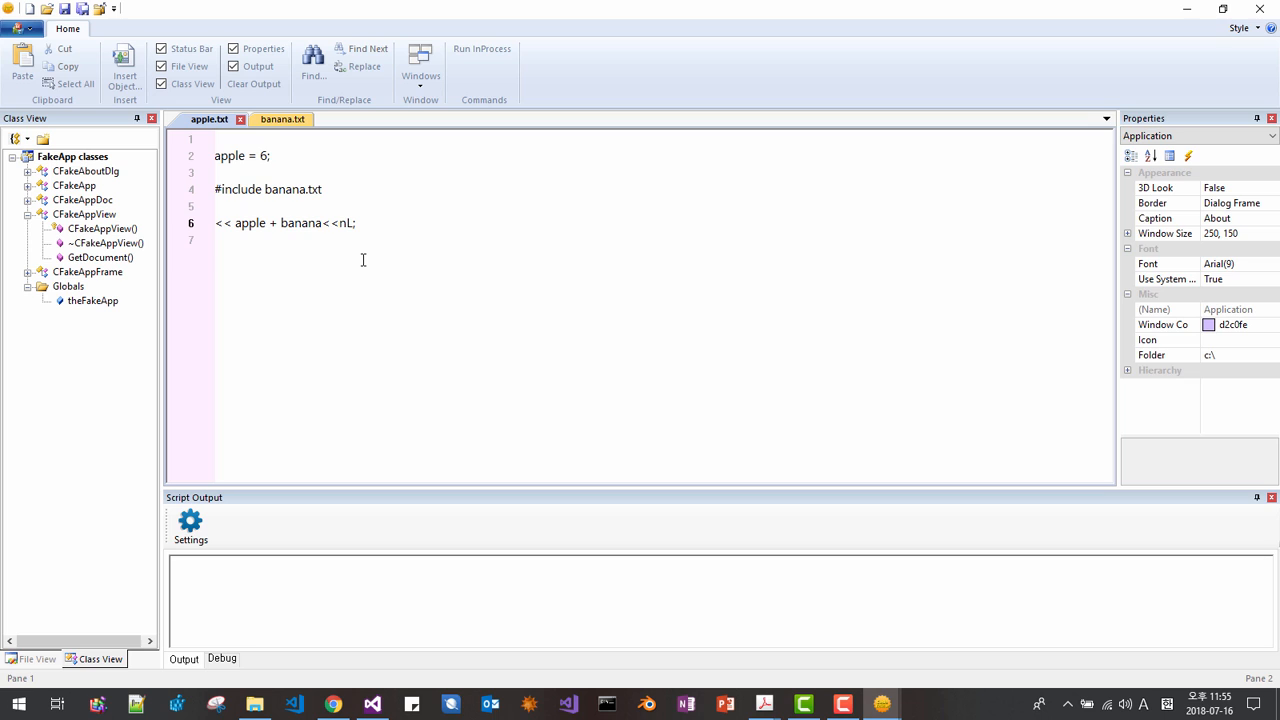
pyautogui.write('"S')
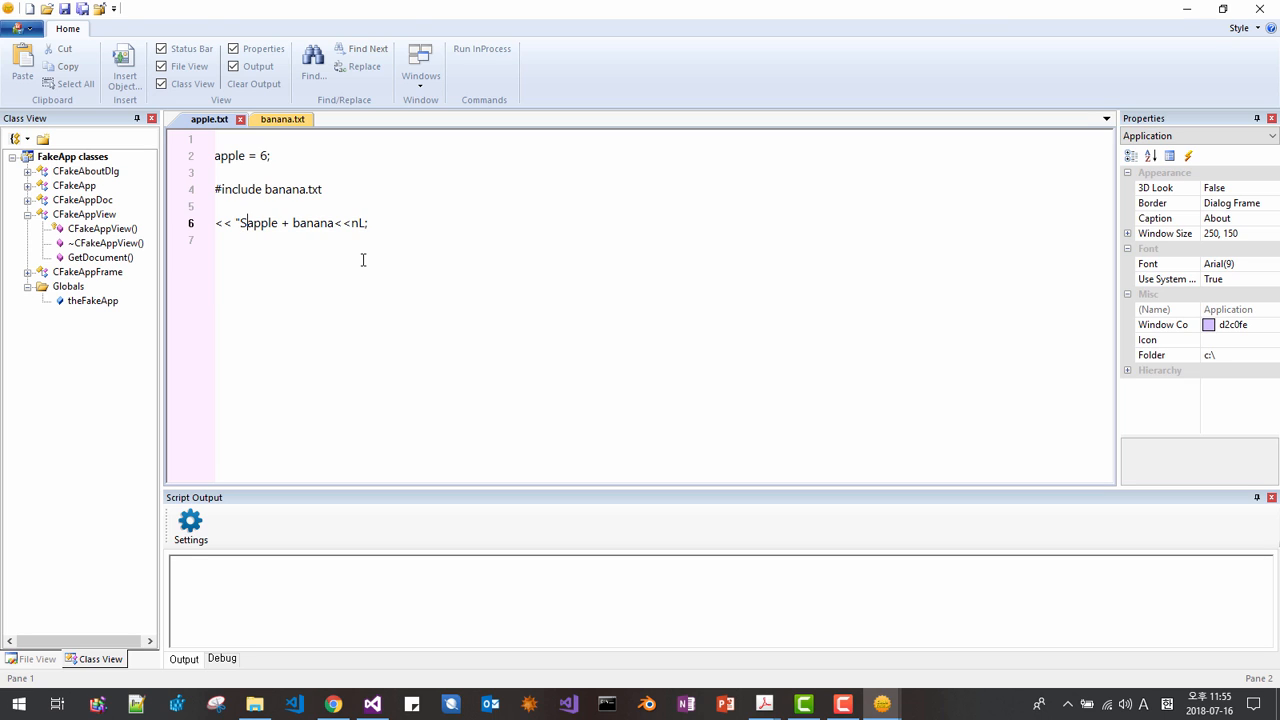
pyautogui.write('um of apple and')
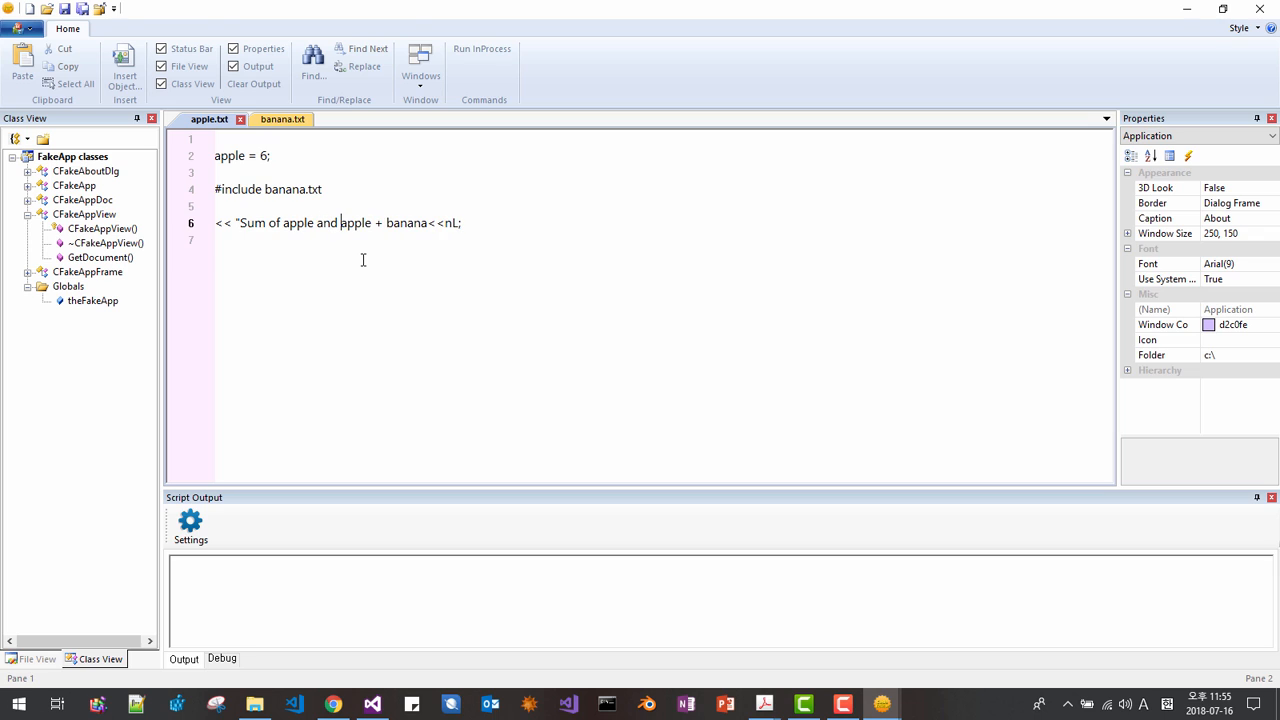
pyautogui.write('banana = "<<')
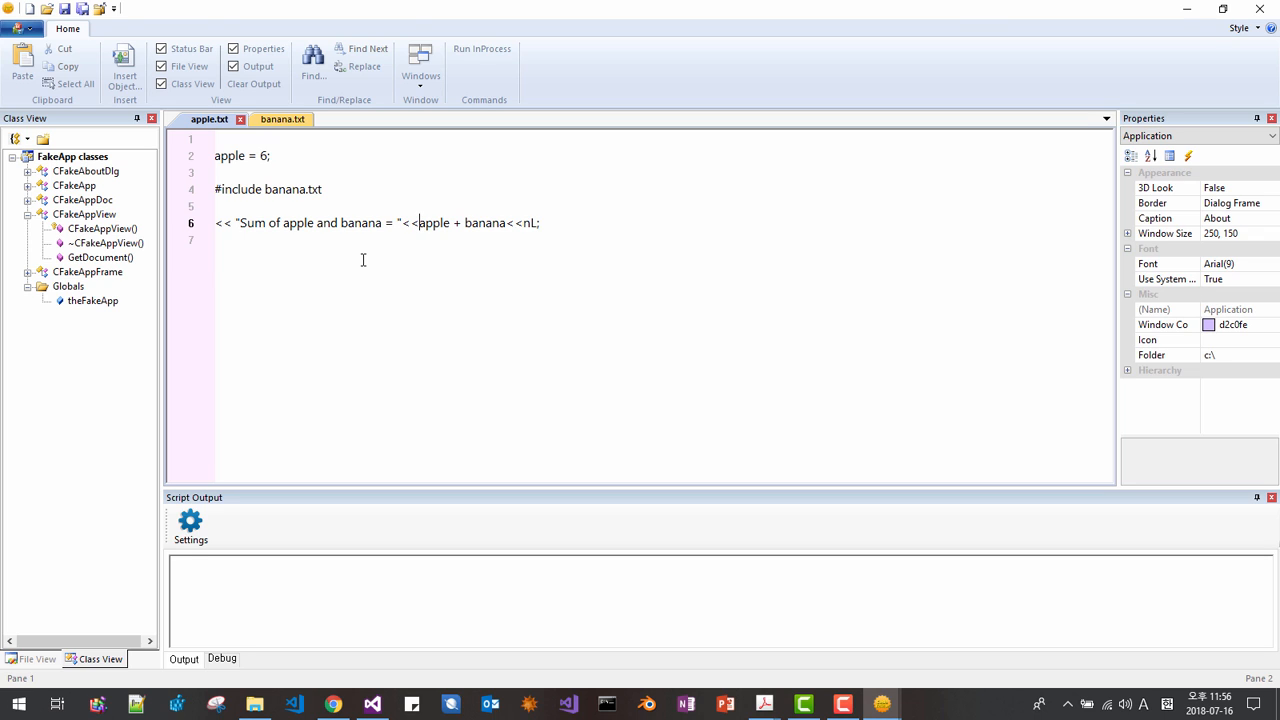
pyautogui.click(482, 49)
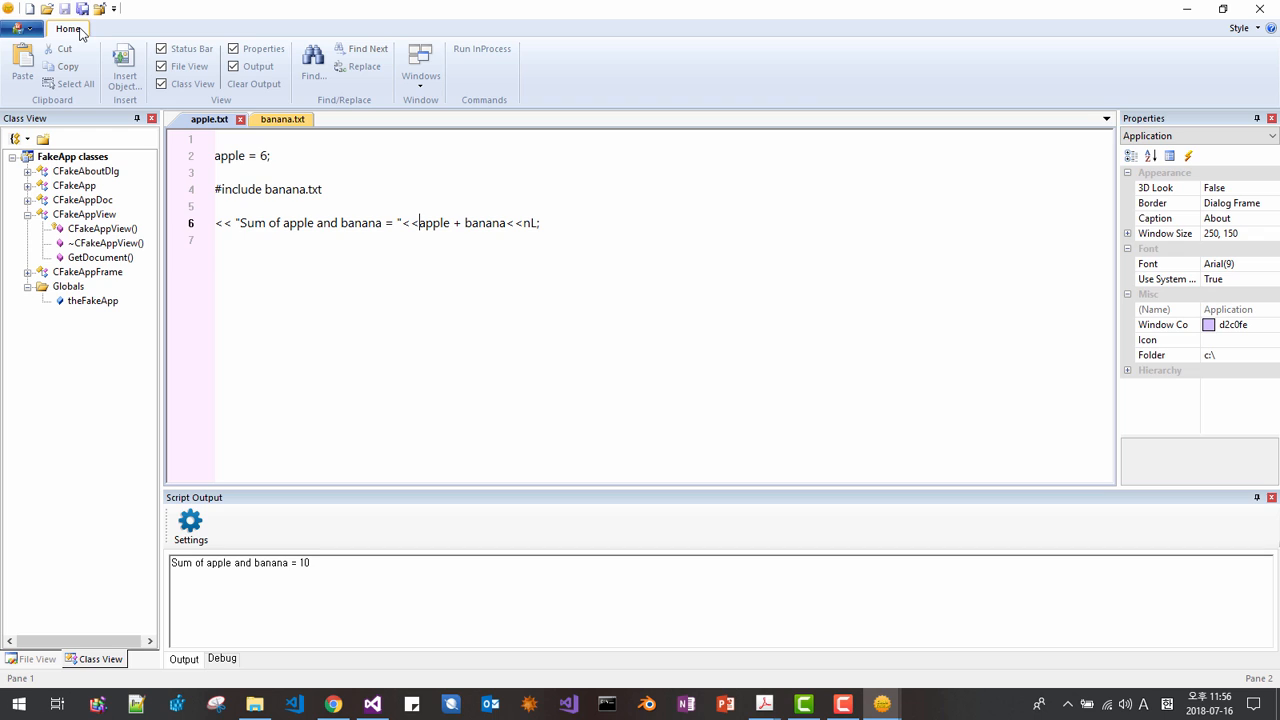
pyautogui.click(271, 119)
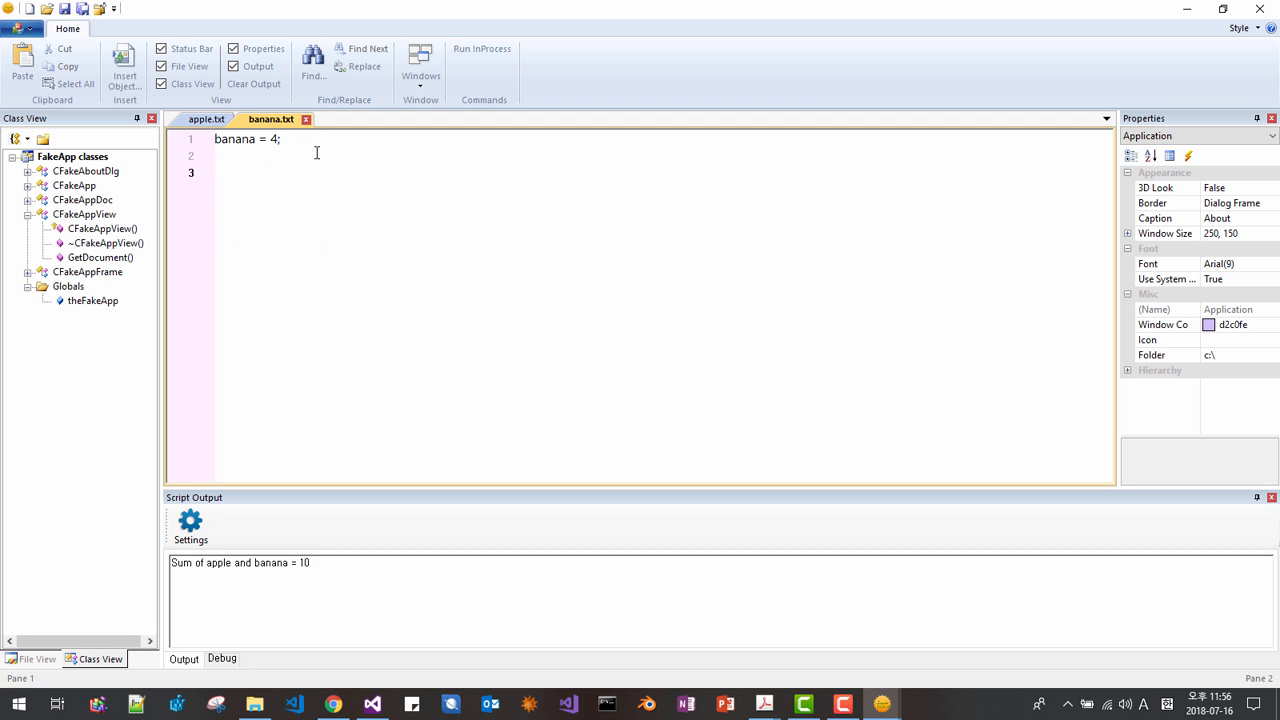
# Step: Add the junk line 'asdfasdf' to banana.txt and dismiss the 16450-byte leak report
pyautogui.write('asdfasdf')
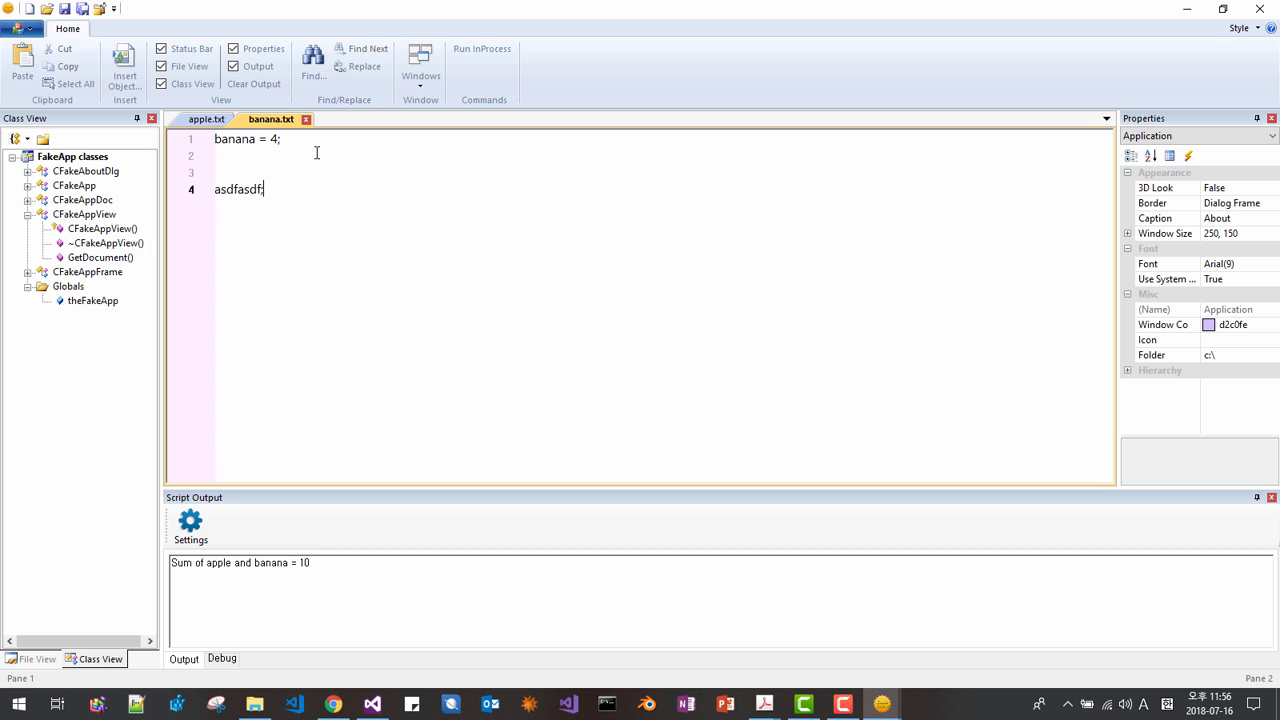
pyautogui.click(209, 119)
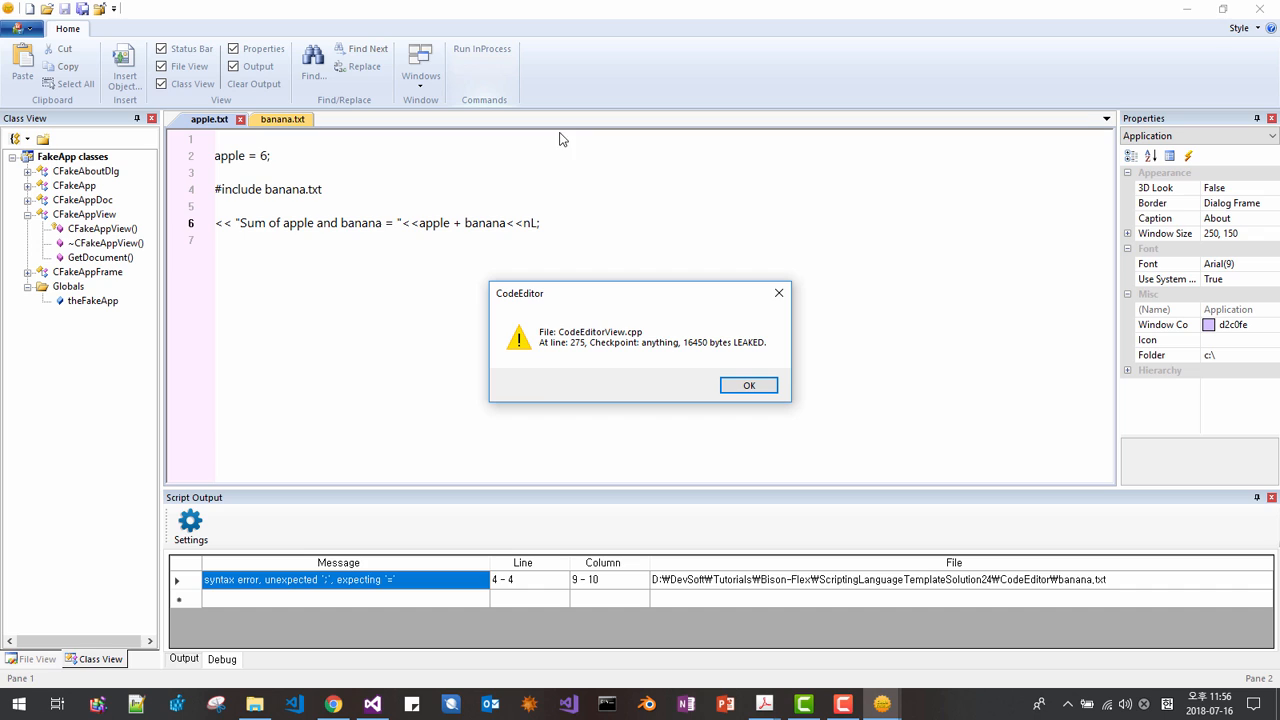
pyautogui.moveTo(640, 403)
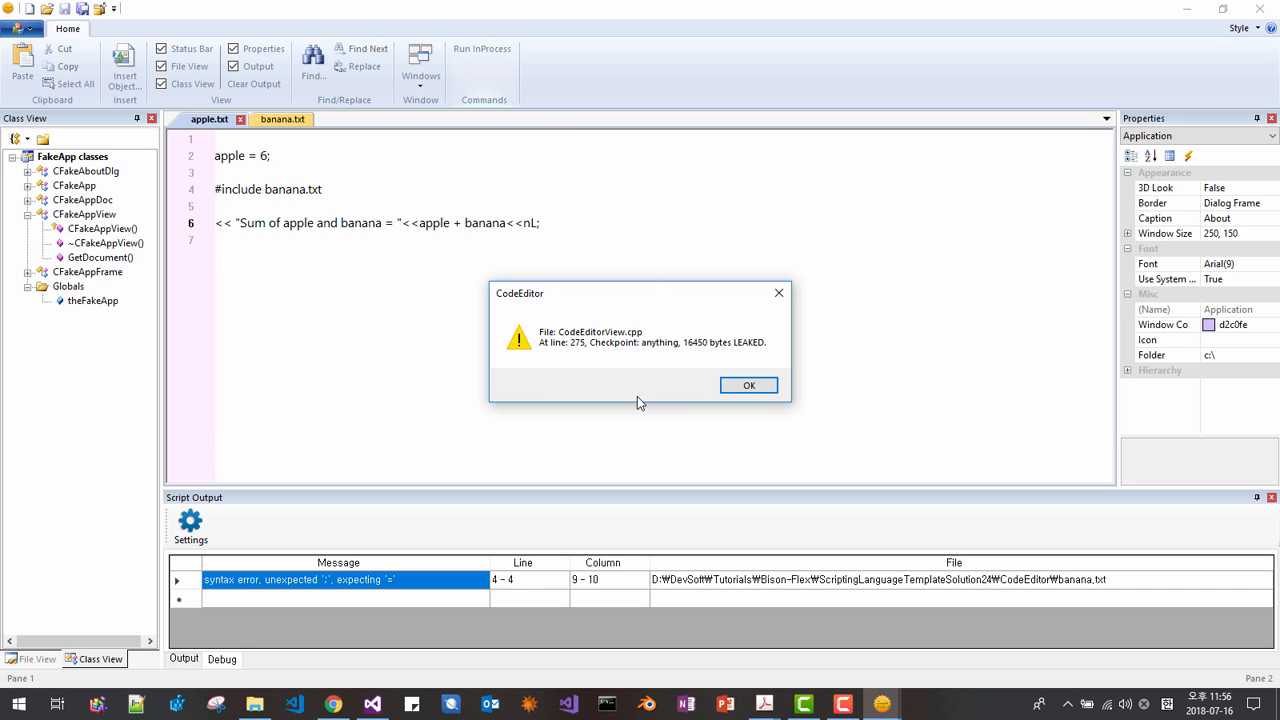
pyautogui.moveTo(630, 363)
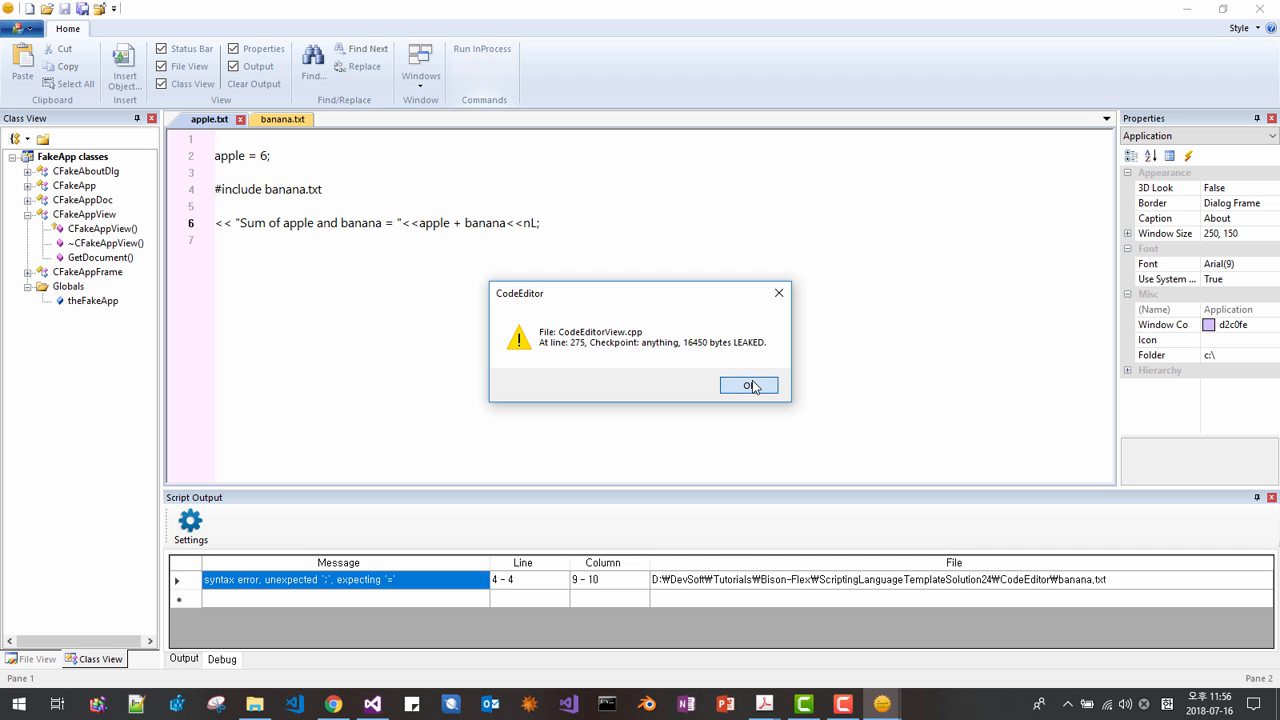
pyautogui.click(749, 386)
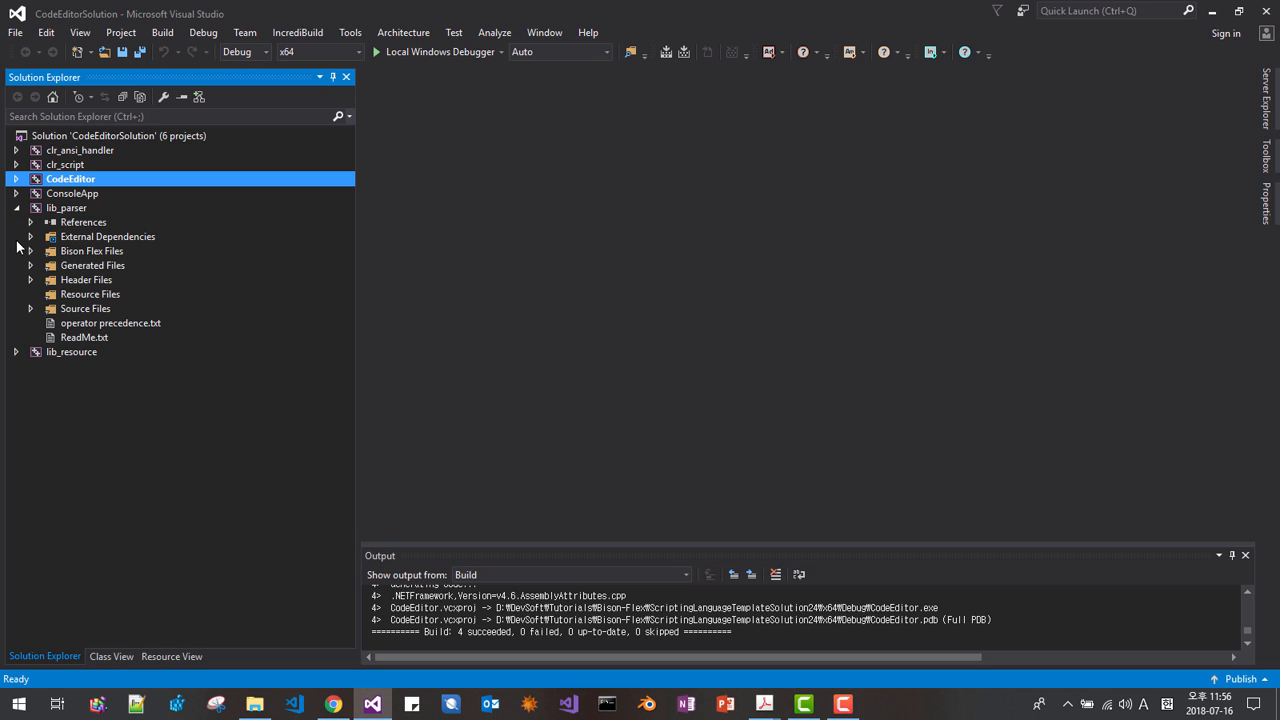
# Step: Open parser.y under Bison Flex Files and scroll down to the stmt rule
pyautogui.click(31, 251)
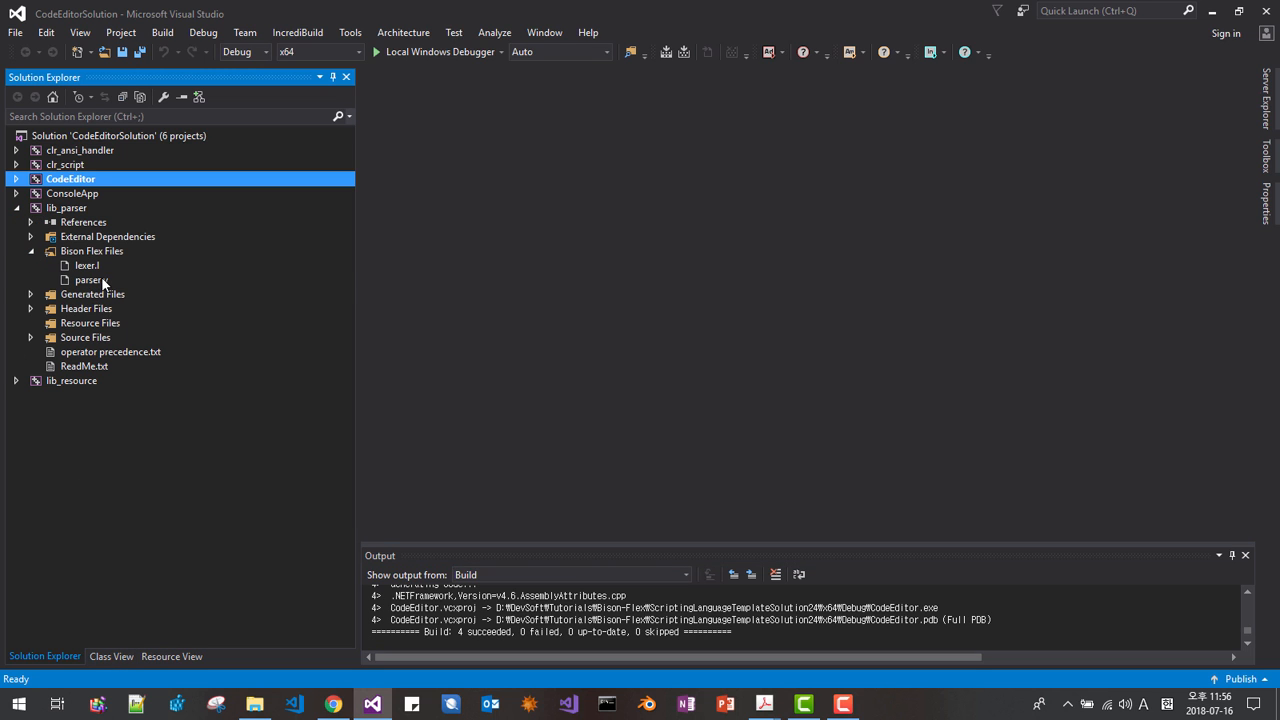
pyautogui.doubleClick(90, 280)
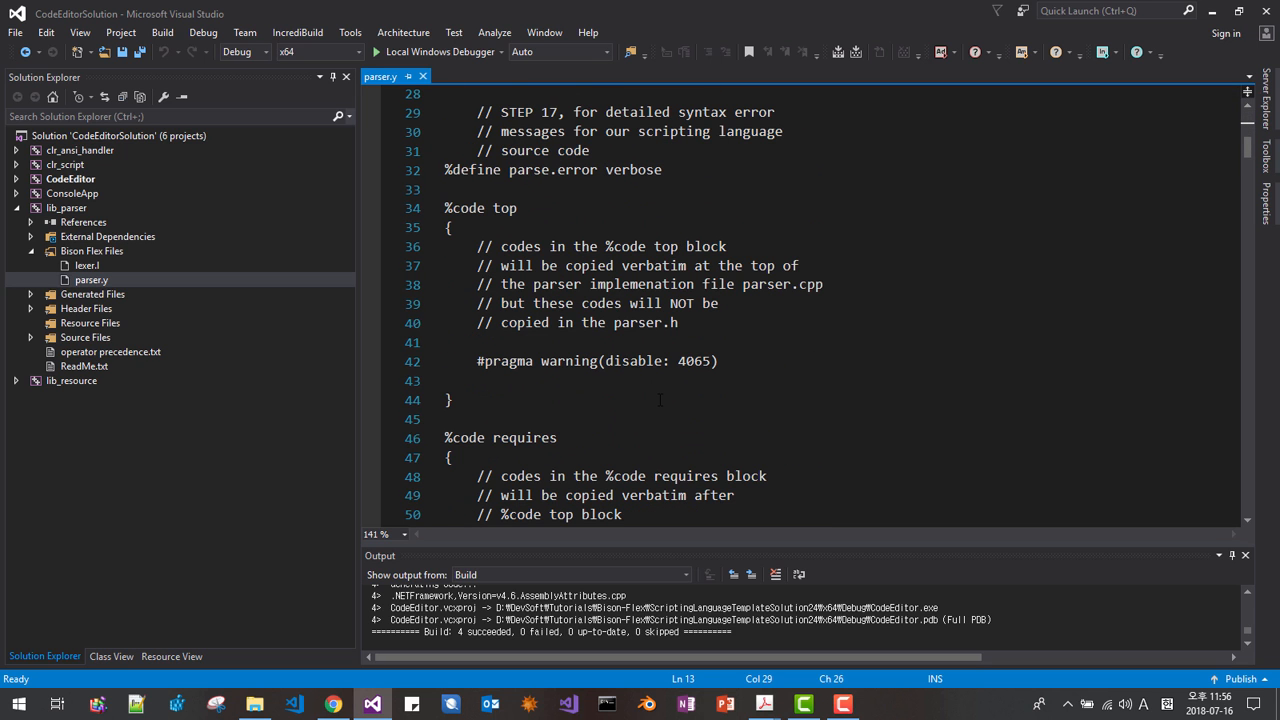
pyautogui.scroll(-3)
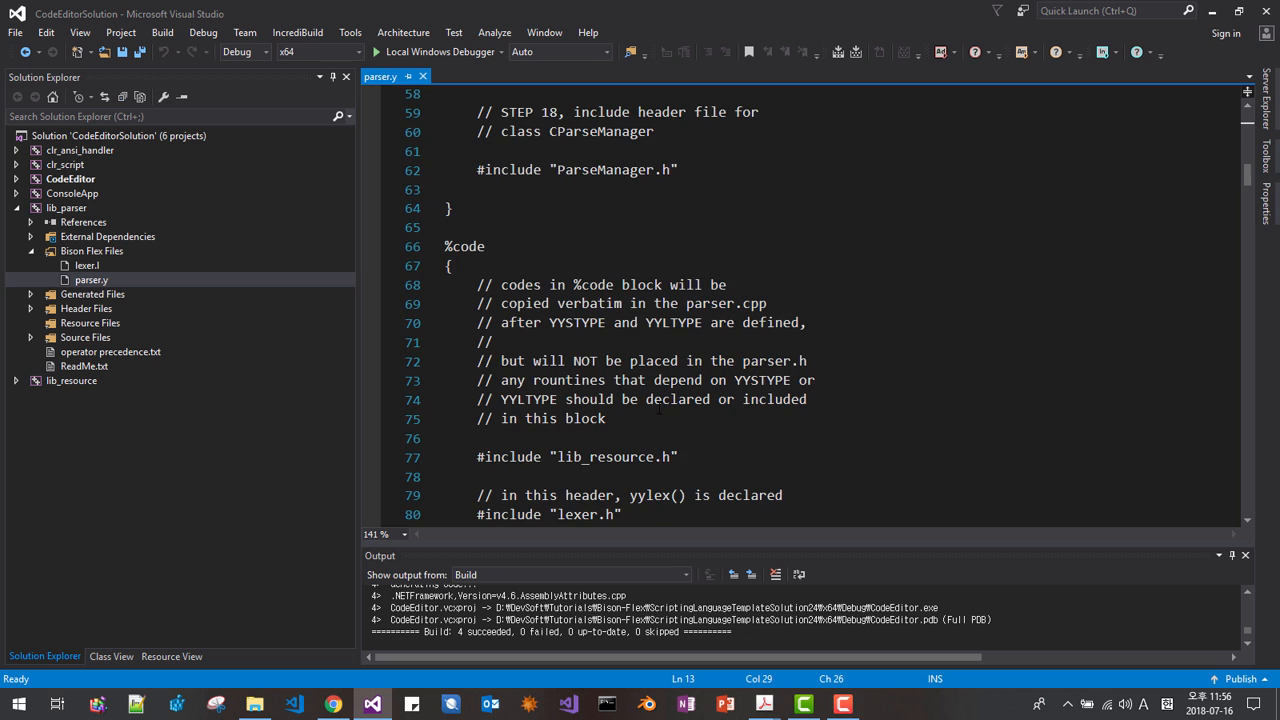
pyautogui.scroll(-3)
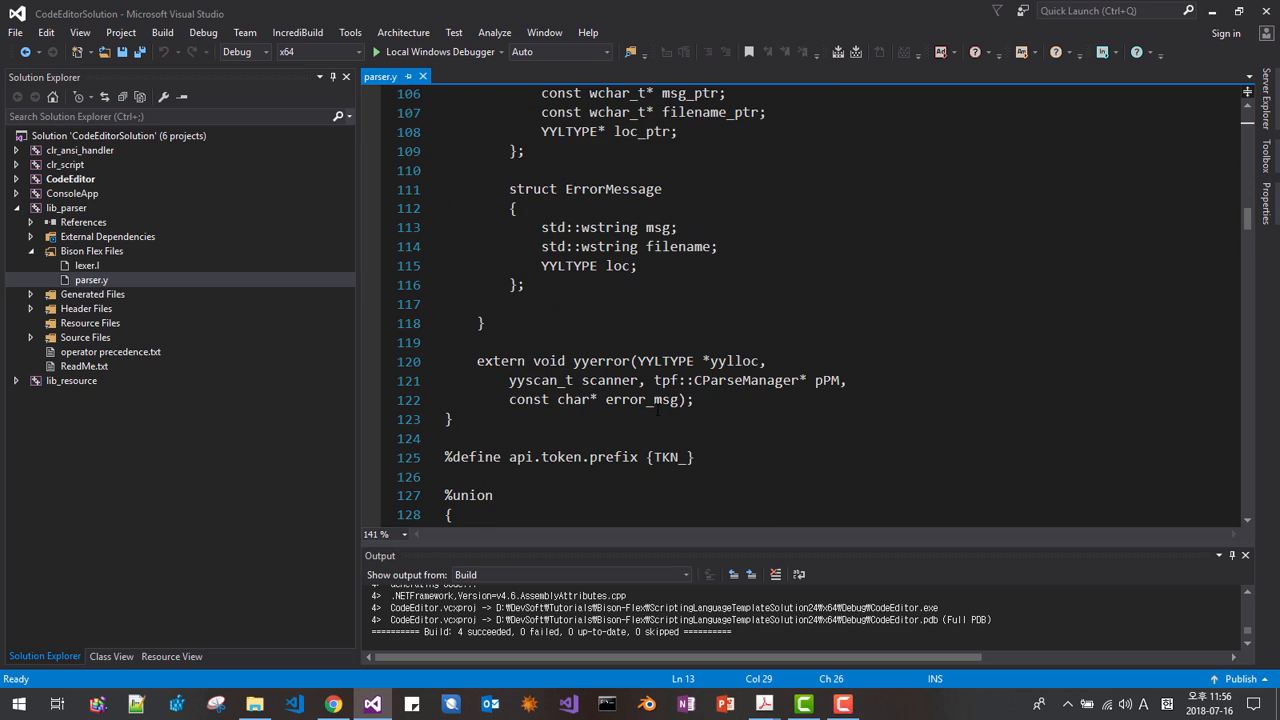
pyautogui.scroll(-3)
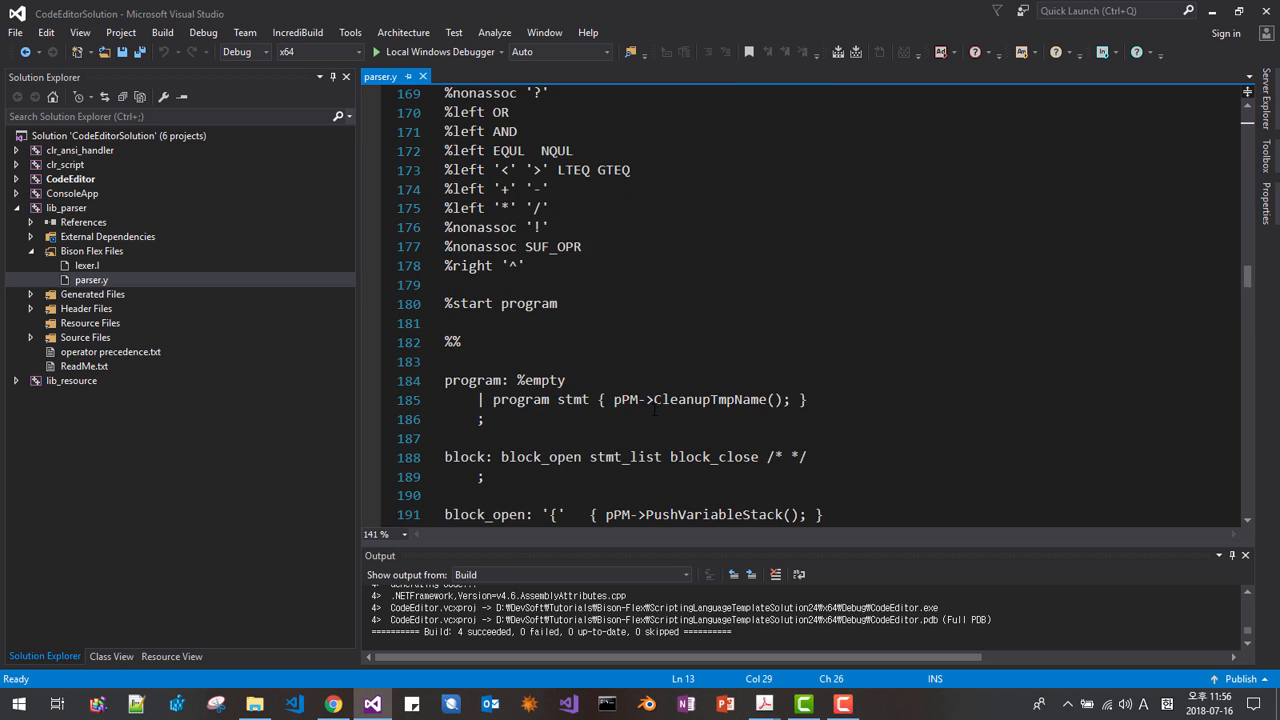
pyautogui.scroll(-3)
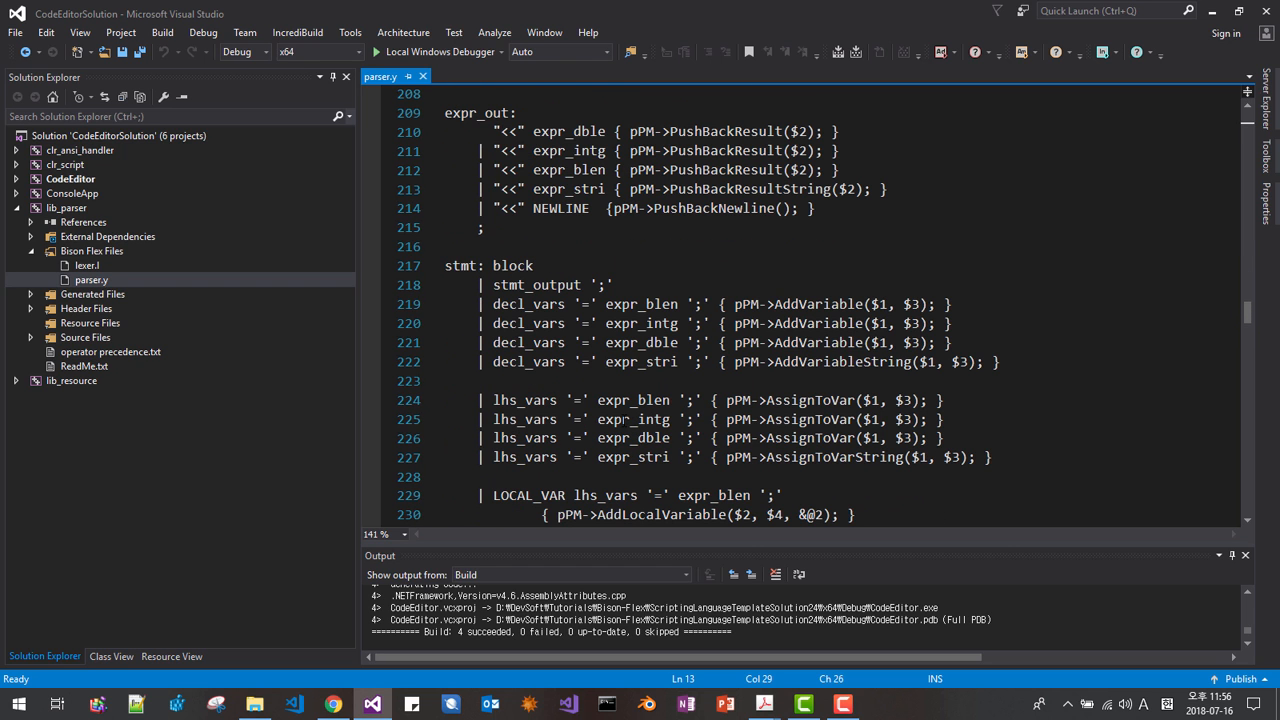
# Step: Add the alternative error ';' { yyerrok; } to the stmt rule, save, and rebuild
pyautogui.click(460, 265)
pyautogui.write('| ')
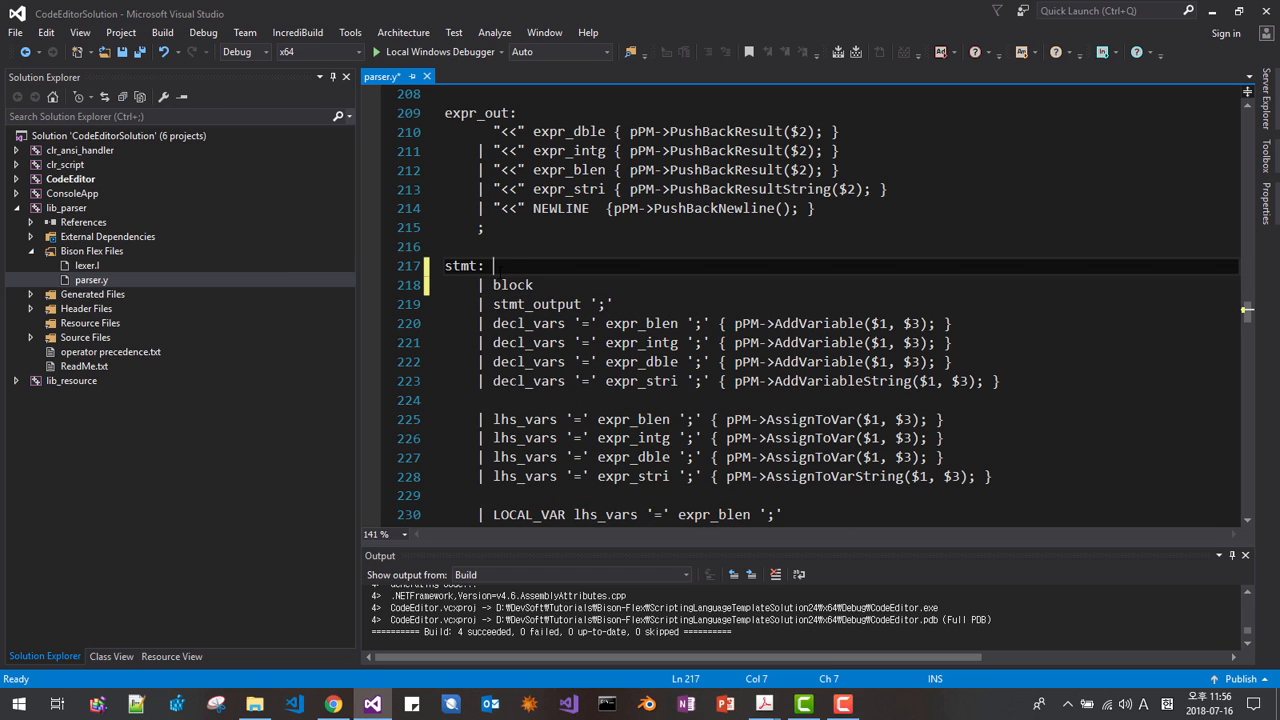
pyautogui.write('err')
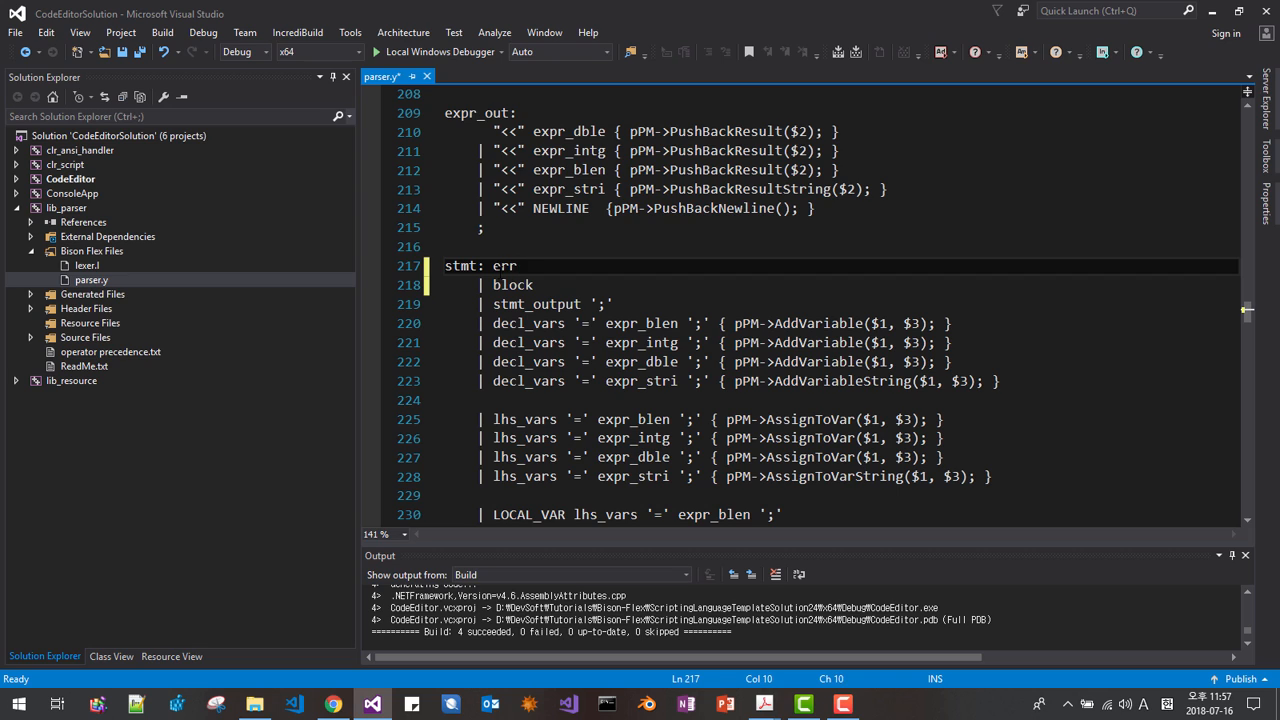
pyautogui.write("or ':'")
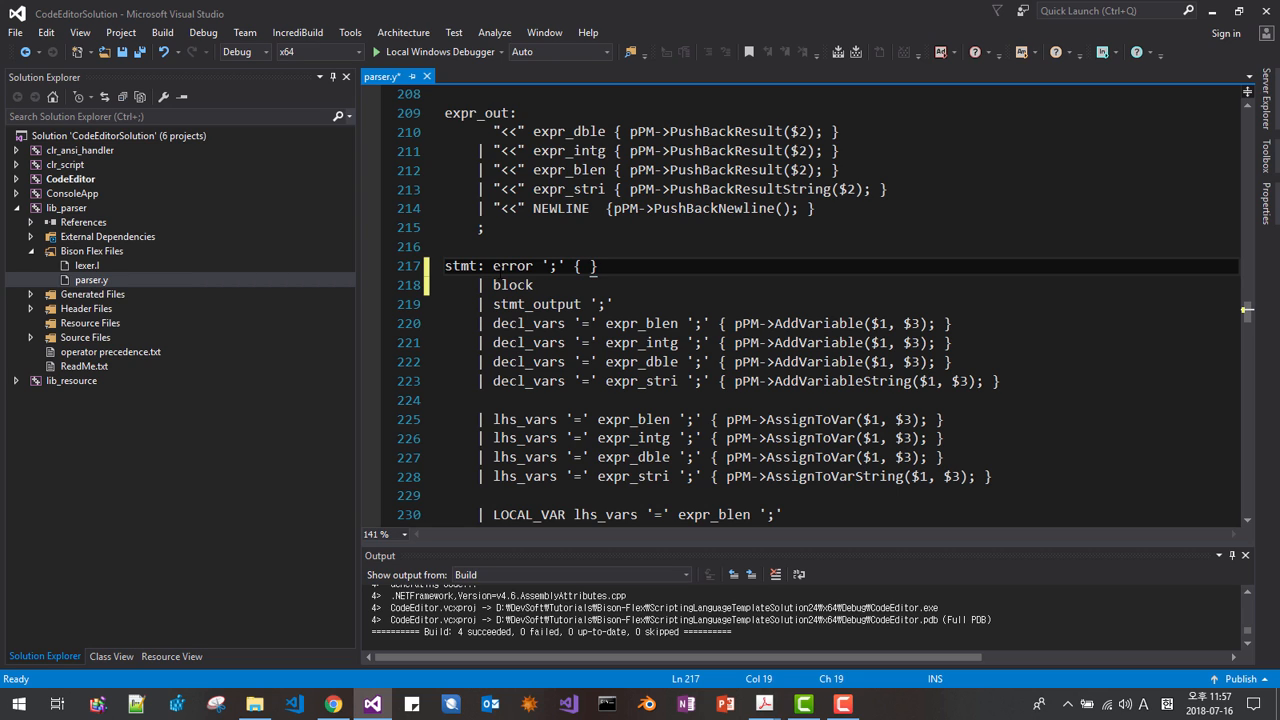
pyautogui.write('yyerrok;')
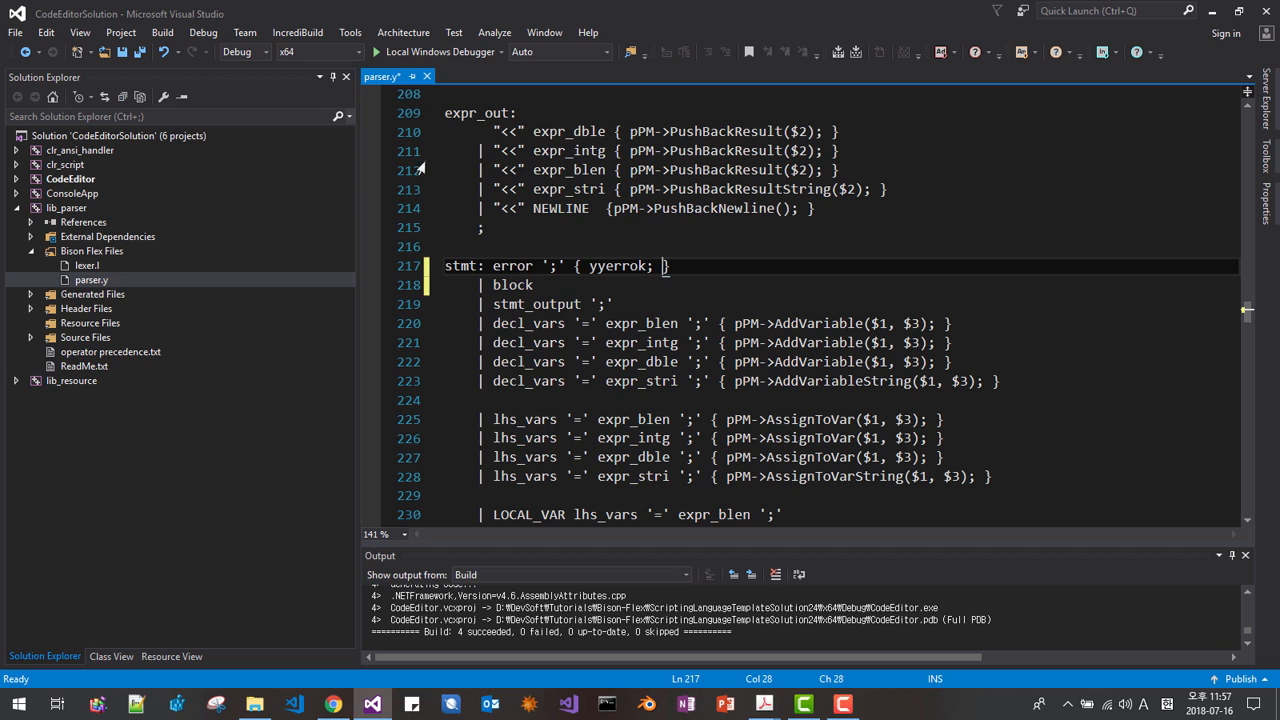
pyautogui.press('ctrl+s')
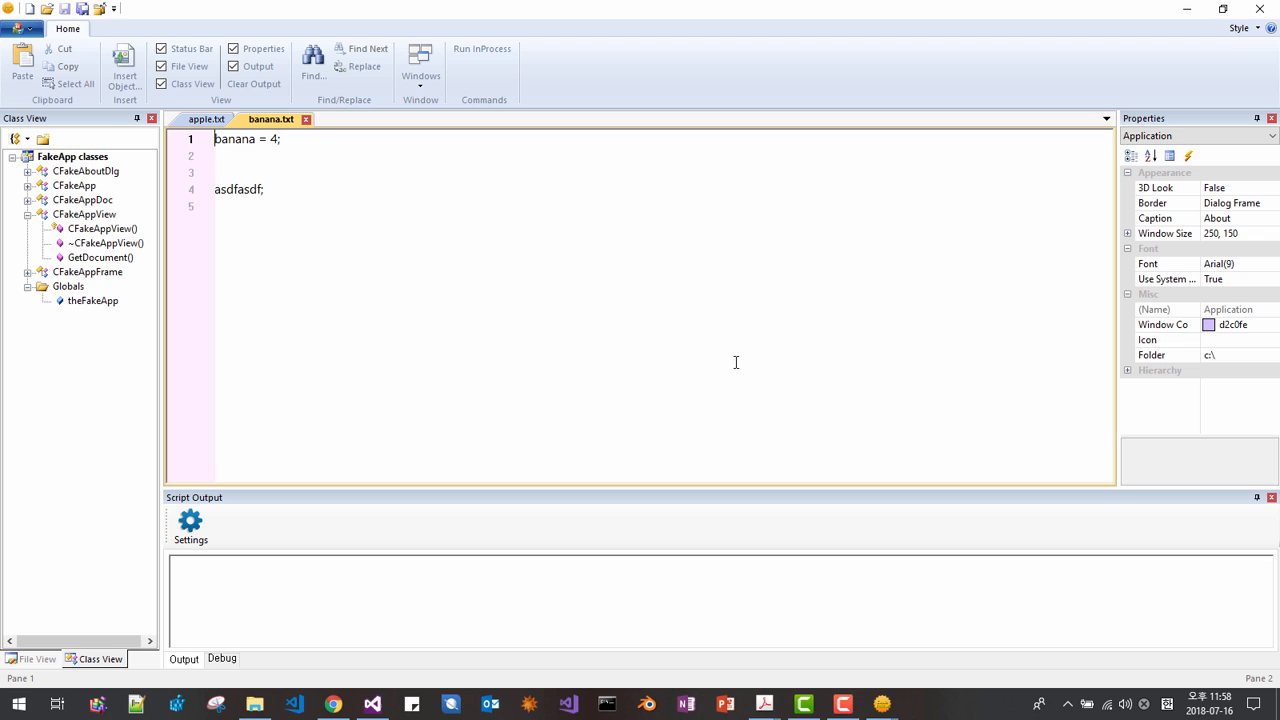
# Step: Review banana.txt and run apple.txt with Run InProcess
pyautogui.click(206, 119)
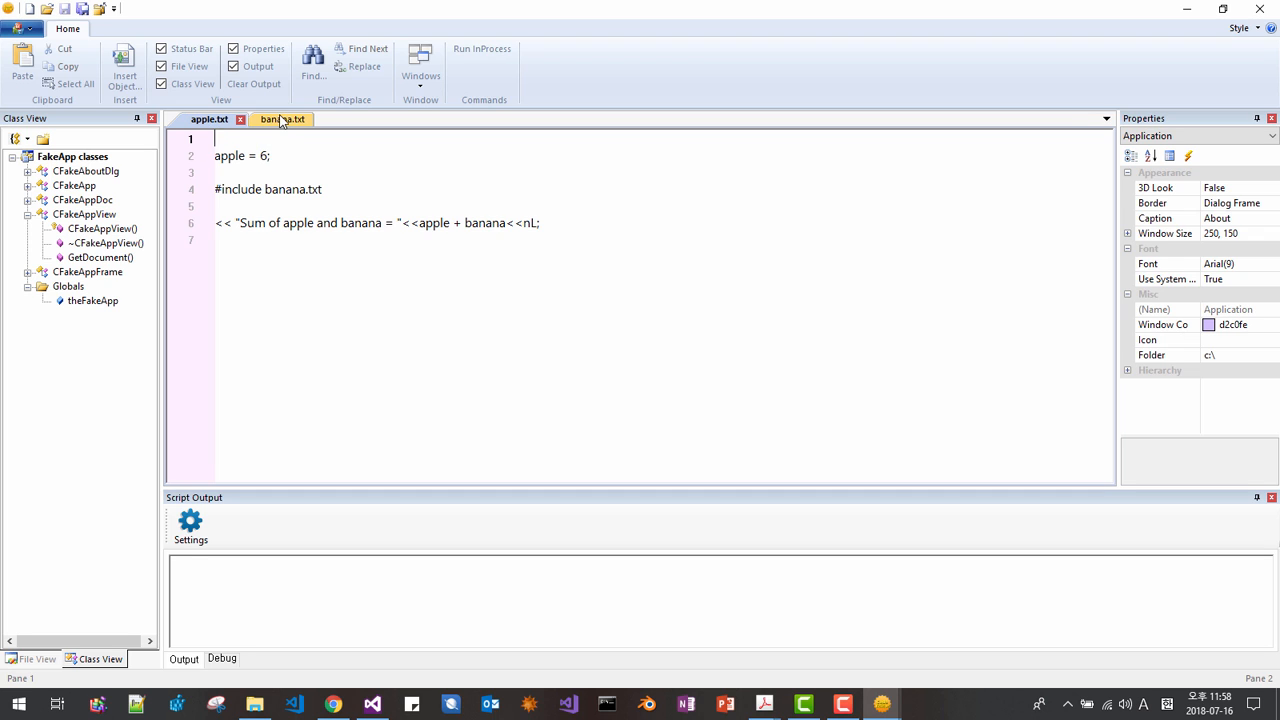
pyautogui.click(270, 119)
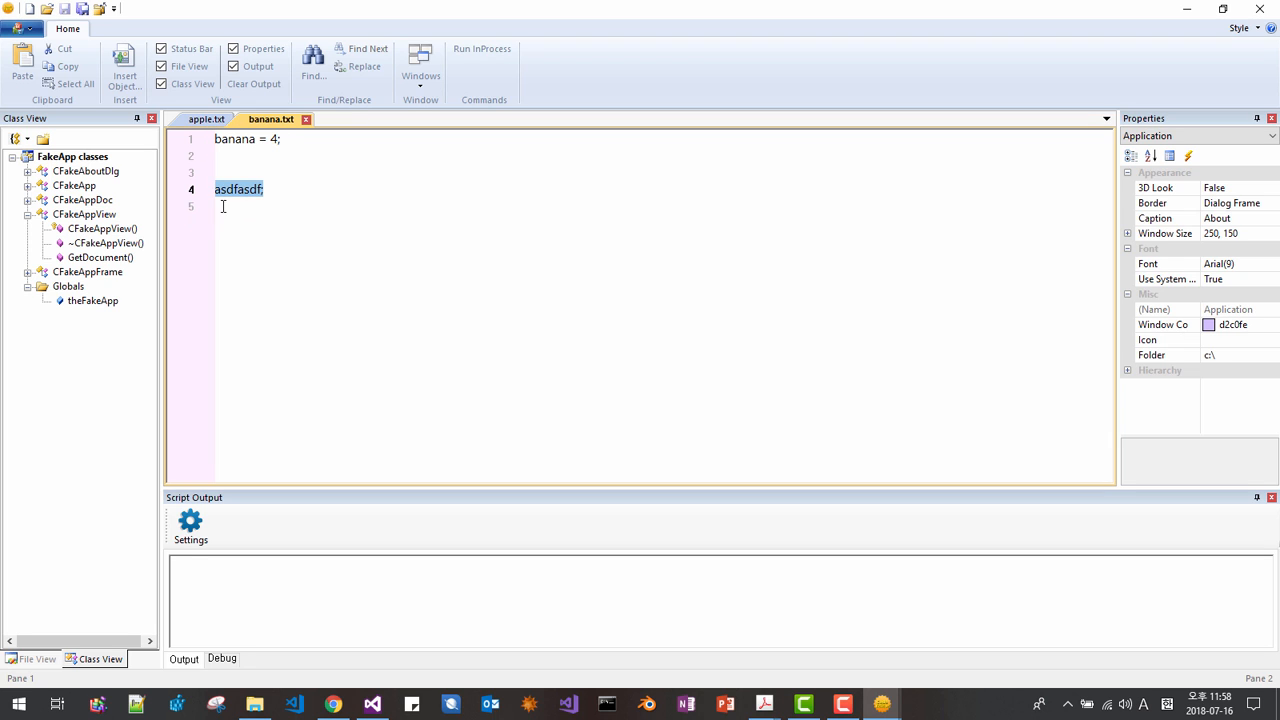
pyautogui.click(209, 119)
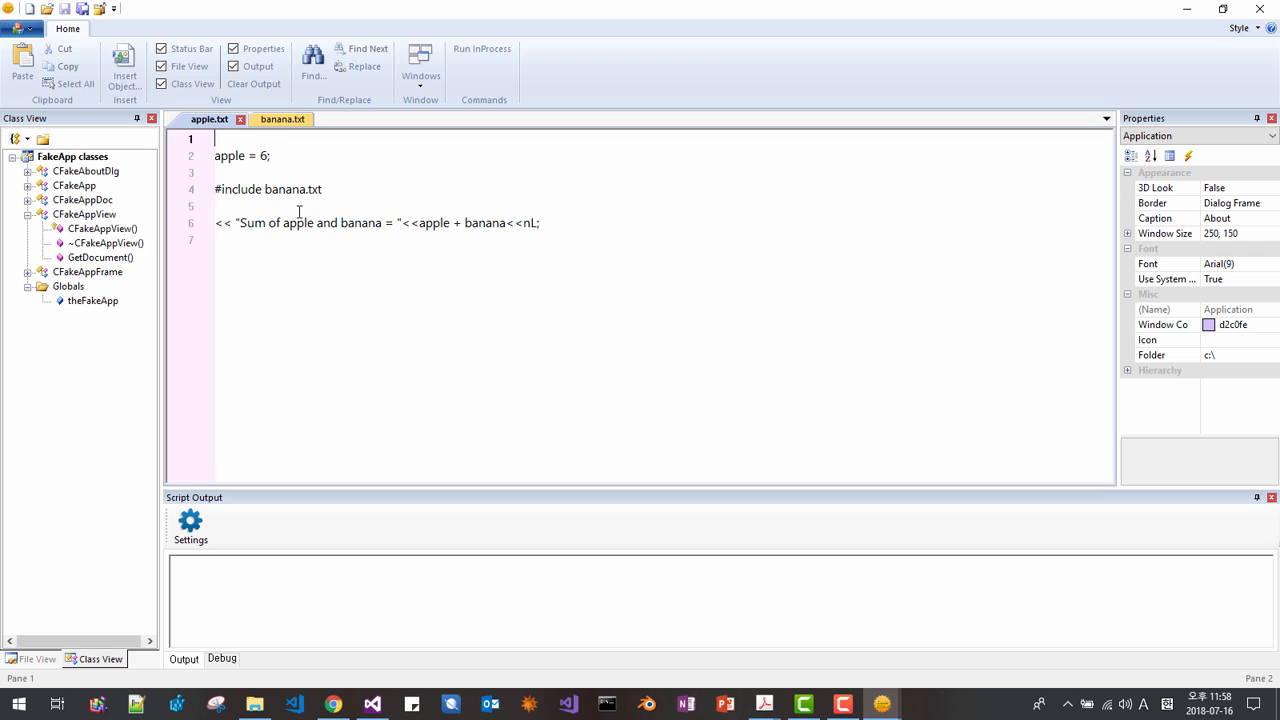
pyautogui.click(482, 48)
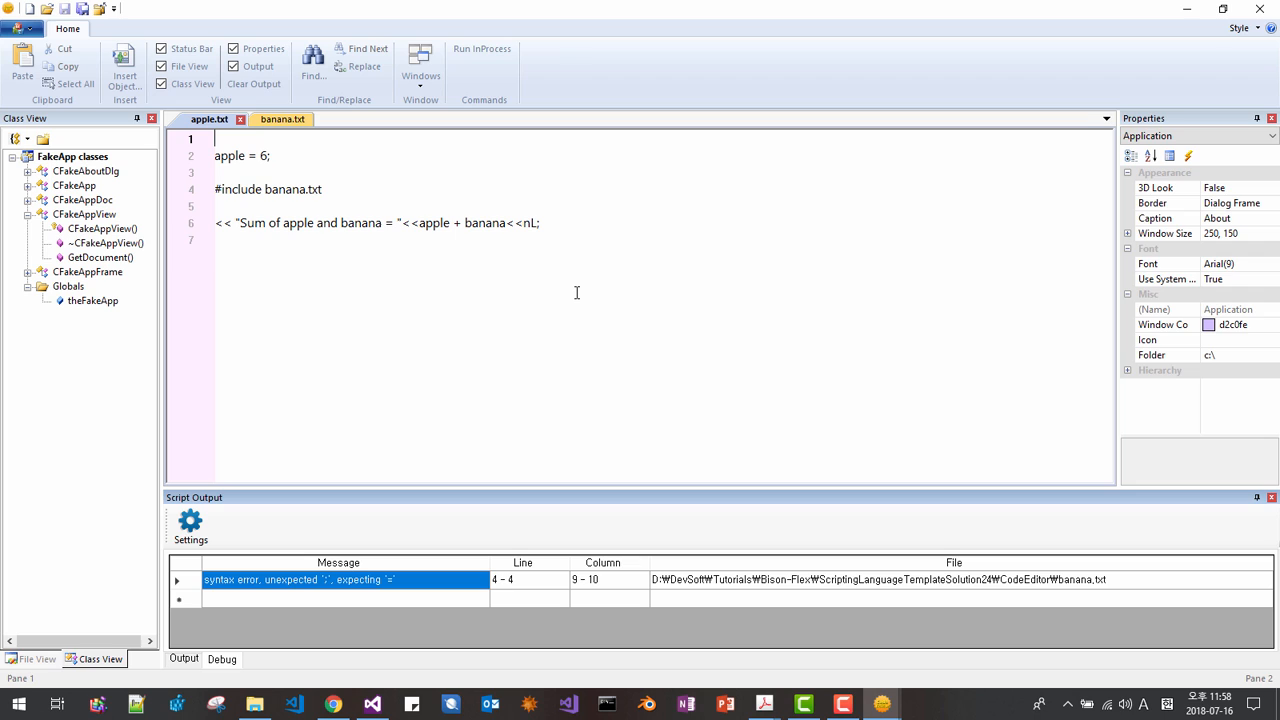
pyautogui.moveTo(659, 192)
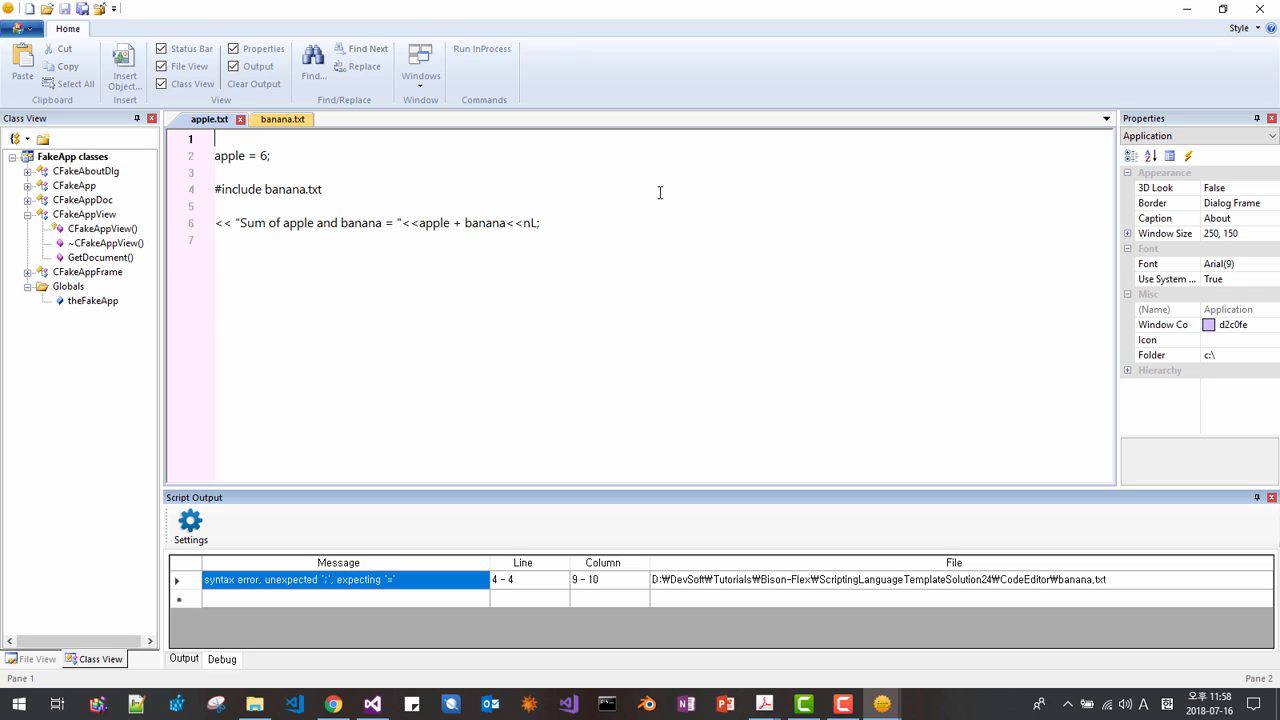
pyautogui.moveTo(751, 305)
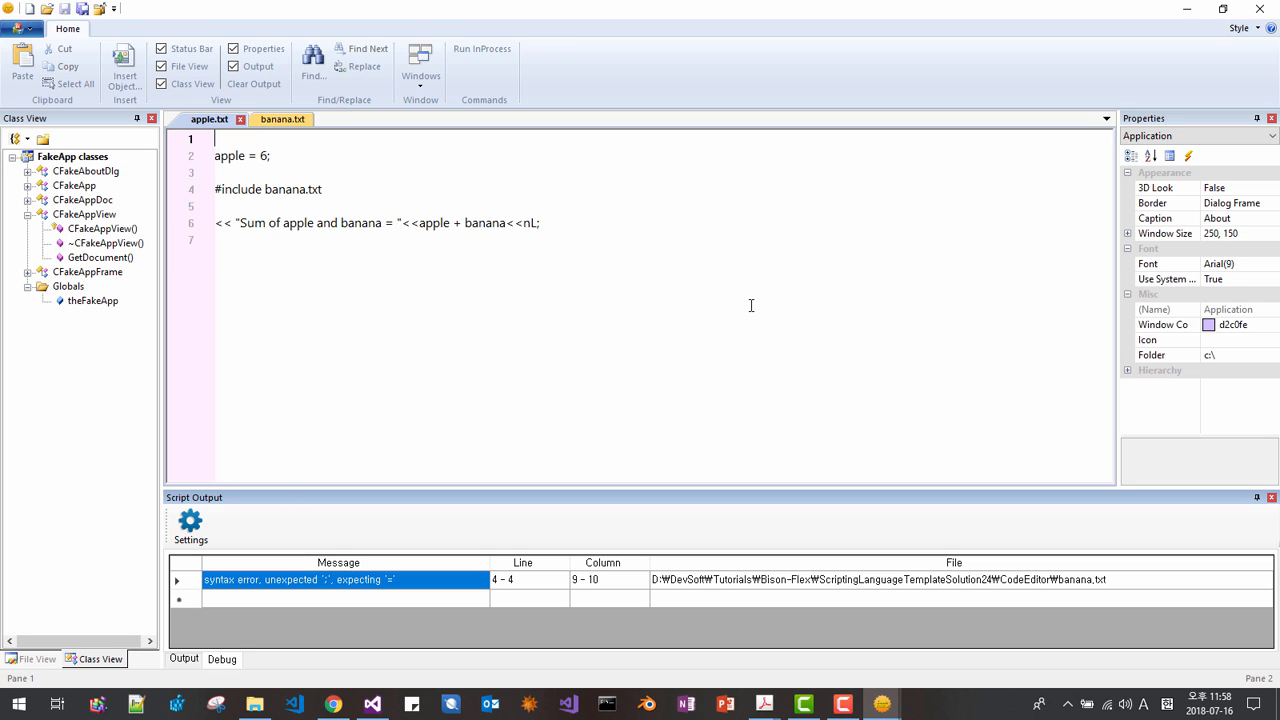
pyautogui.moveTo(502, 311)
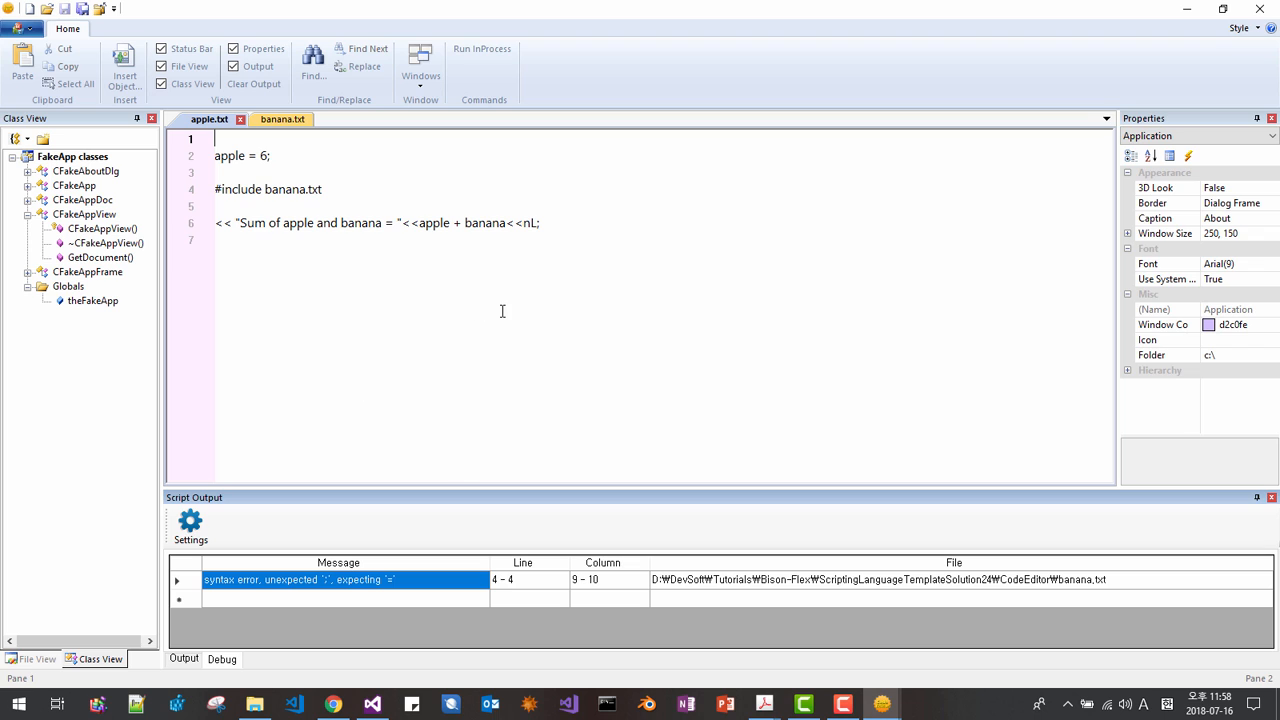
# Step: Add more bad lines to banana.txt and rerun, getting syntax errors at lines 4 and 6
pyautogui.click(183, 659)
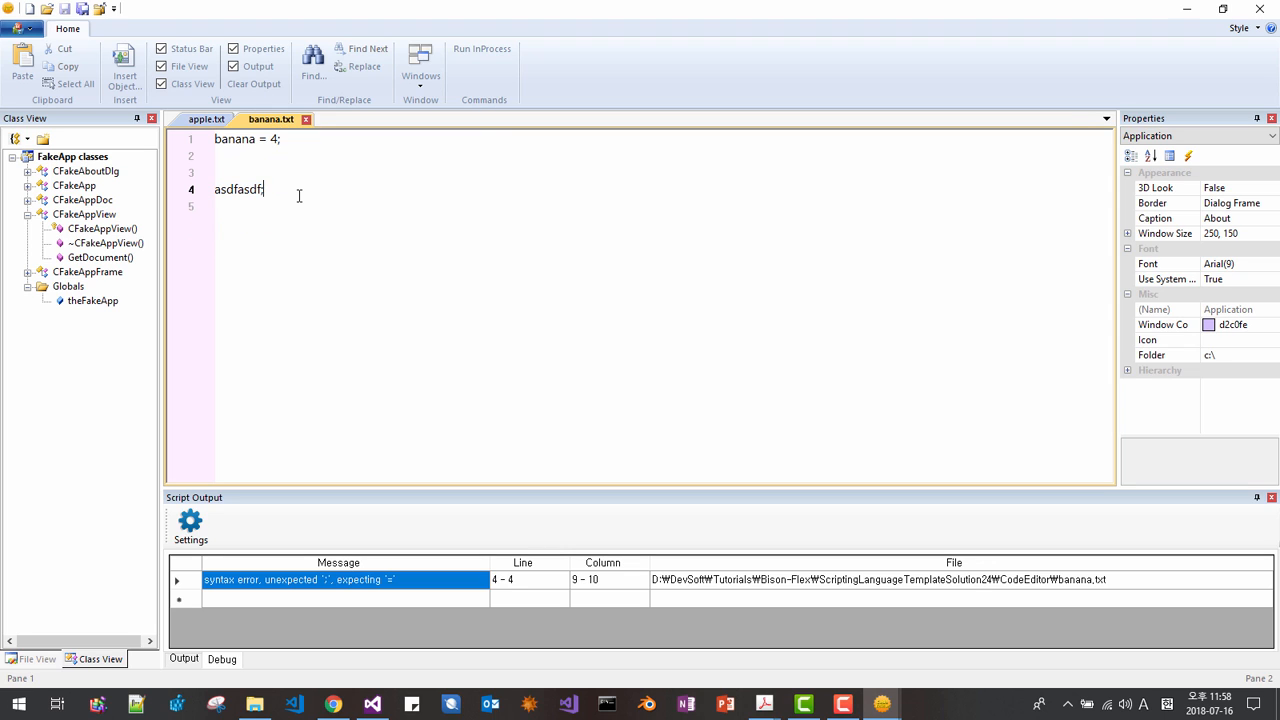
pyautogui.write('a')
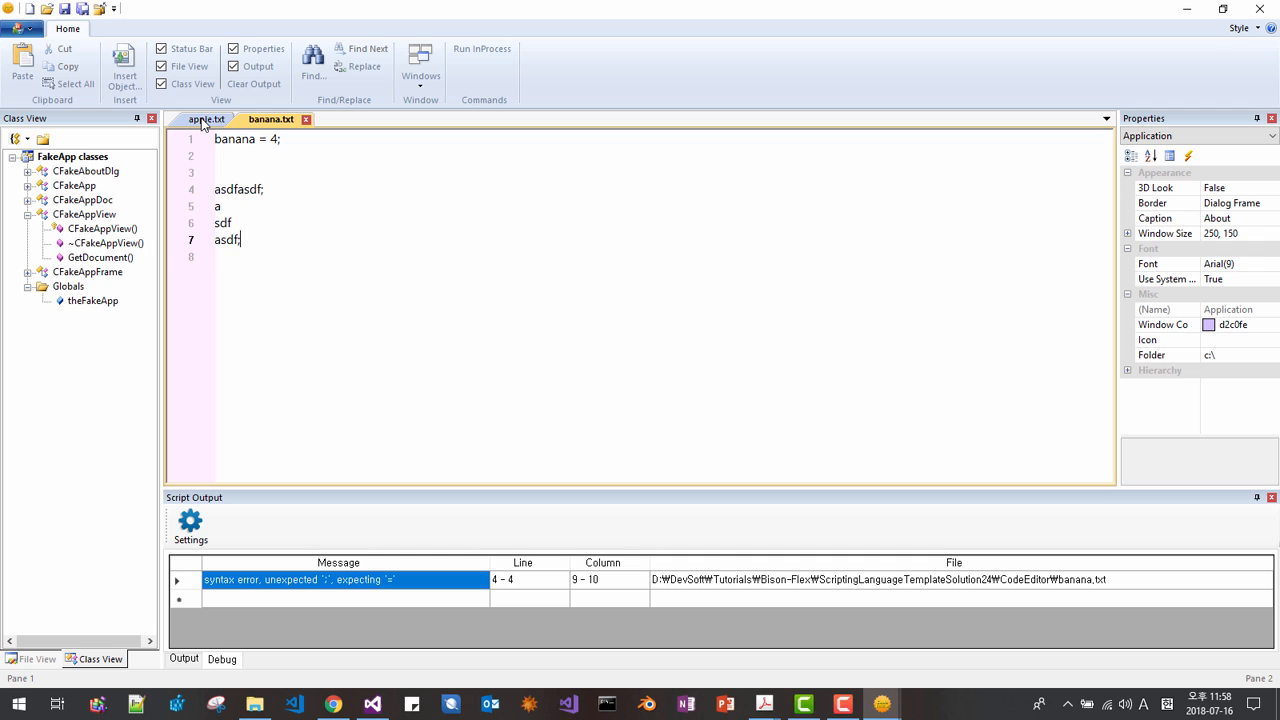
pyautogui.click(482, 49)
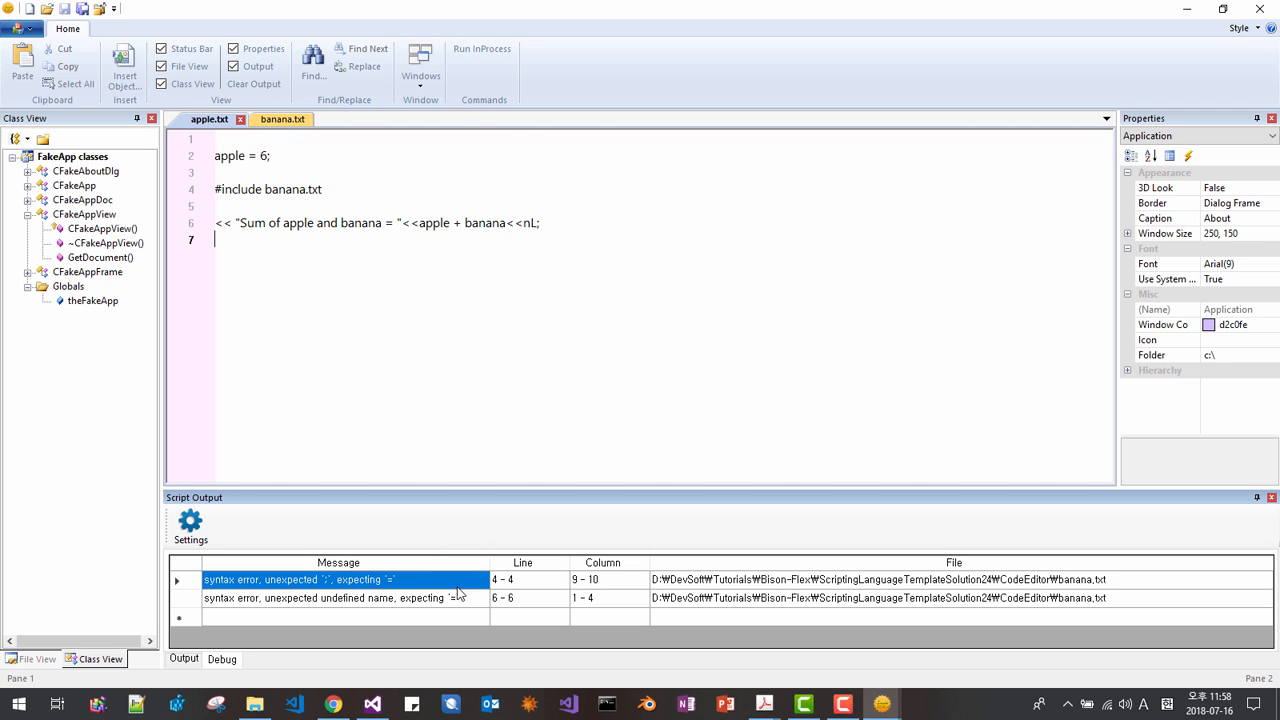
pyautogui.moveTo(471, 330)
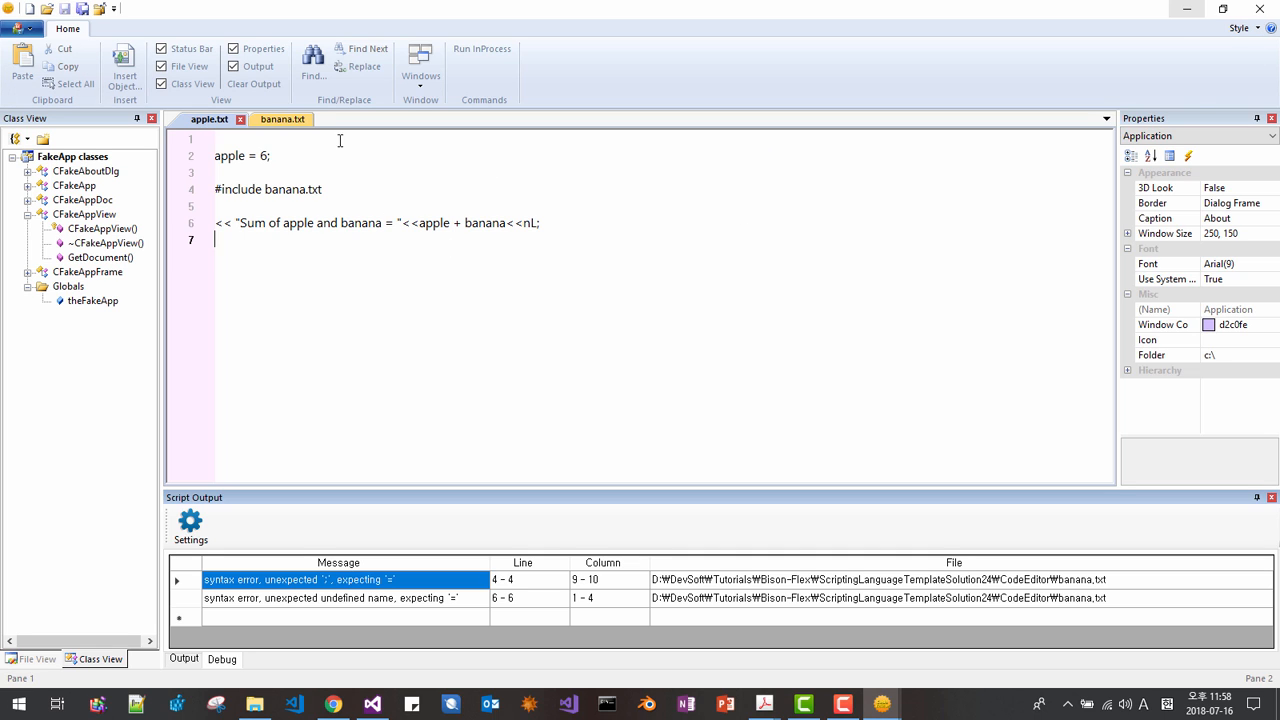
pyautogui.click(271, 119)
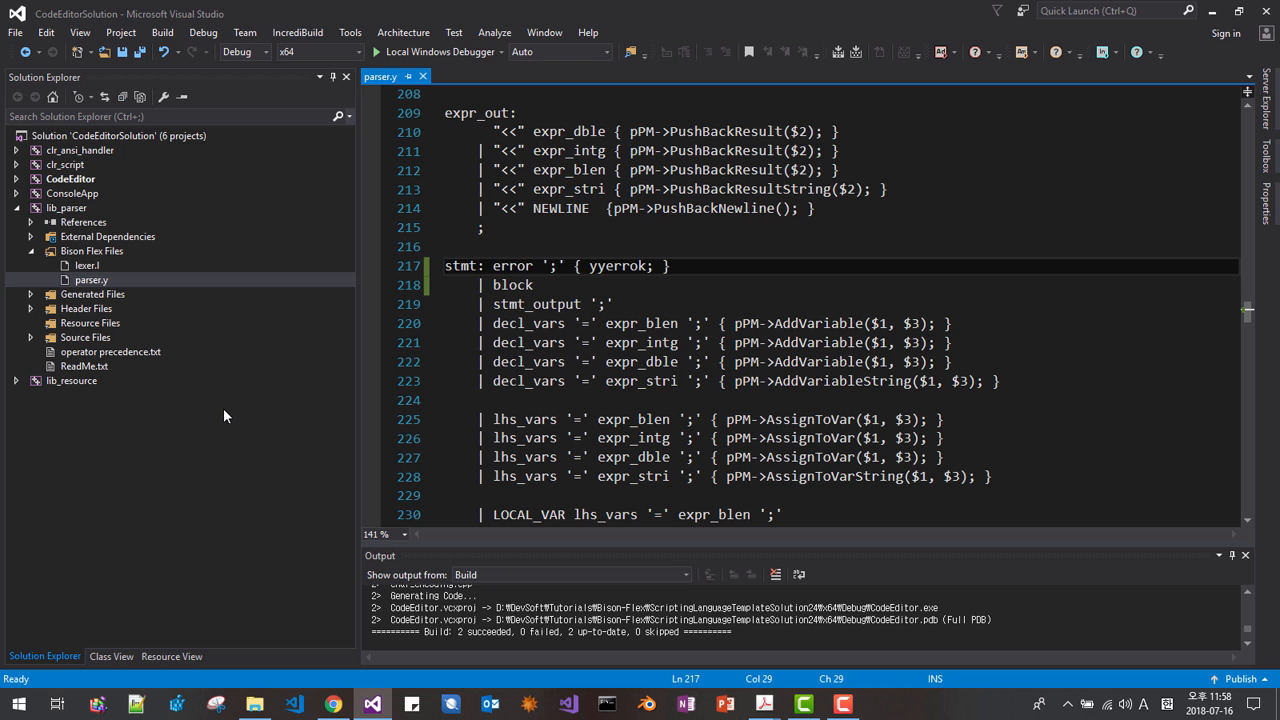
# Step: Open lexer.l, scroll to the <sx_inc> include rule, and select yy_create_buffer
pyautogui.click(88, 265)
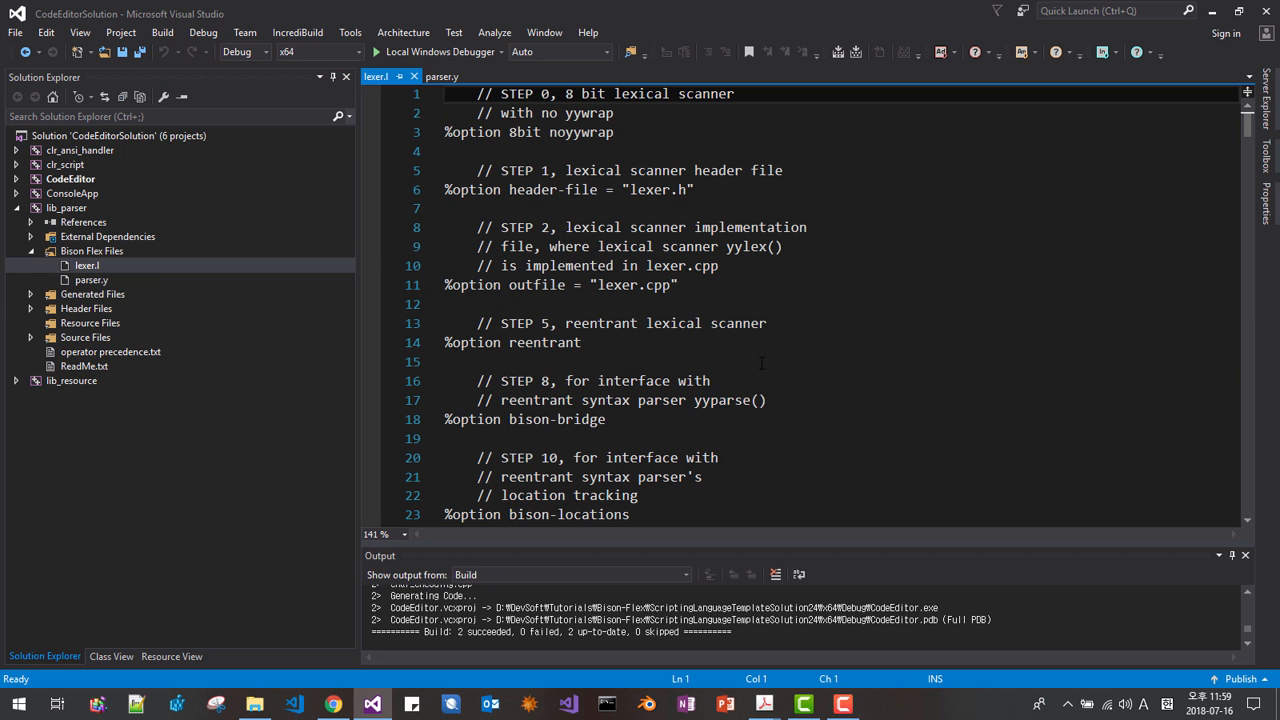
pyautogui.scroll(-3)
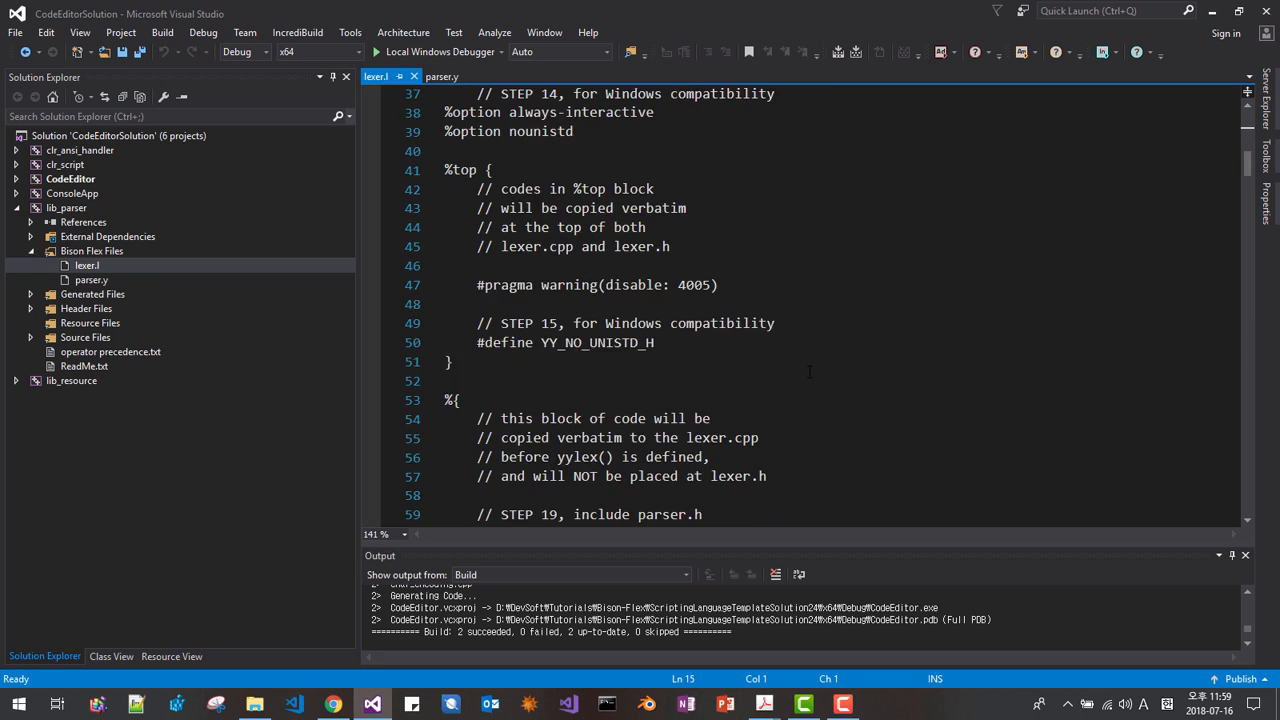
pyautogui.scroll(-3)
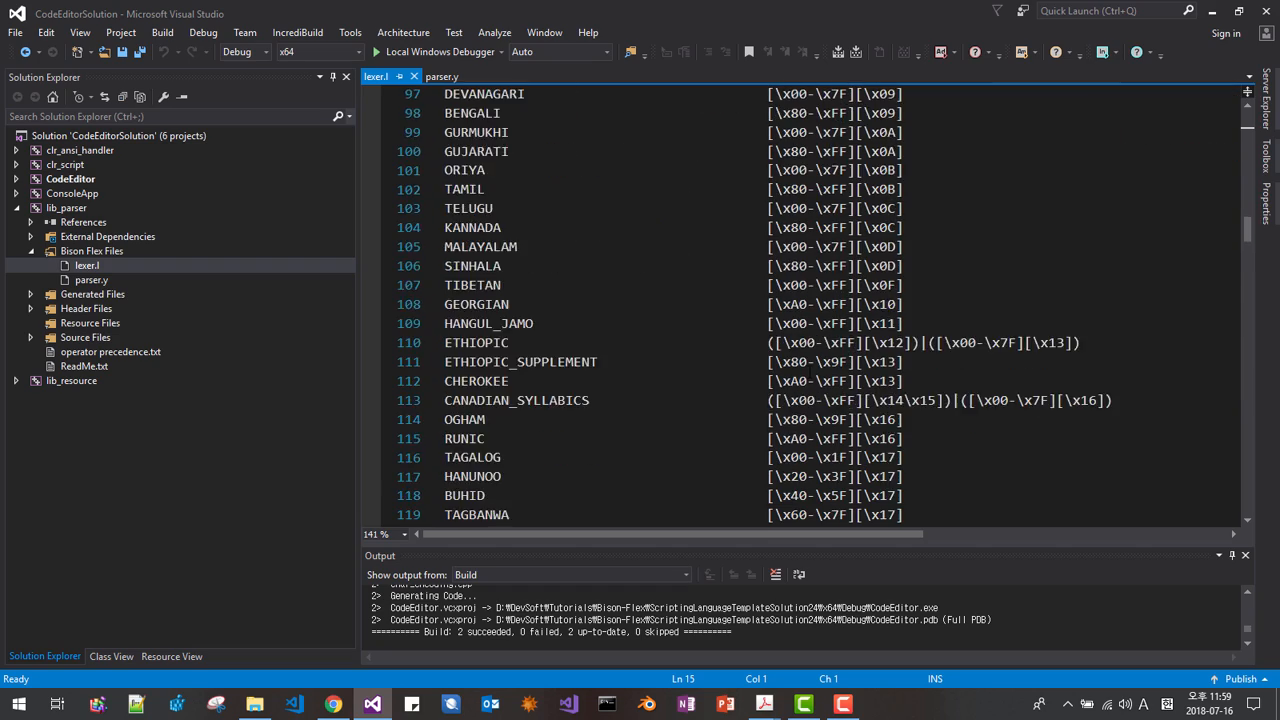
pyautogui.scroll(-3)
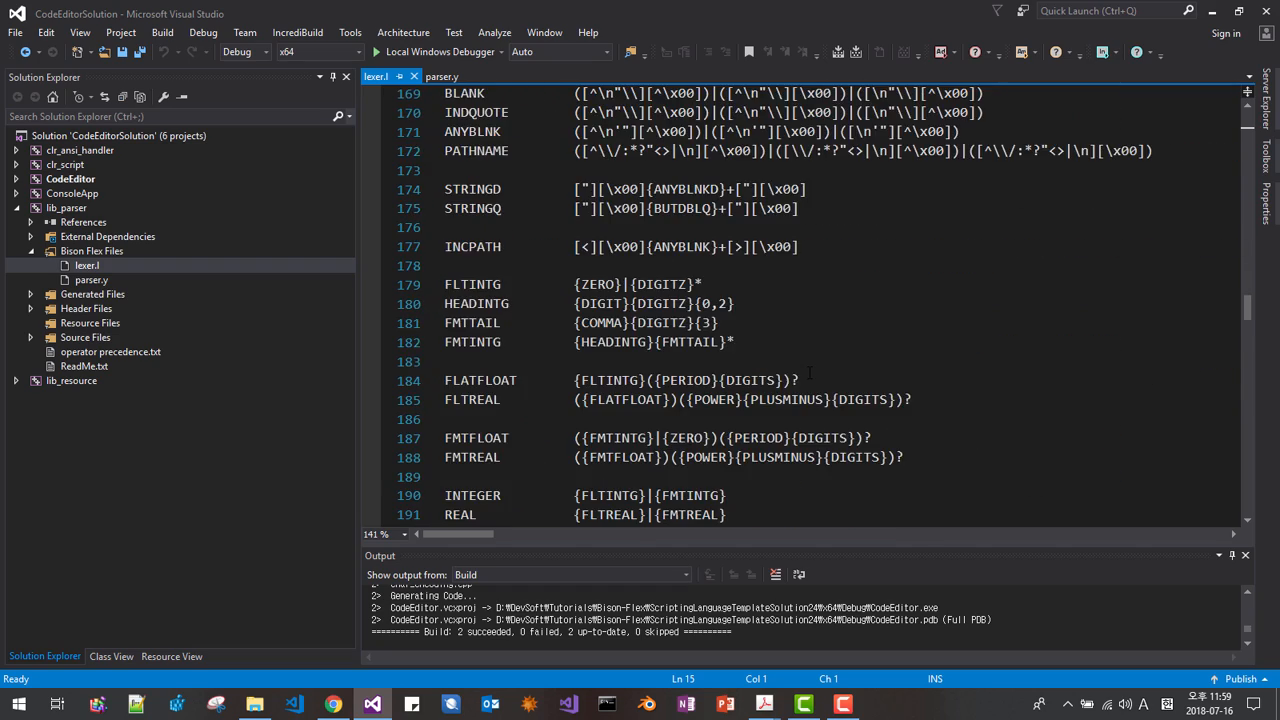
pyautogui.scroll(-3)
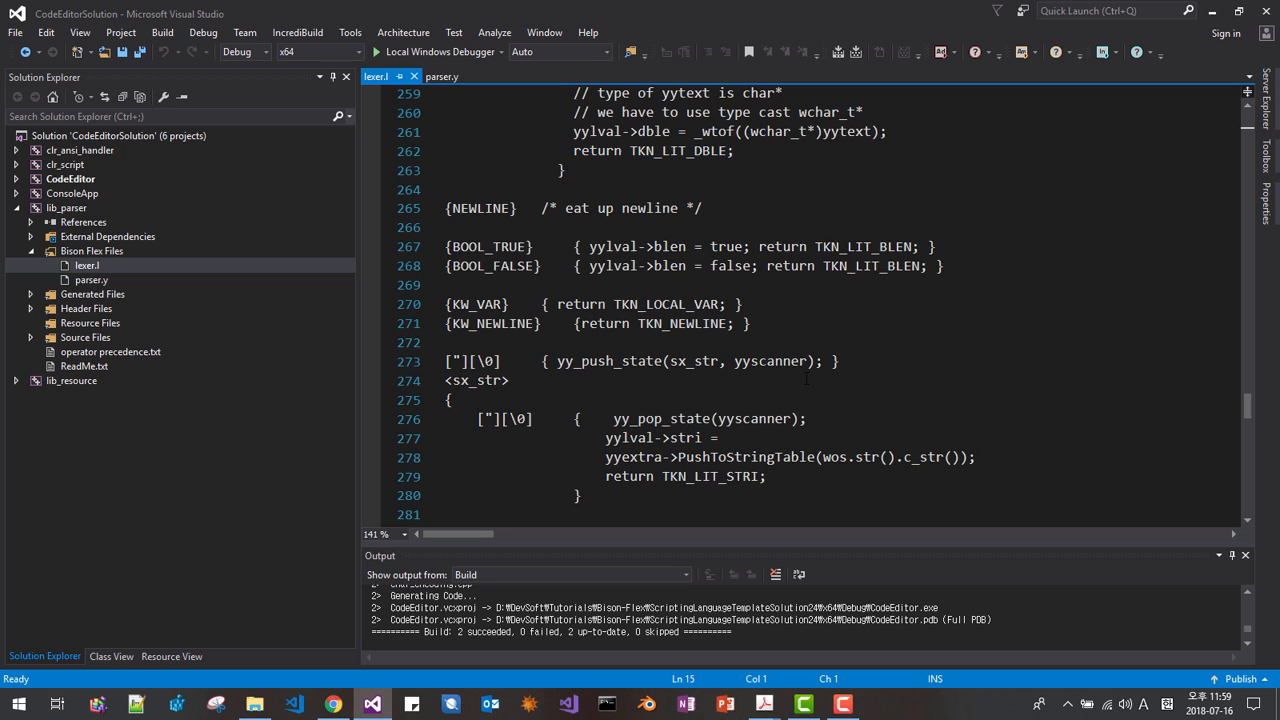
pyautogui.scroll(-3)
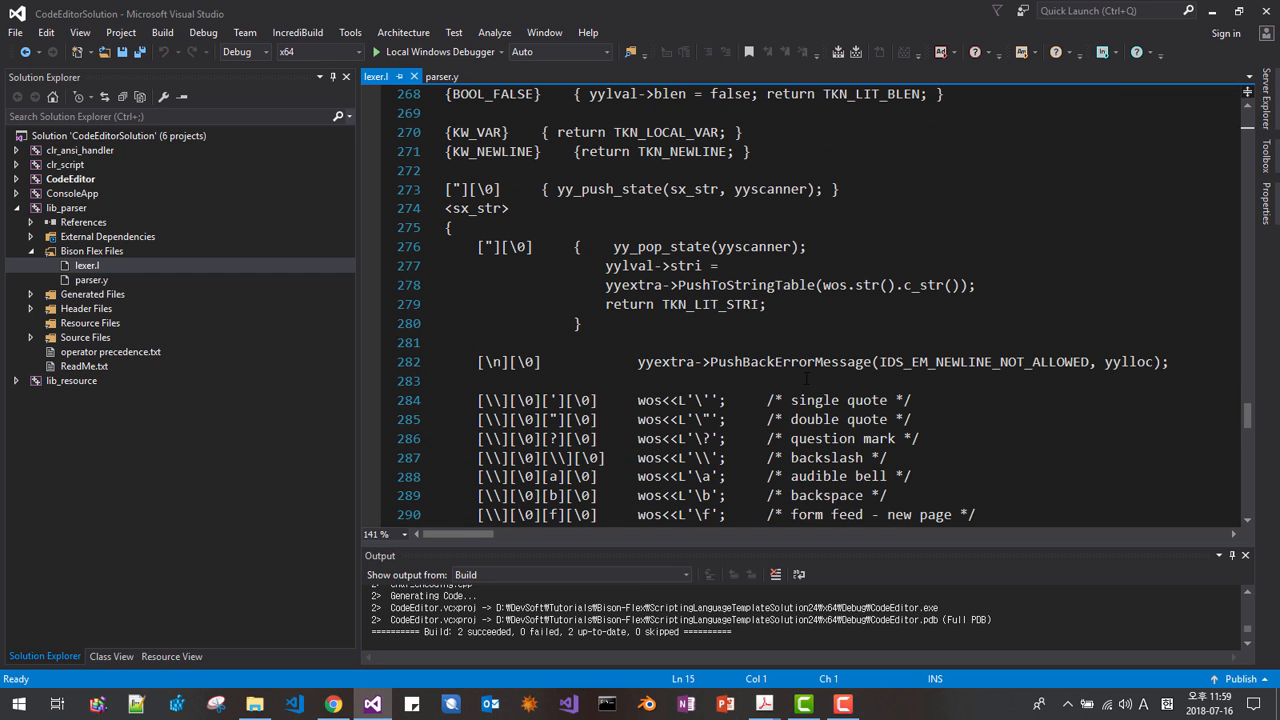
pyautogui.scroll(-3)
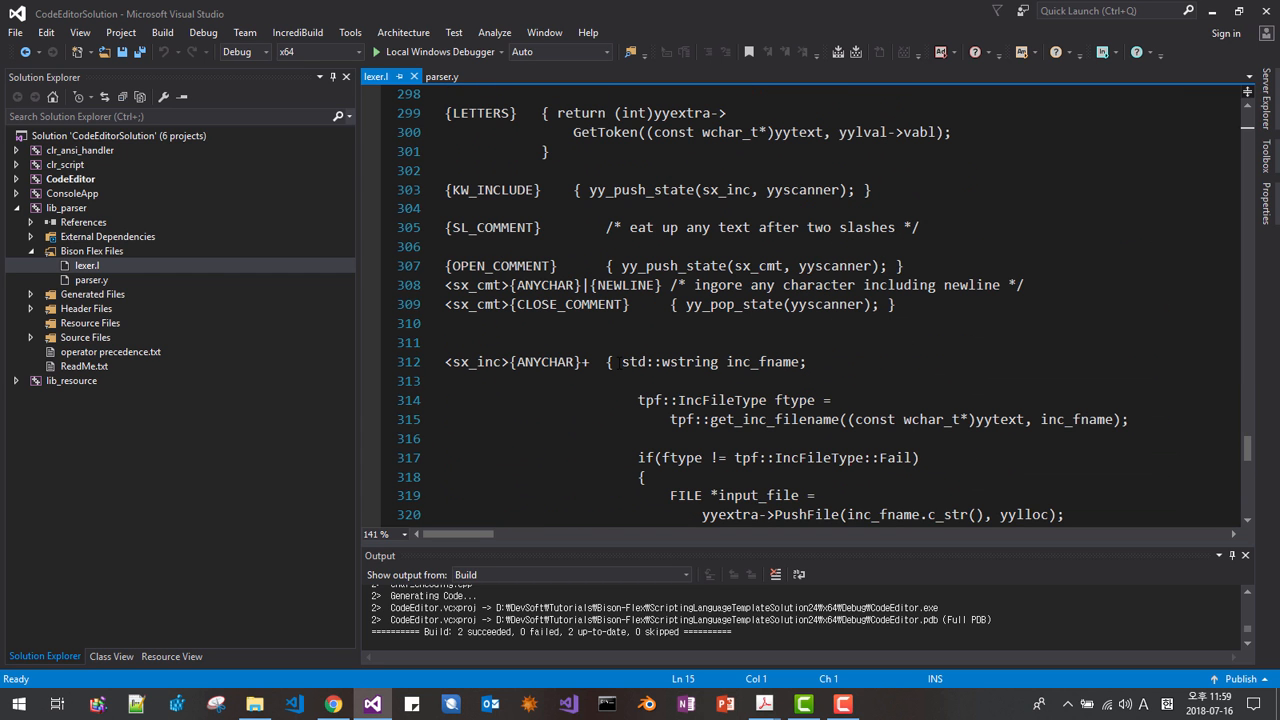
pyautogui.scroll(-3)
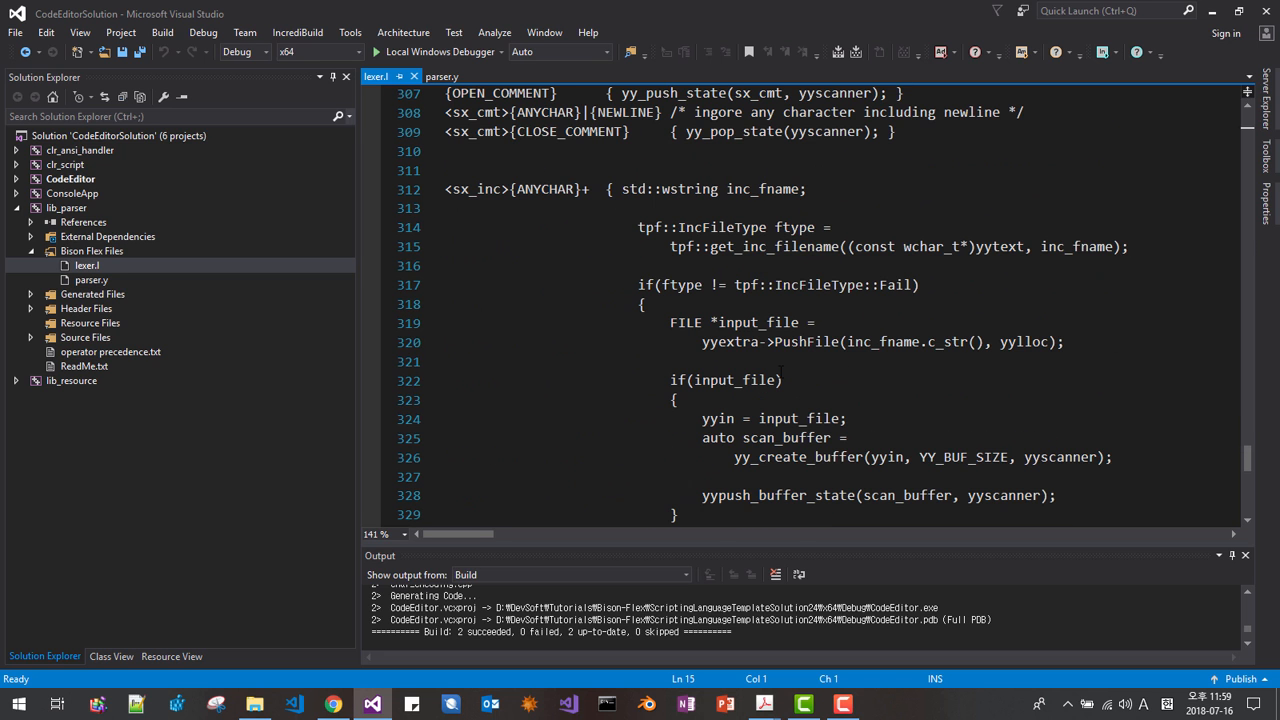
pyautogui.scroll(-3)
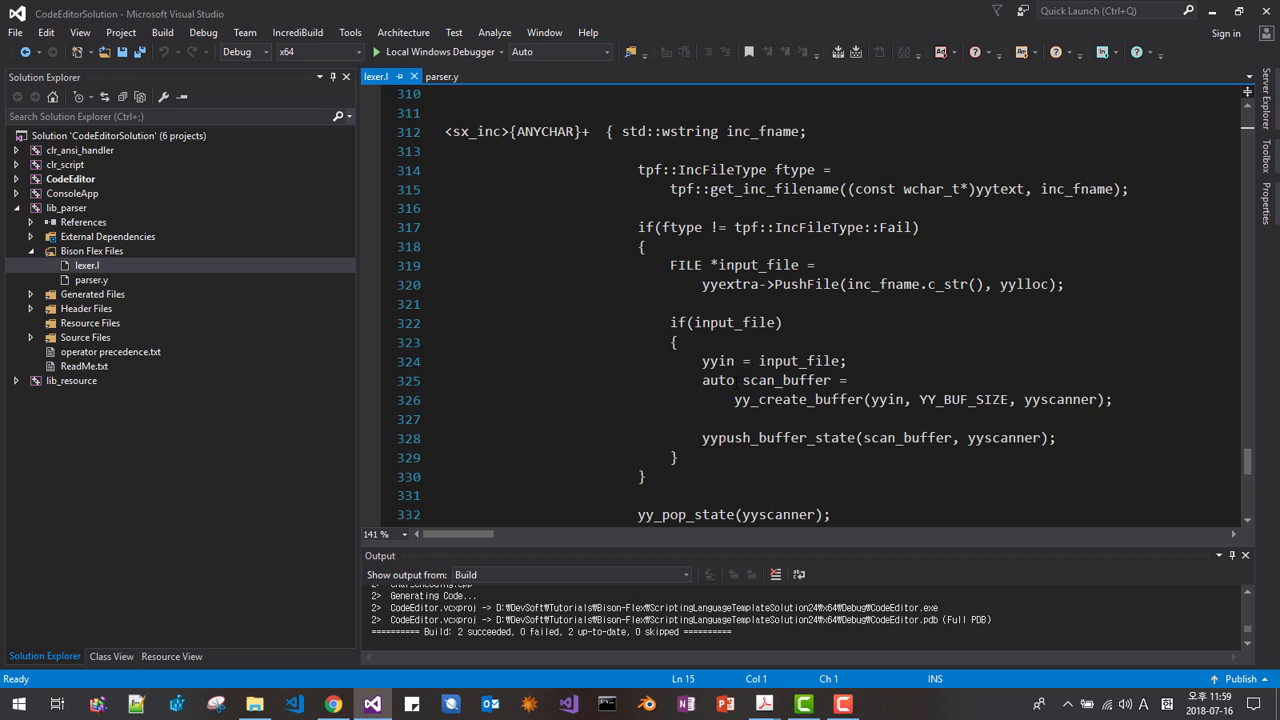
pyautogui.doubleClick(798, 399)
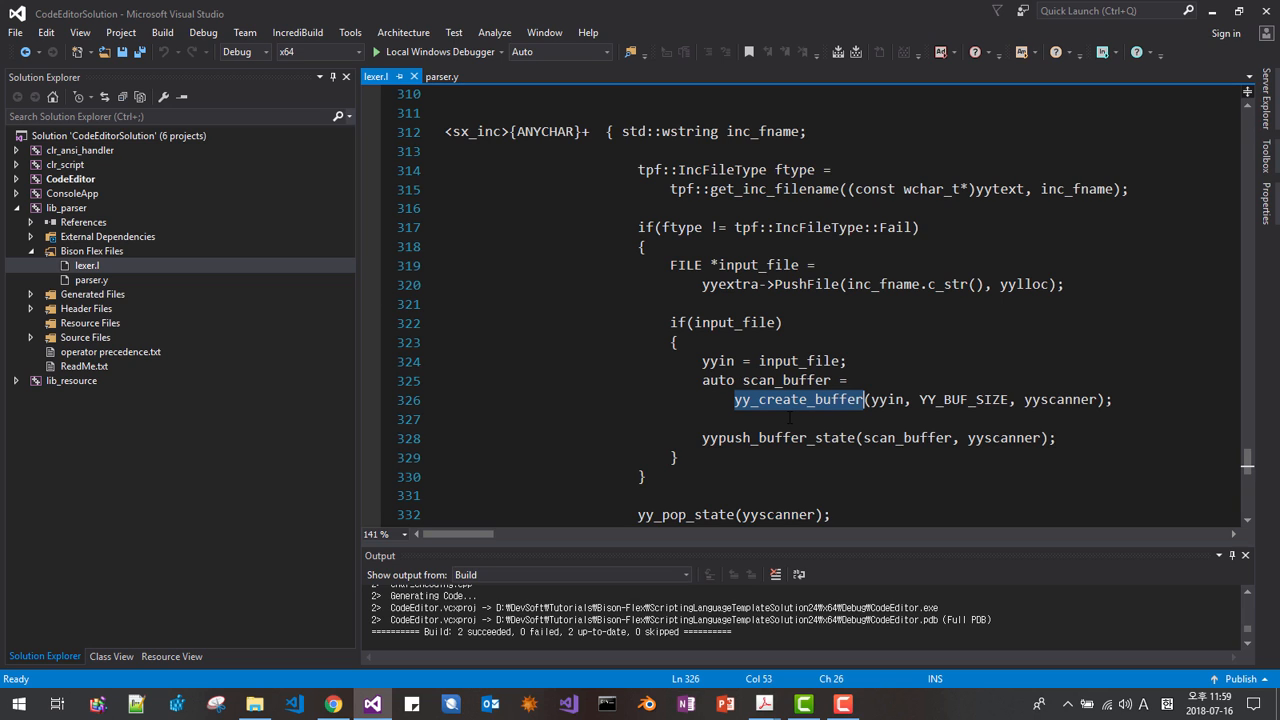
pyautogui.moveTo(784, 414)
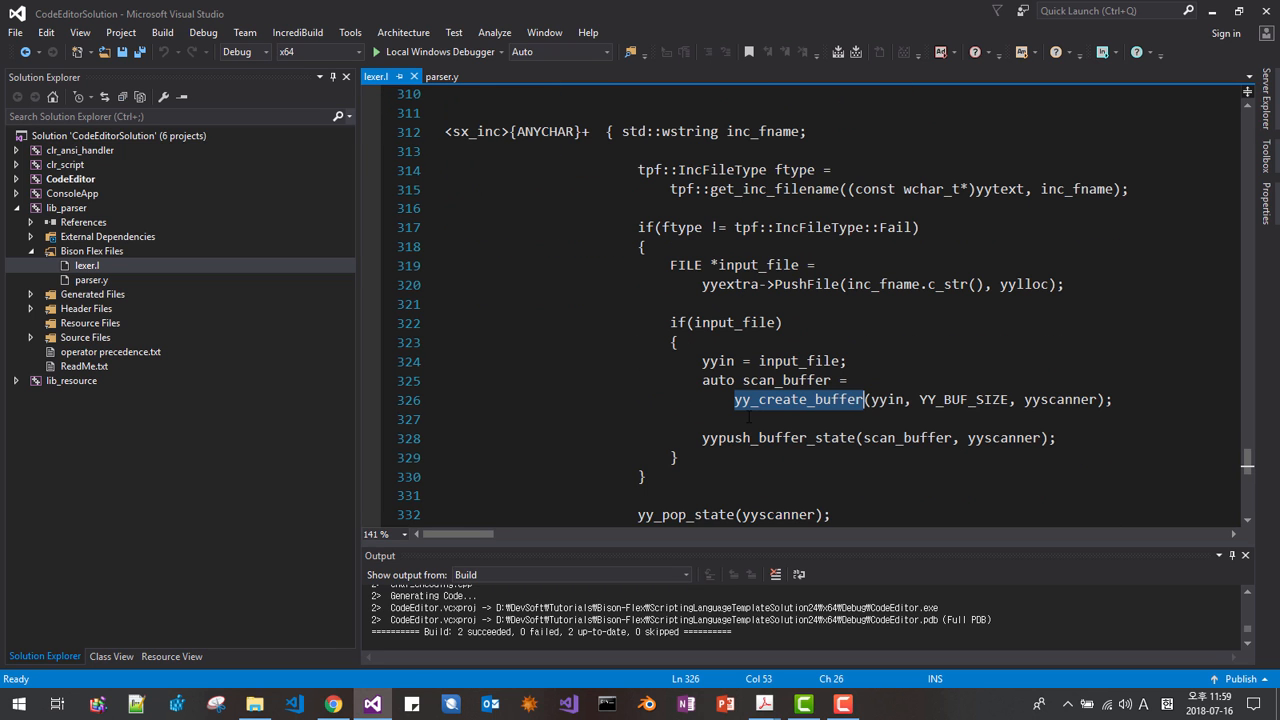
pyautogui.click(442, 76)
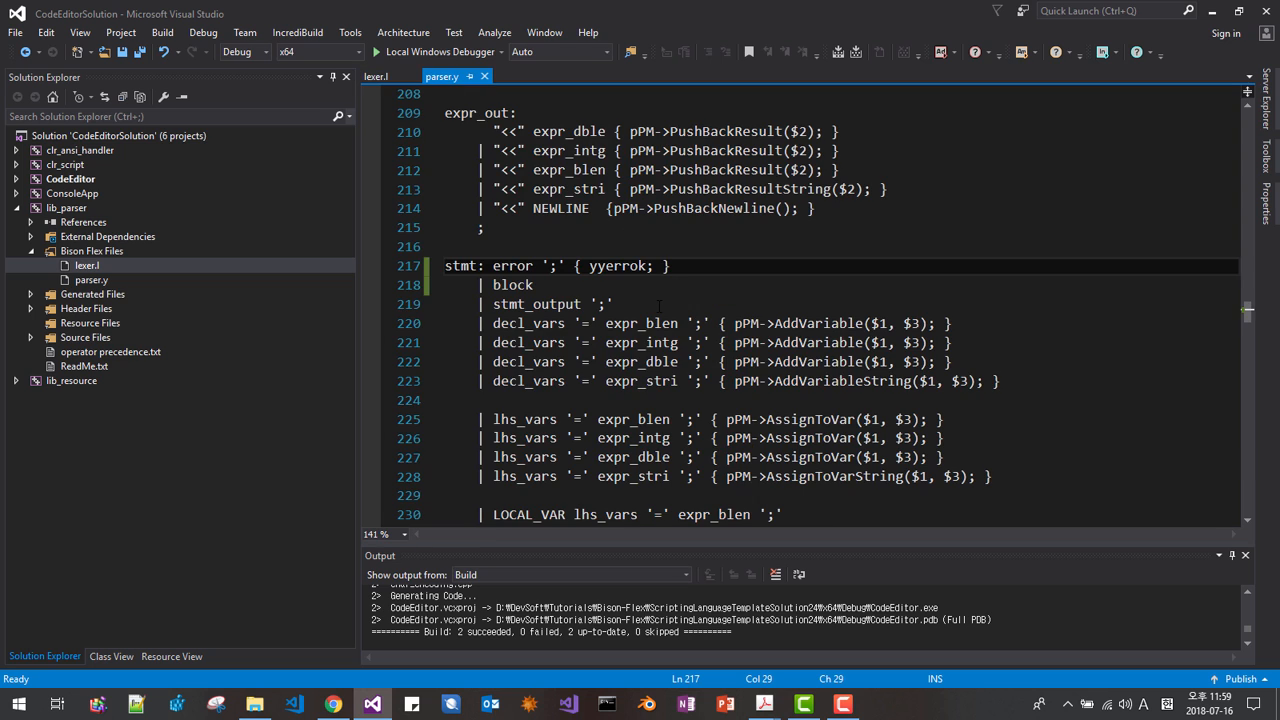
pyautogui.click(377, 76)
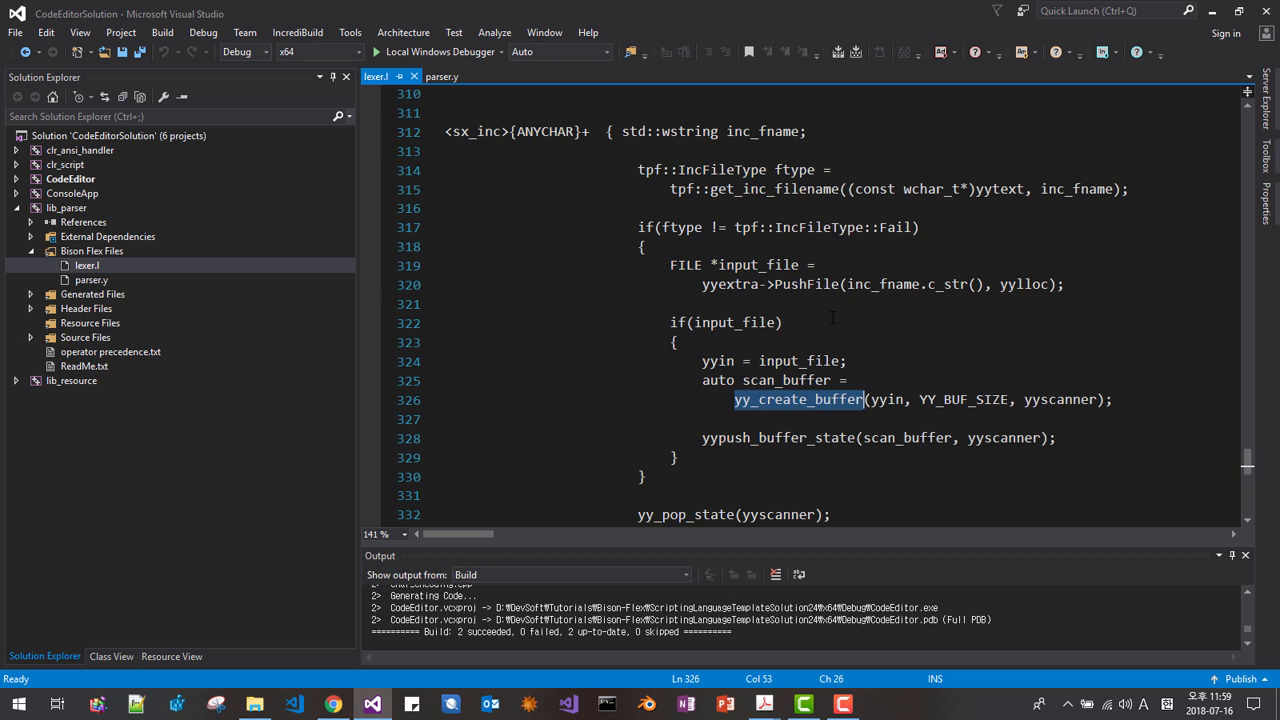
pyautogui.moveTo(833, 317)
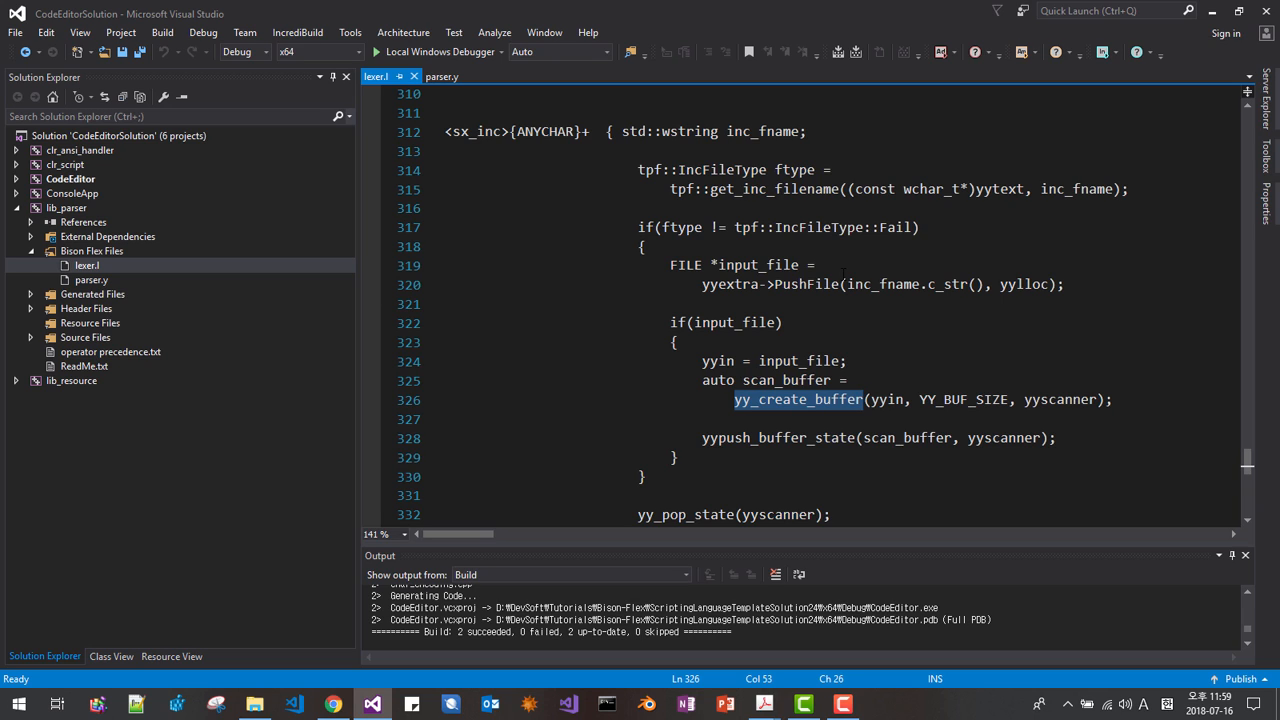
pyautogui.moveTo(762, 402)
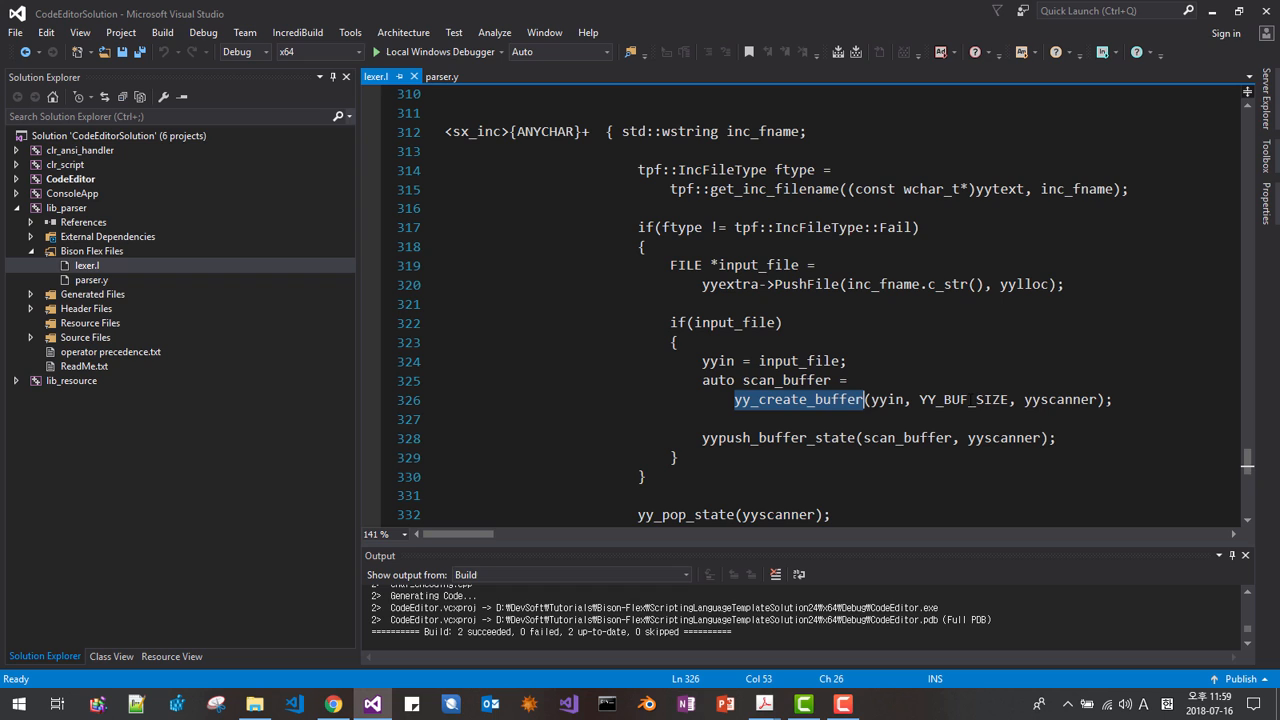
pyautogui.moveTo(111, 656)
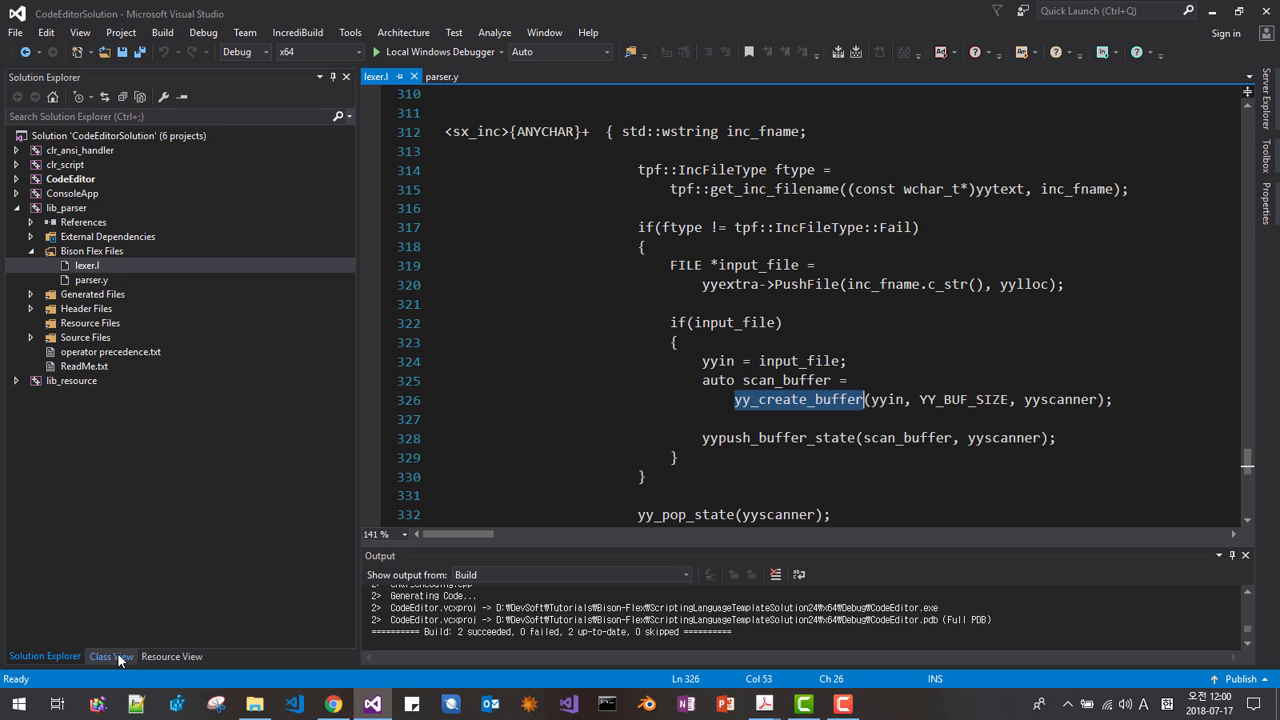
# Step: Open ParseManager.h by finding CParseManager under tpf in Class View
pyautogui.click(110, 656)
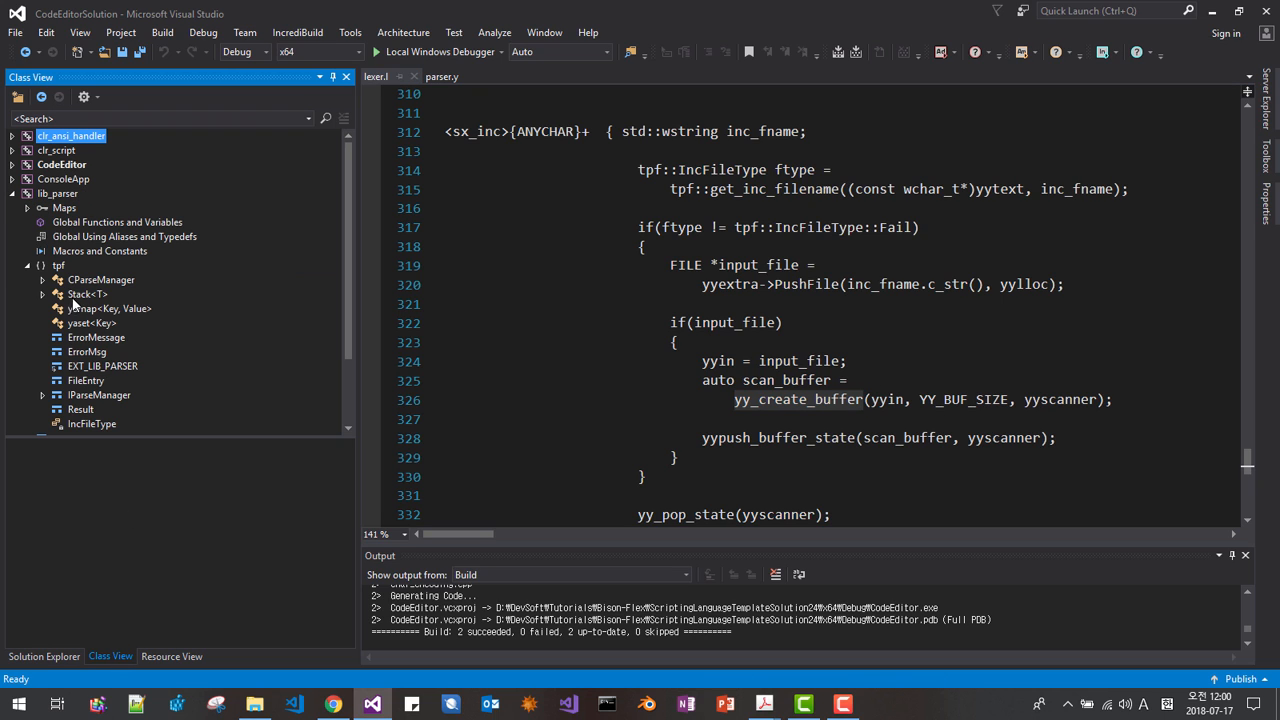
pyautogui.click(101, 280)
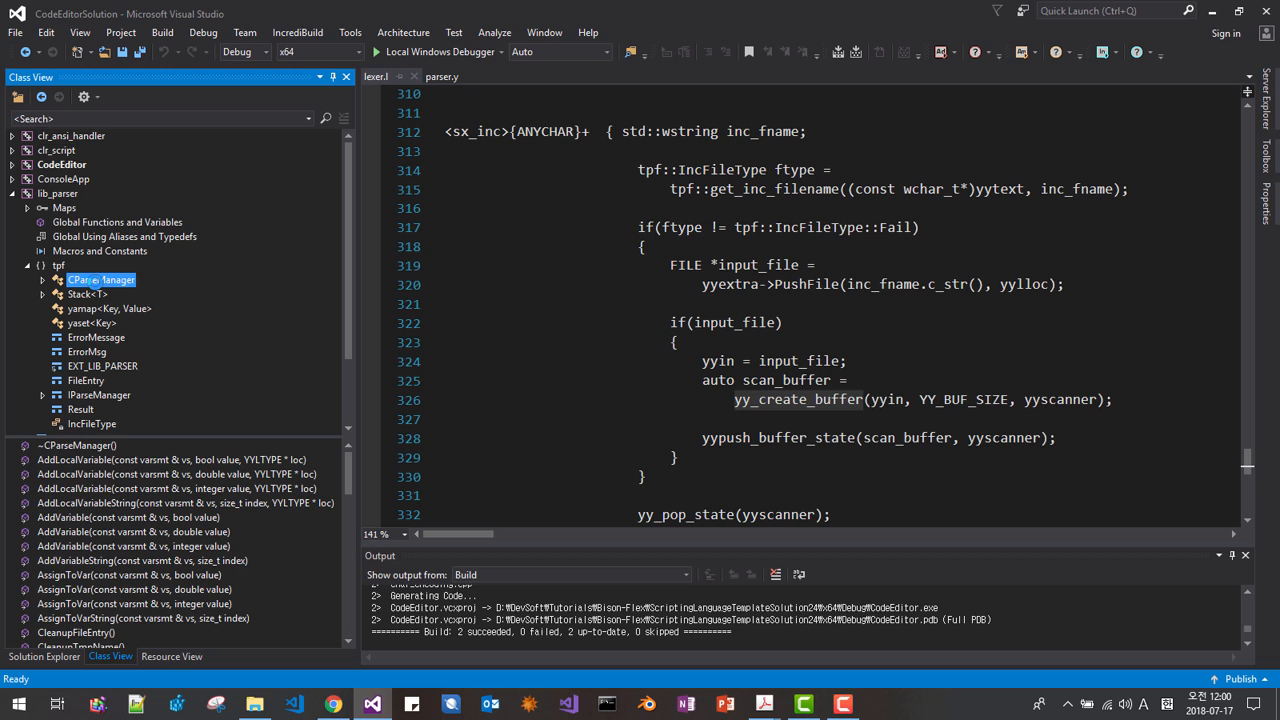
pyautogui.doubleClick(101, 279)
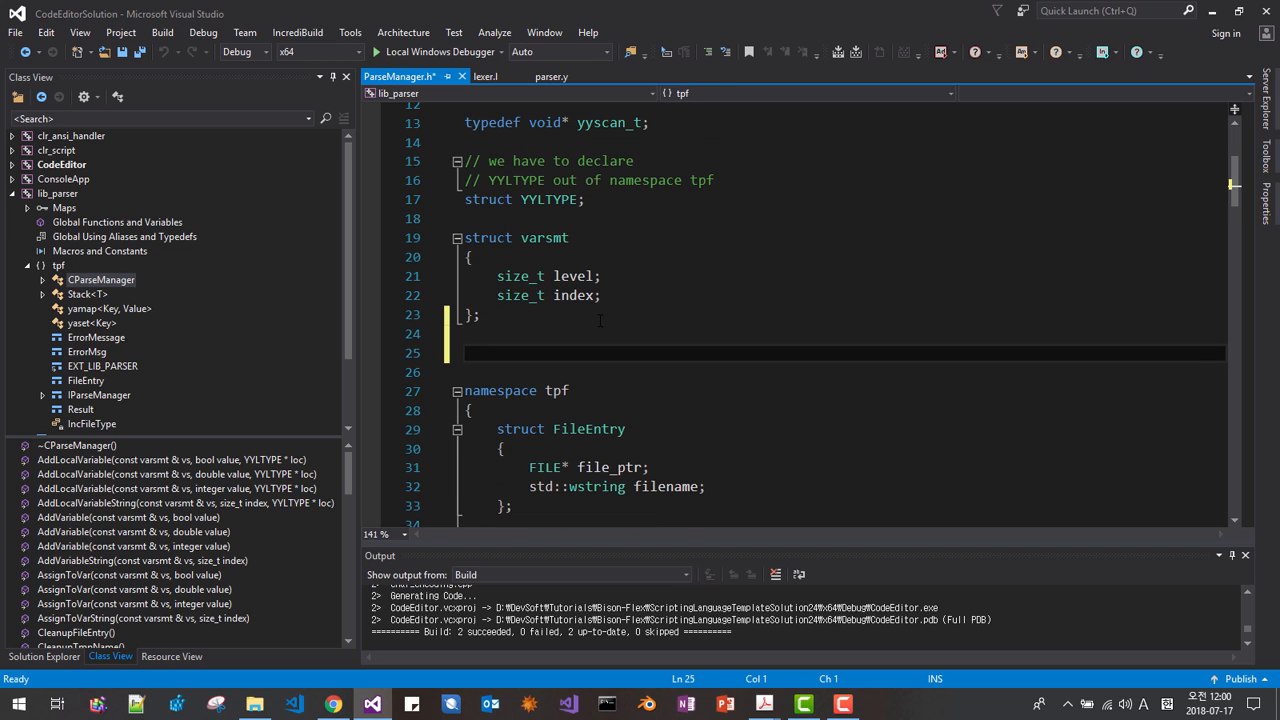
# Step: Forward-declare 'struct yy_buffer_state;' on the blank line after varsmt
pyautogui.write('struct')
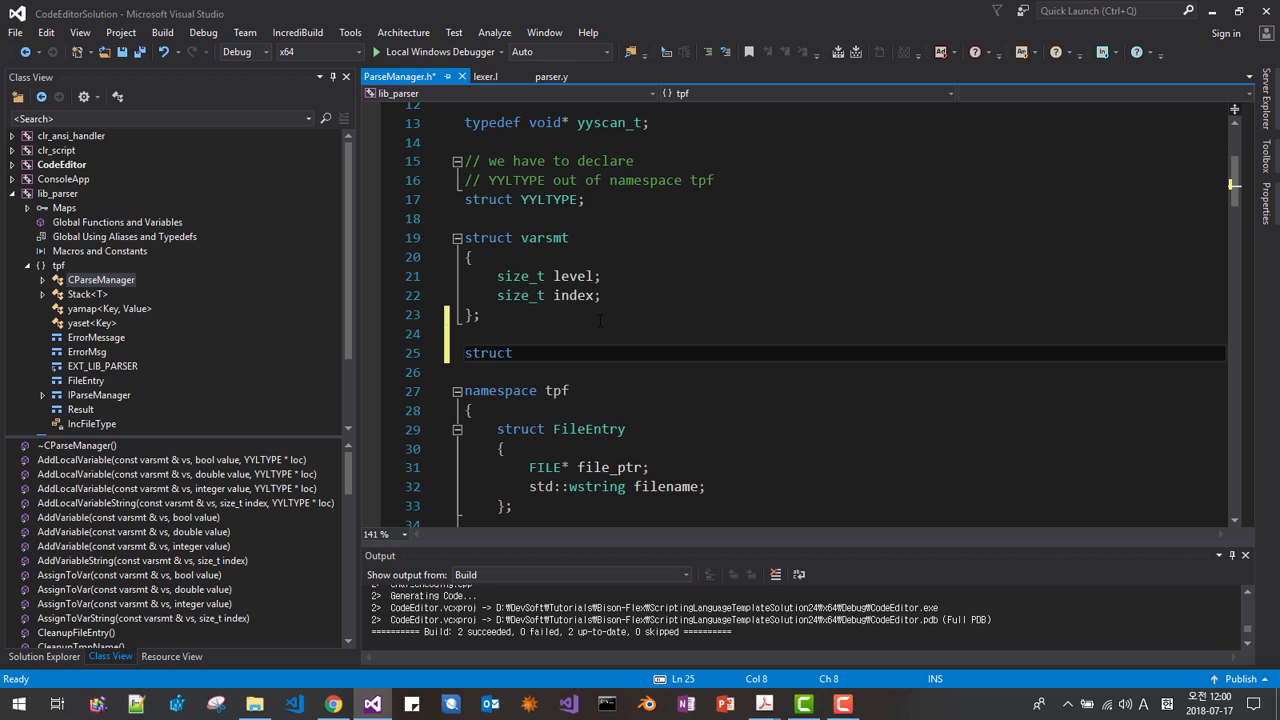
pyautogui.write('yy_buffer_state')
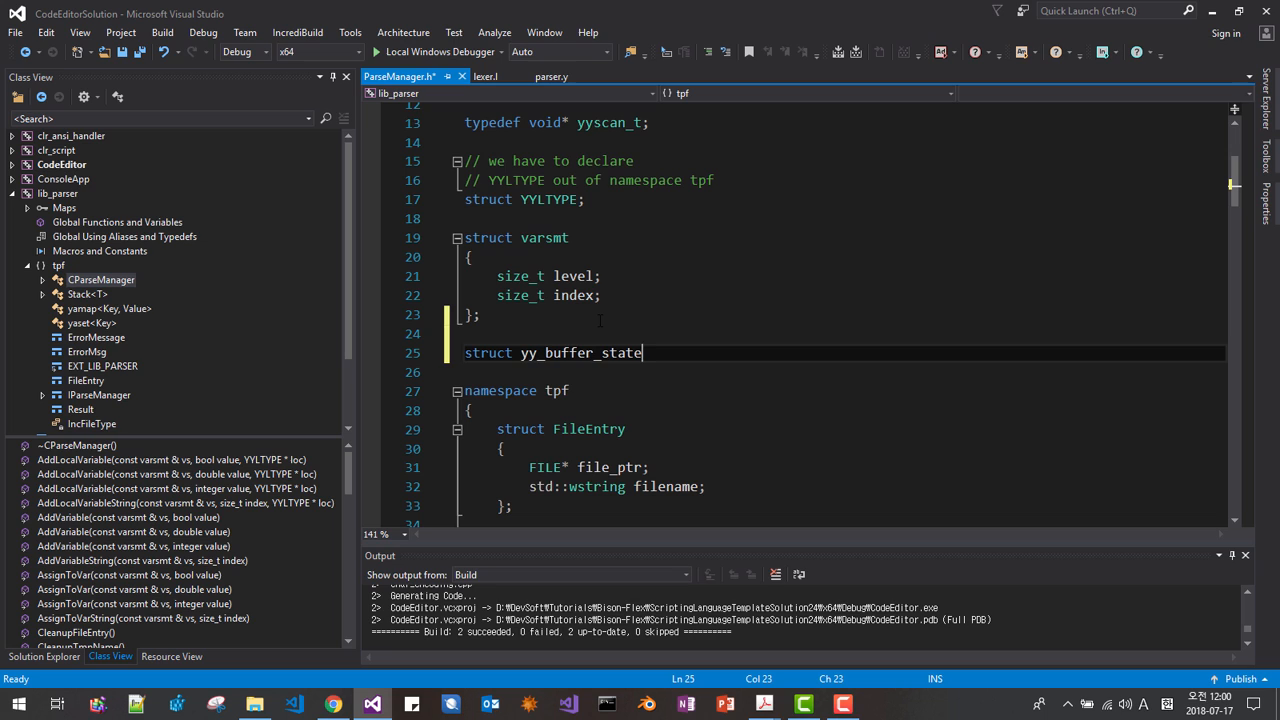
pyautogui.write(';')
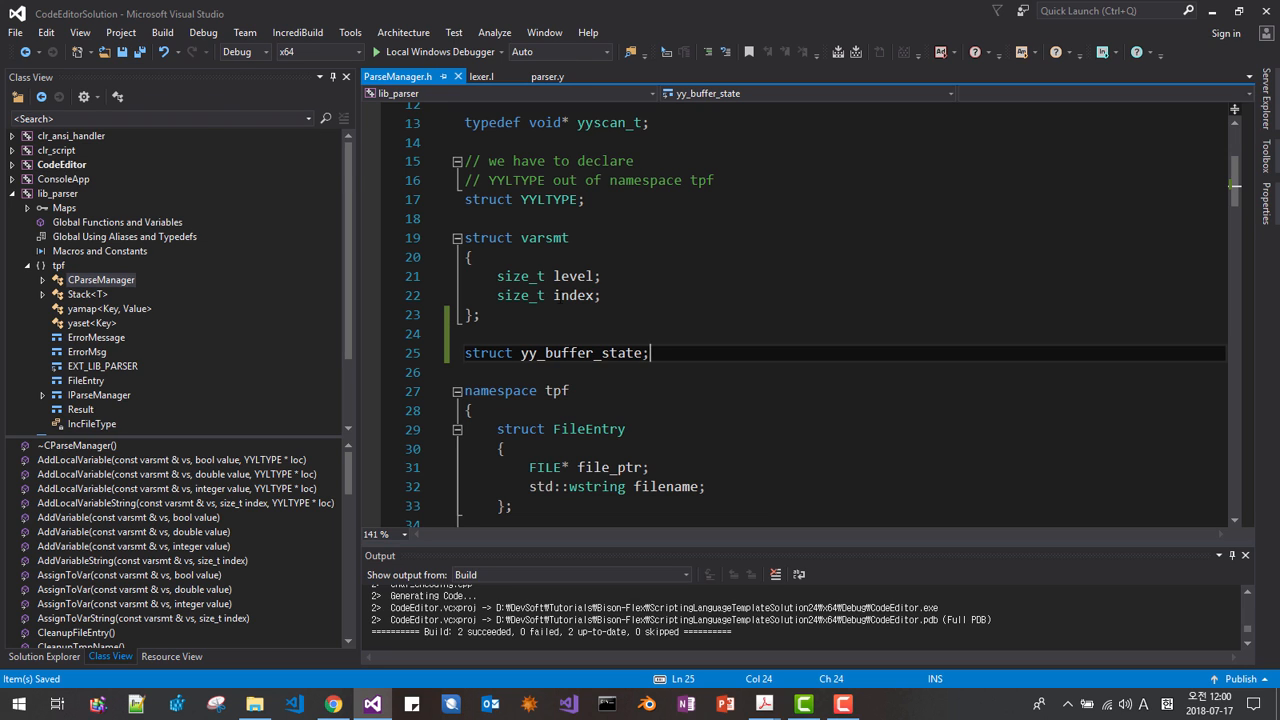
# Step: Add comments '// defined by Flex()' and '// used to include file' above the declaration
pyautogui.doubleClick(582, 353)
pyautogui.write('//')
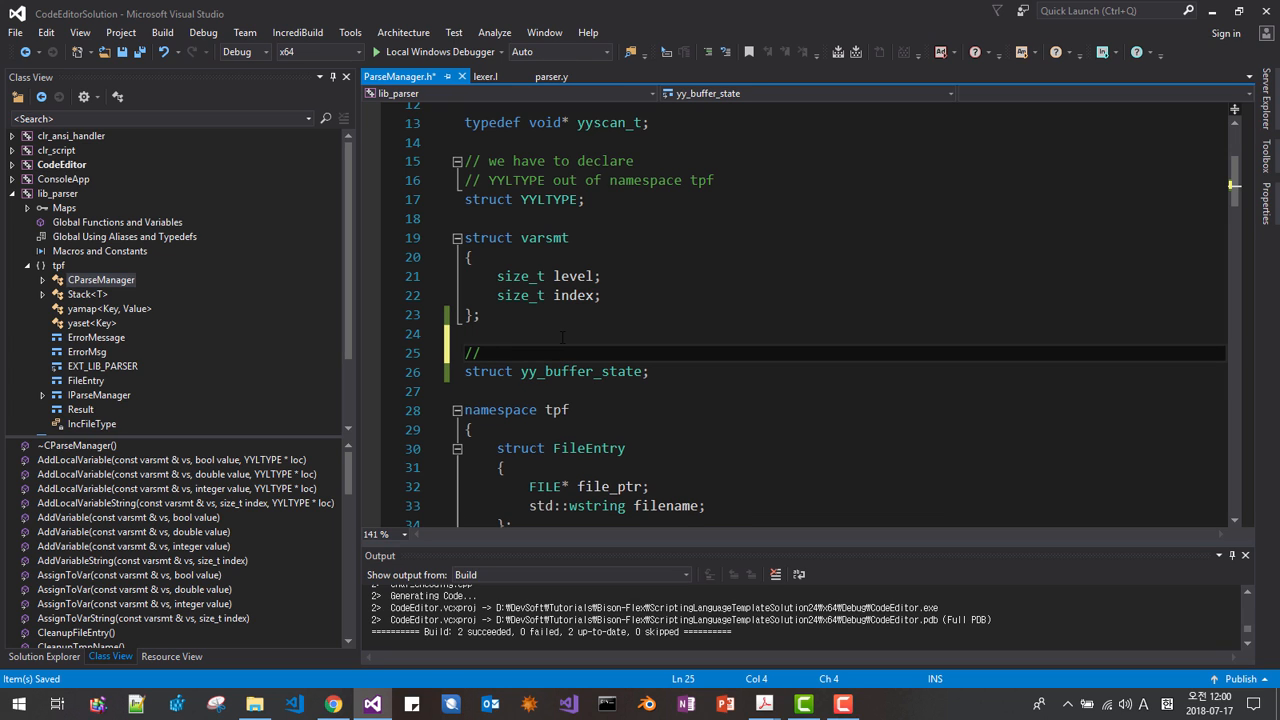
pyautogui.write('defined by')
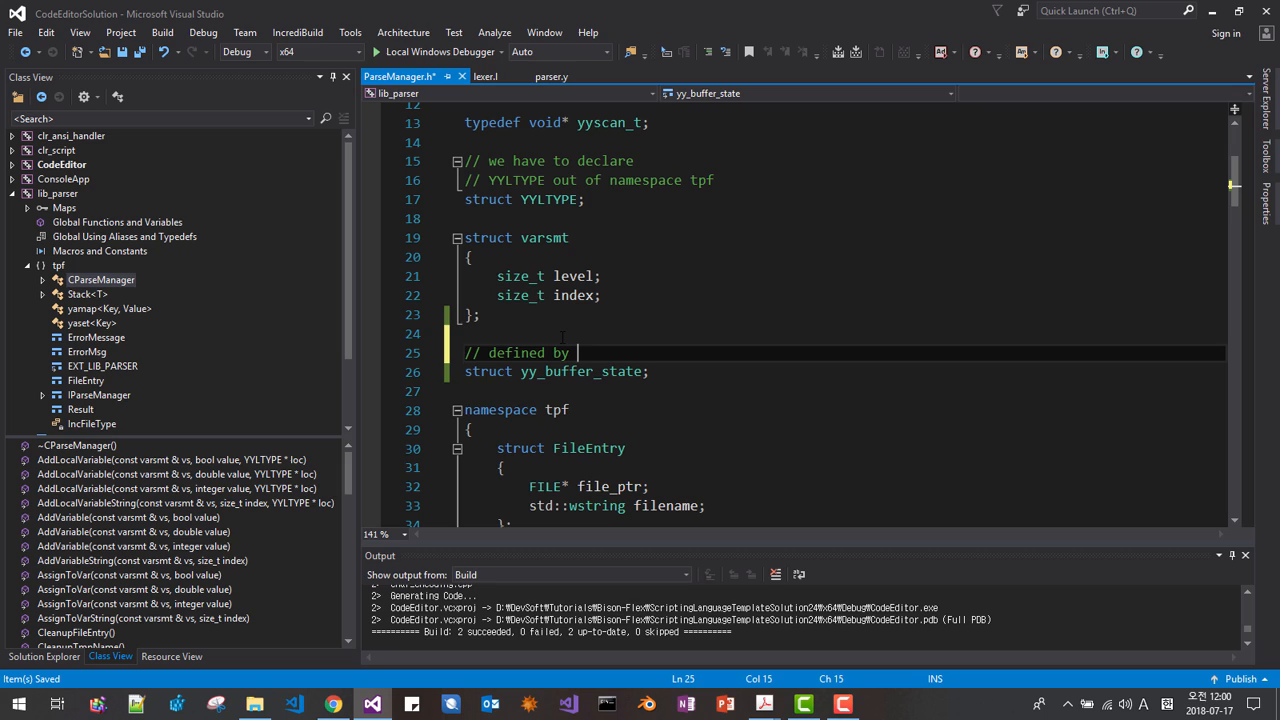
pyautogui.write('yyle')
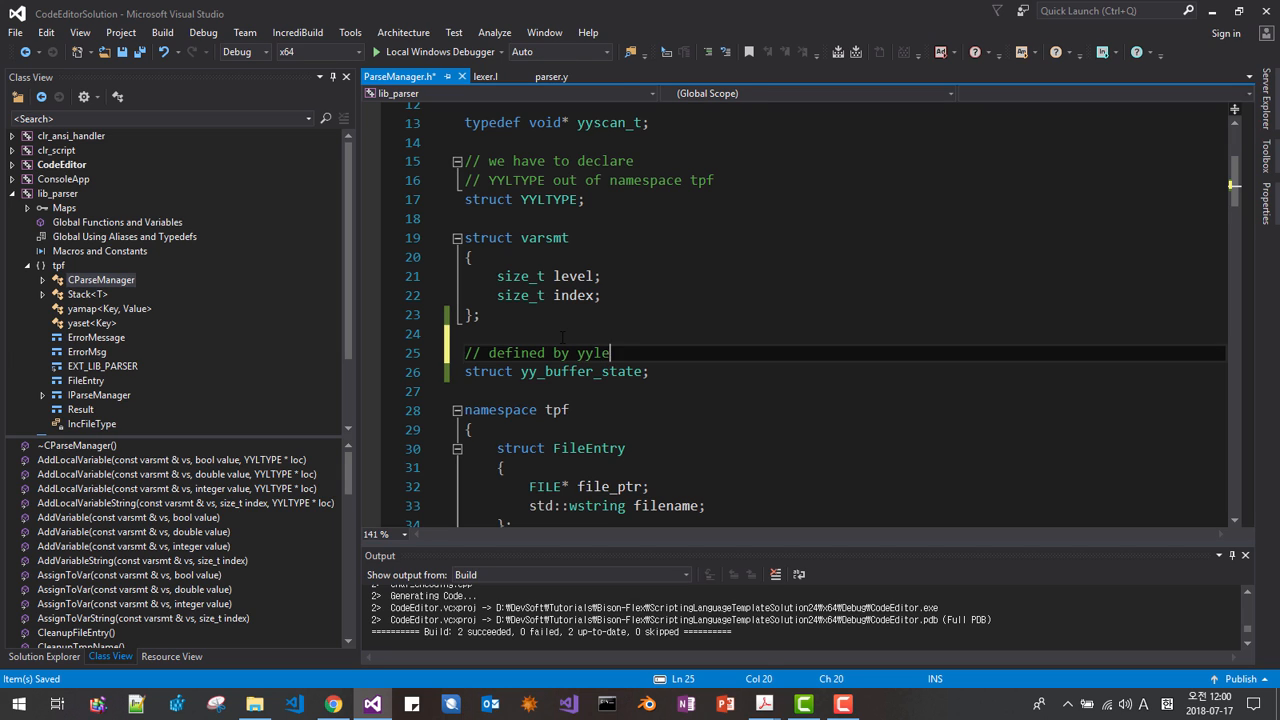
pyautogui.write('(')
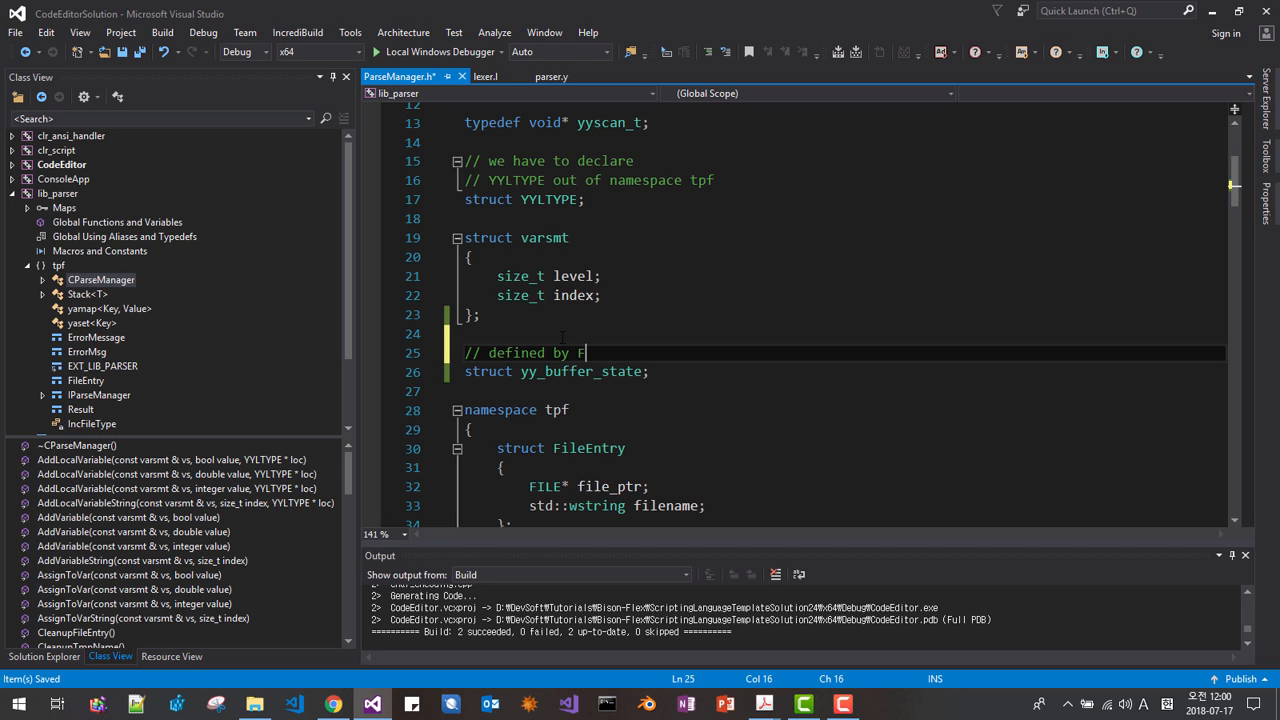
pyautogui.write('lex()')
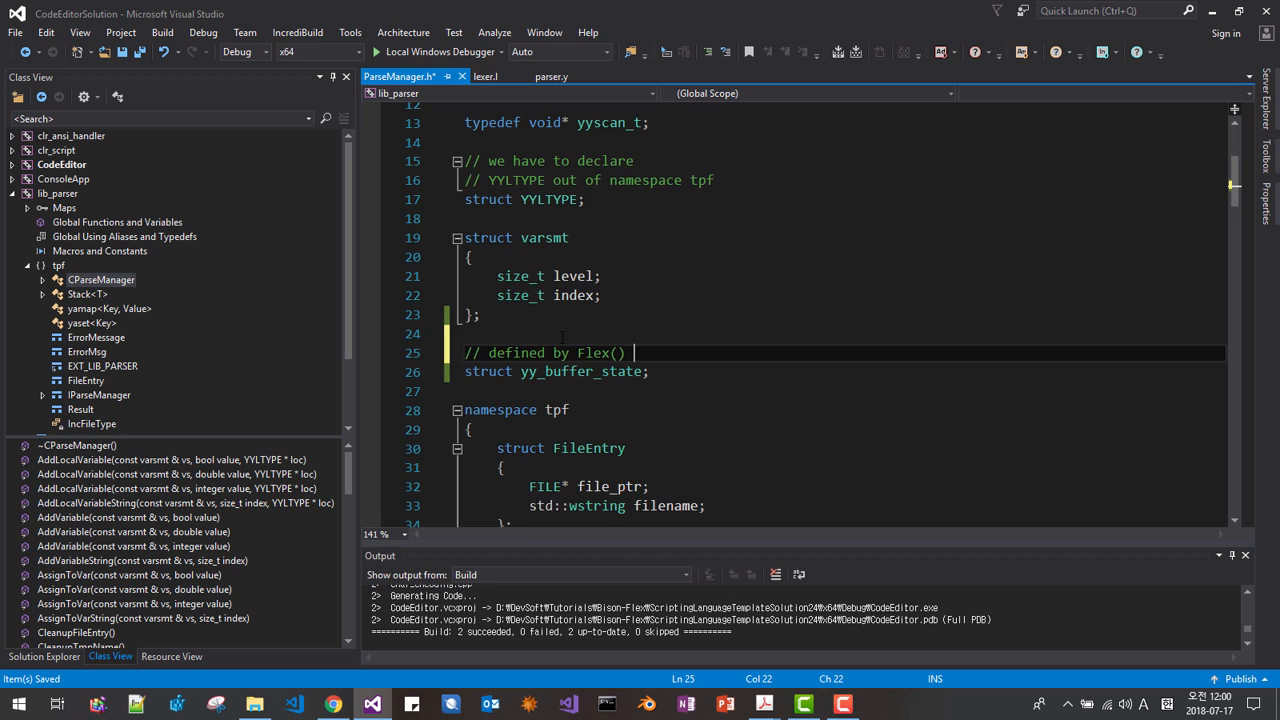
pyautogui.write('// used to include fi')
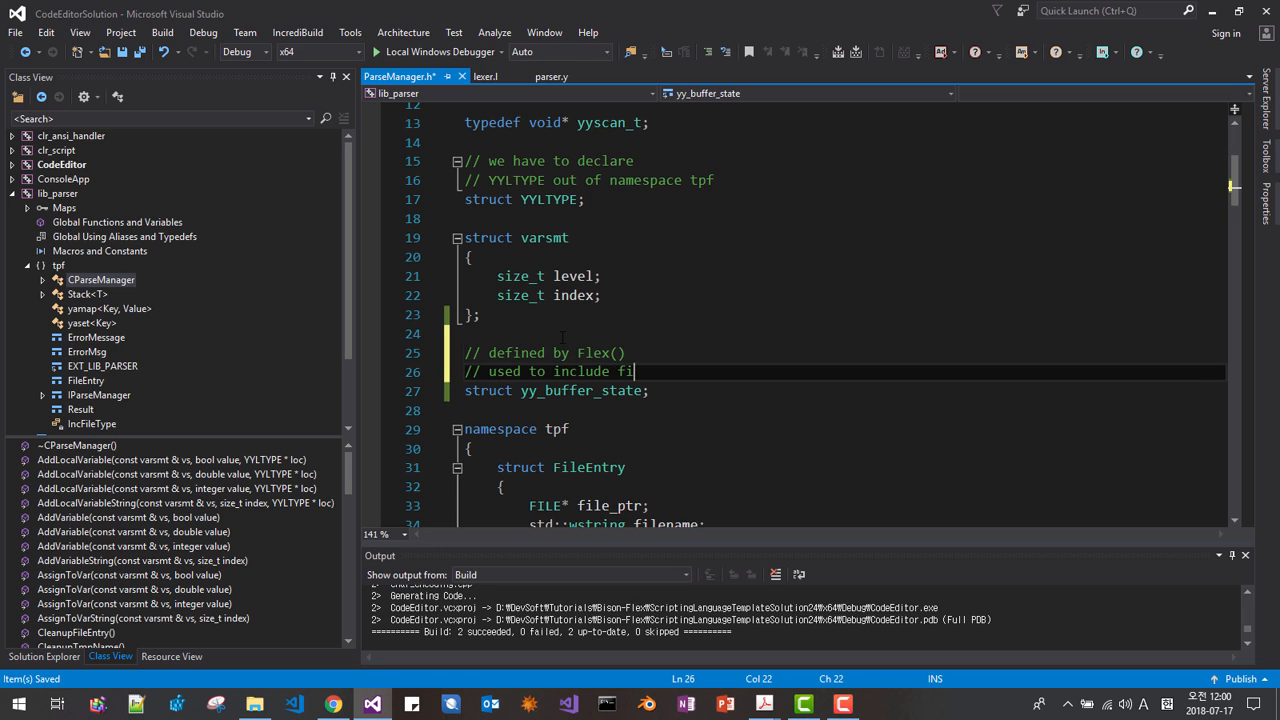
pyautogui.write('le')
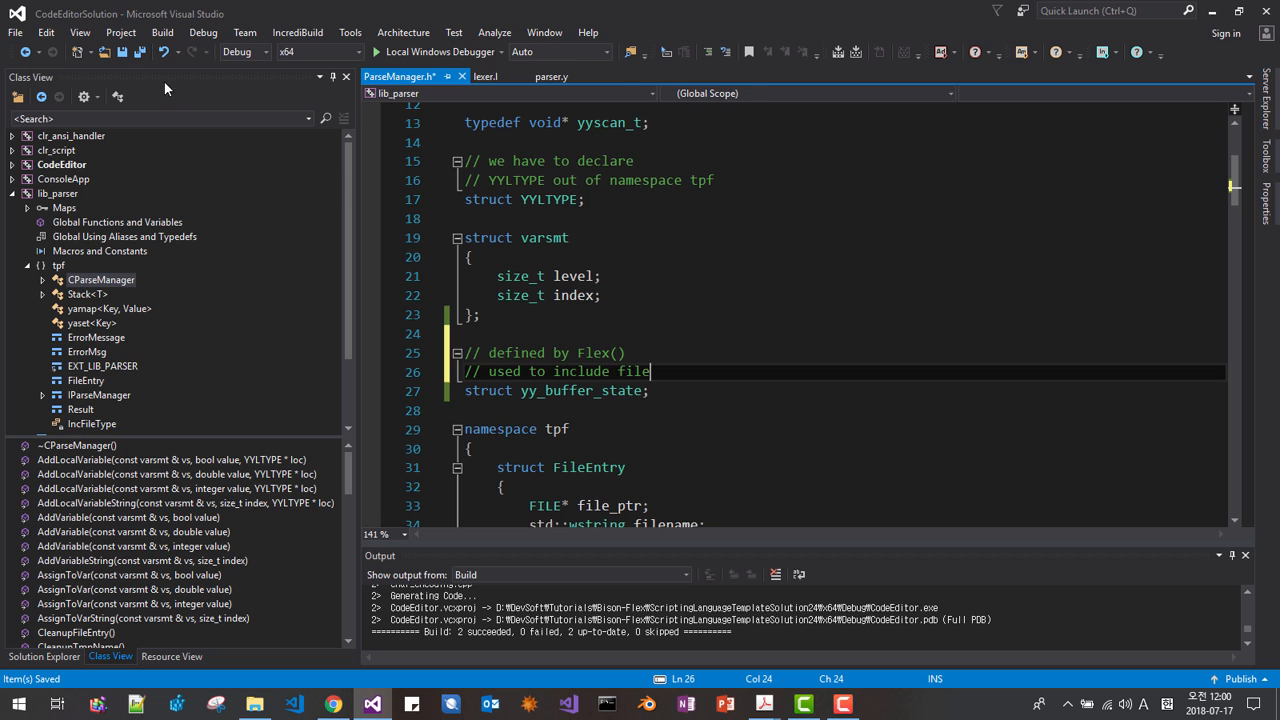
pyautogui.scroll(-3)
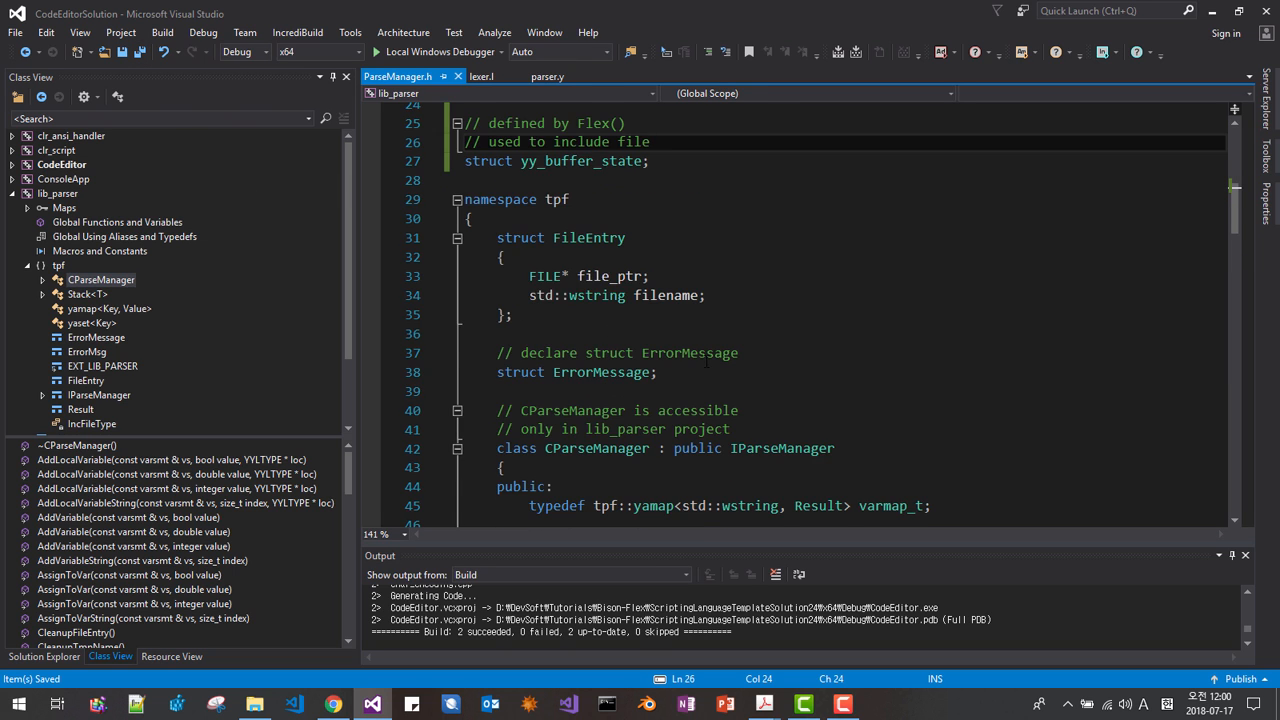
# Step: Add the member tpf::Stack<yy_buffer_state*> m_BufferStates to CParseManager
pyautogui.scroll(-3)
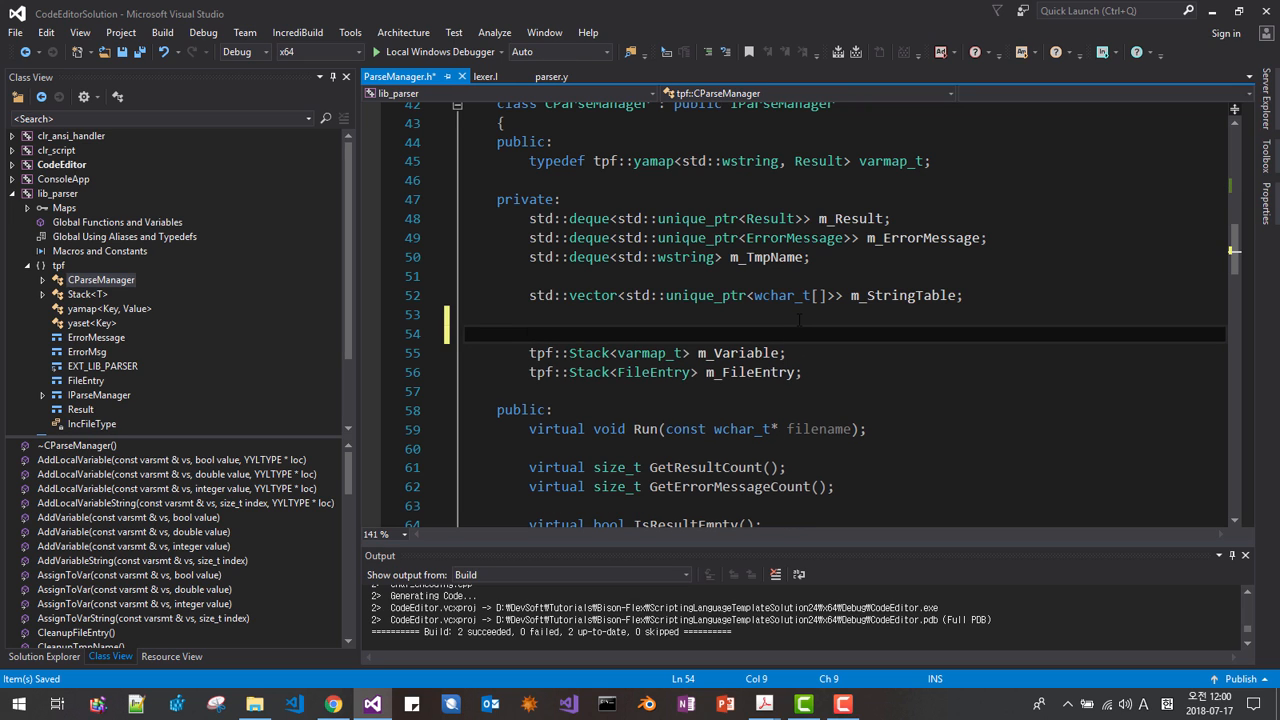
pyautogui.write('tpf::Stack<yy_')
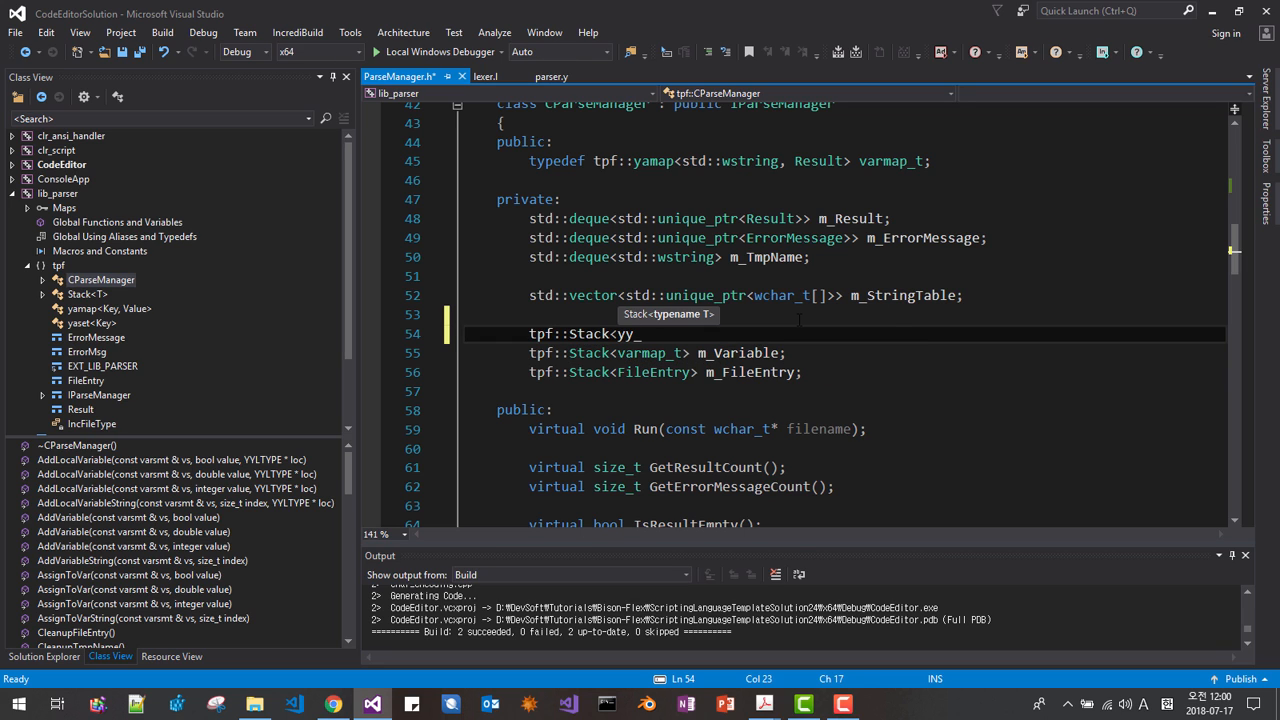
pyautogui.write('buffer_')
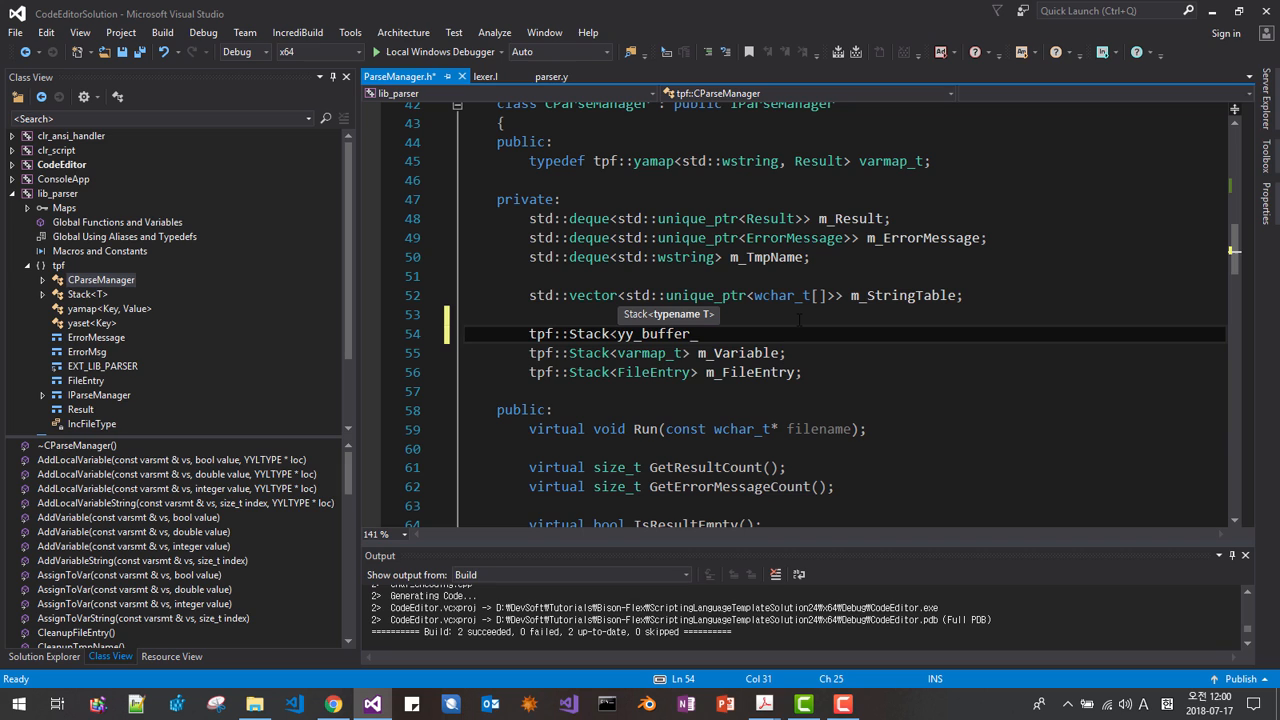
pyautogui.write('_state*> m')
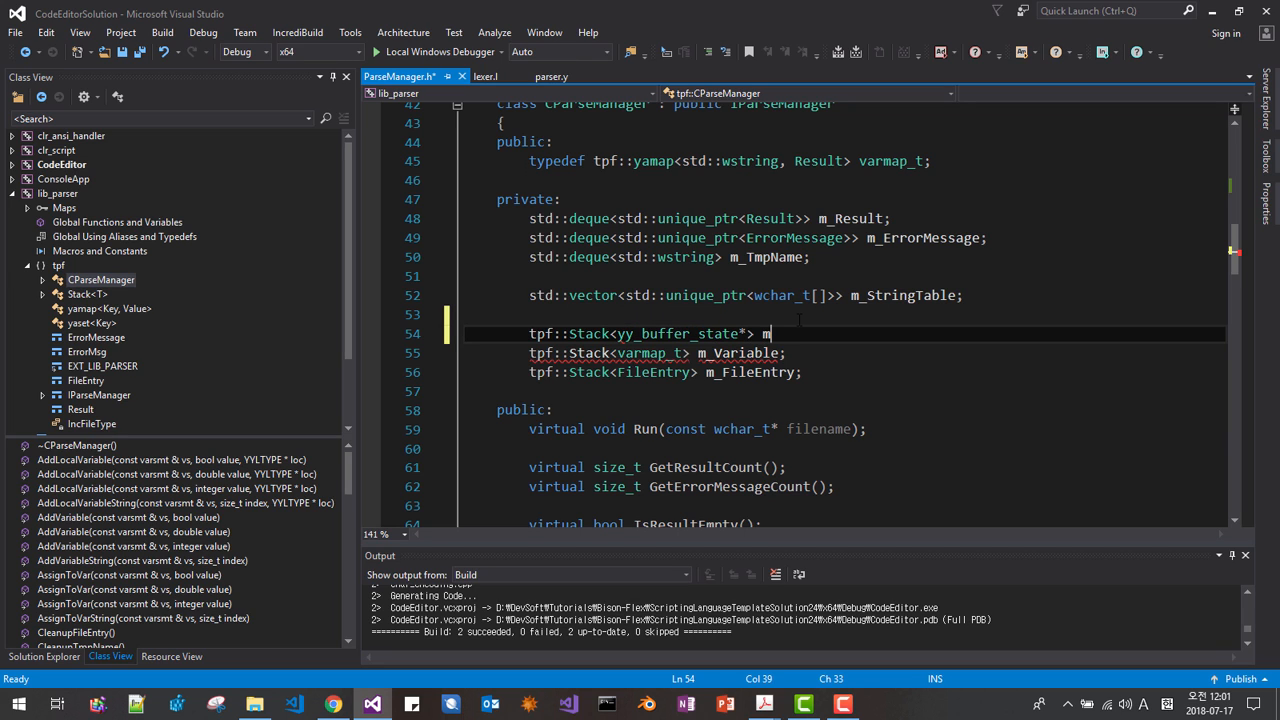
pyautogui.write('_BufferState;')
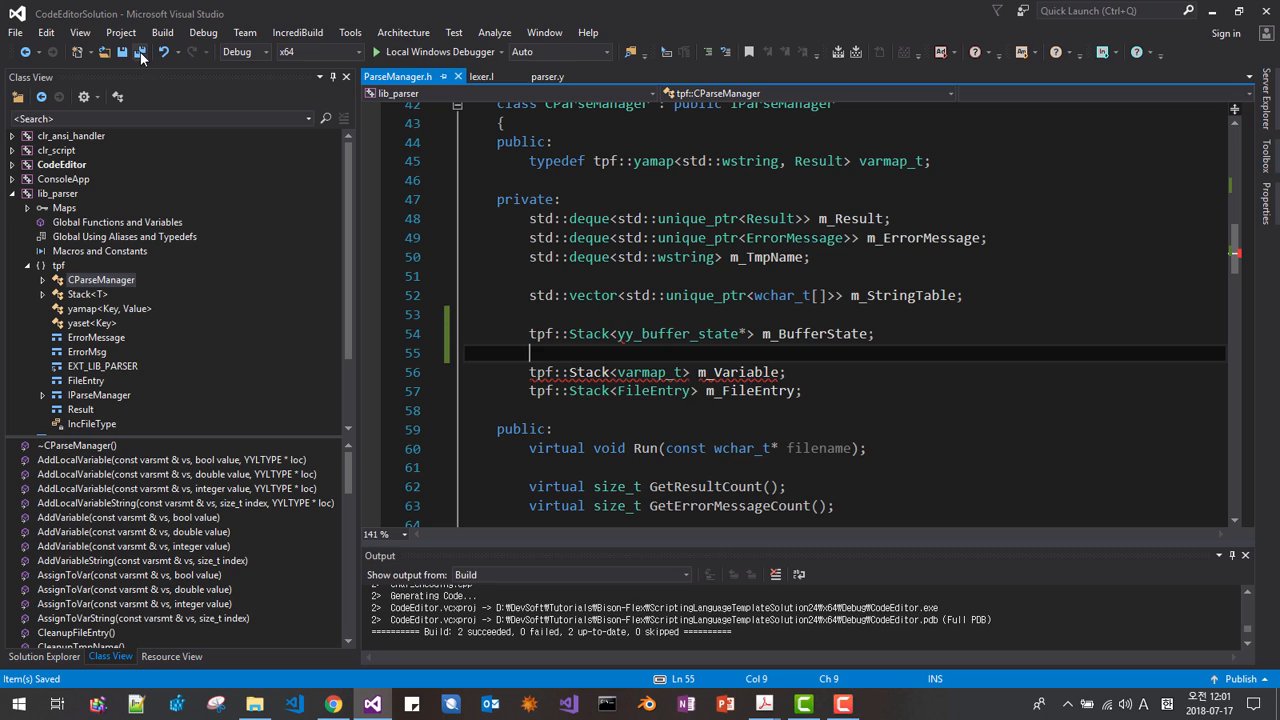
pyautogui.doubleClick(814, 333)
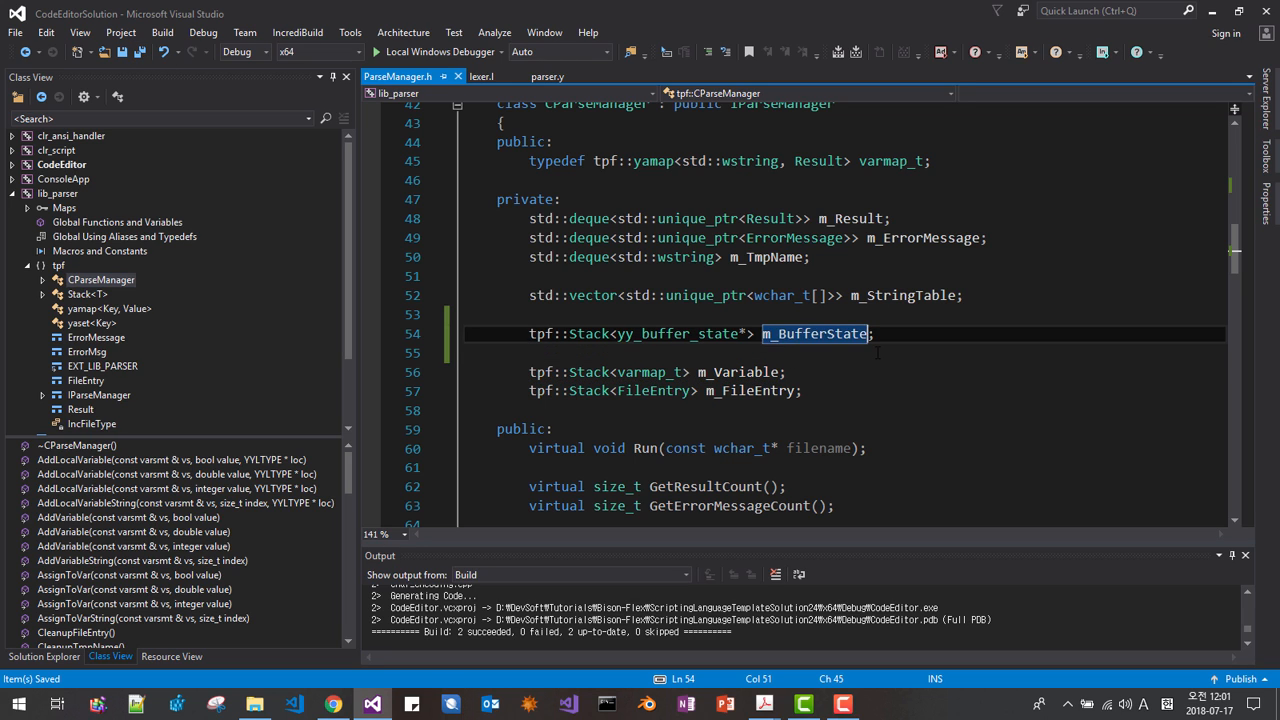
pyautogui.write('s')
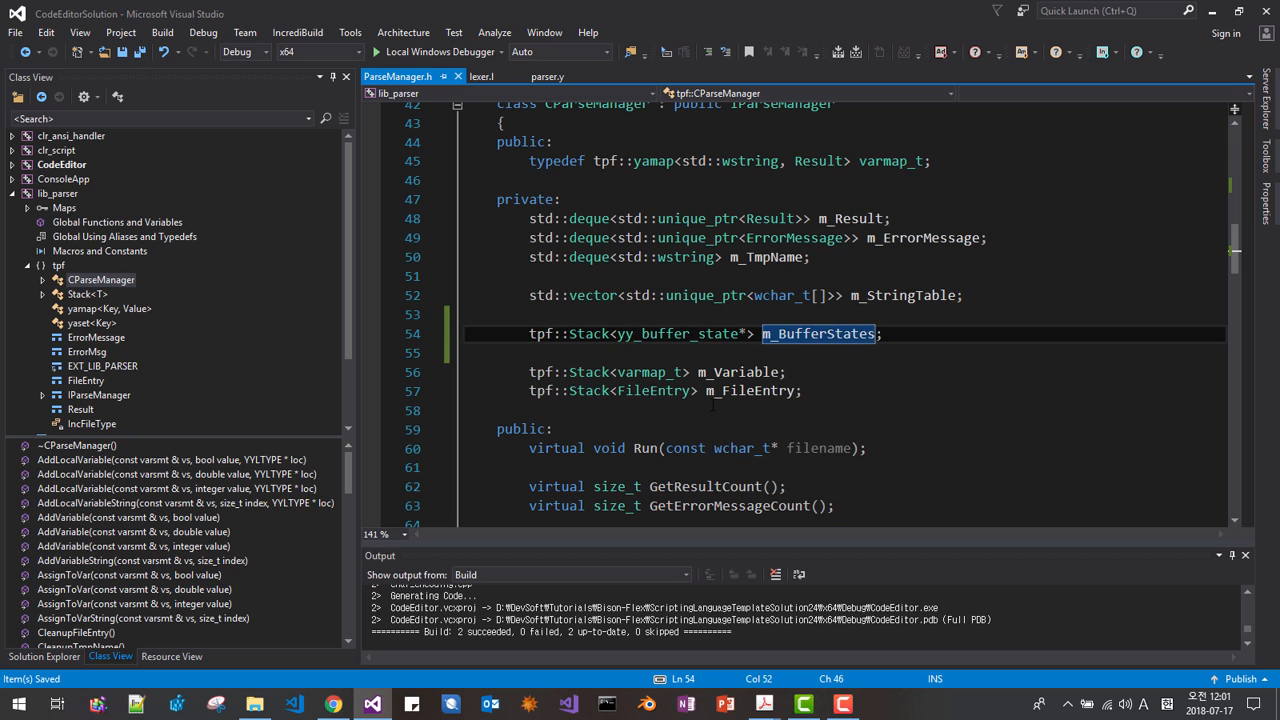
pyautogui.scroll(-3)
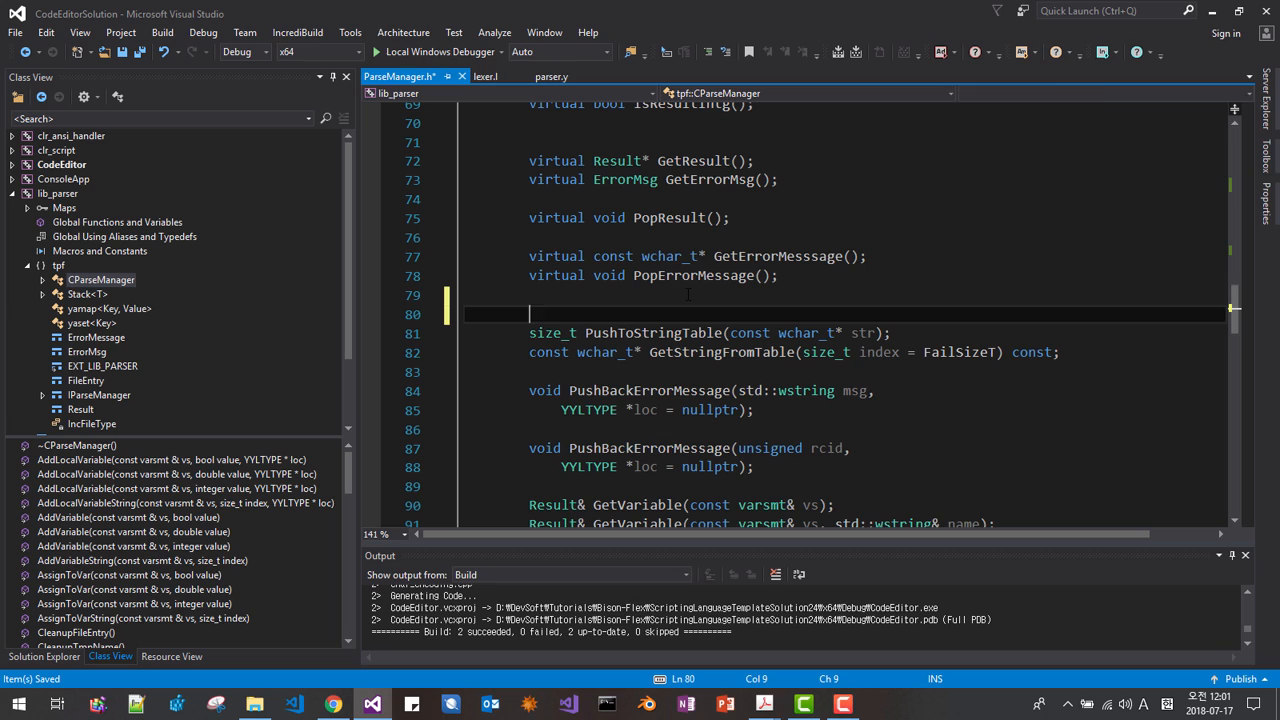
# Step: Declare void PushBufferState(pBuffer), PopBufferState() and CleanupBufferState() below PopErrorMessage
pyautogui.write('void Push')
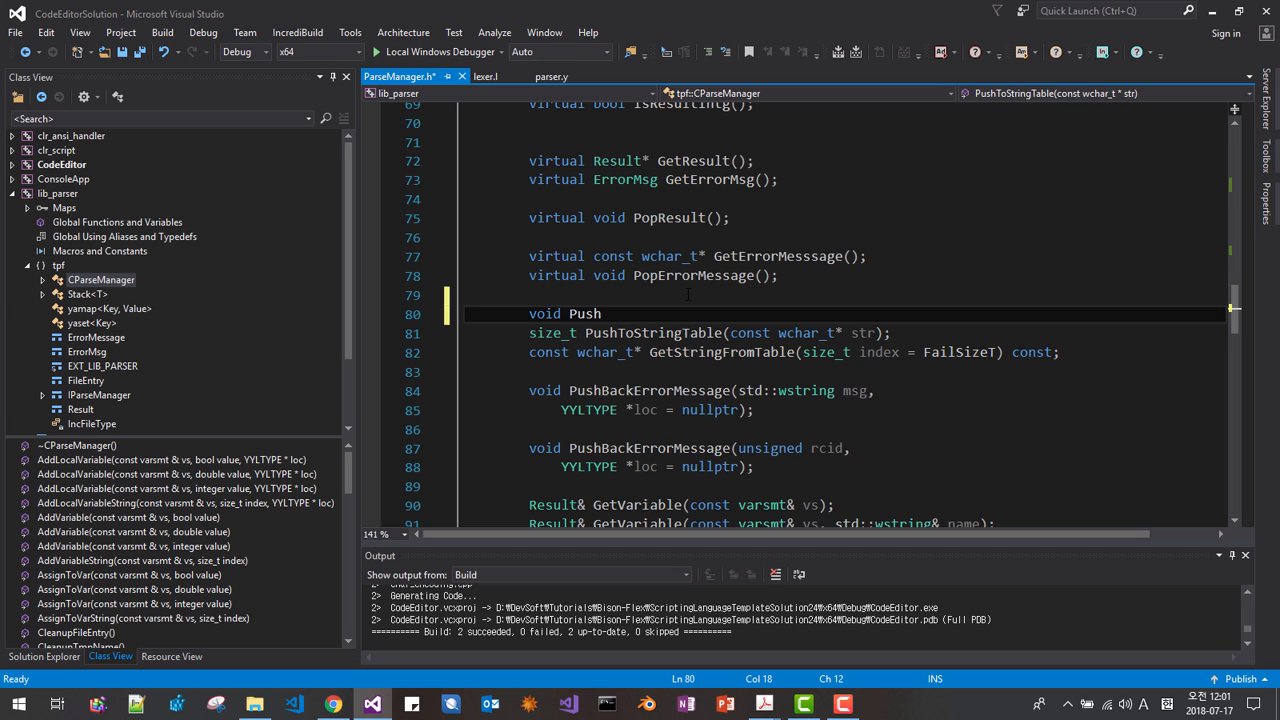
pyautogui.write('BufferState(')
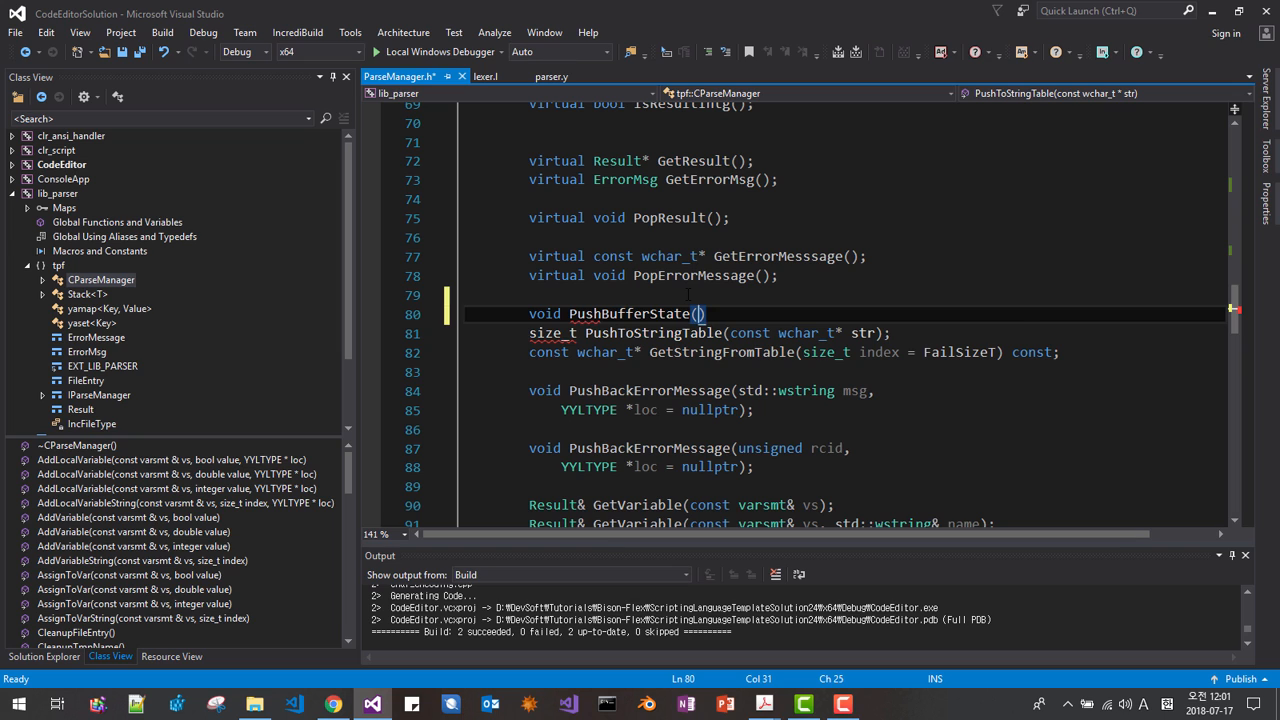
pyautogui.write('Yy')
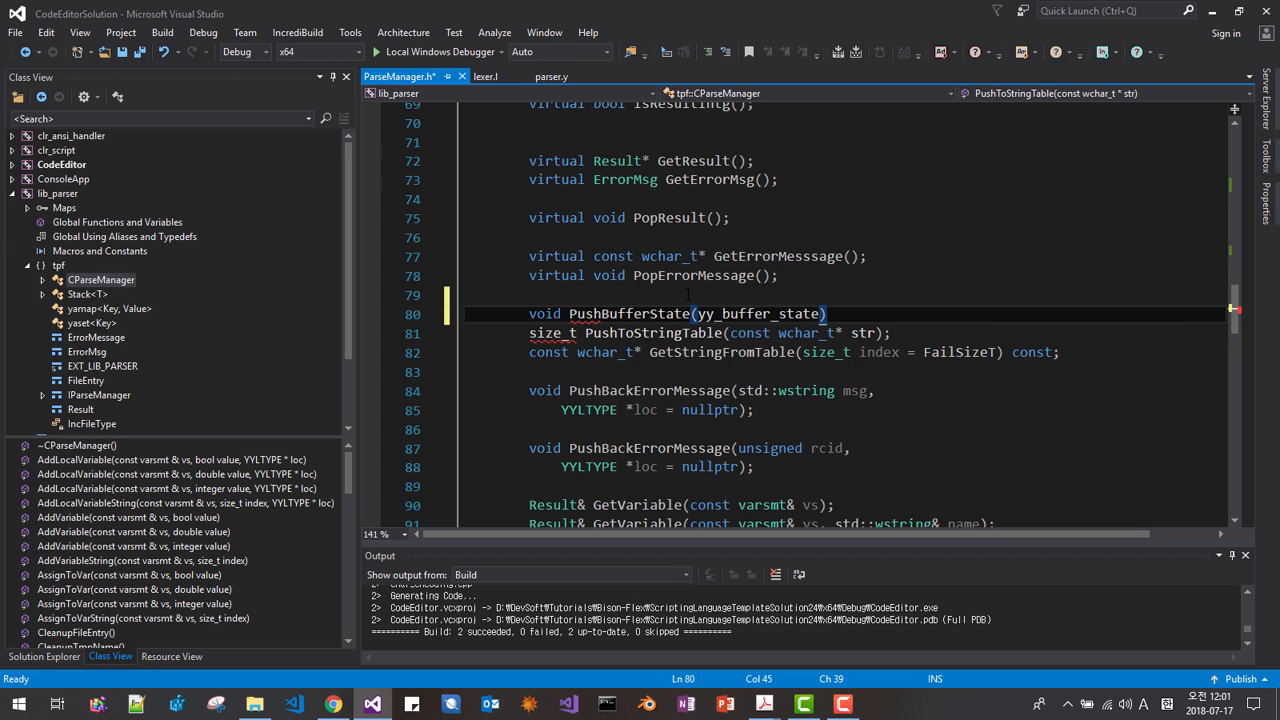
pyautogui.write('*')
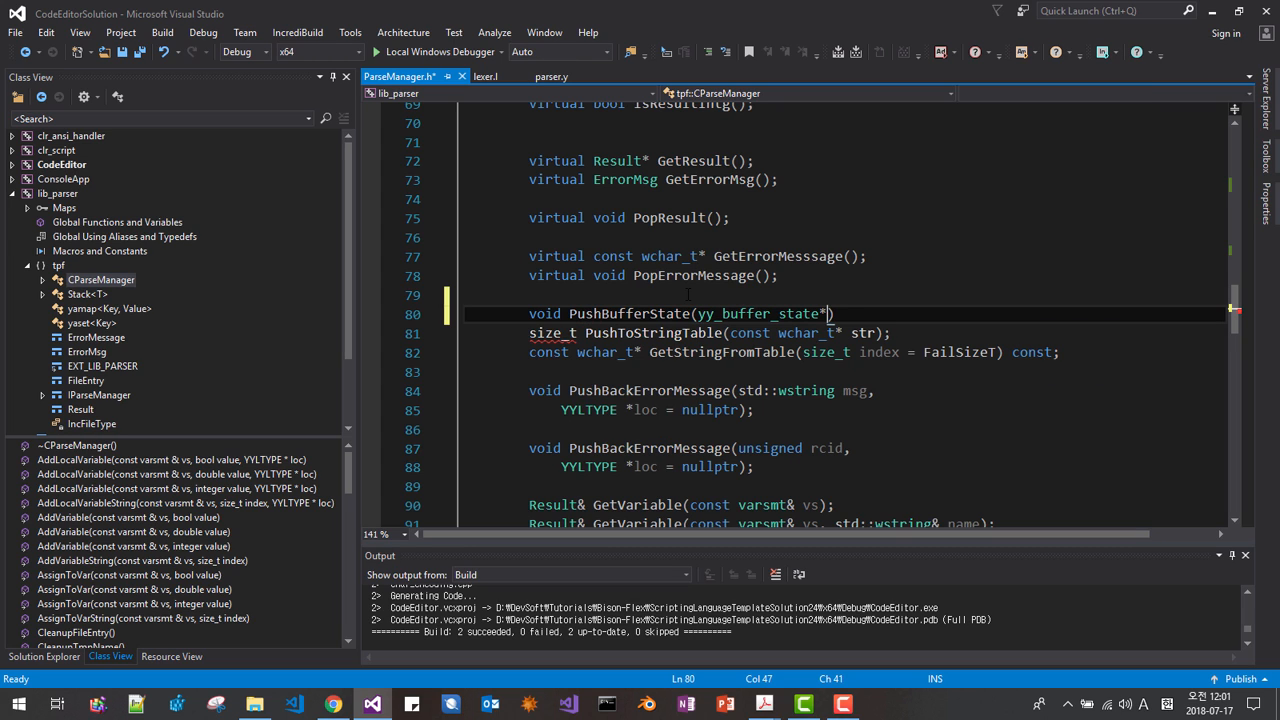
pyautogui.write('pBuffer')
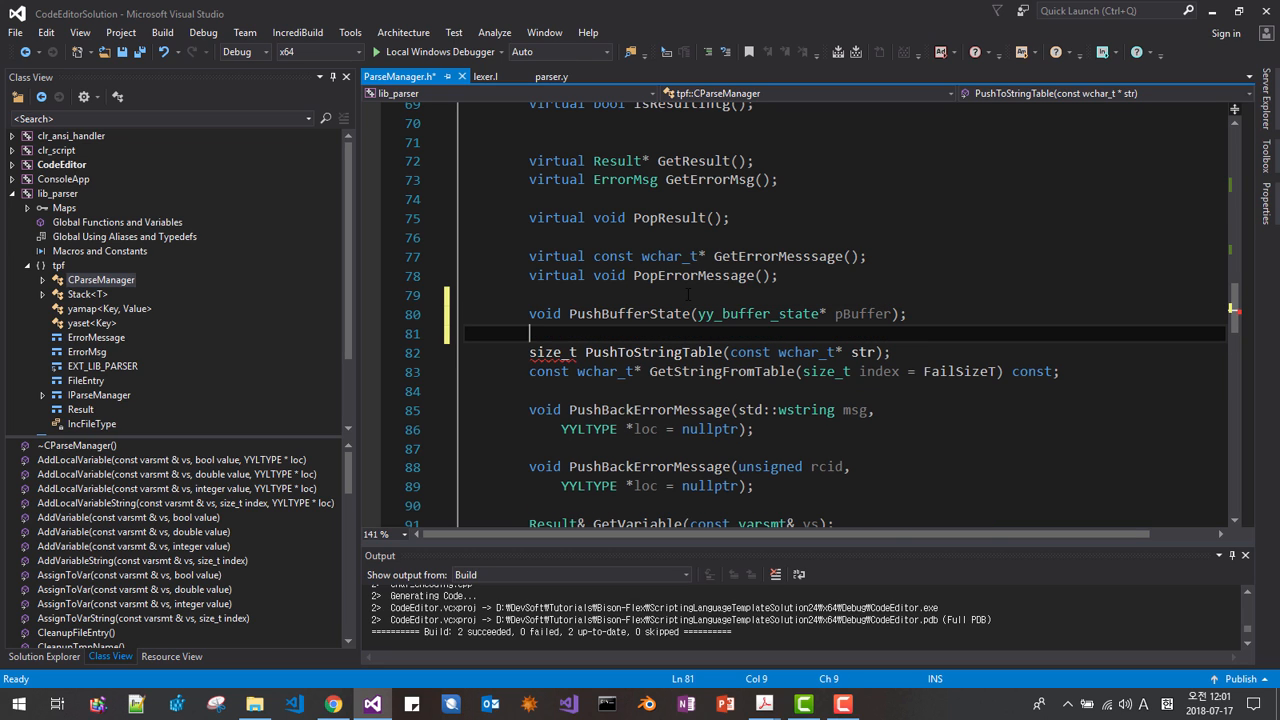
pyautogui.write('void Pop')
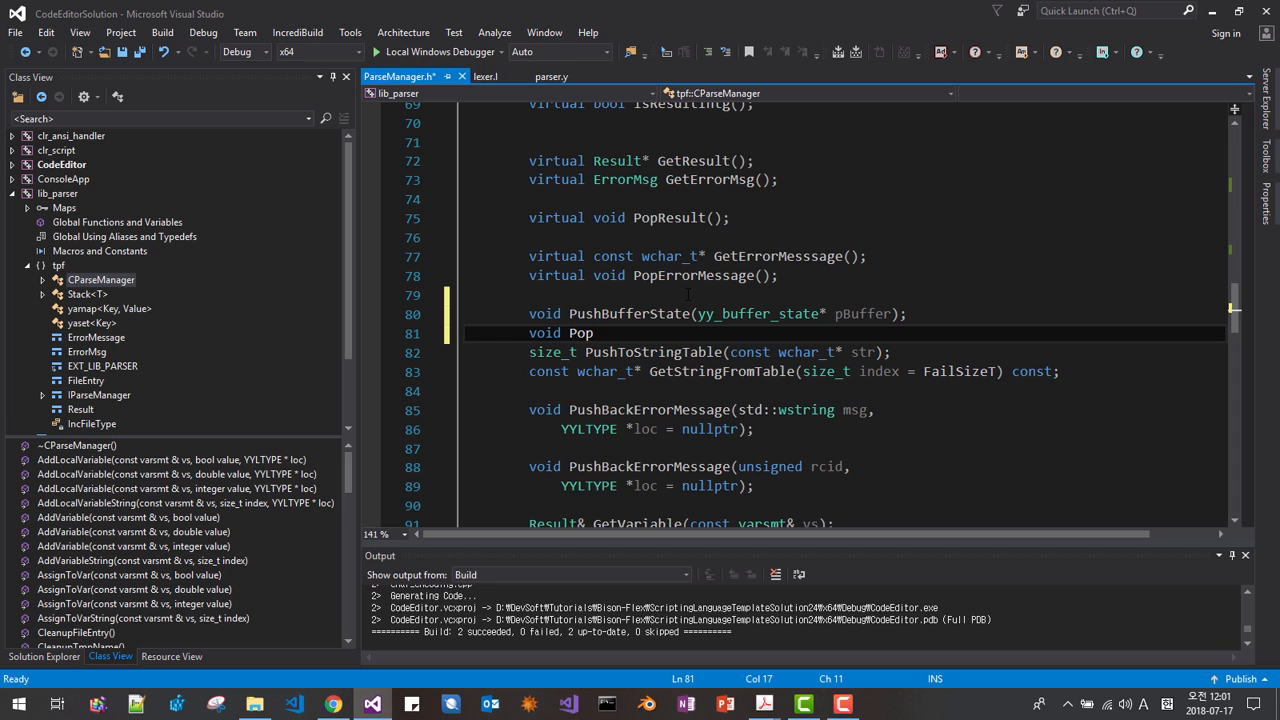
pyautogui.write('BufferStat')
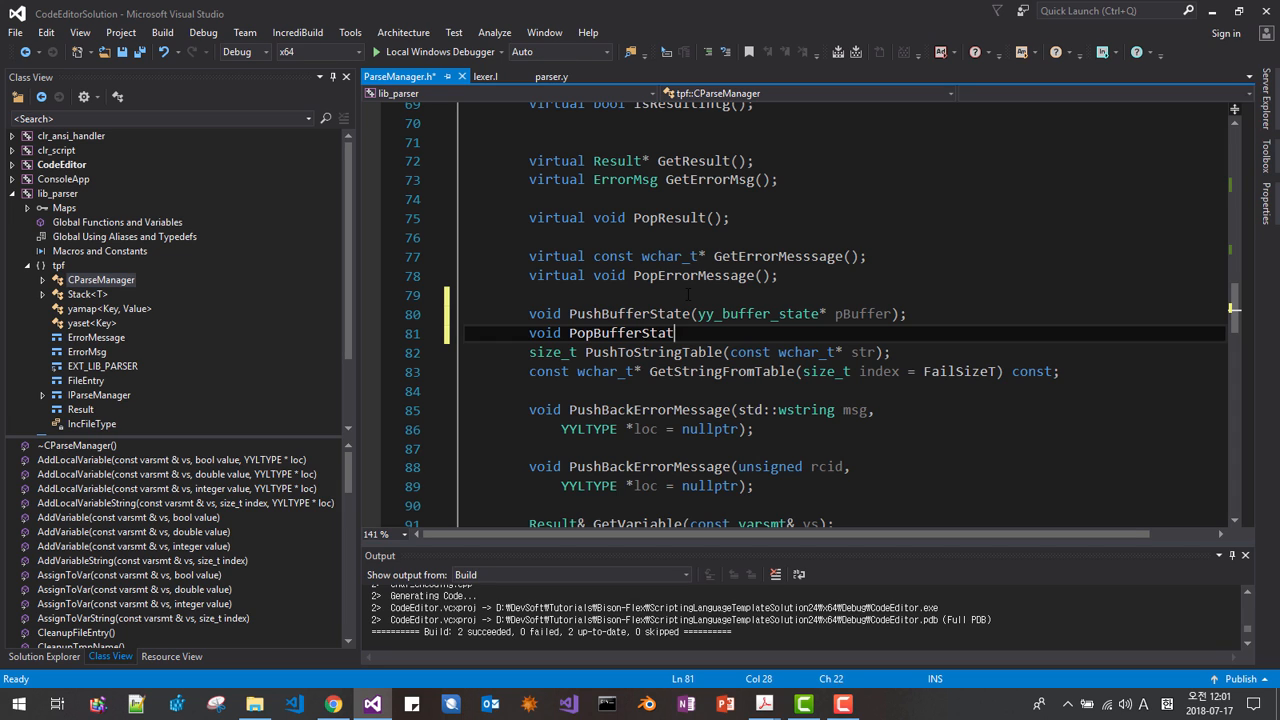
pyautogui.write('()')
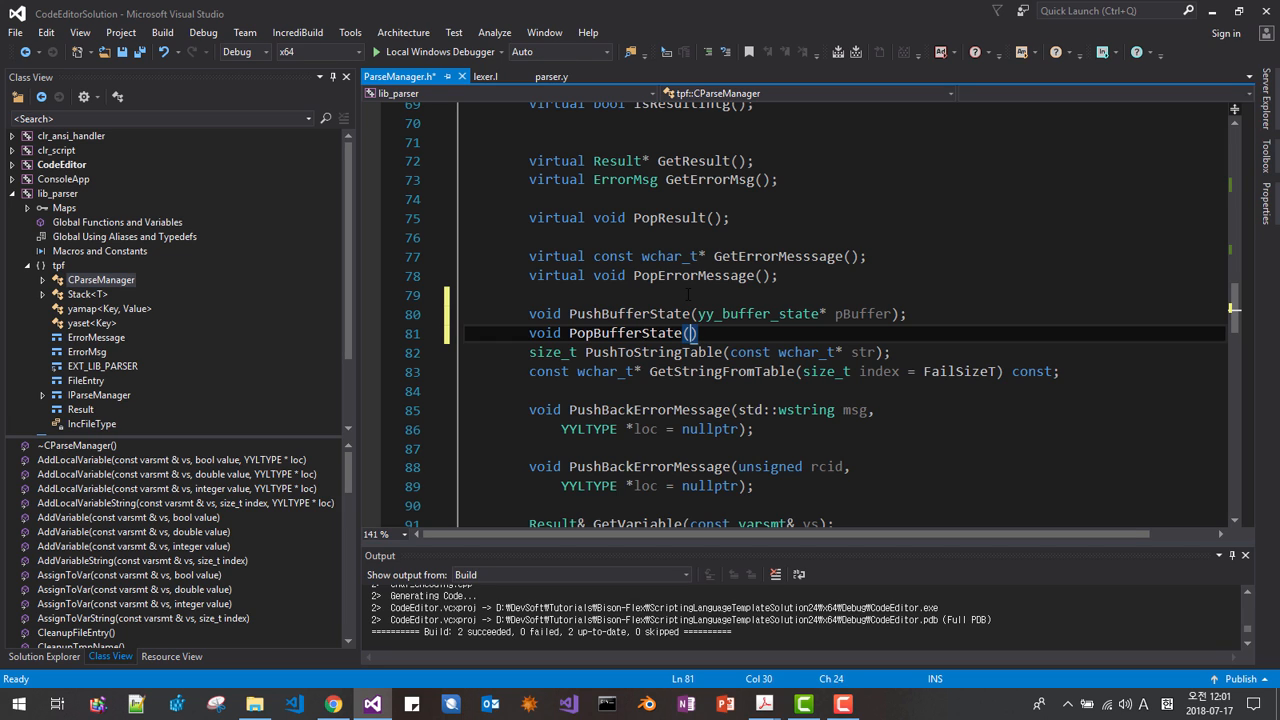
pyautogui.write('void Cleanu')
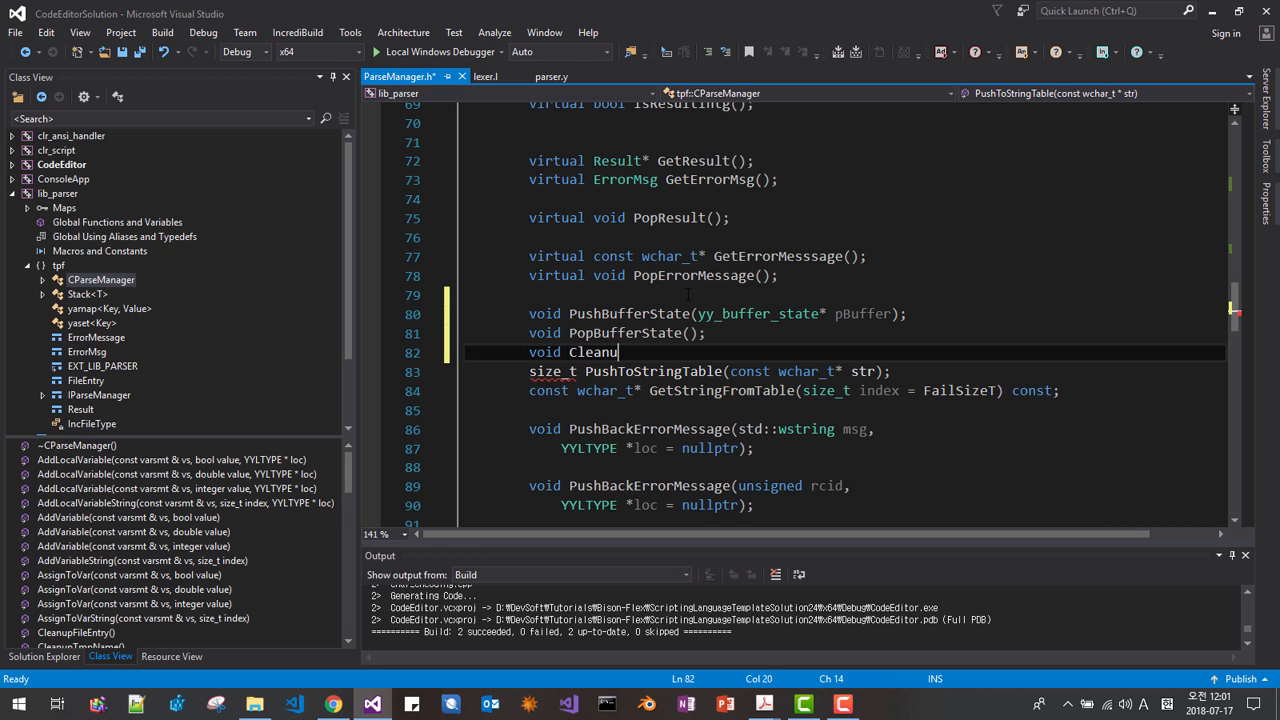
pyautogui.write('pBufferState();')
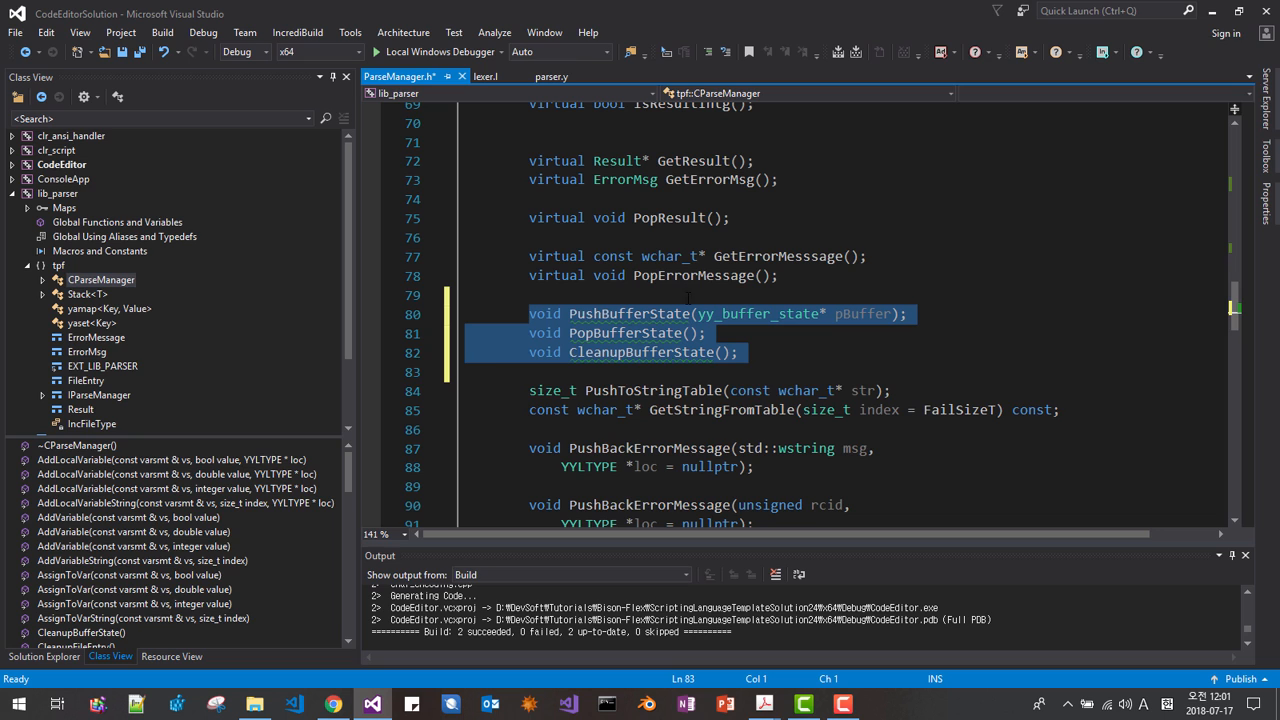
pyautogui.click(170, 459)
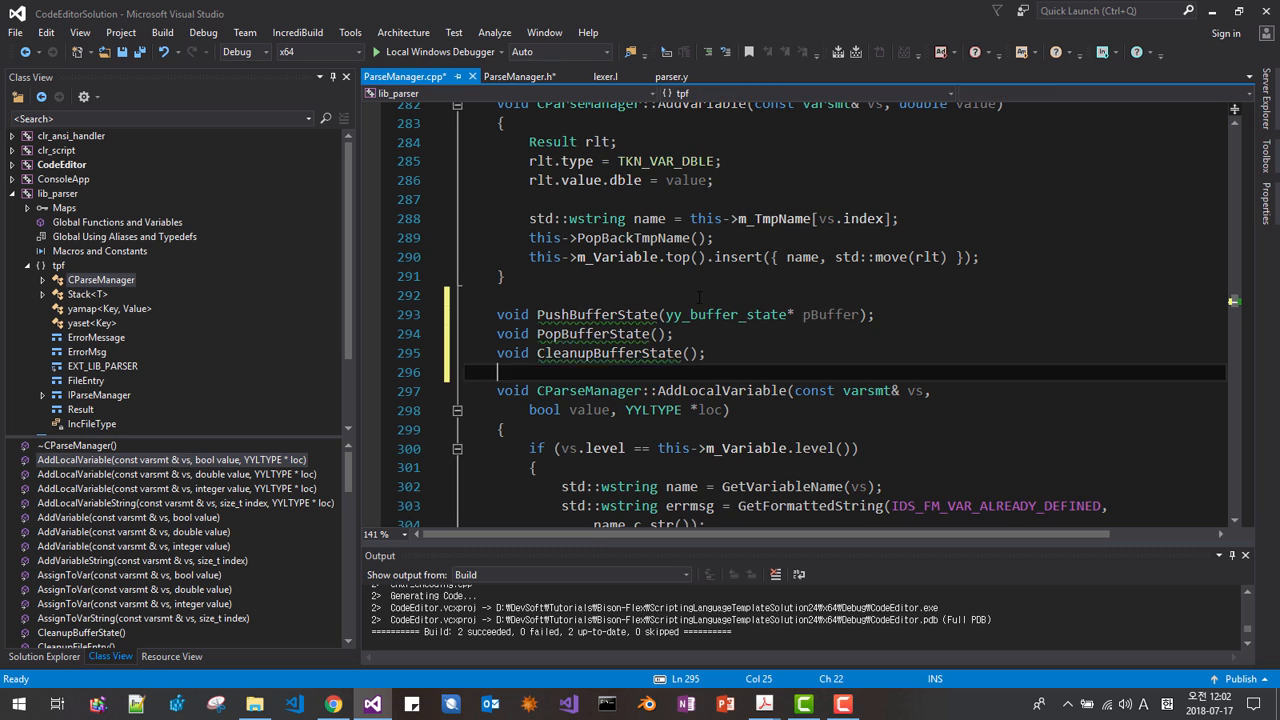
# Step: Implement CParseManager::PushBufferState to push pBuffer onto m_BufferStates
pyautogui.doubleClick(597, 314)
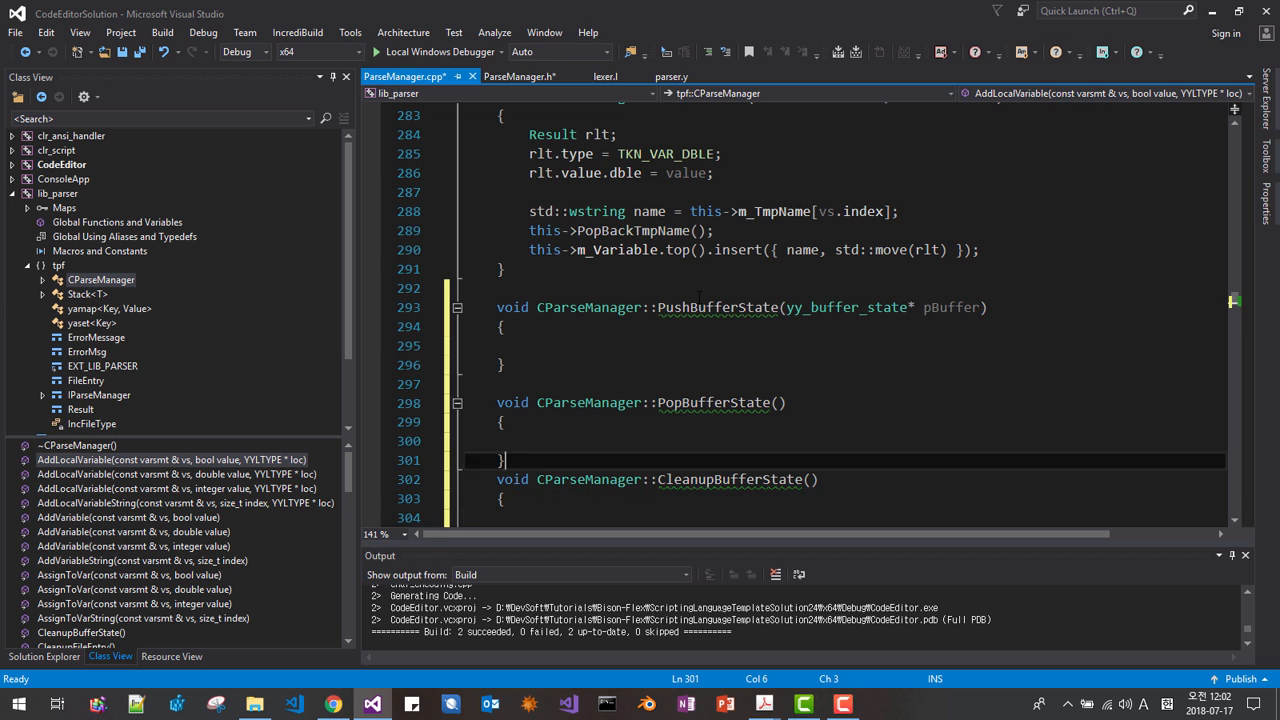
pyautogui.write('this->m_BufferStates.push(')
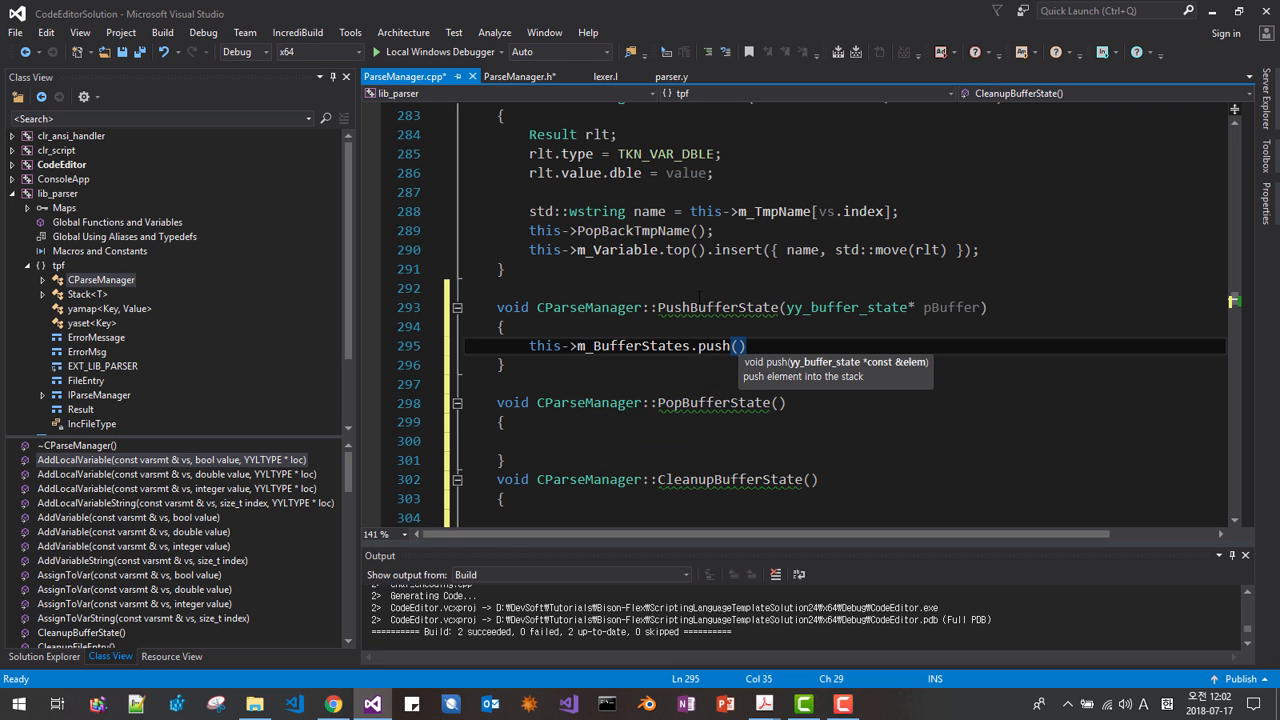
pyautogui.write('pBuffer')
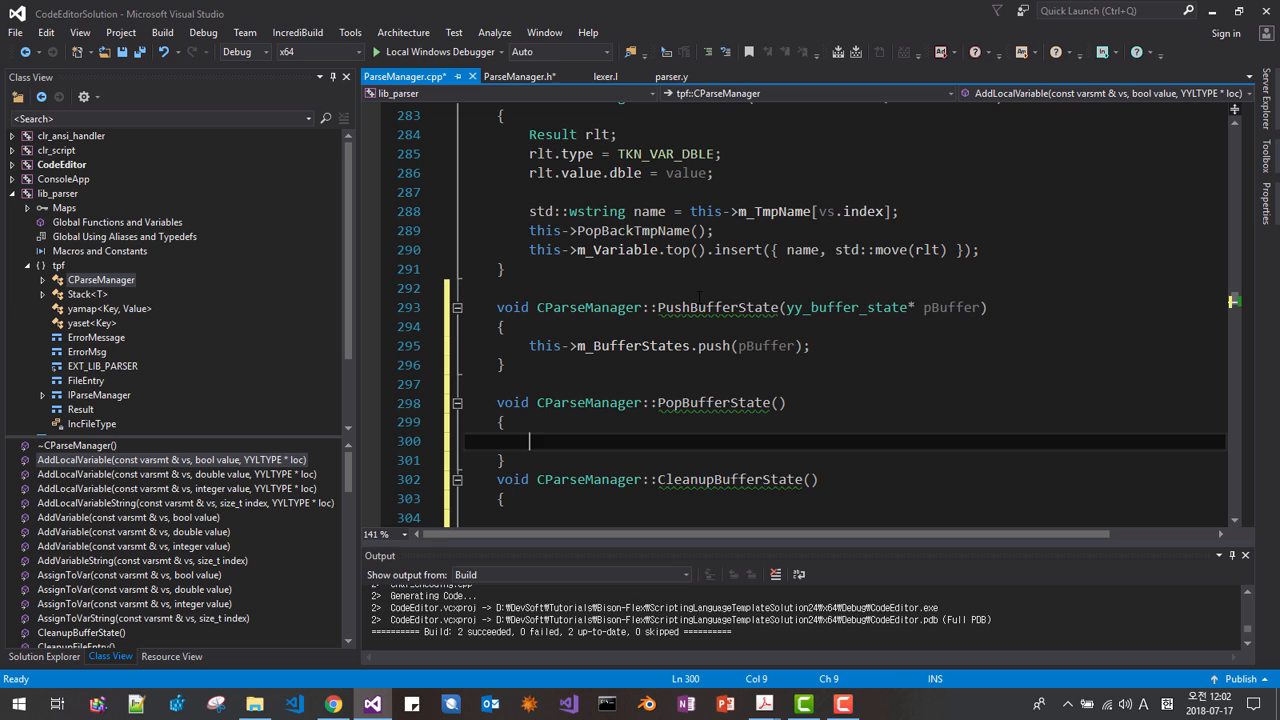
# Step: Make PopBufferState call this->m_BufferStates.pop() when the stack is not empty
pyautogui.write('if(this)')
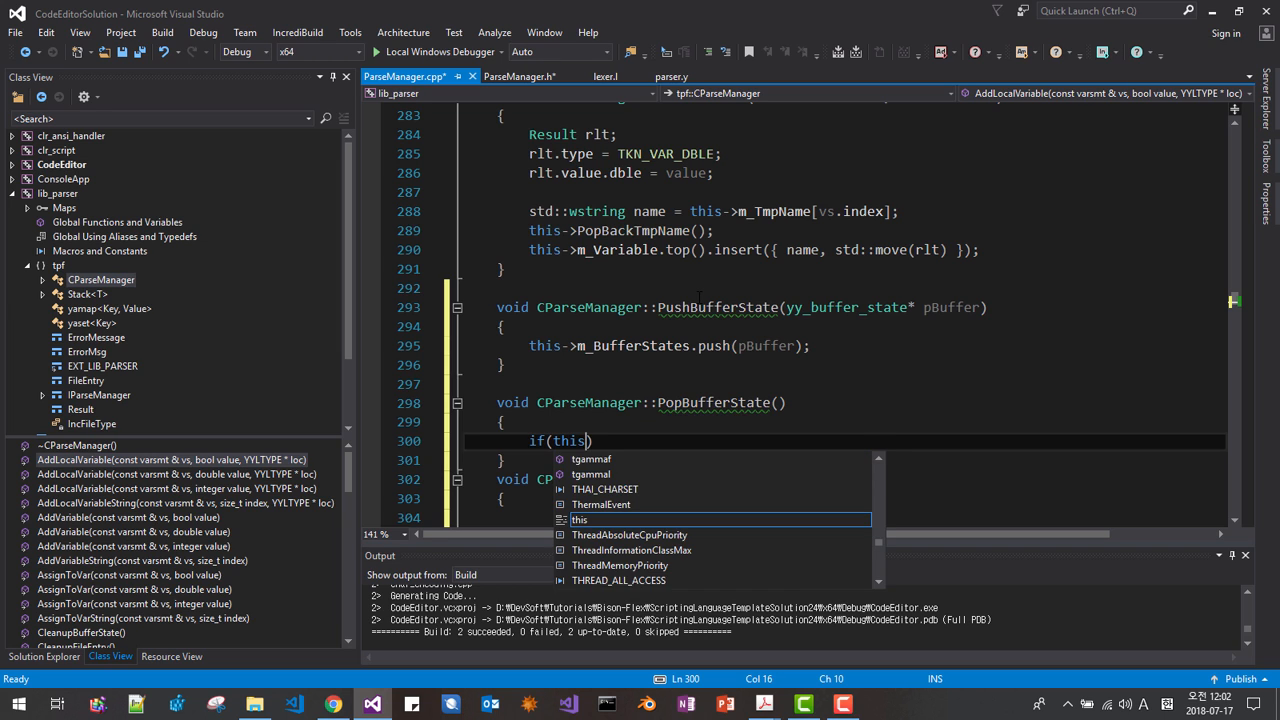
pyautogui.write('->m_BufferStates.empty(')
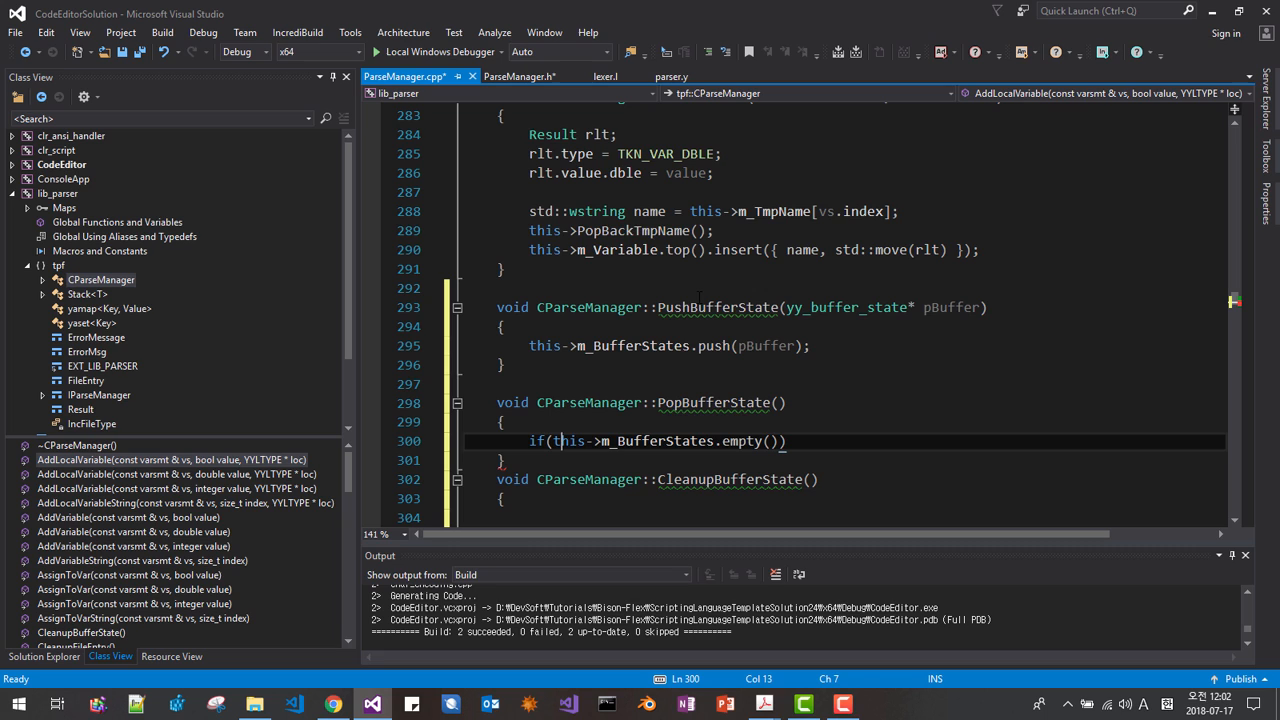
pyautogui.write('!')
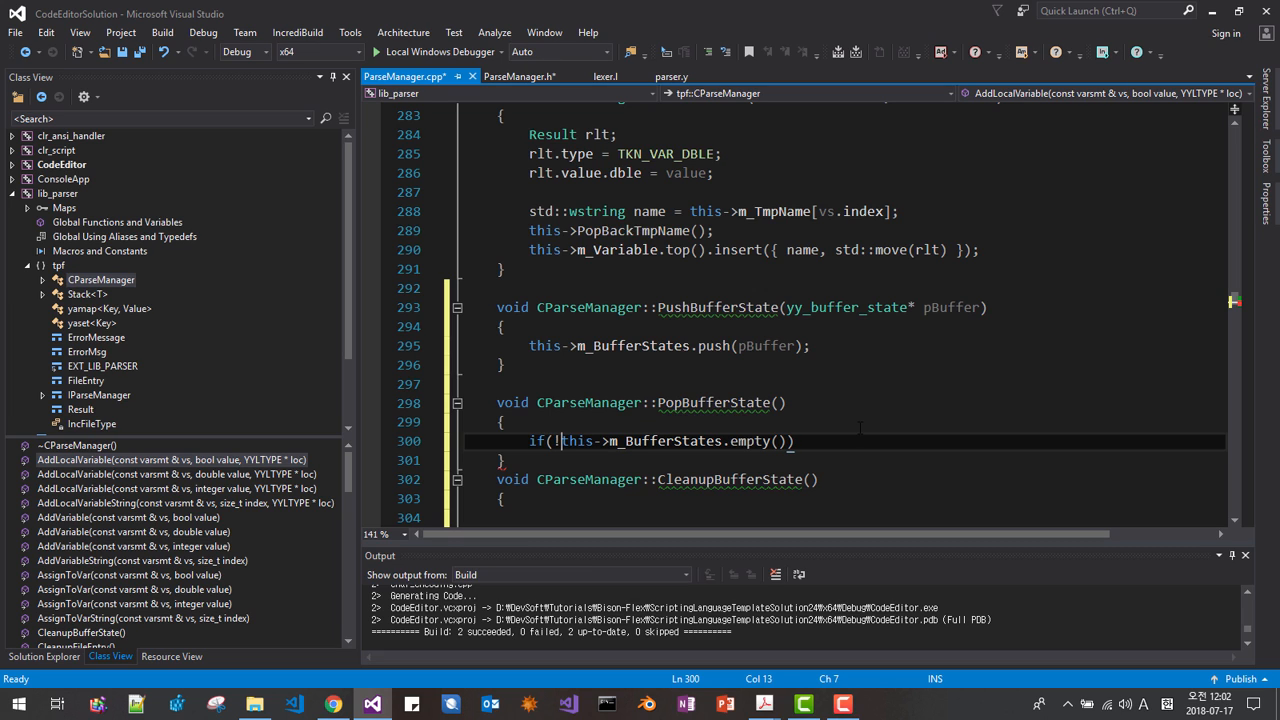
pyautogui.press('enter')
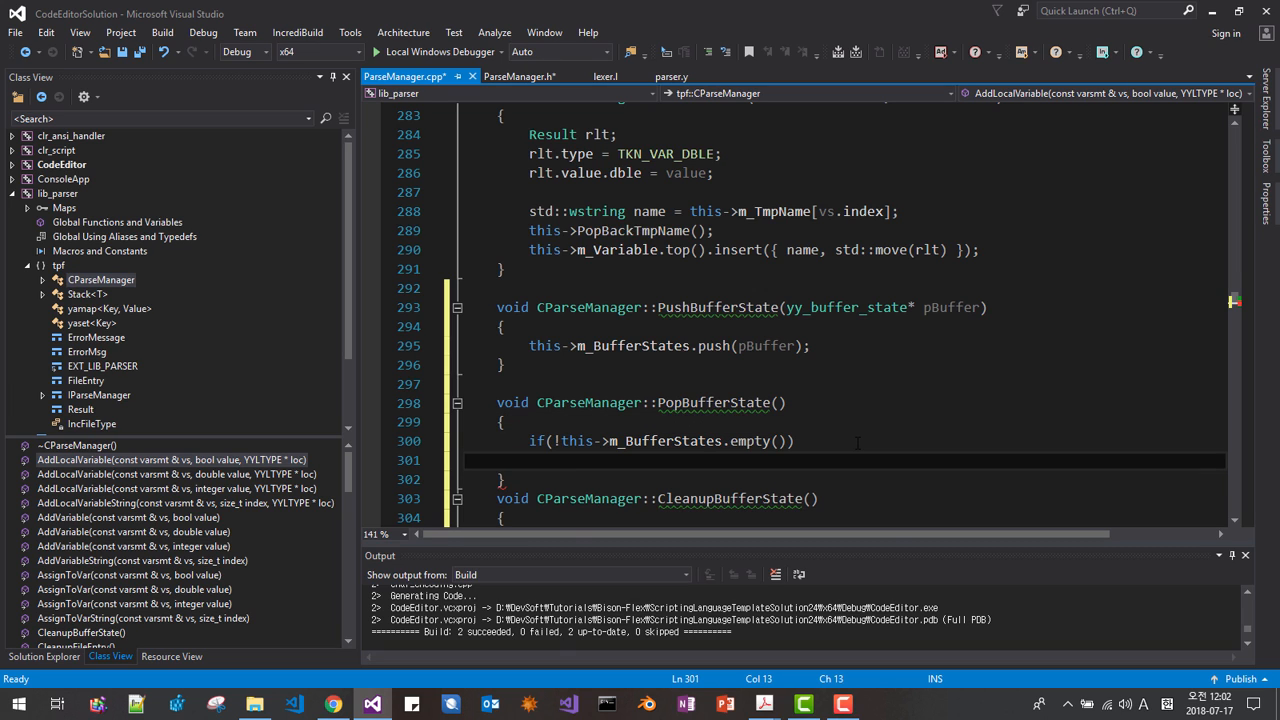
pyautogui.write('this->')
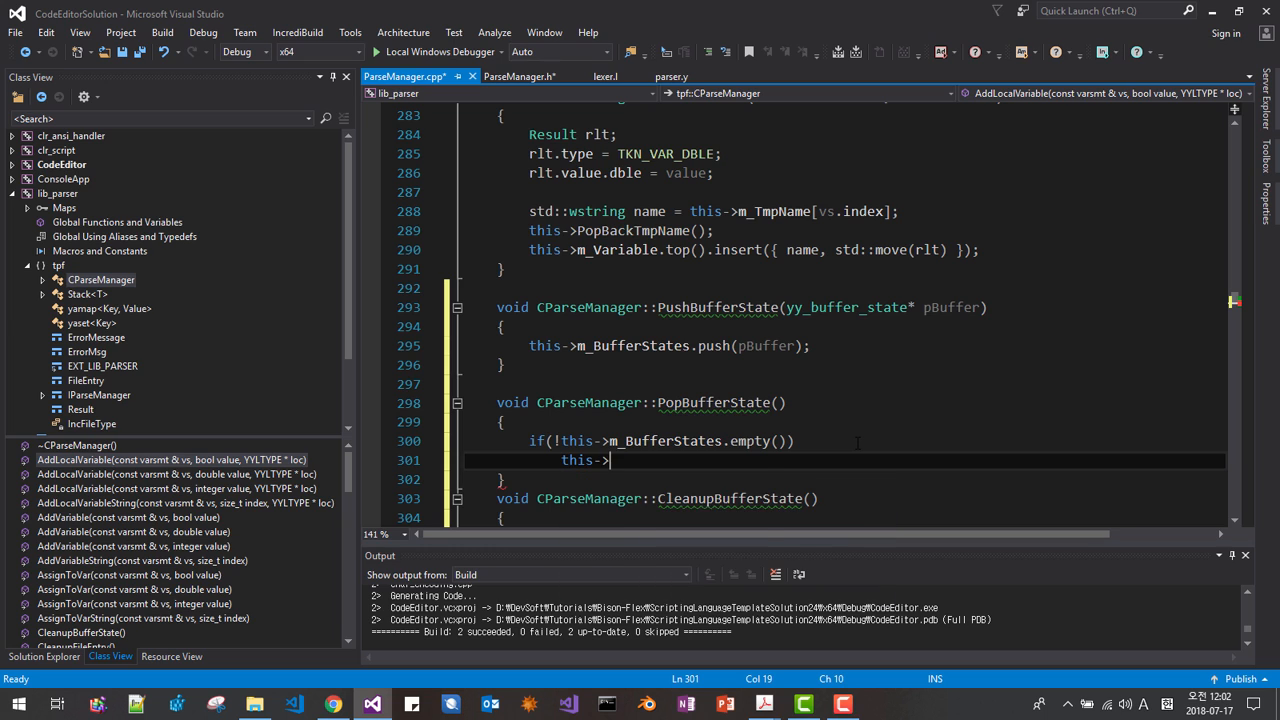
pyautogui.write('m_BufferStates')
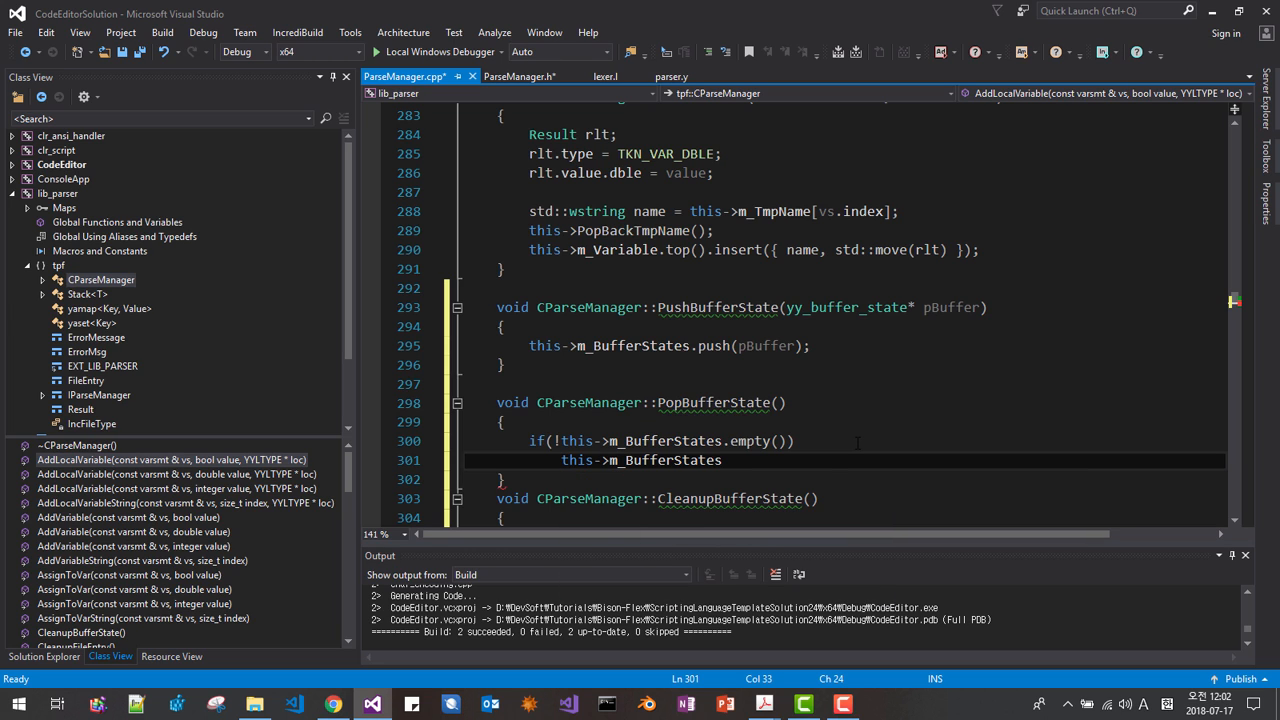
pyautogui.write('.po')
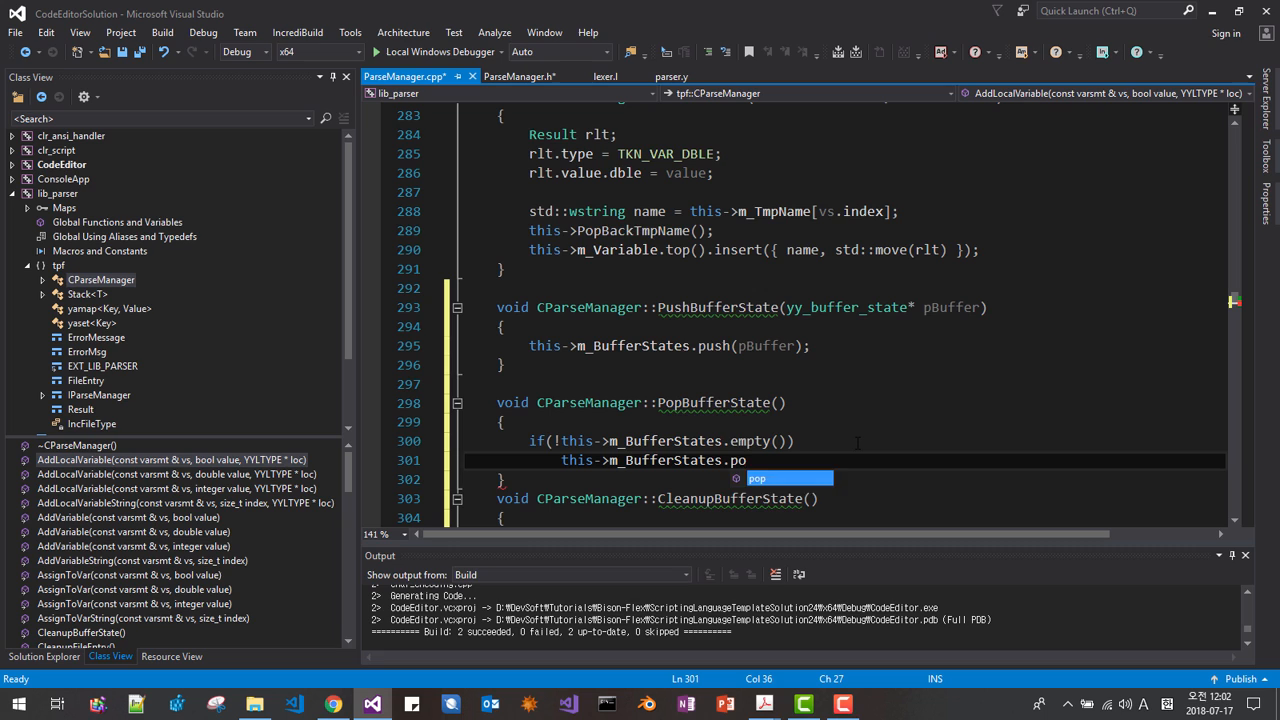
pyautogui.write('p();')
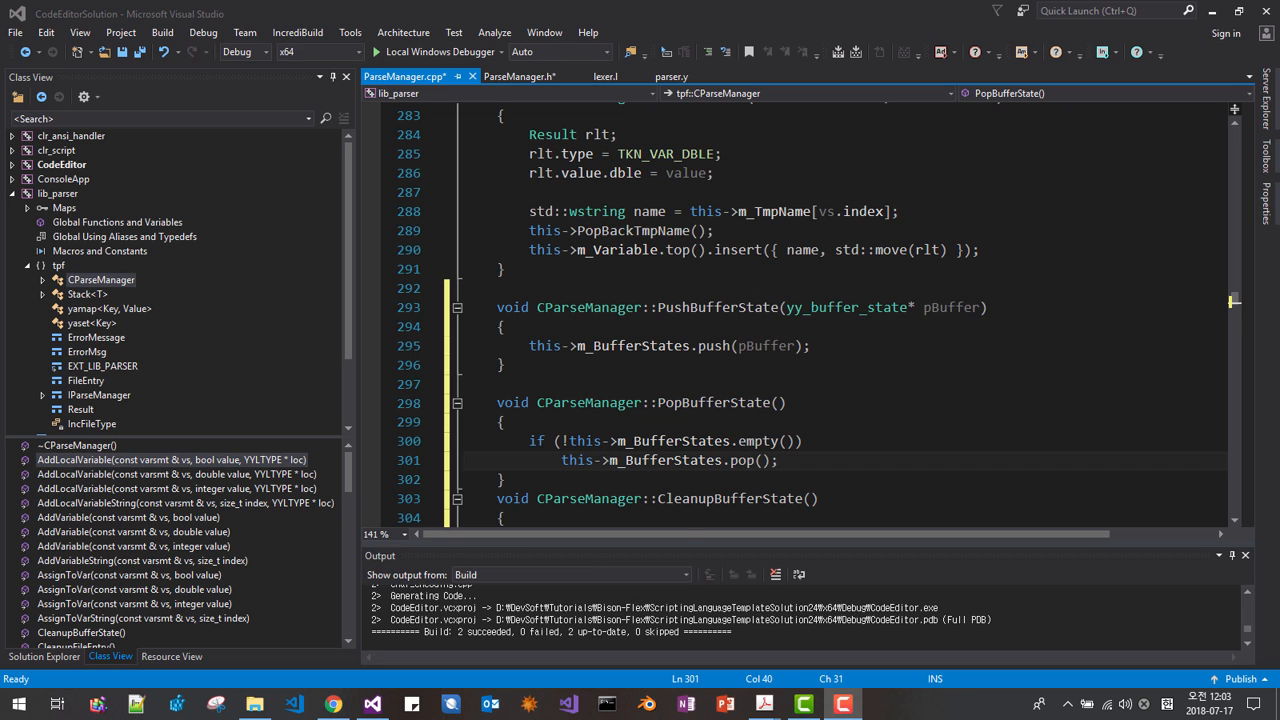
pyautogui.doubleClick(717, 307)
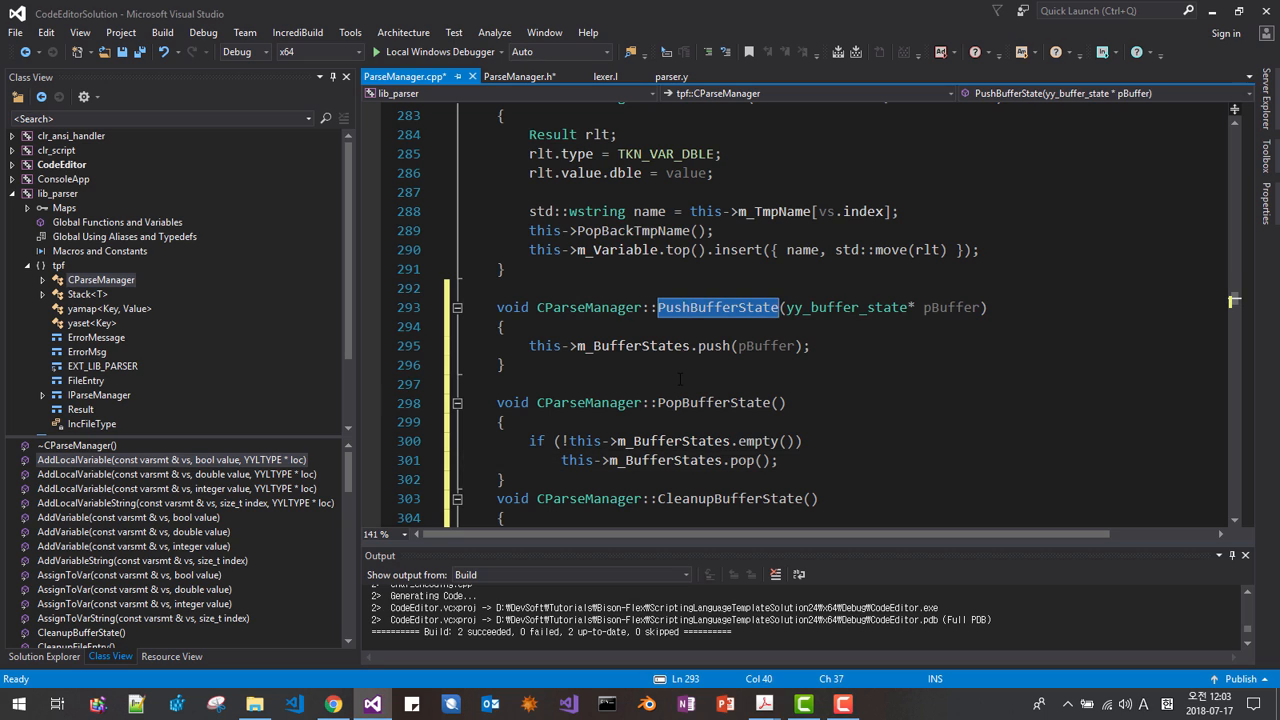
# Step: Write a while(!this->m_BufferStates.empty()) loop in CleanupBufferState
pyautogui.doubleClick(713, 402)
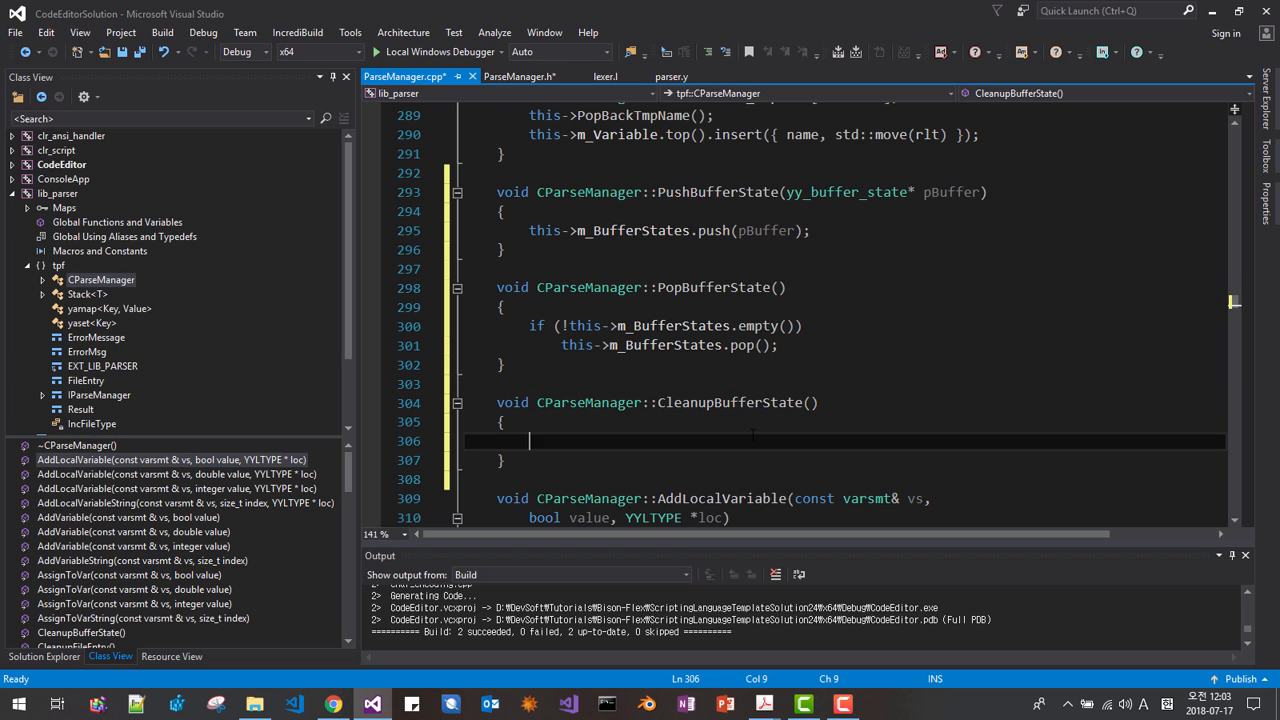
pyautogui.write('wh')
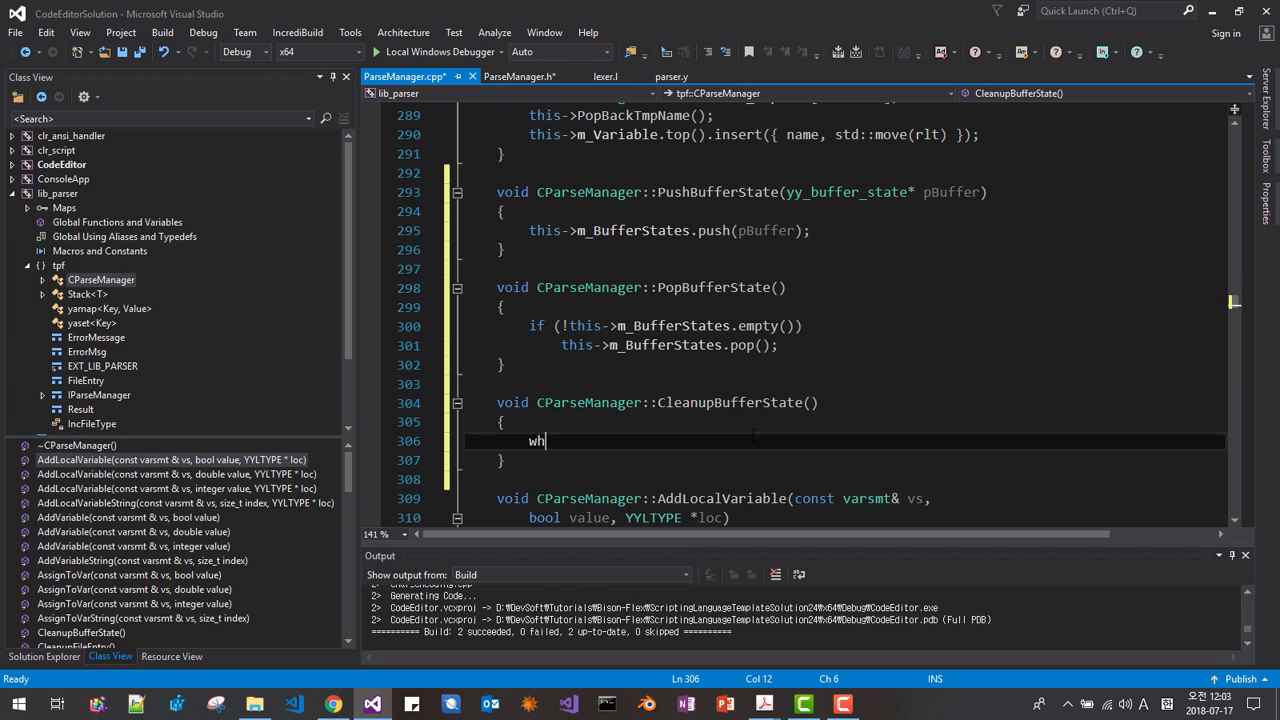
pyautogui.write('ile(this->')
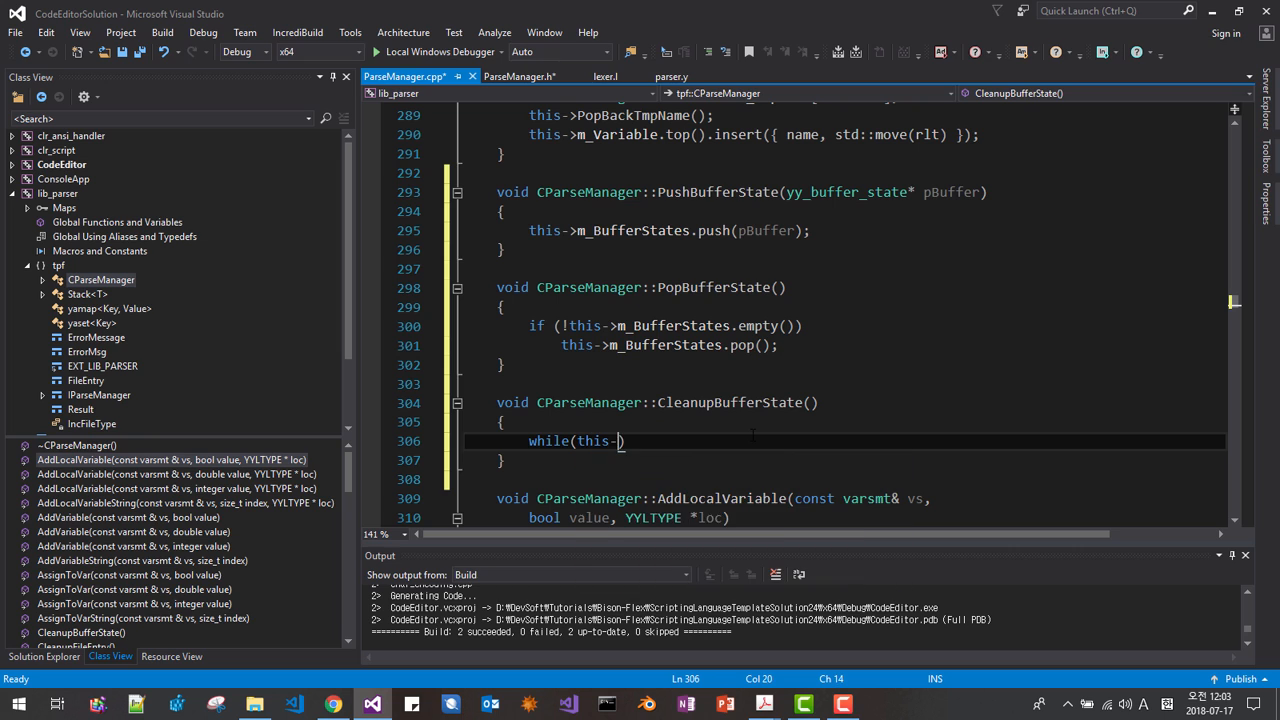
pyautogui.write('m_')
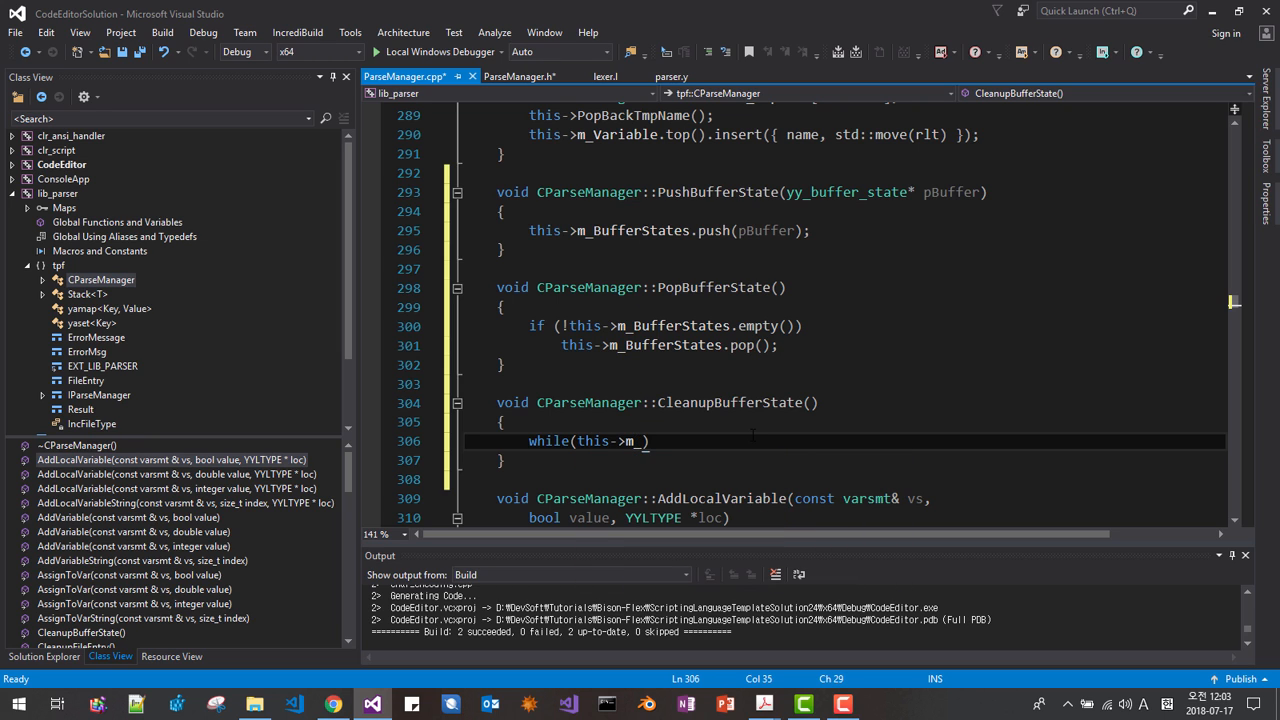
pyautogui.write('BufferStates.empty(')
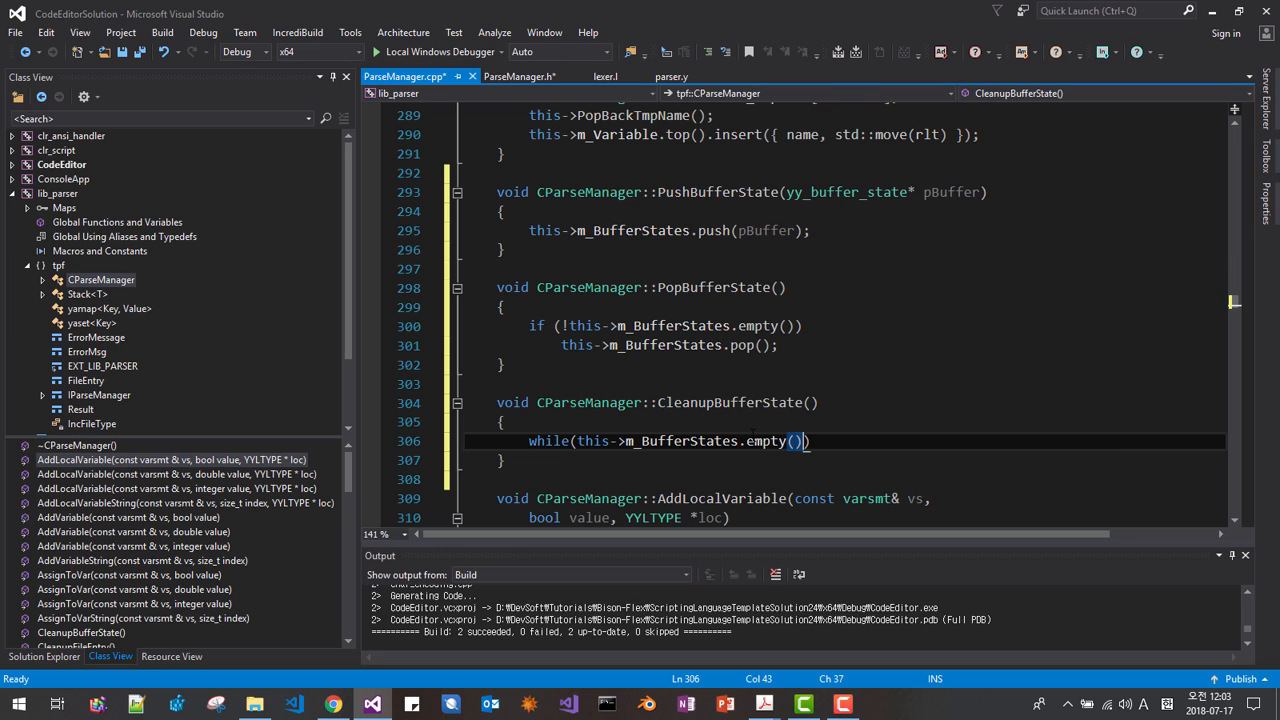
pyautogui.click(576, 441)
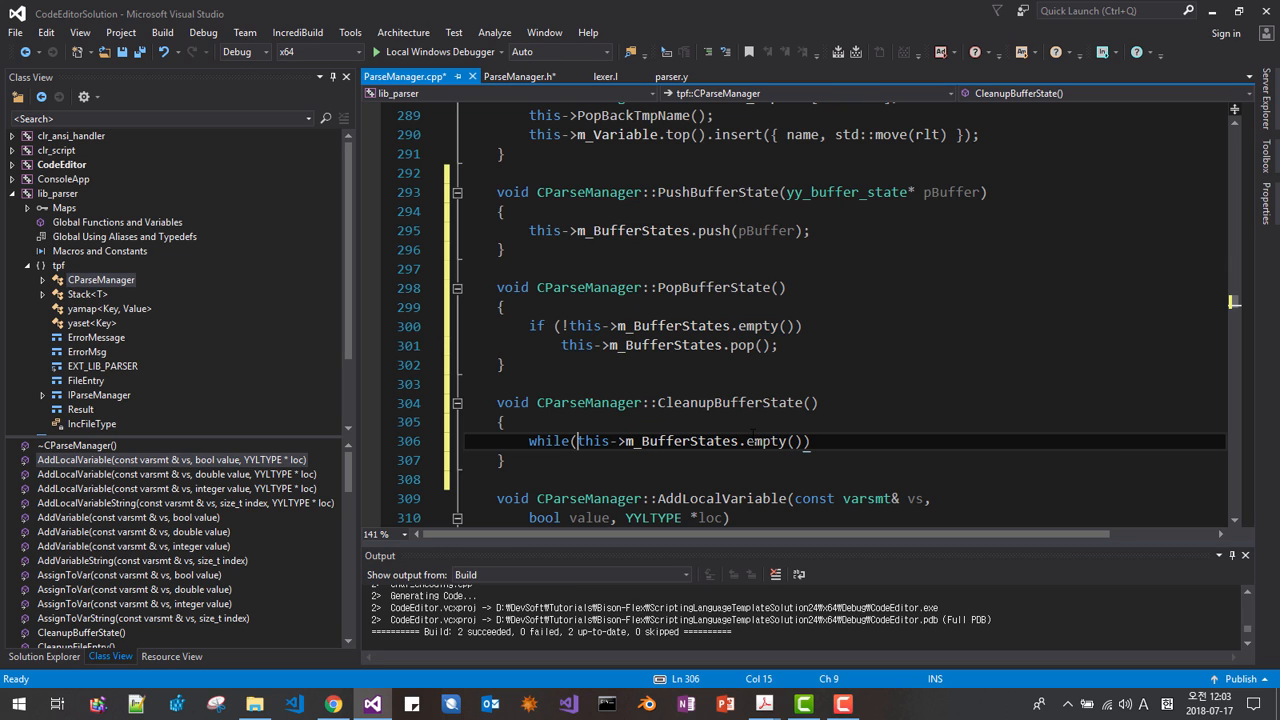
pyautogui.write('!')
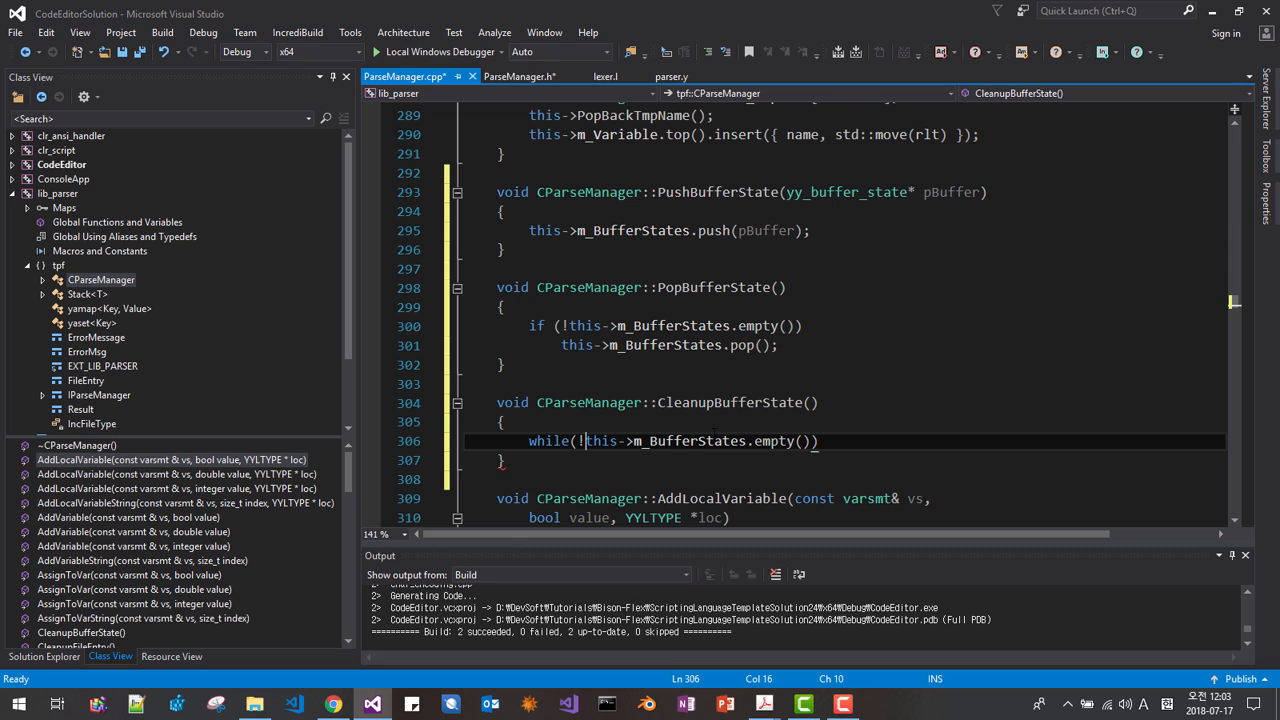
# Step: In the loop body, free the top() pointer as char* and pop the stack
pyautogui.write('{')
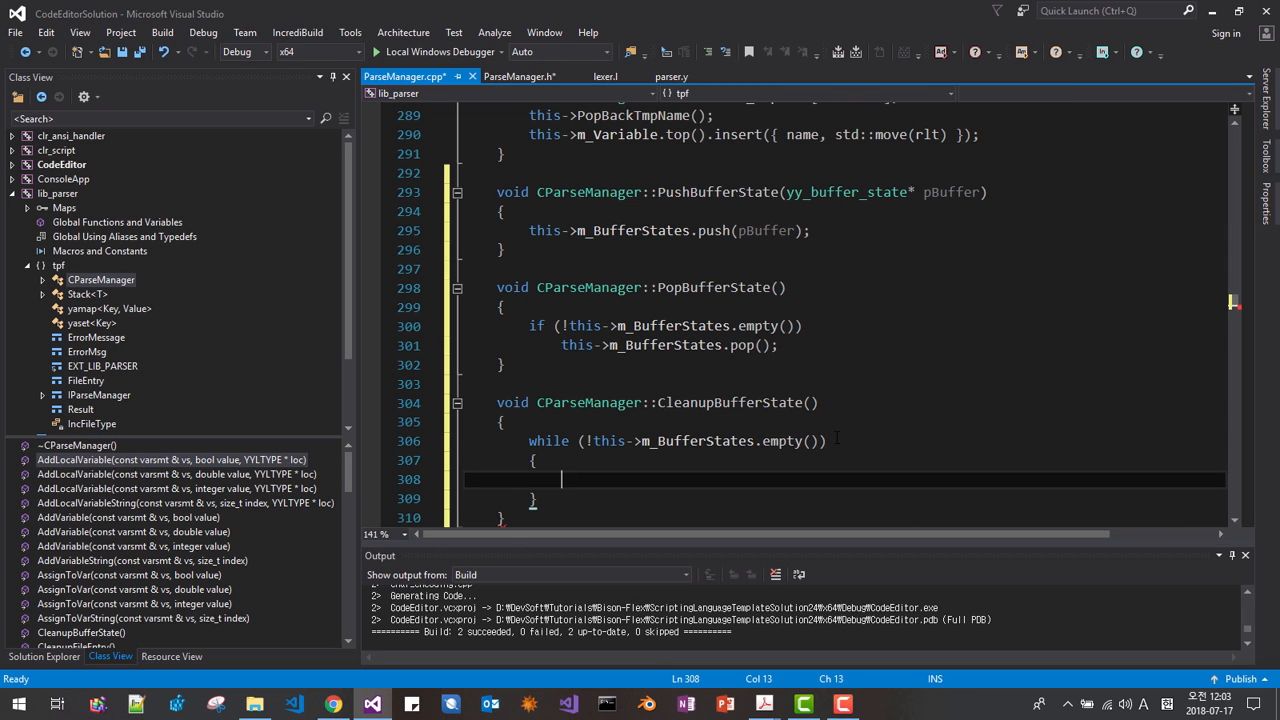
pyautogui.write('auto p')
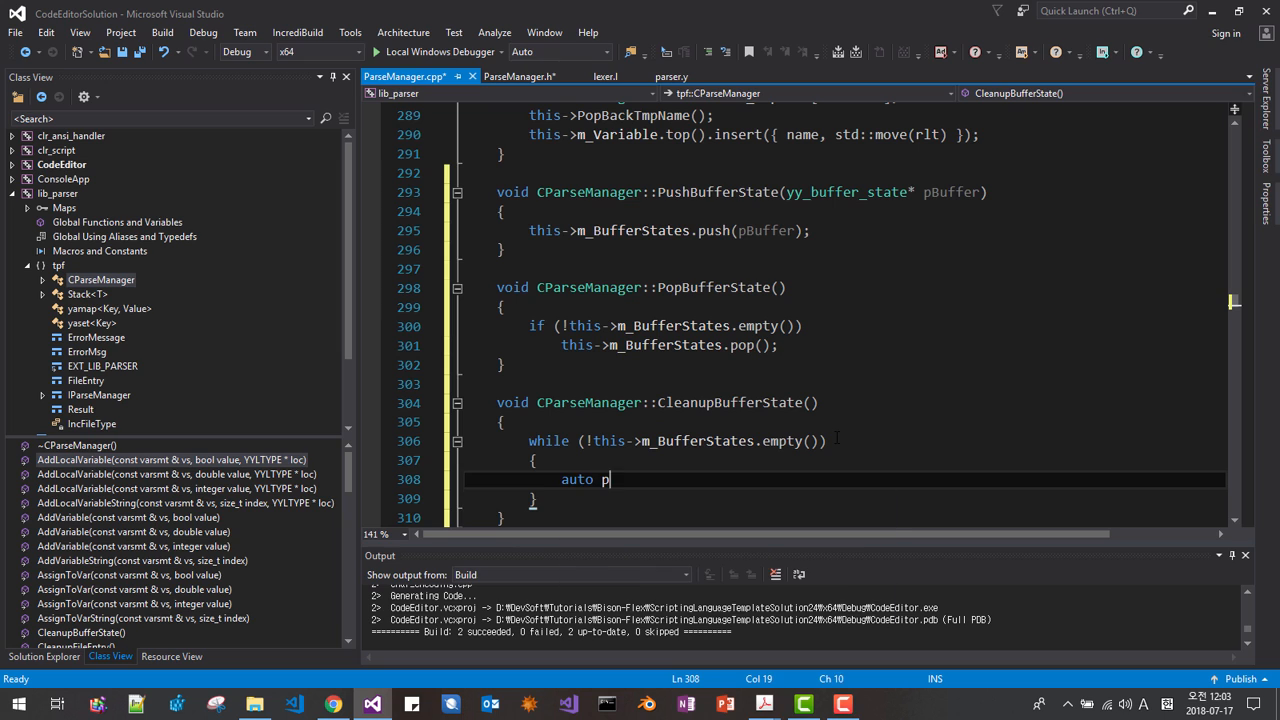
pyautogui.write('tr = thi')
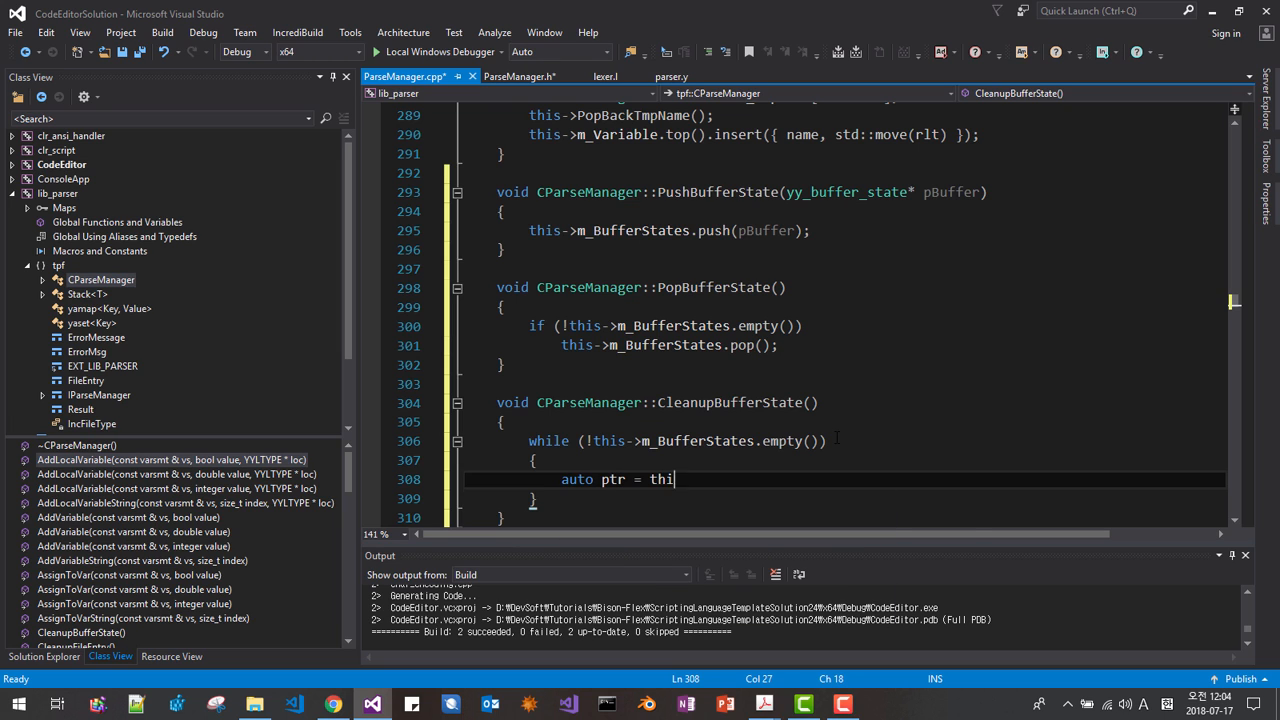
pyautogui.write('s->m_BufferStates.top();')
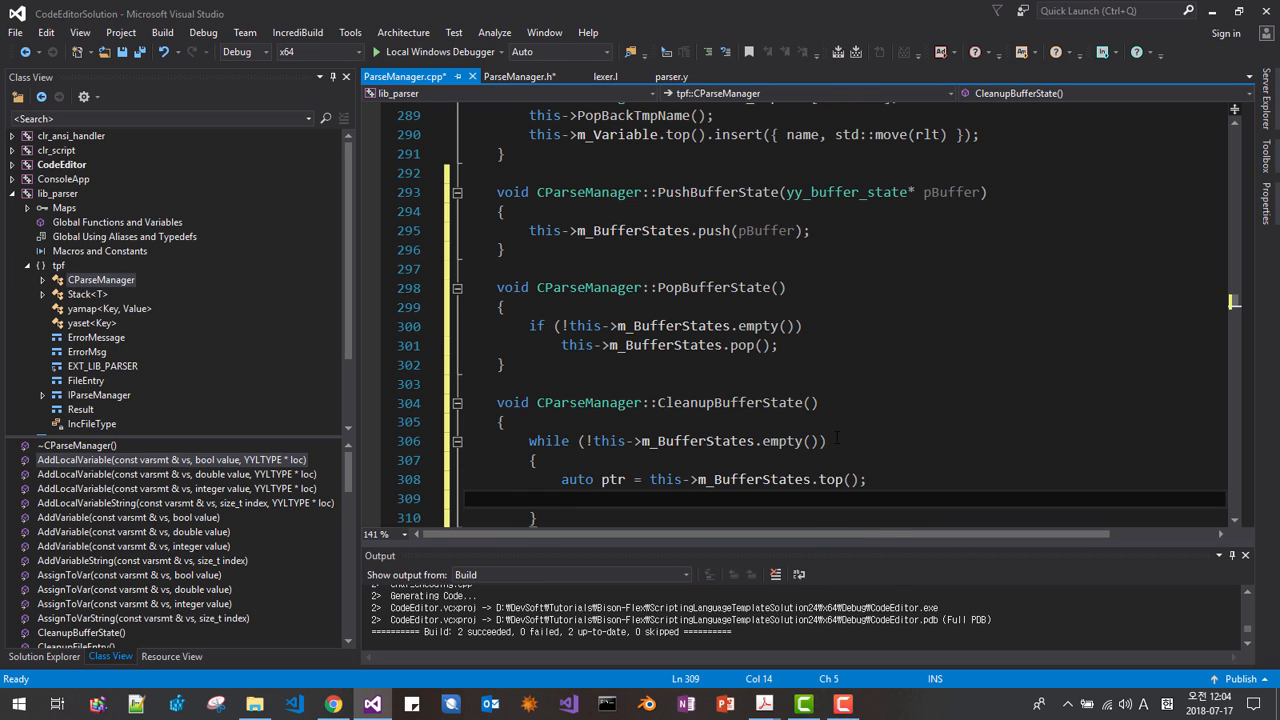
pyautogui.write('free(')
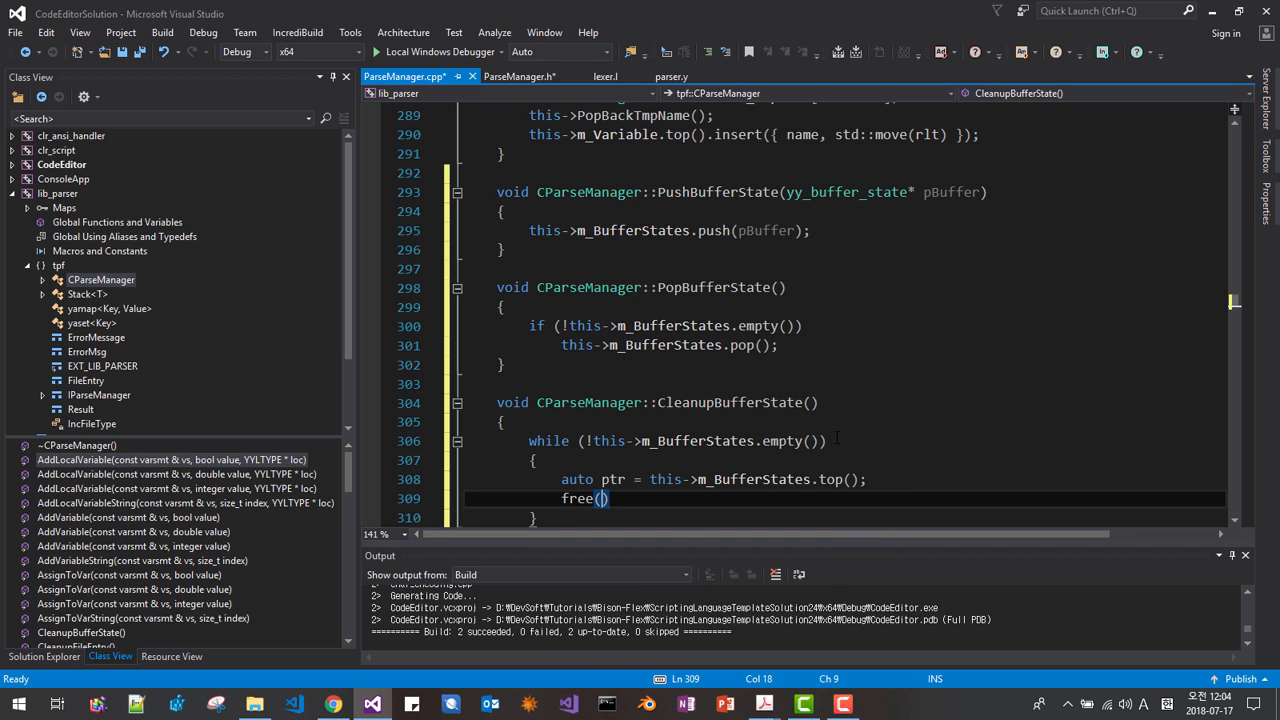
pyautogui.write('(')
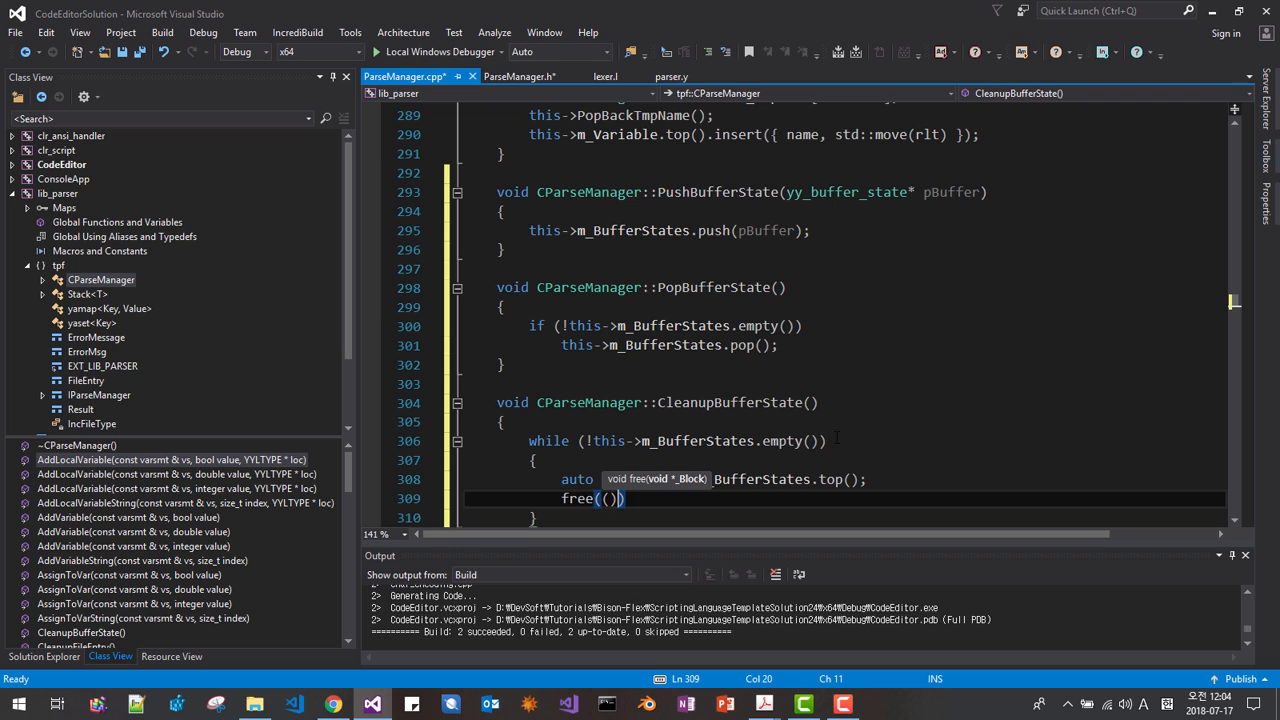
pyautogui.write('char*')
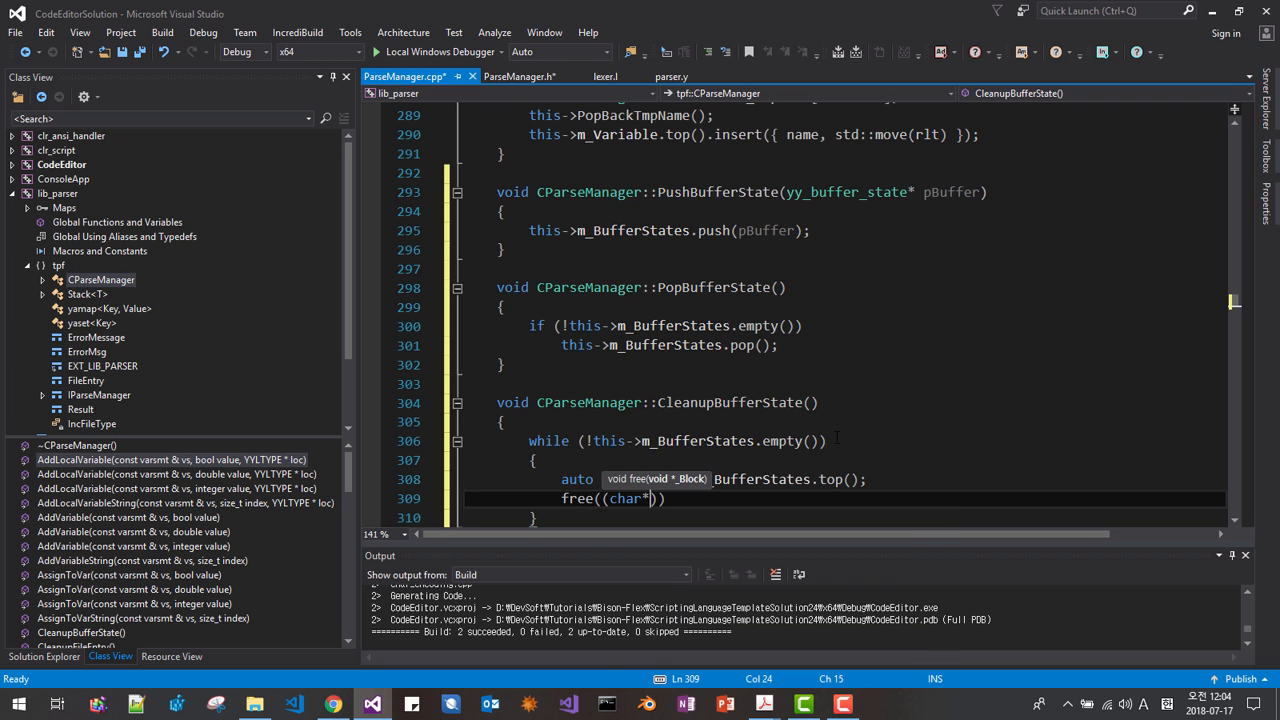
pyautogui.write('ptr')
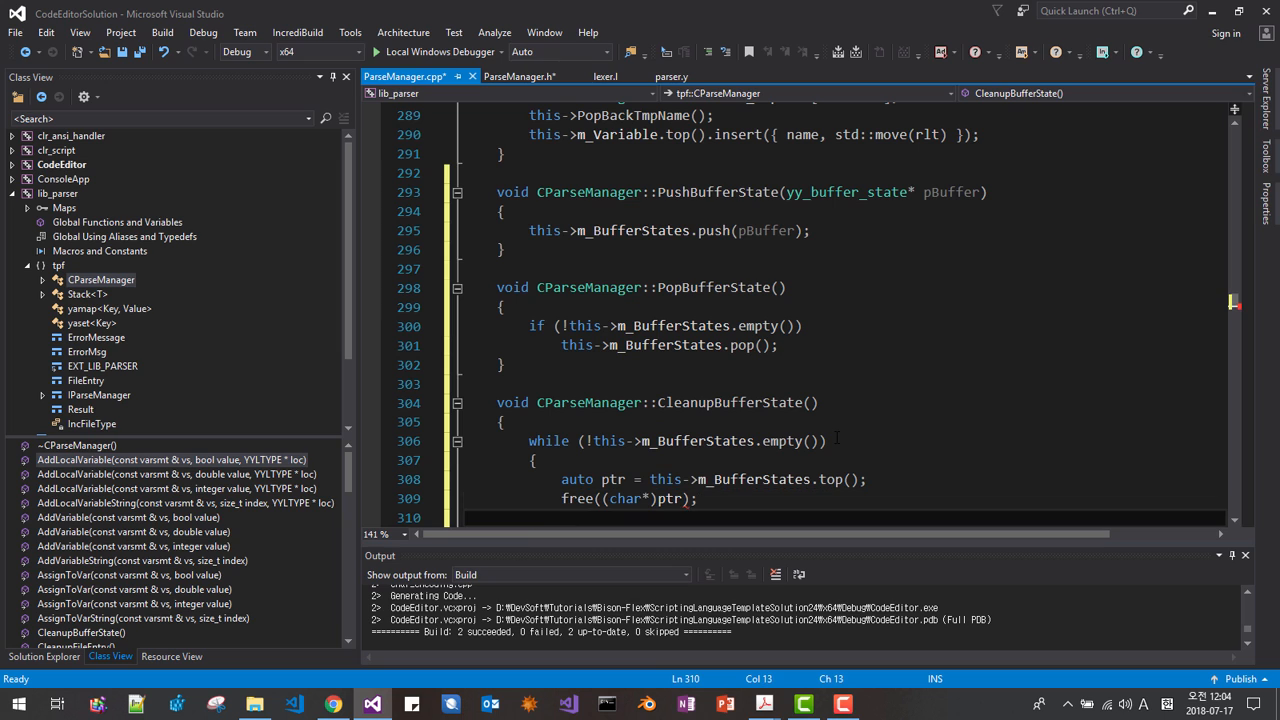
pyautogui.write('this-')
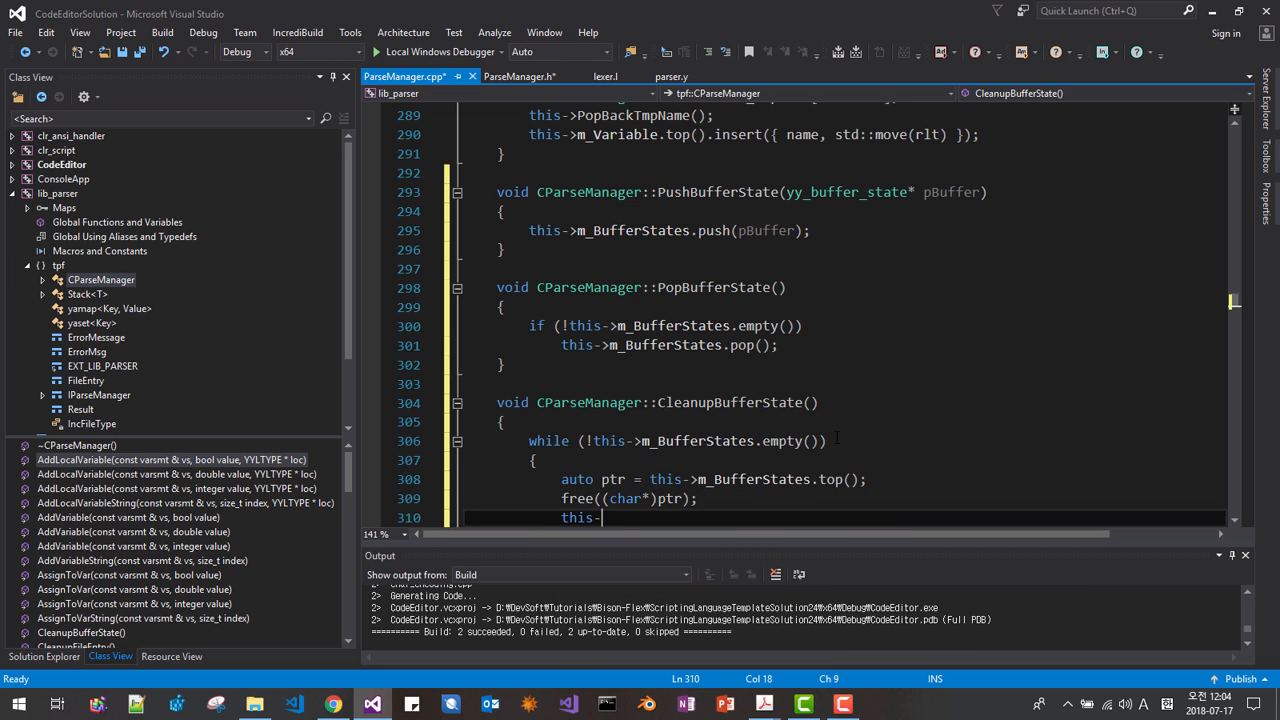
pyautogui.write('m_BufferStates')
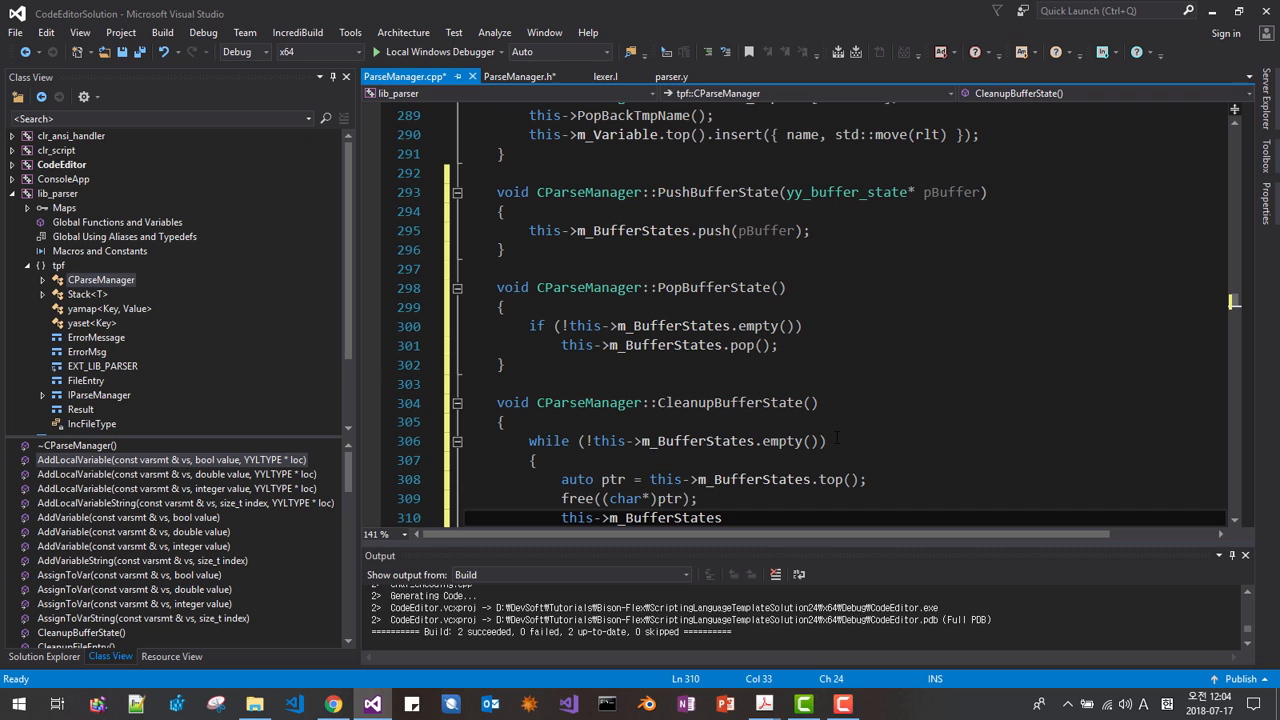
pyautogui.write('po')
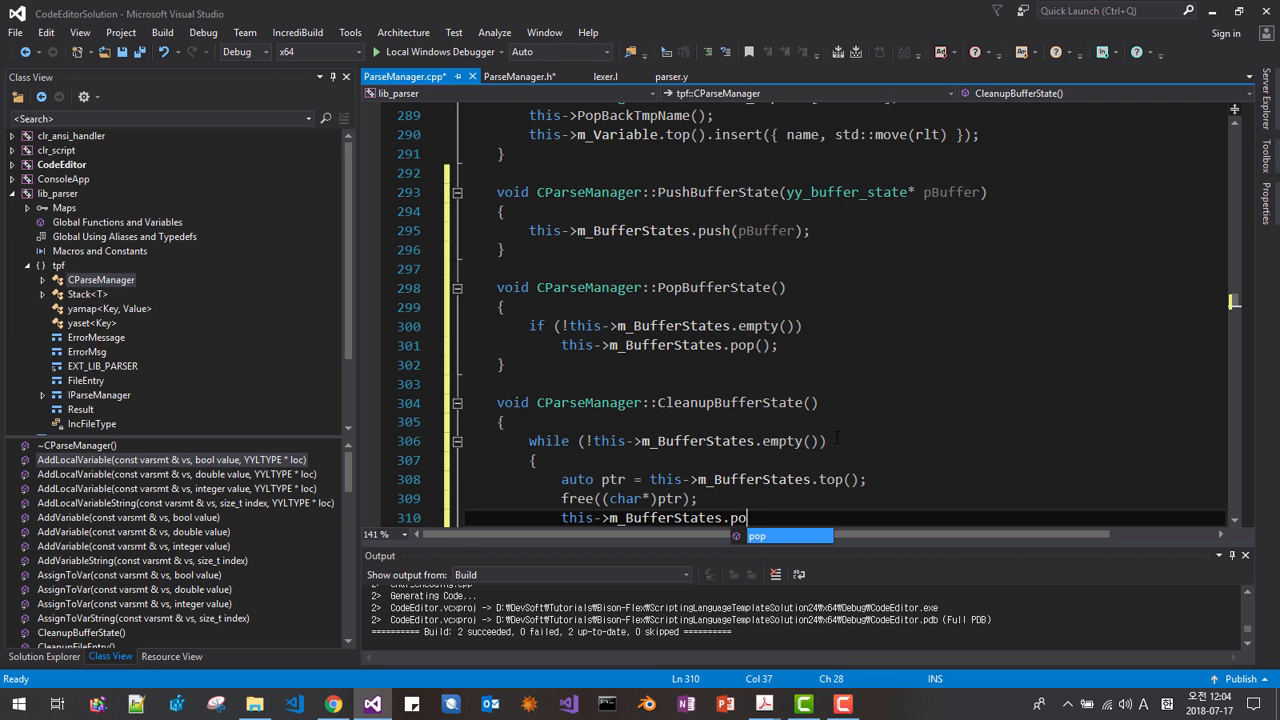
pyautogui.write('p();')
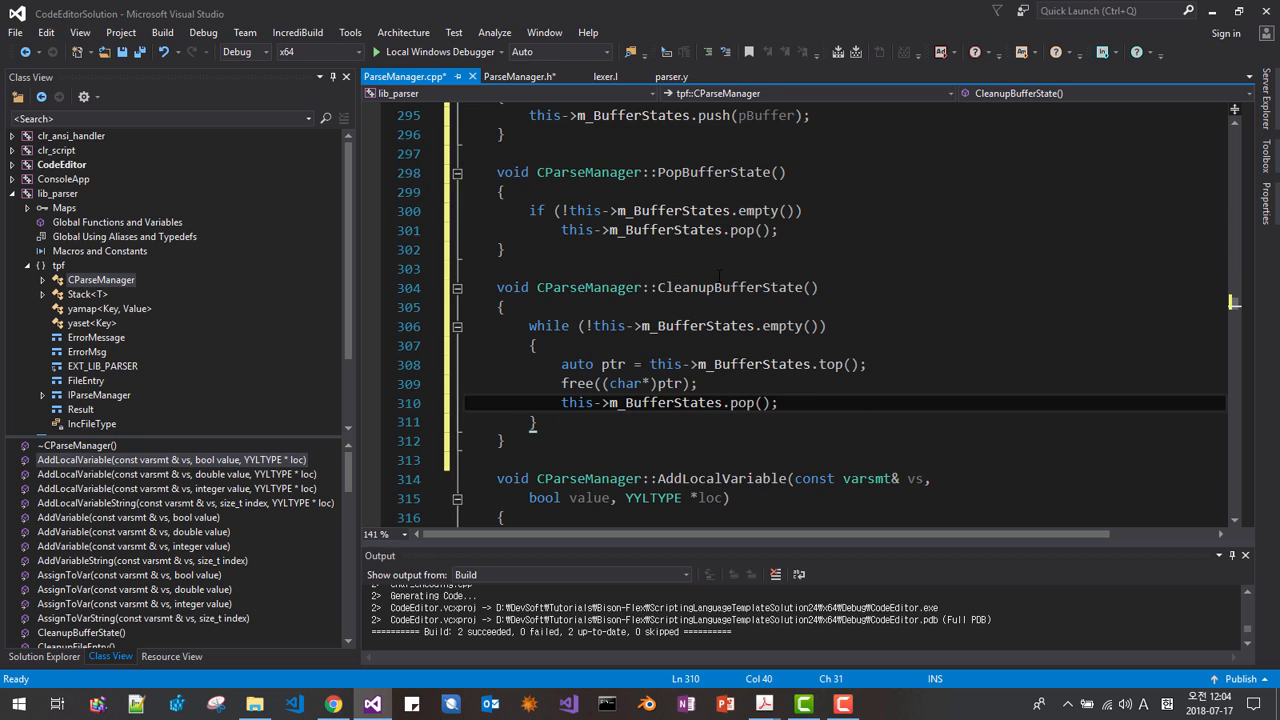
# Step: Comment CleanupBufferState as 'for recovery when yylex() or yyparse() fails.' and save
pyautogui.write('//')
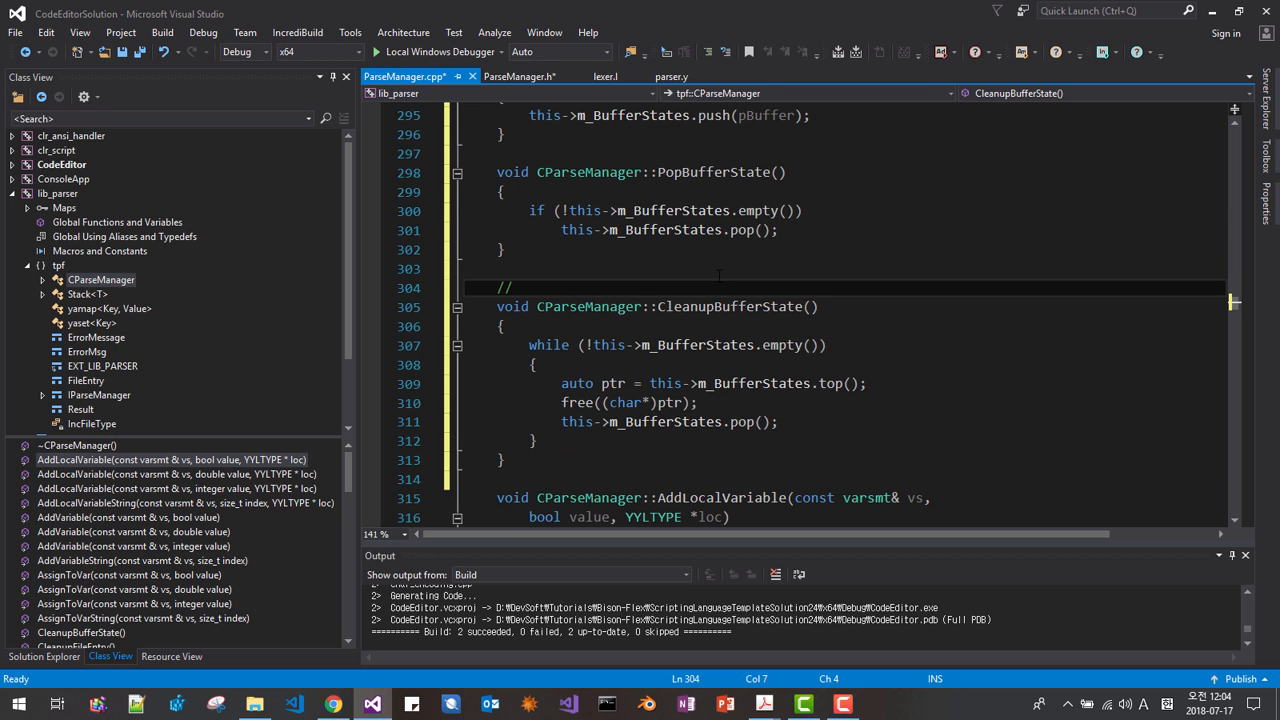
pyautogui.write('for rec')
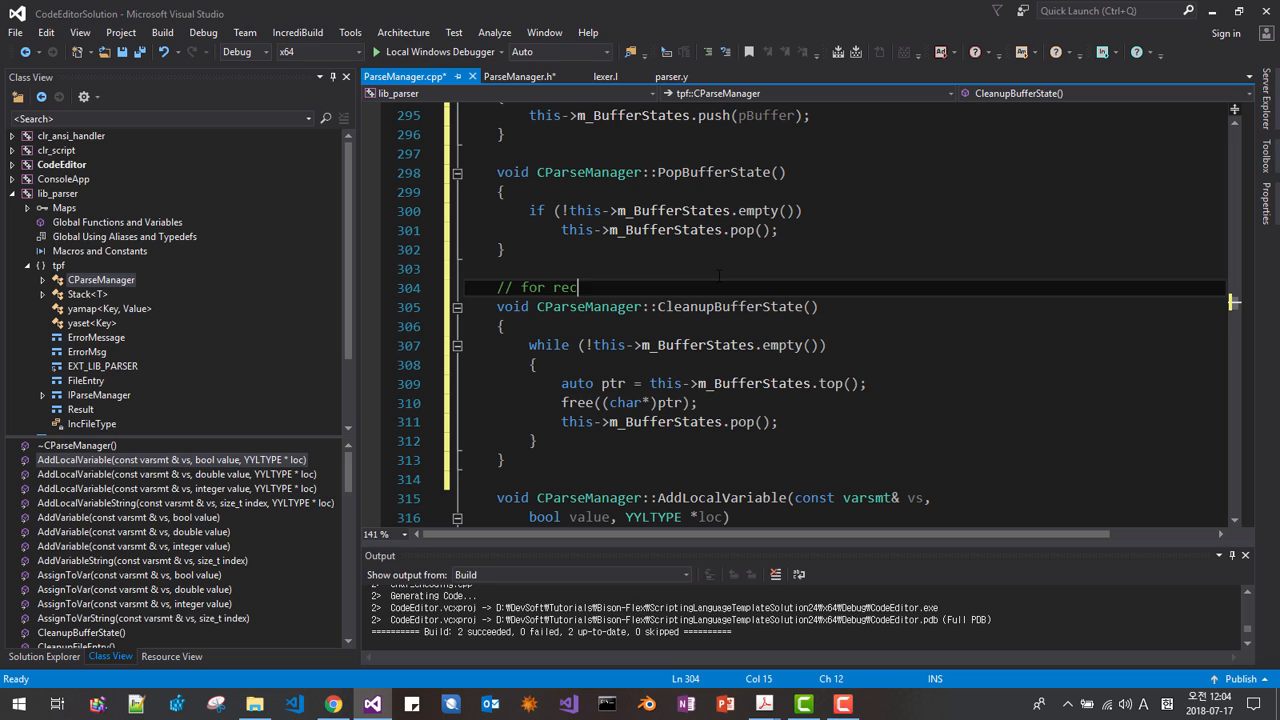
pyautogui.write('over')
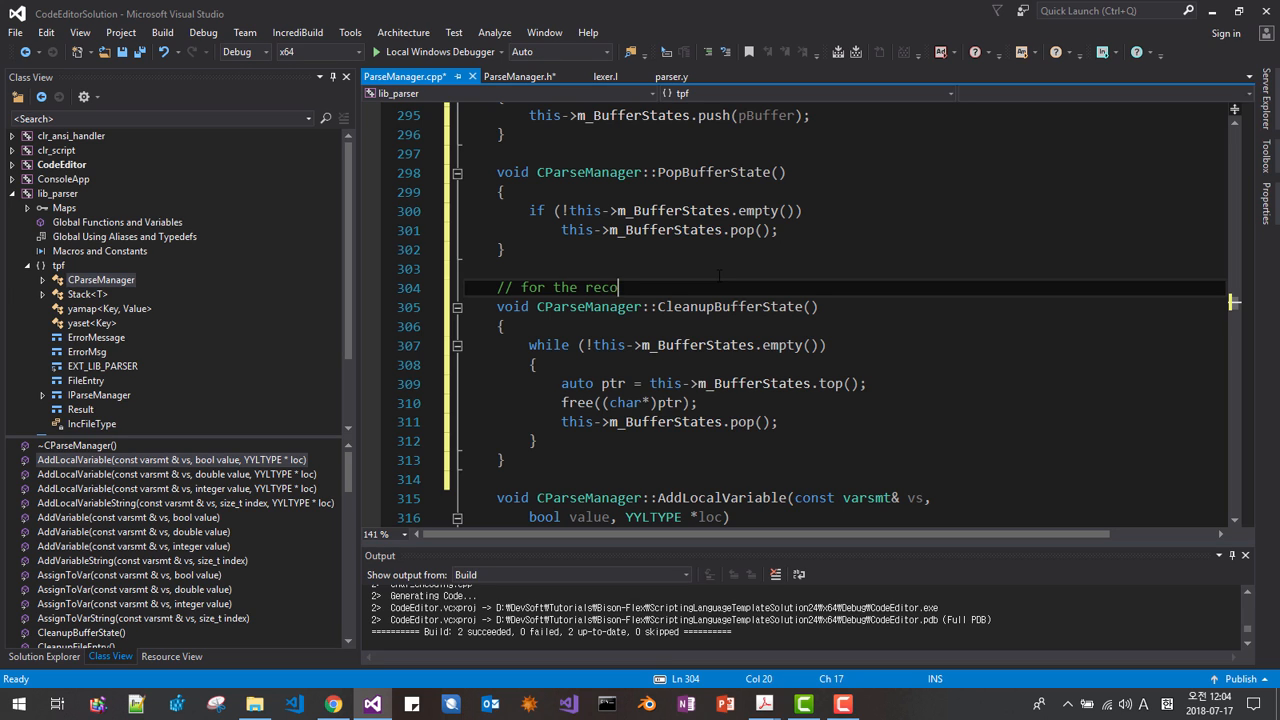
pyautogui.write('very when')
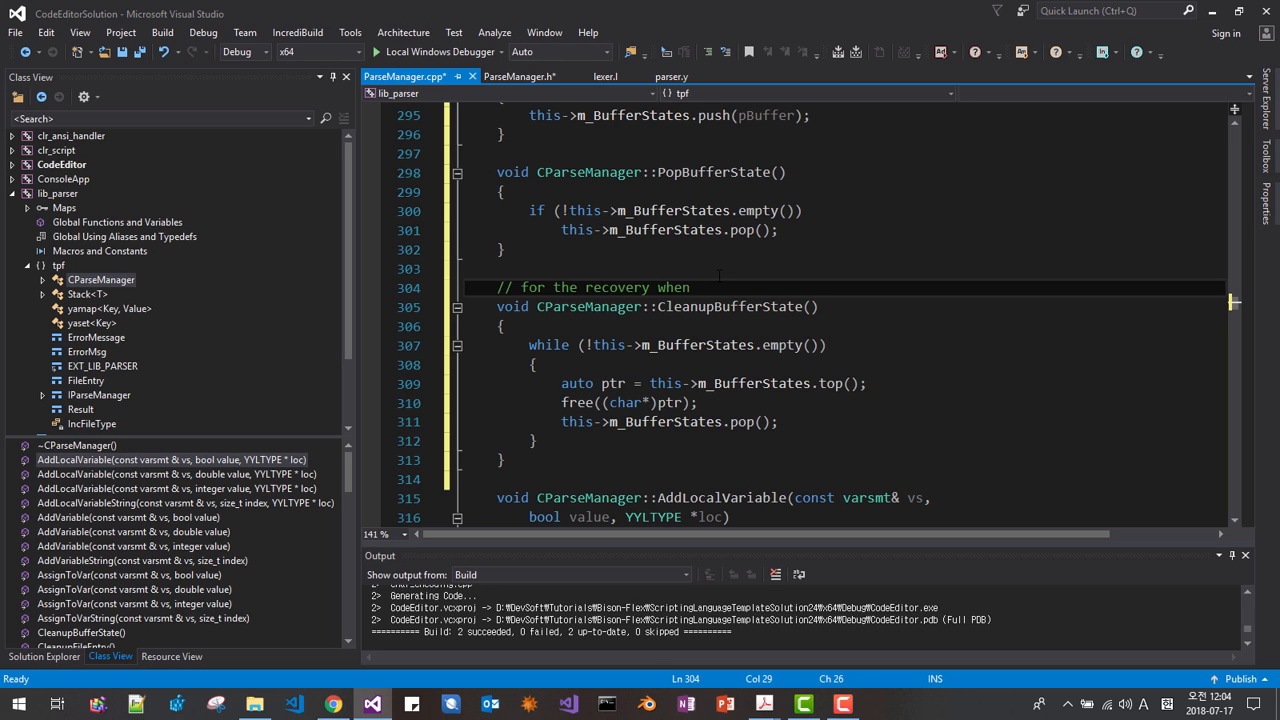
pyautogui.write('yylex')
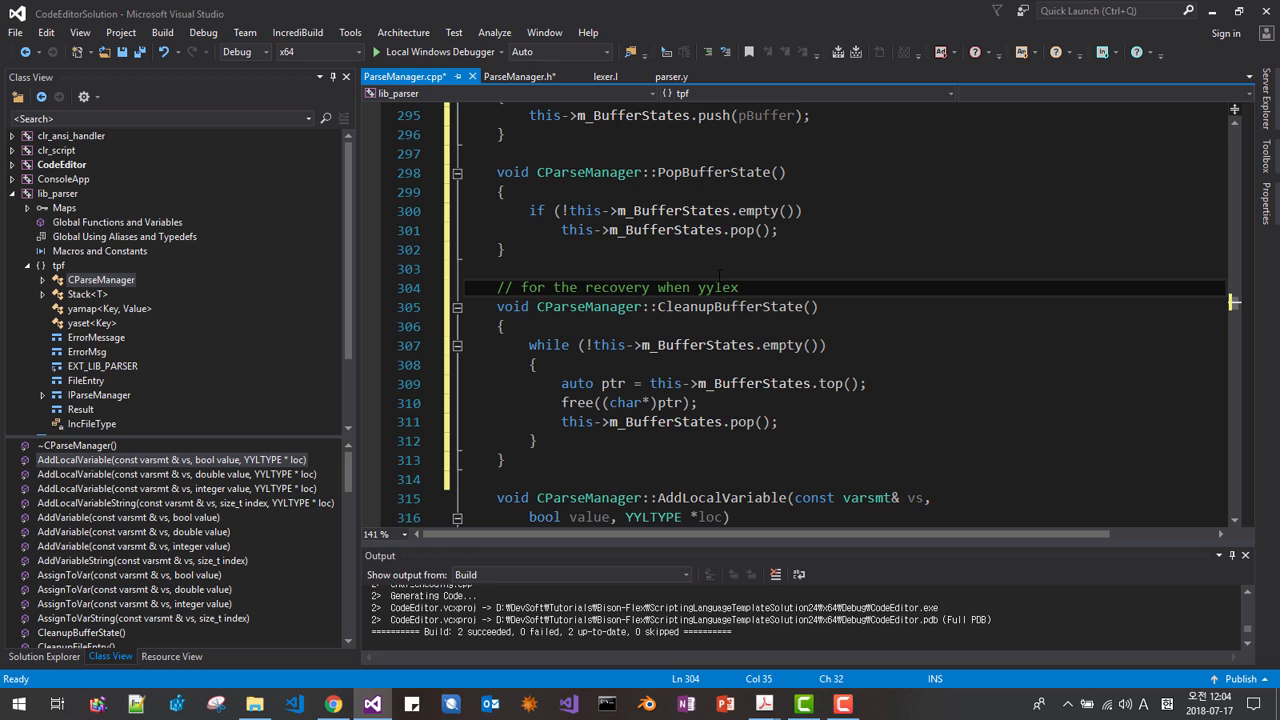
pyautogui.write('(')
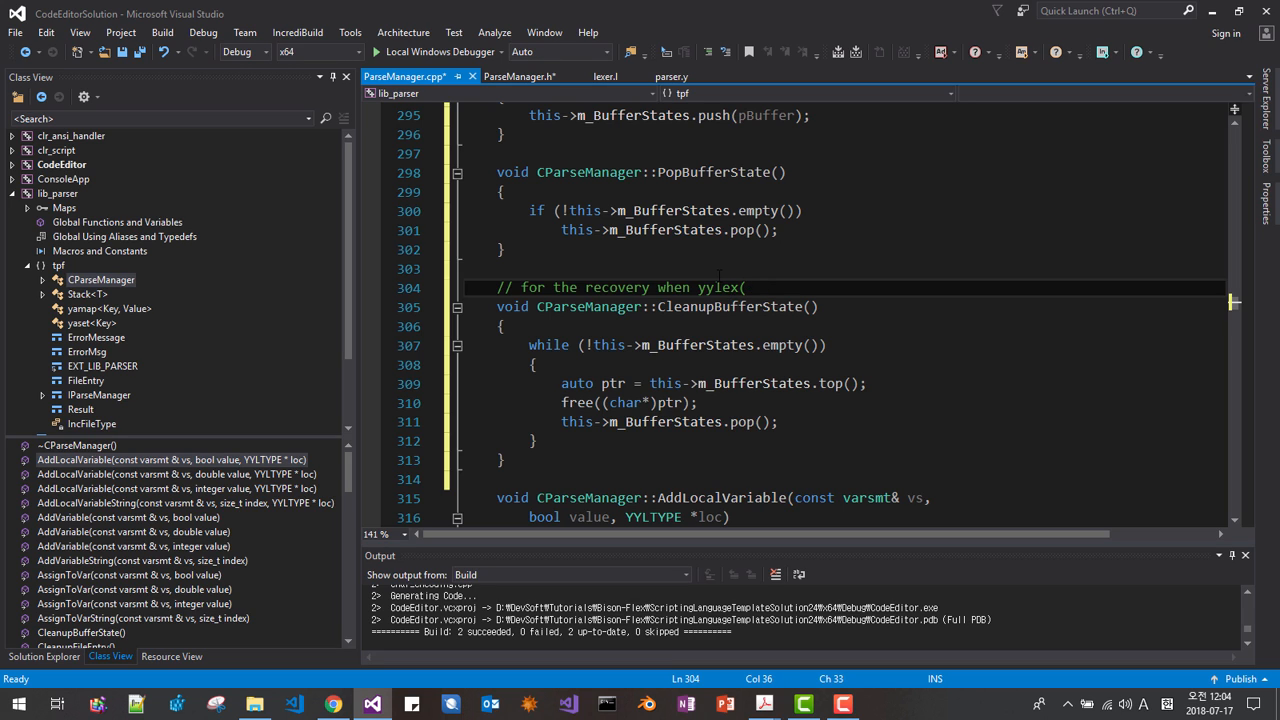
pyautogui.write(') or yyparse(')
pyautogui.write('//')
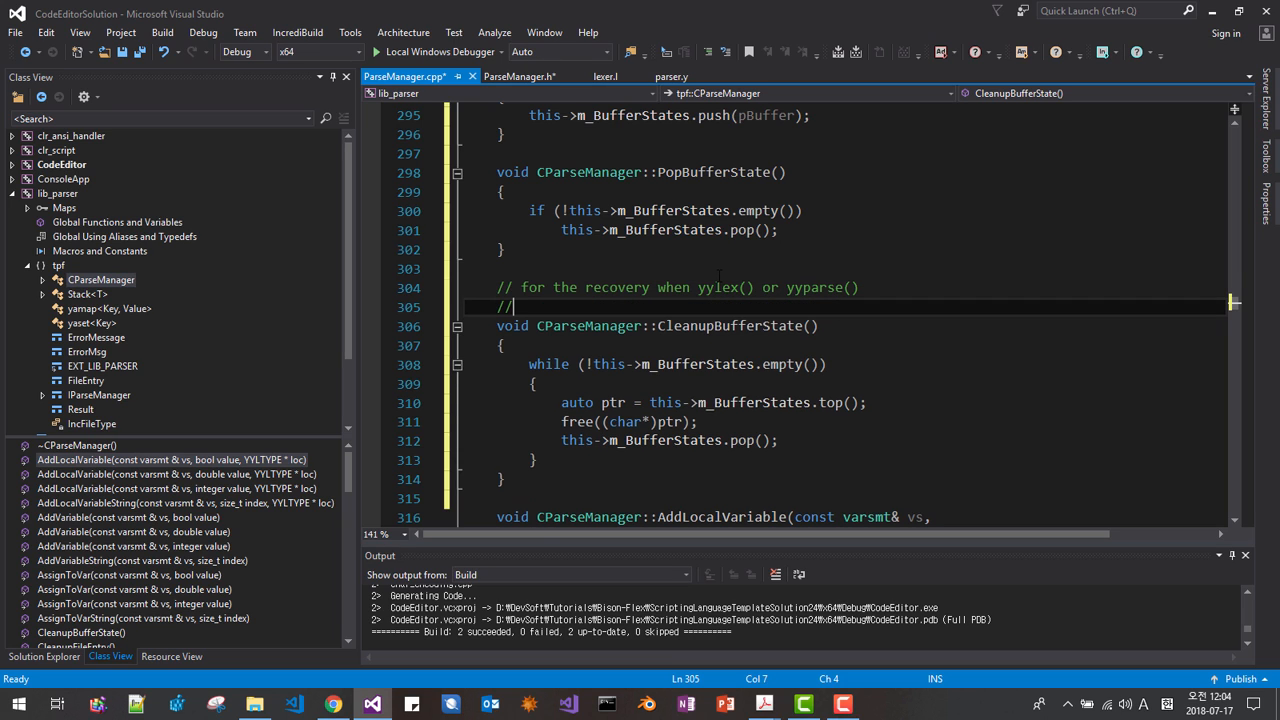
pyautogui.write('fails')
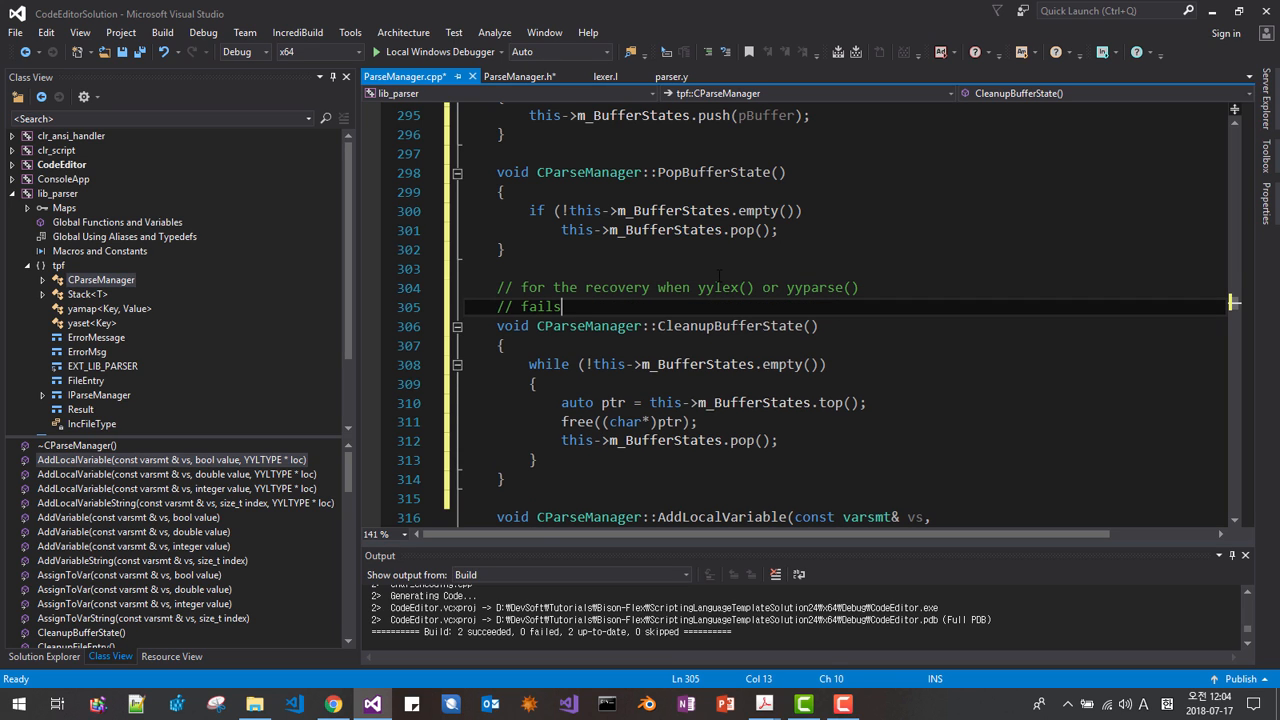
pyautogui.write('.')
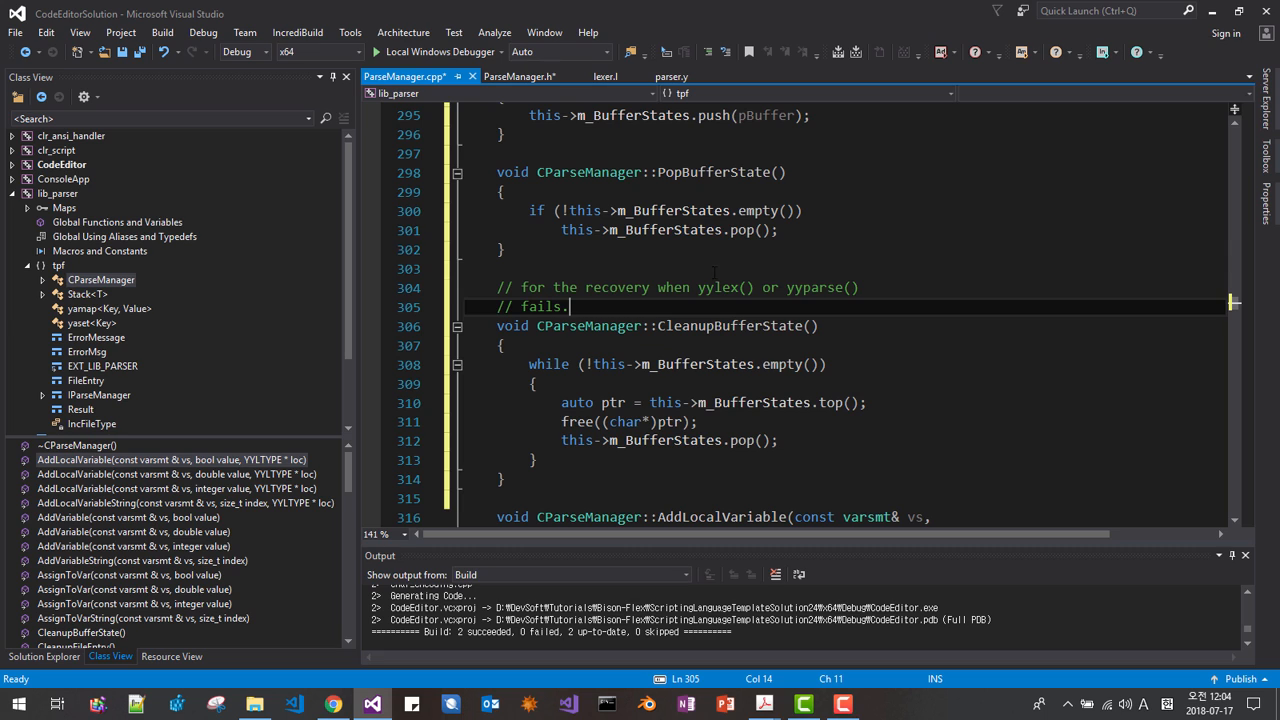
pyautogui.press('ctrl+s')
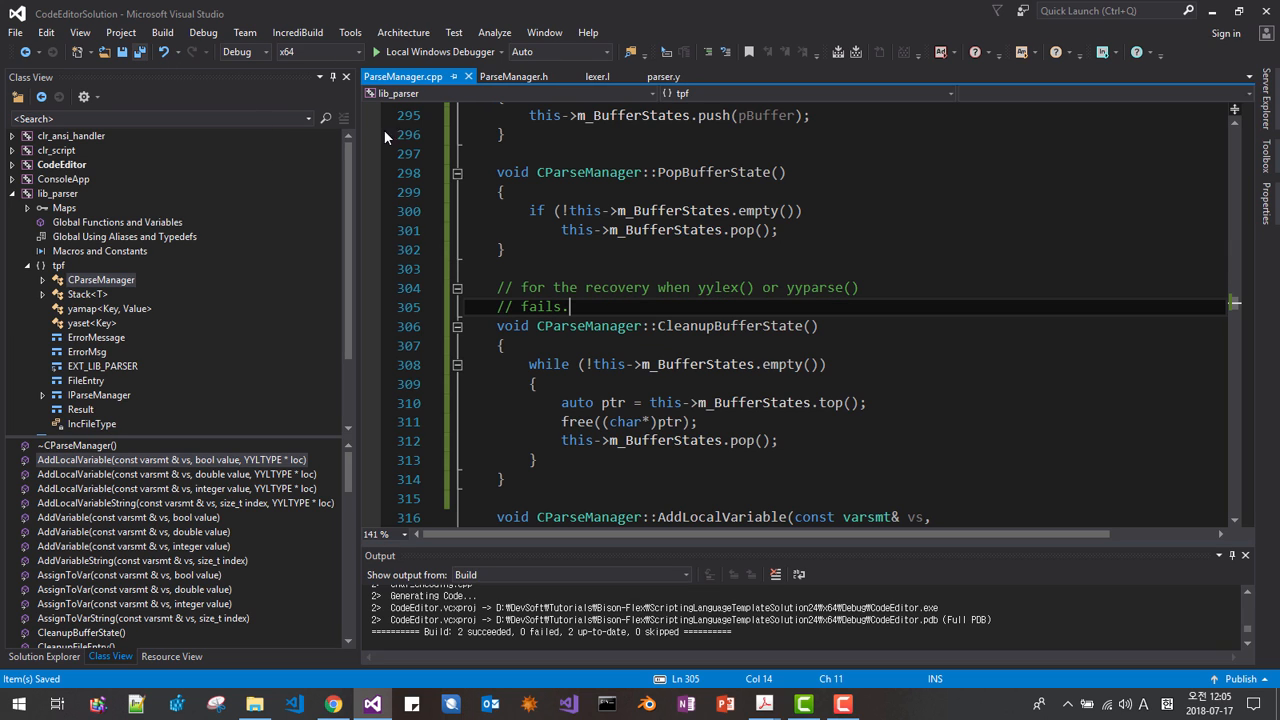
pyautogui.moveTo(110, 578)
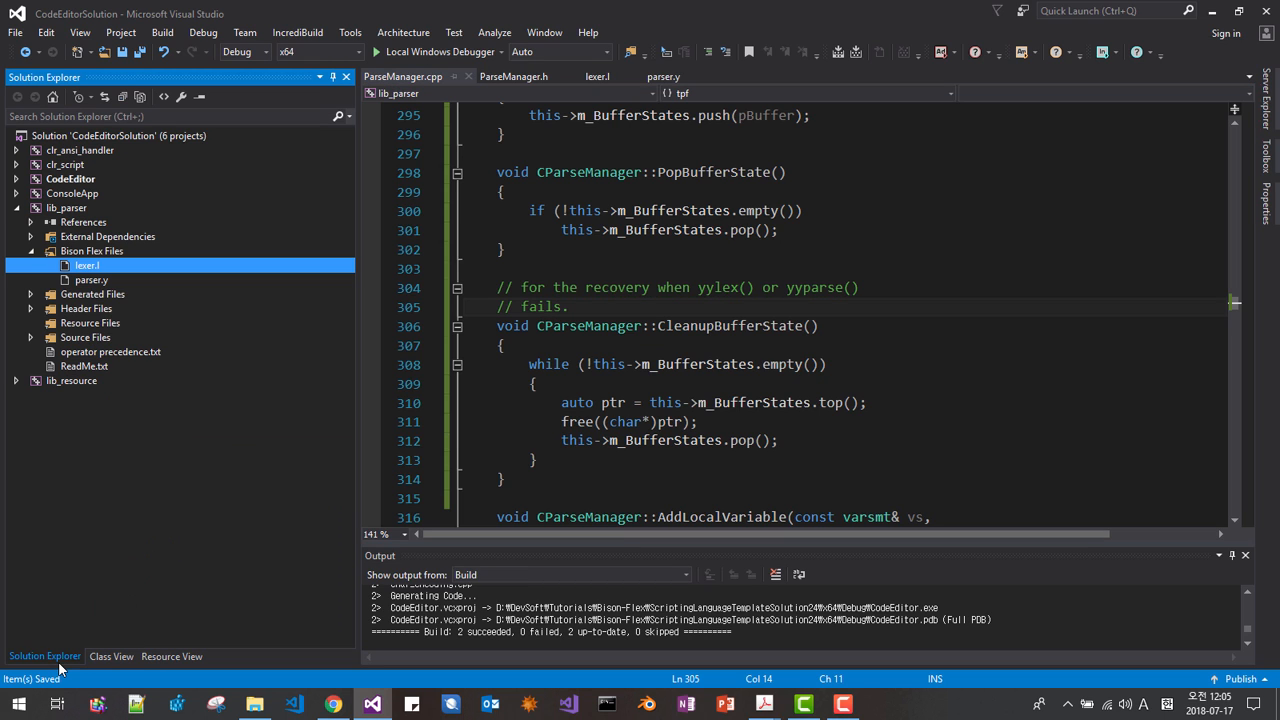
# Step: Add a CleanupBufferState() call to the CParseManager destructor and save ParseManager.cpp
pyautogui.click(110, 656)
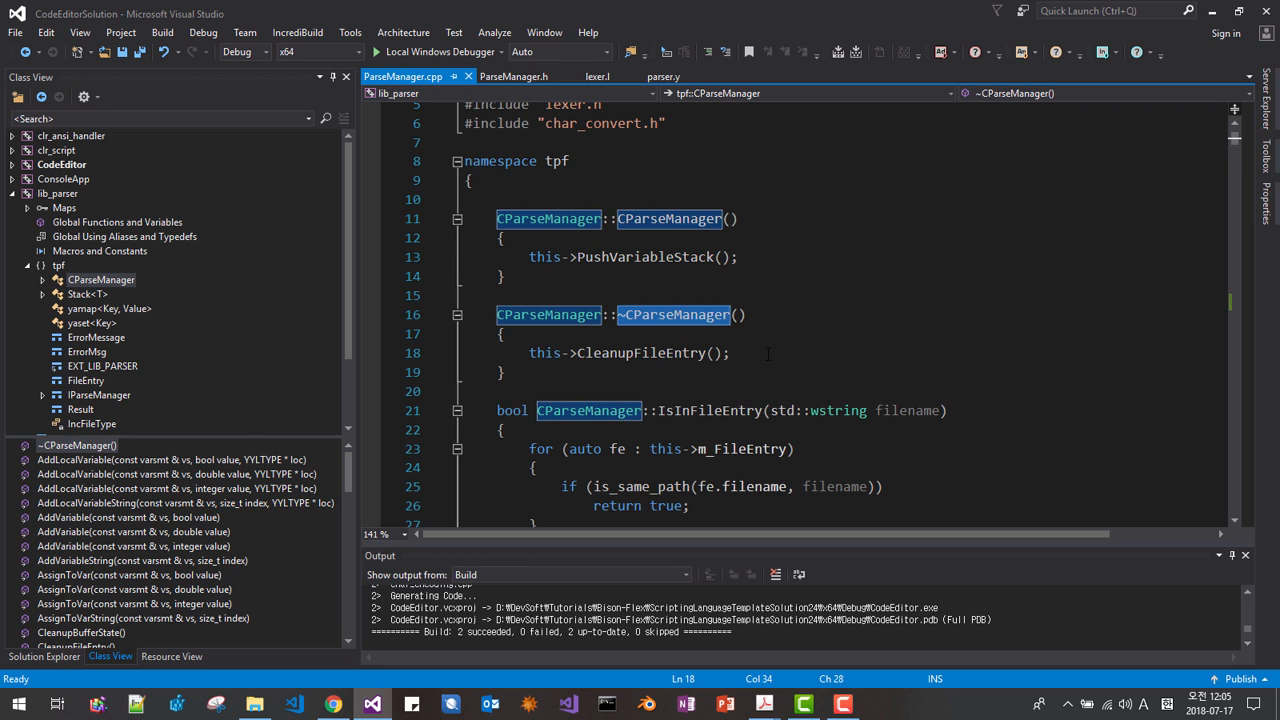
pyautogui.write('this->CleanupBufferState')
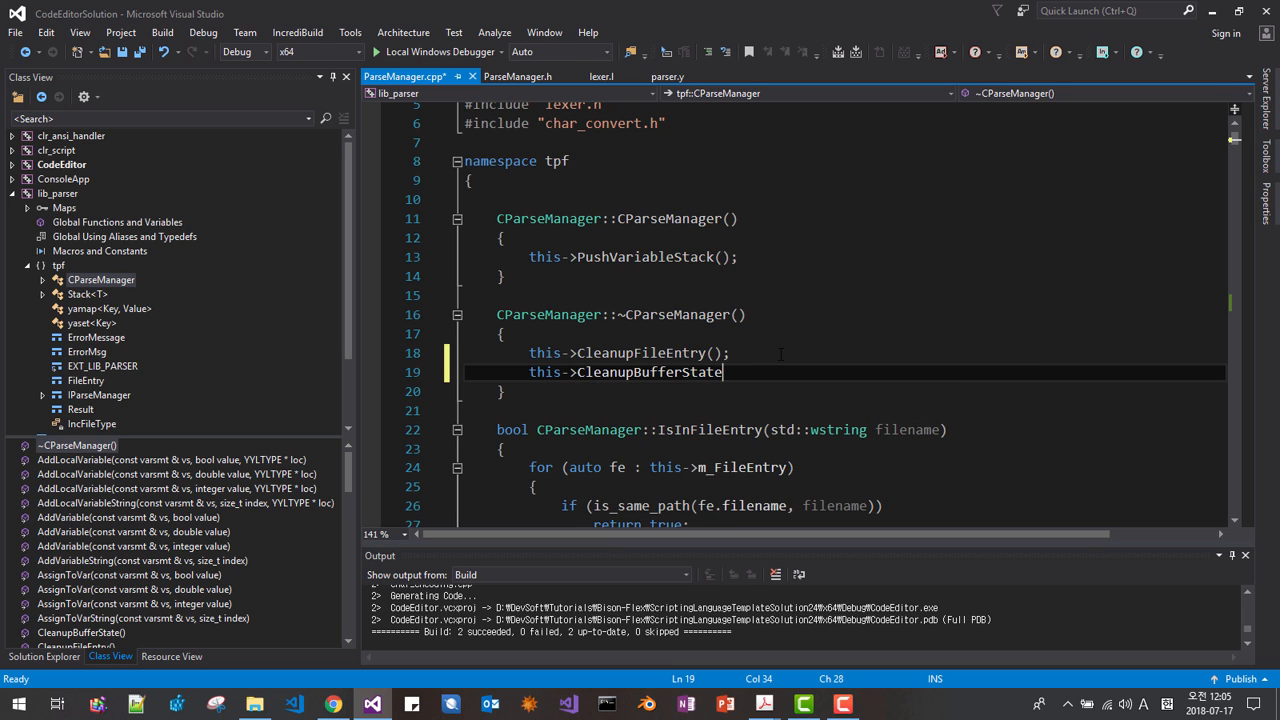
pyautogui.write('();')
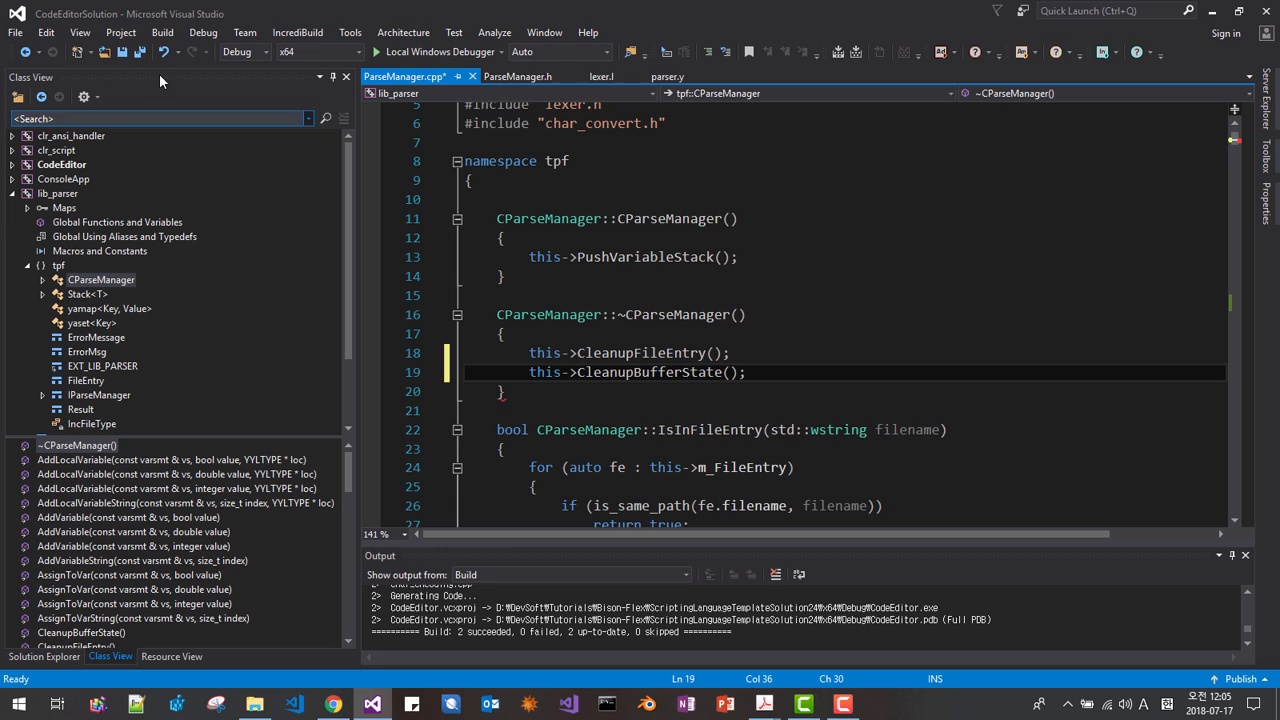
pyautogui.press('ctrl+s')
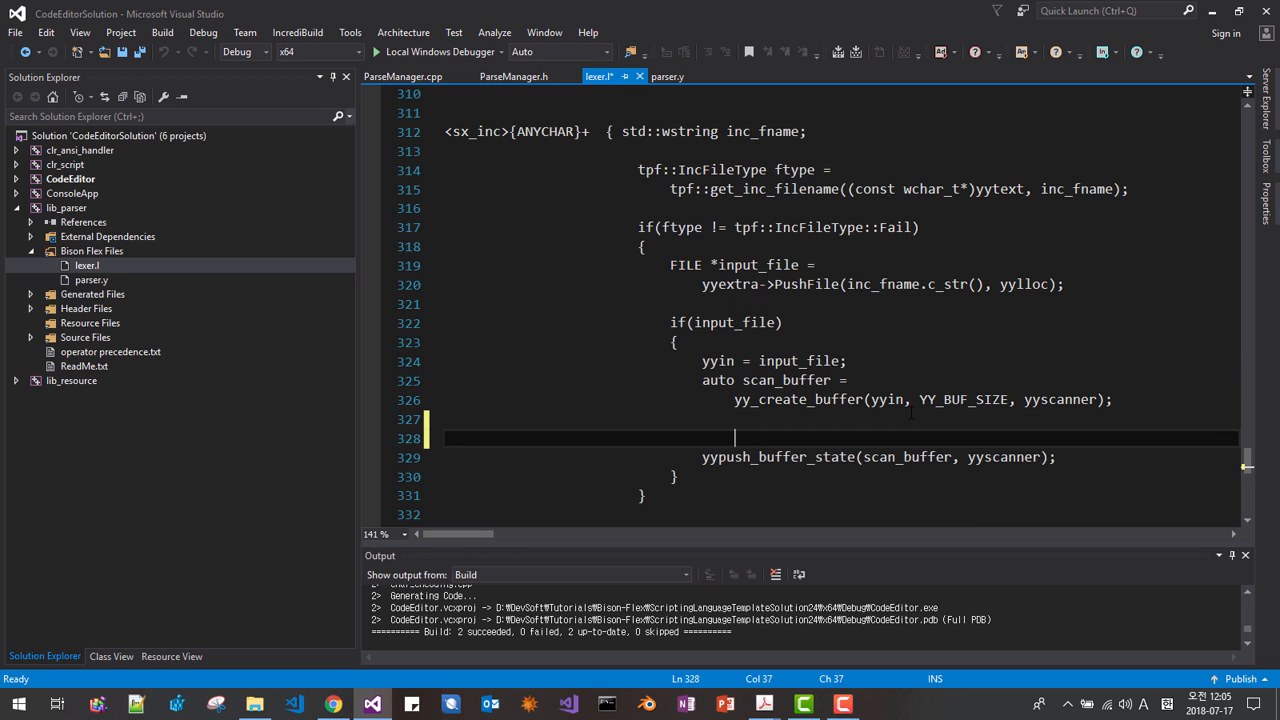
# Step: Insert yyextra->PushBufferState(scan_buffer); above yypush_buffer_state in lexer.l's include rule
pyautogui.write('yyextra')
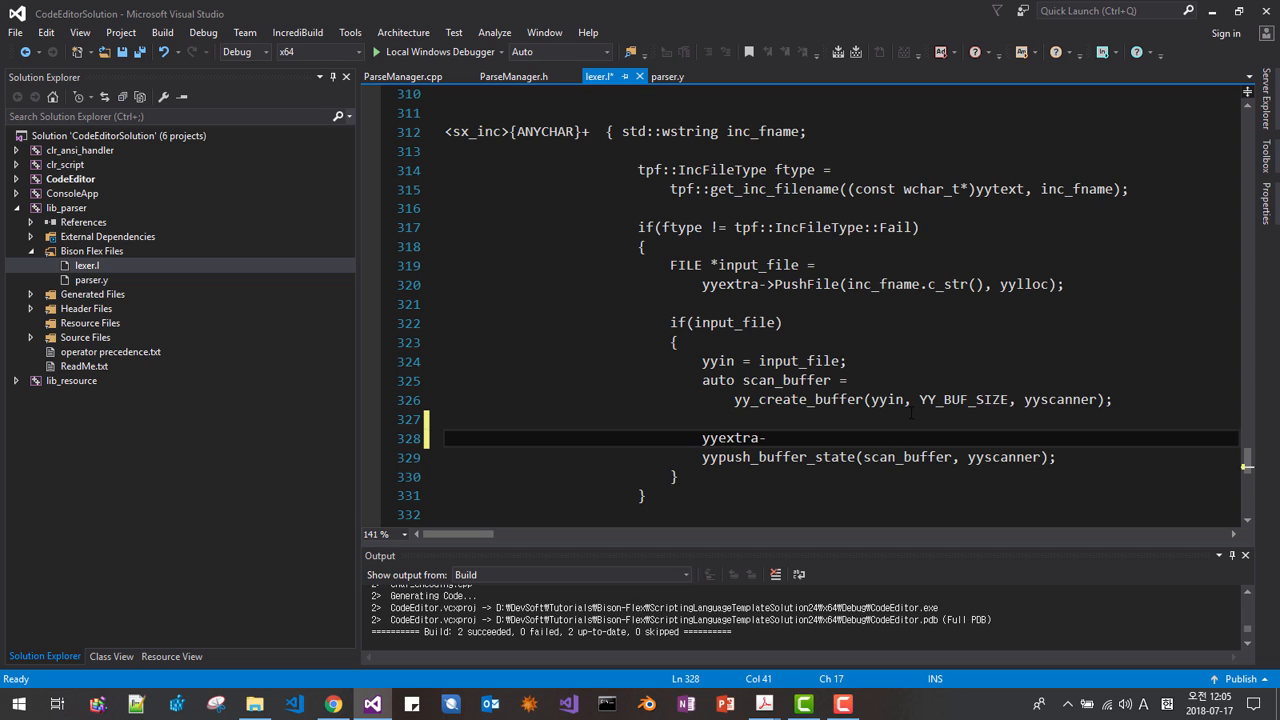
pyautogui.write('->Push')
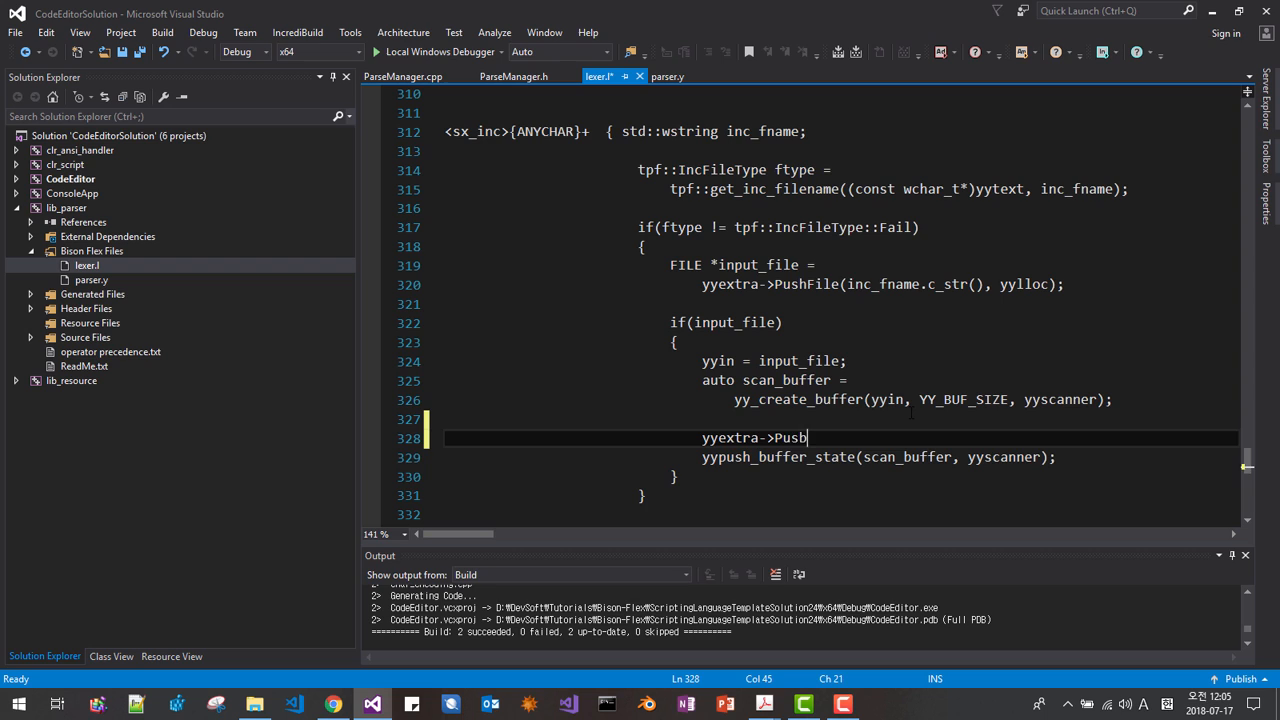
pyautogui.write('hB')
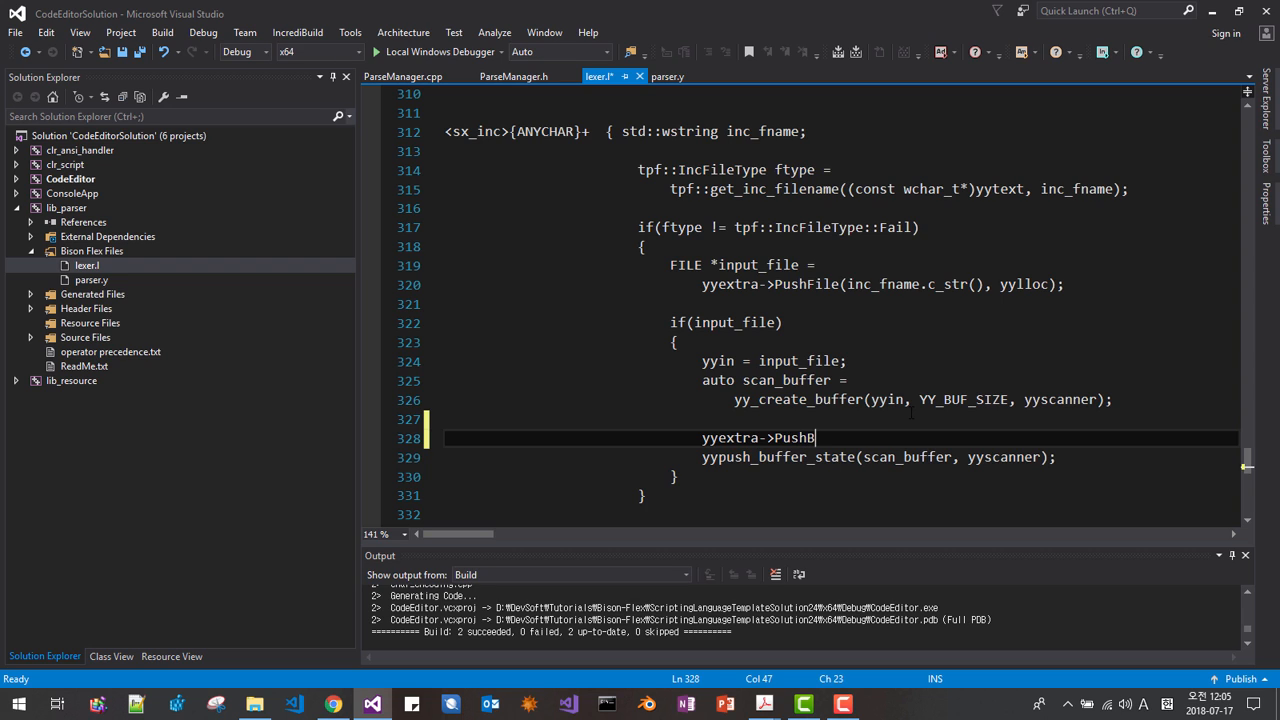
pyautogui.write('ufferState')
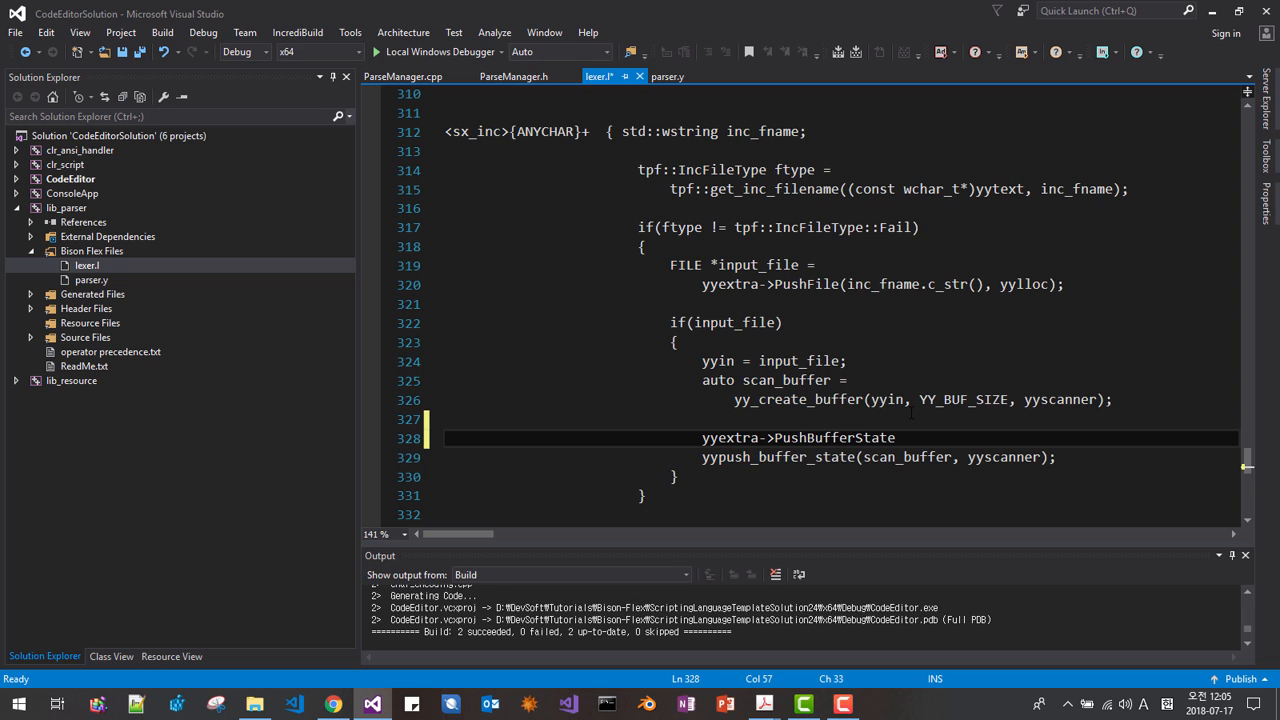
pyautogui.write('(scan)')
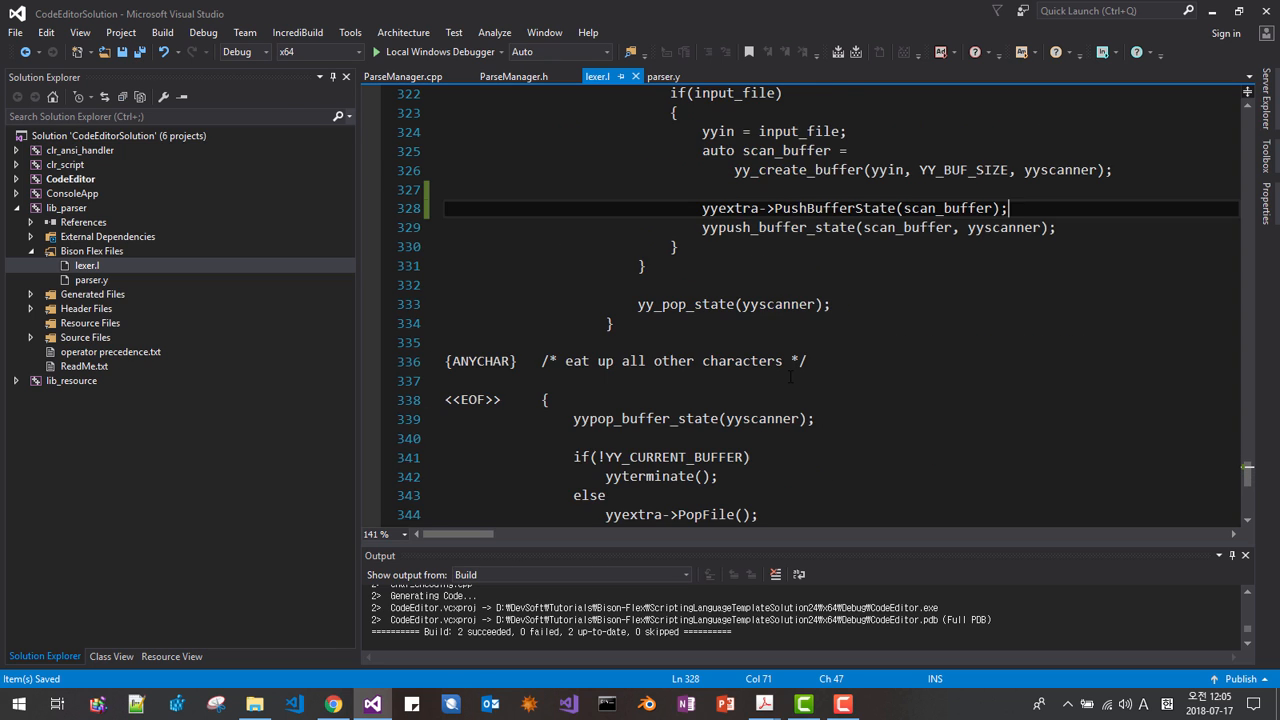
# Step: Add yyextra->PopBufferState(); after yypop_buffer_state in the <<EOF>> rule, then run the debugger
pyautogui.scroll(-3)
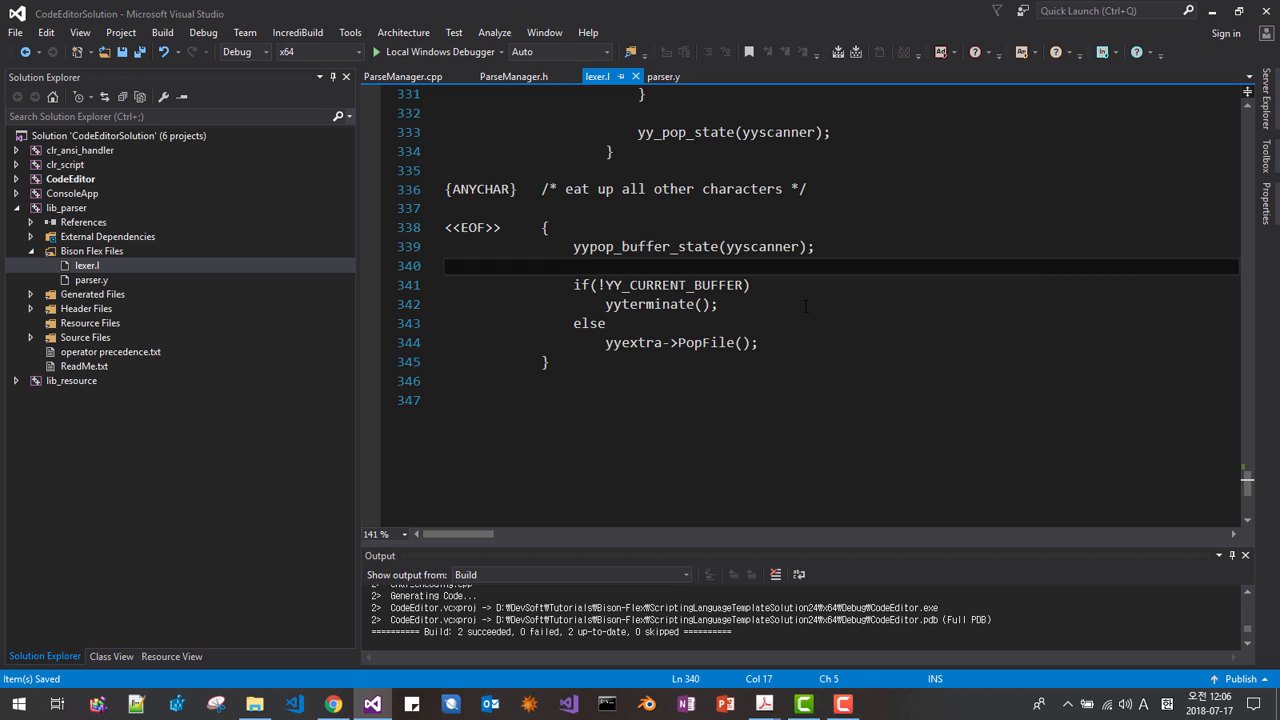
pyautogui.write('yye')
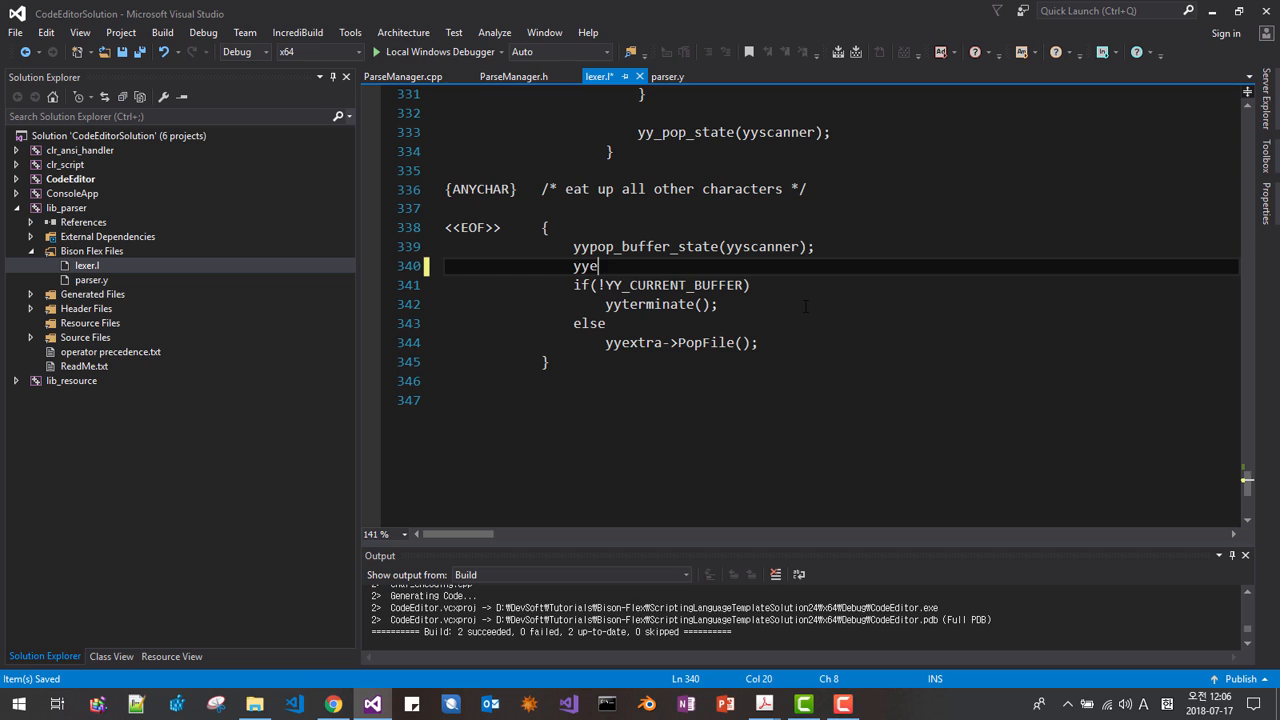
pyautogui.write('xtra-')
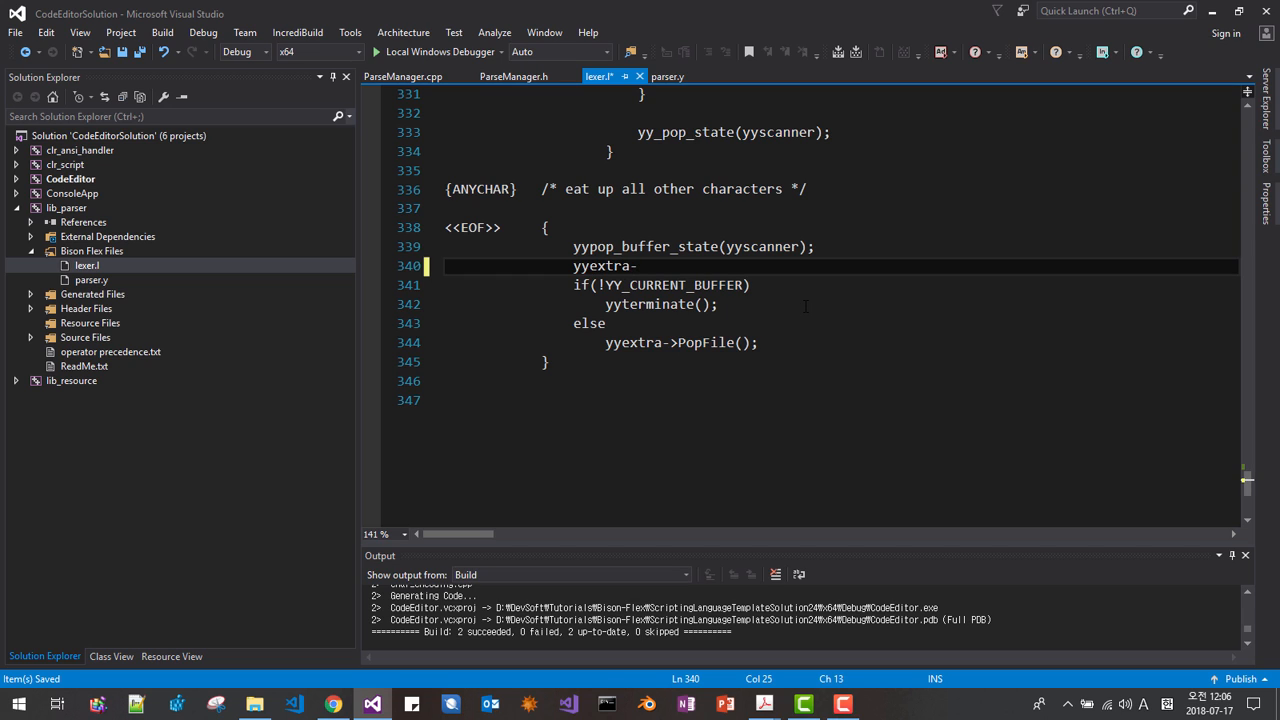
pyautogui.write('>')
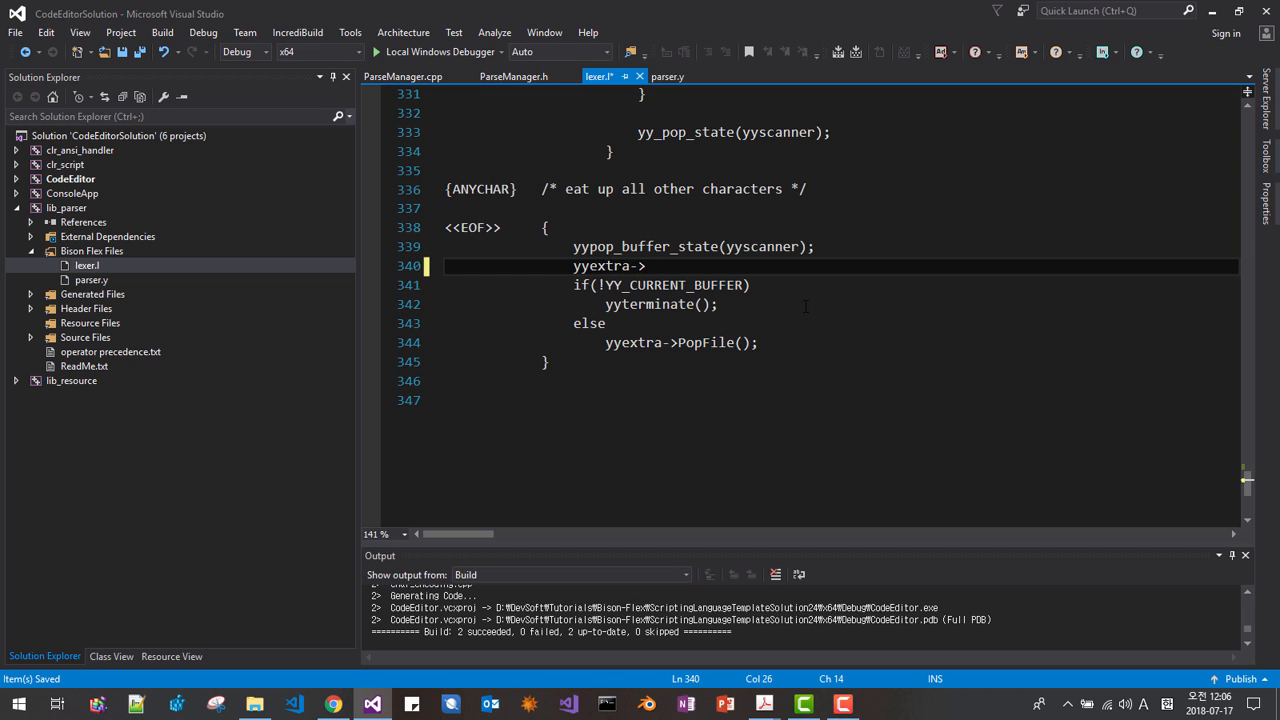
pyautogui.write('PopBuffer')
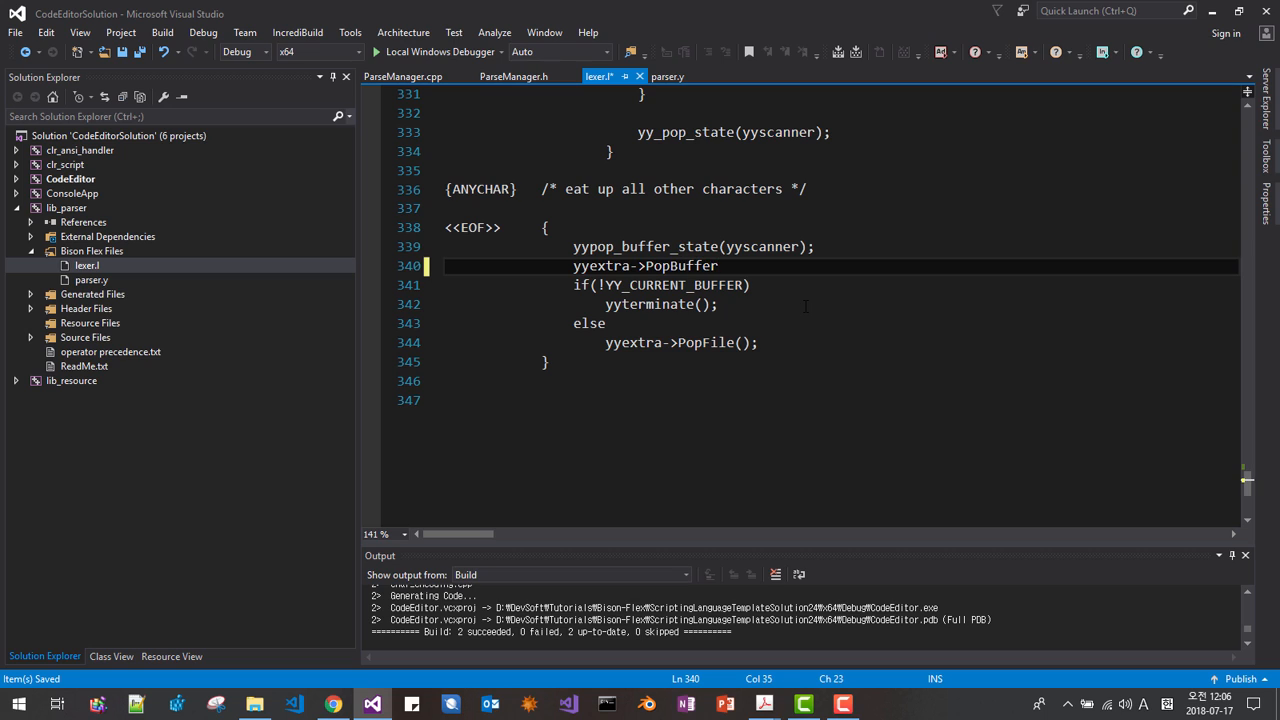
pyautogui.write('Sa')
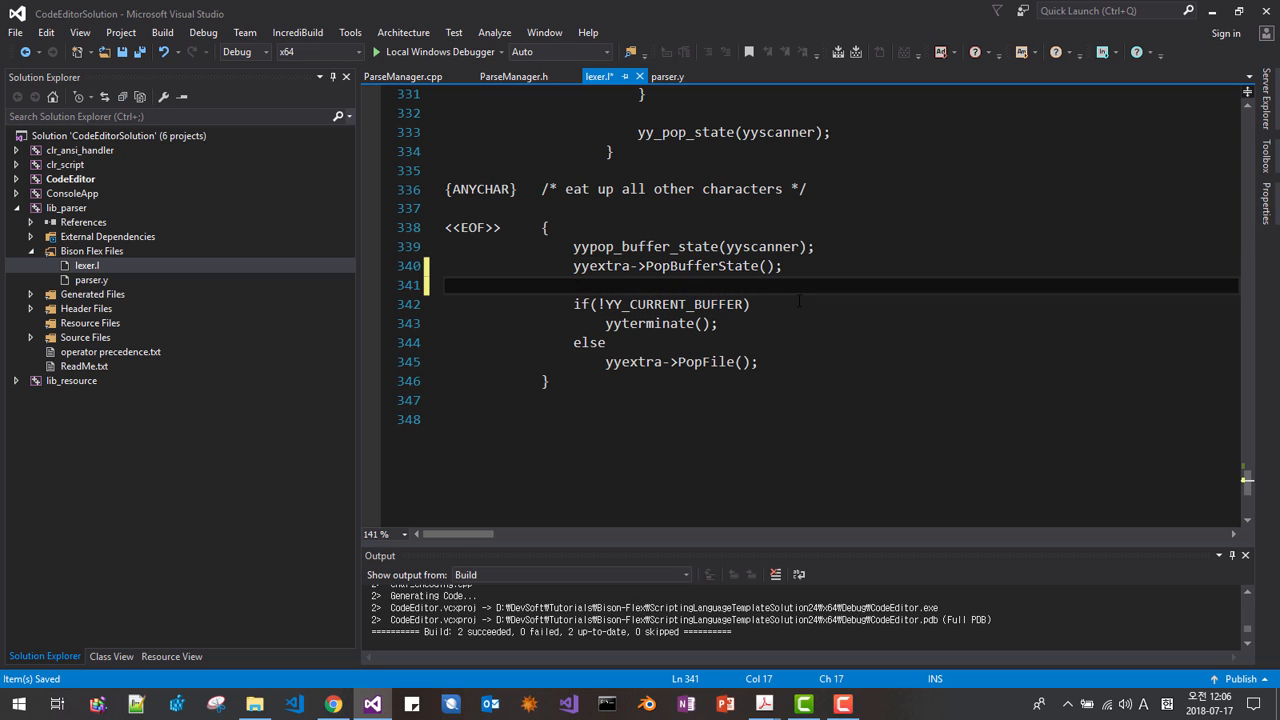
pyautogui.click(573, 285)
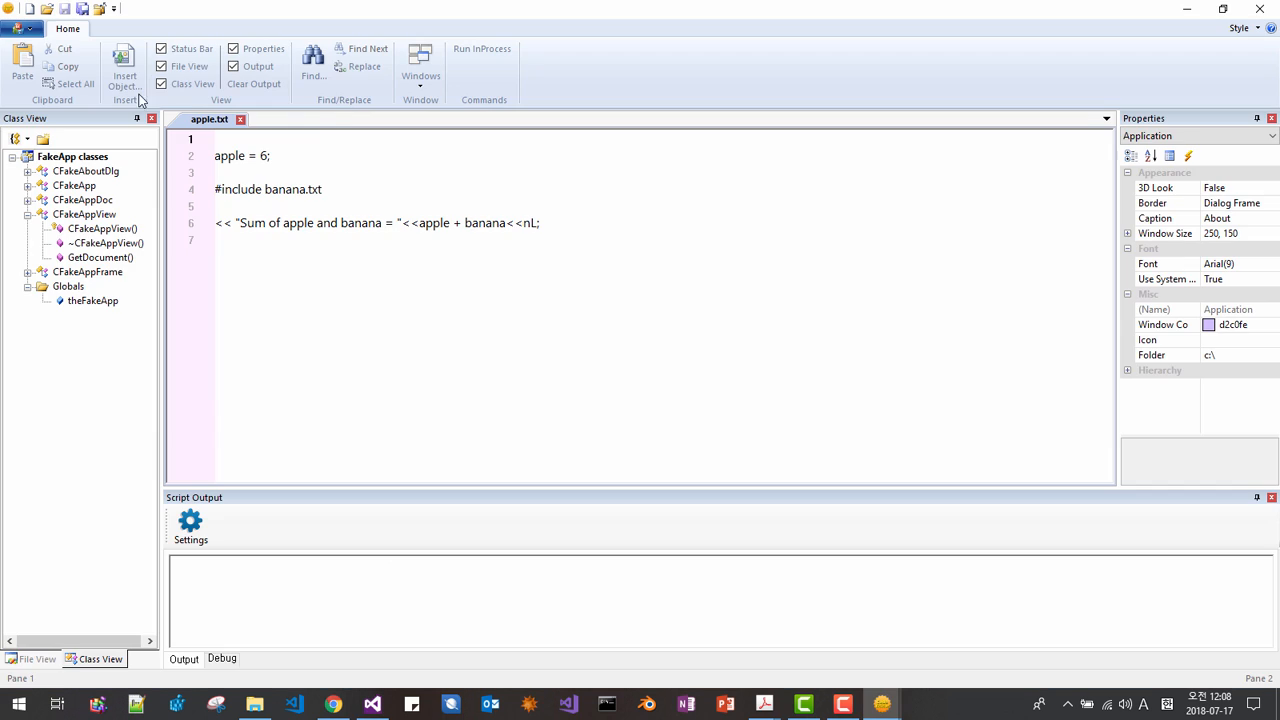
# Step: Create a new untitled script, CodeEditor1, containing cherry = 7;
pyautogui.click(270, 119)
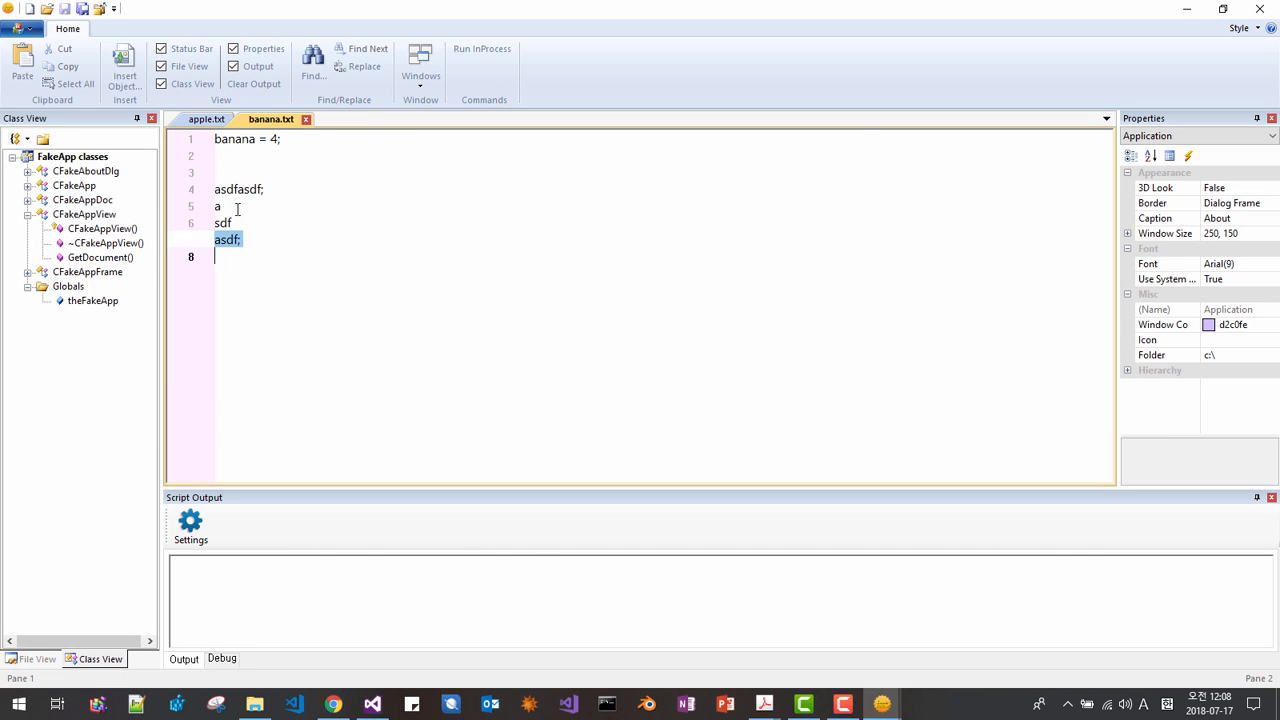
pyautogui.click(209, 119)
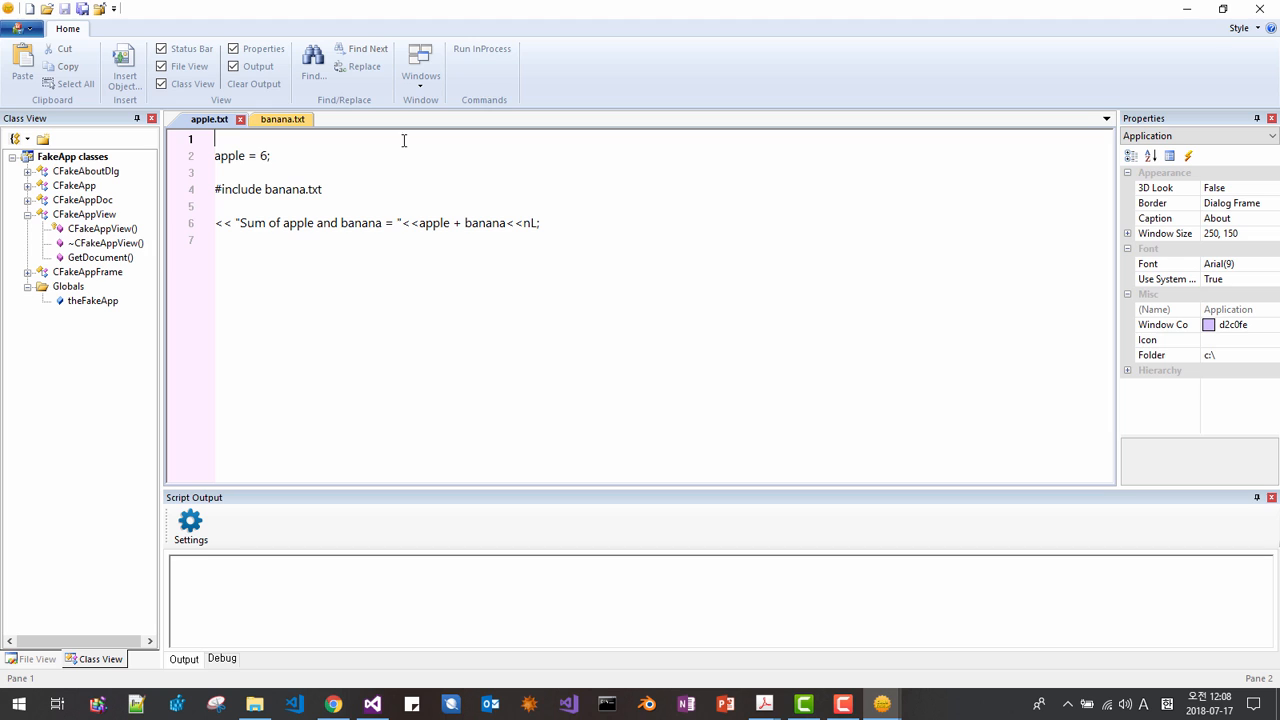
pyautogui.click(482, 48)
pyautogui.write('cherry =')
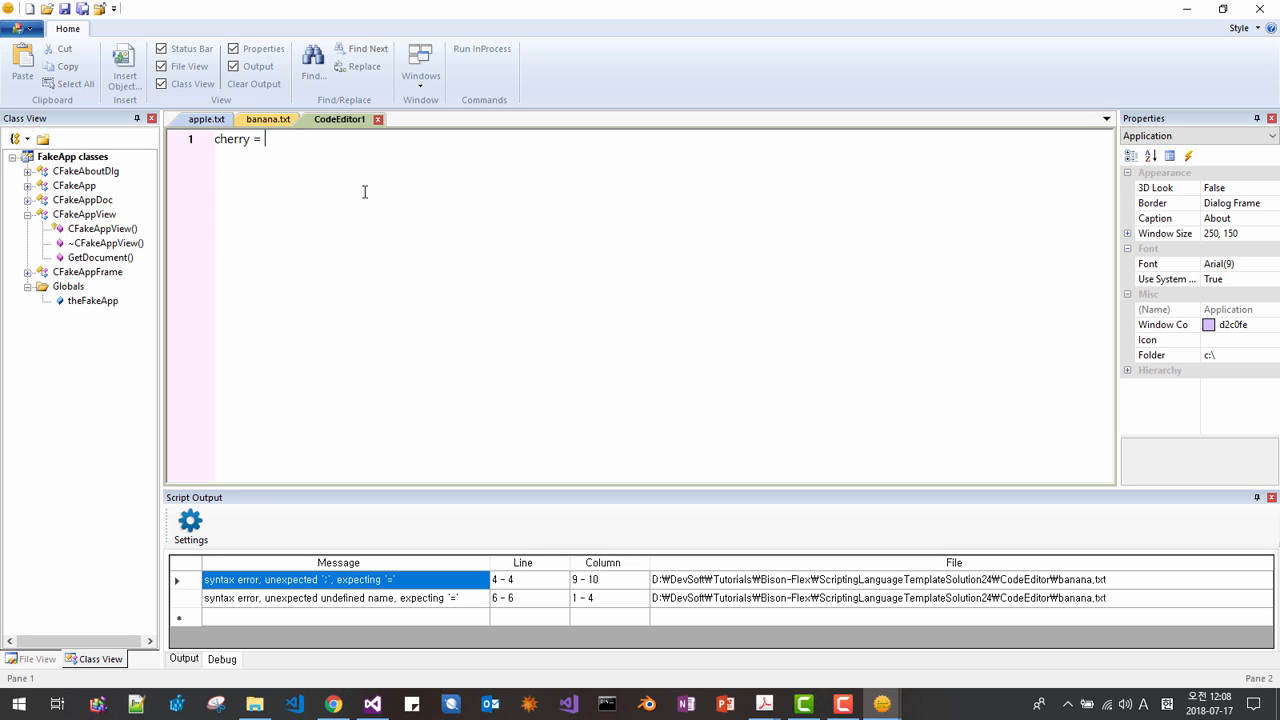
pyautogui.write('7;')
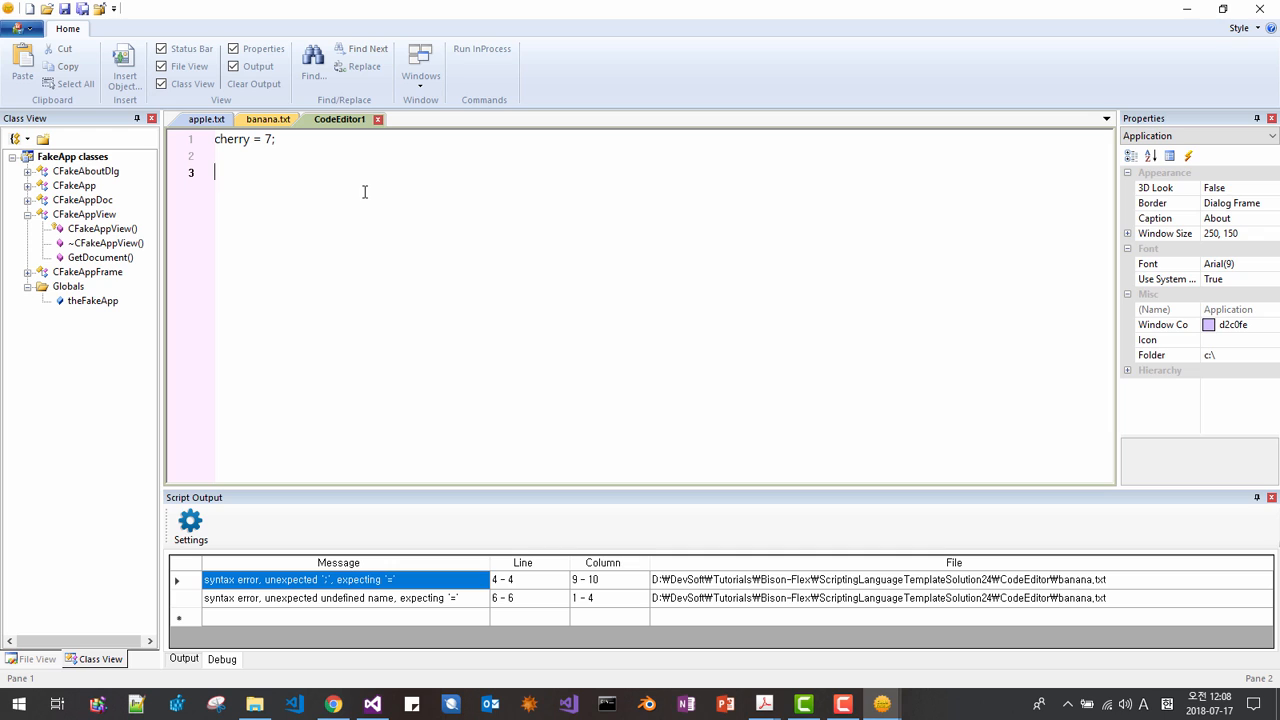
pyautogui.click(268, 119)
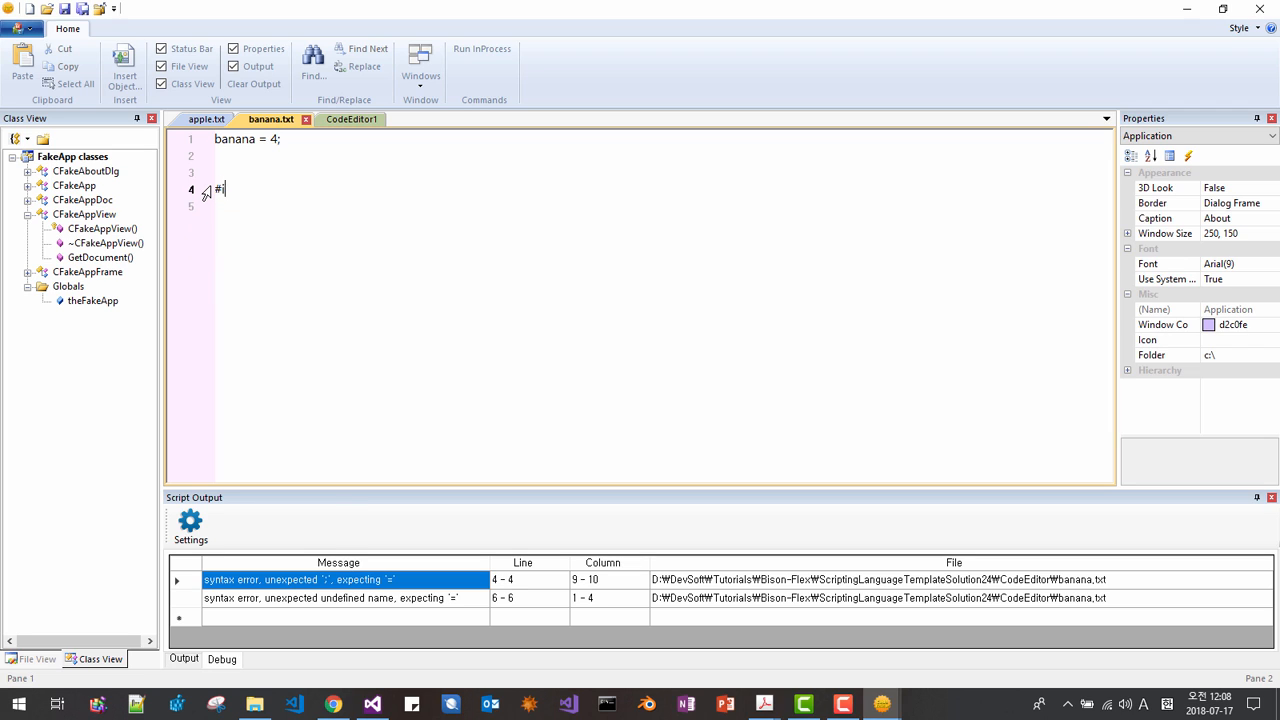
# Step: Make banana.txt #include cherry.txt, add cherry to apple.txt's sum, and run apple.txt
pyautogui.write('nclude che')
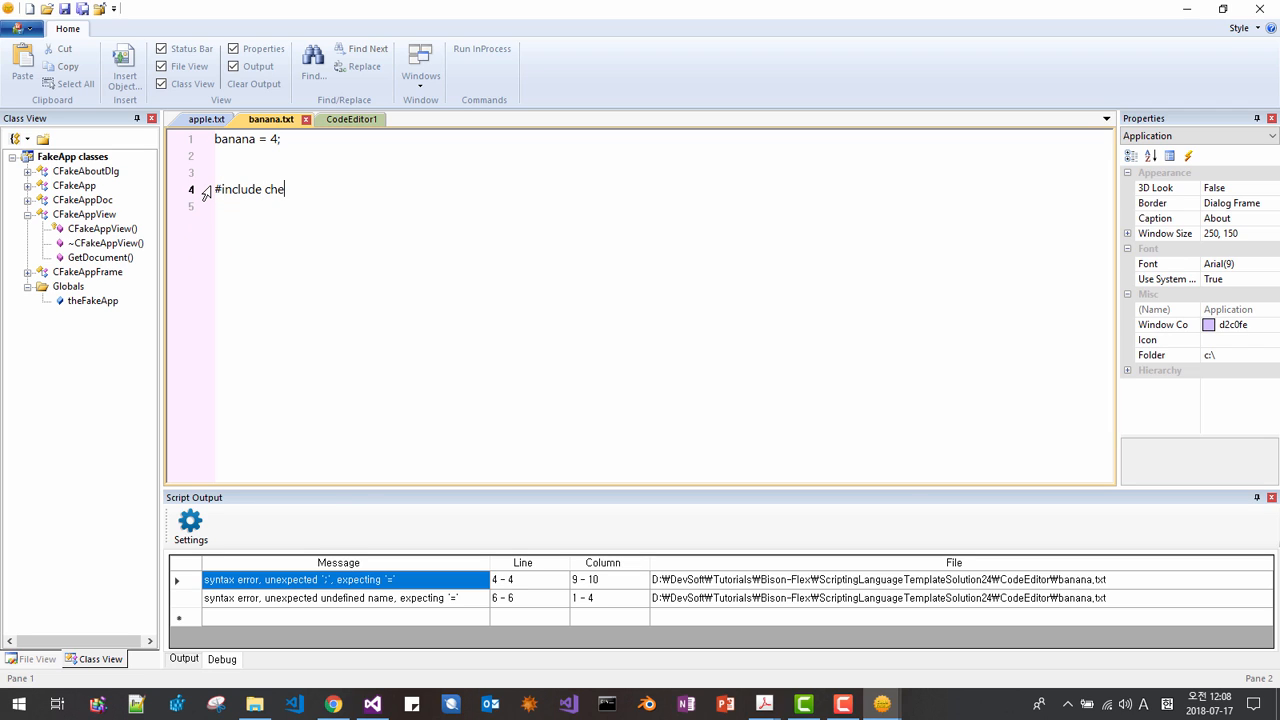
pyautogui.write('rry.txt')
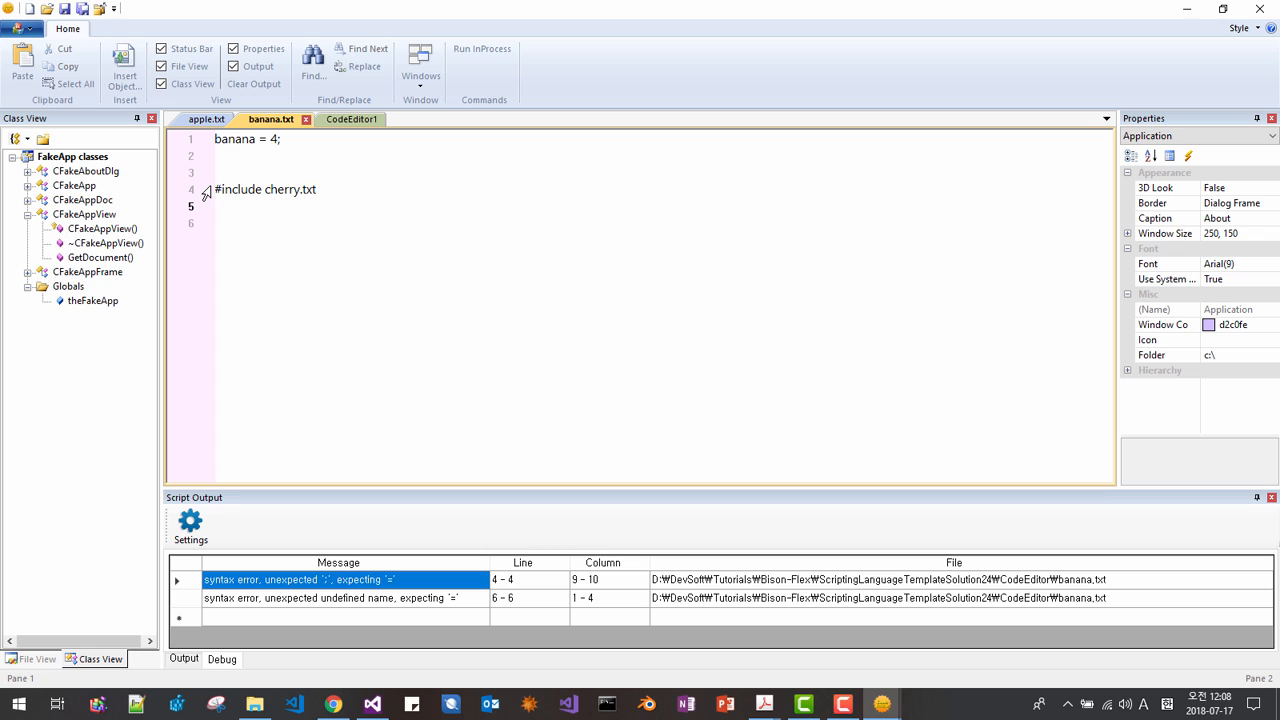
pyautogui.click(205, 119)
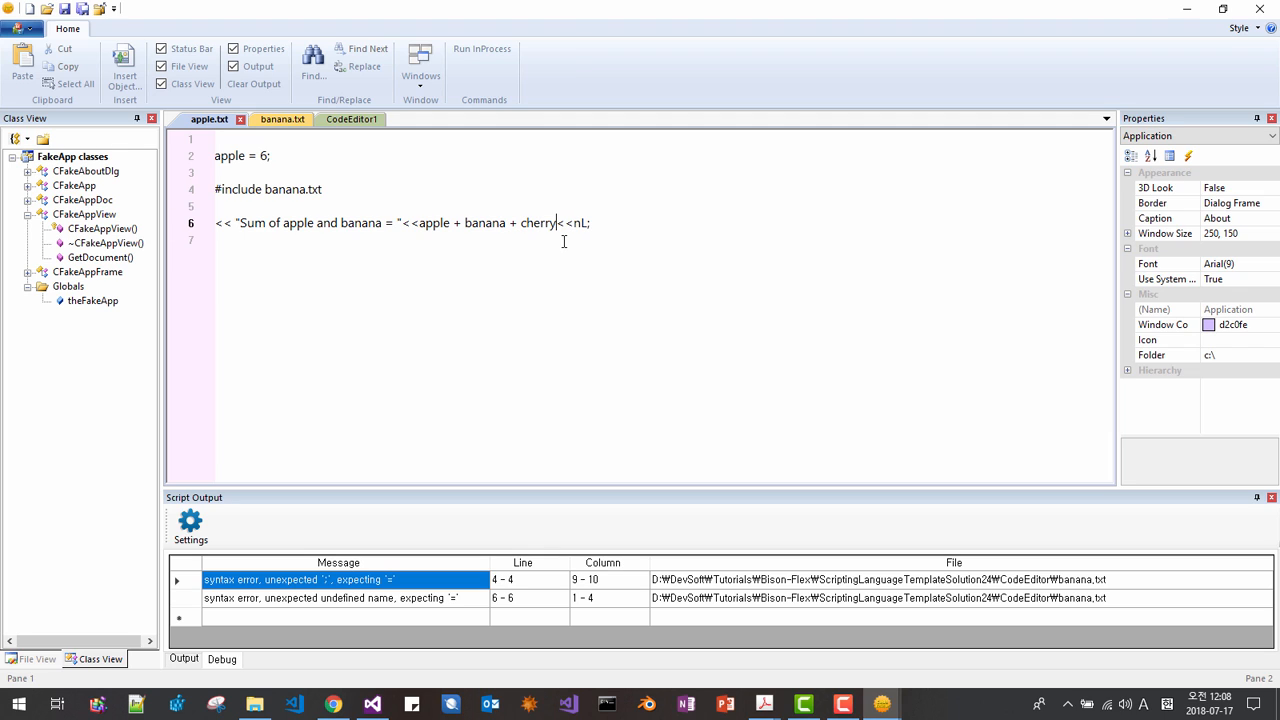
pyautogui.moveTo(482, 48)
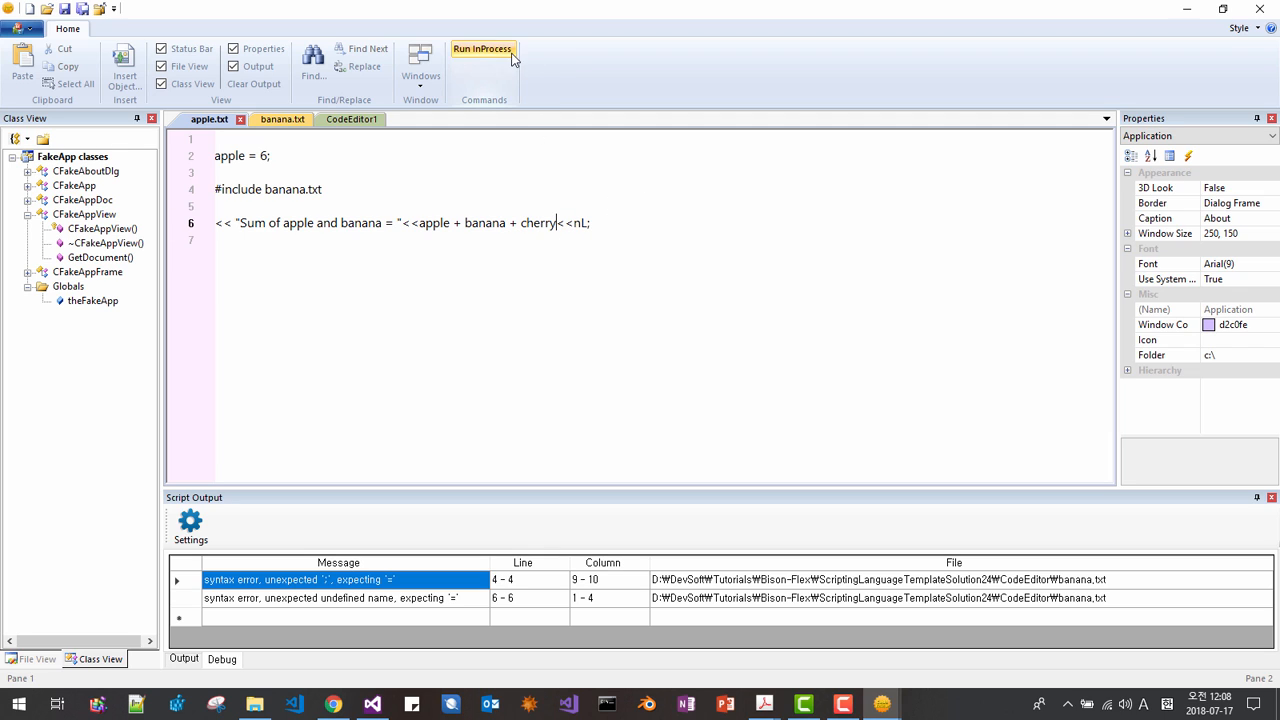
pyautogui.click(482, 48)
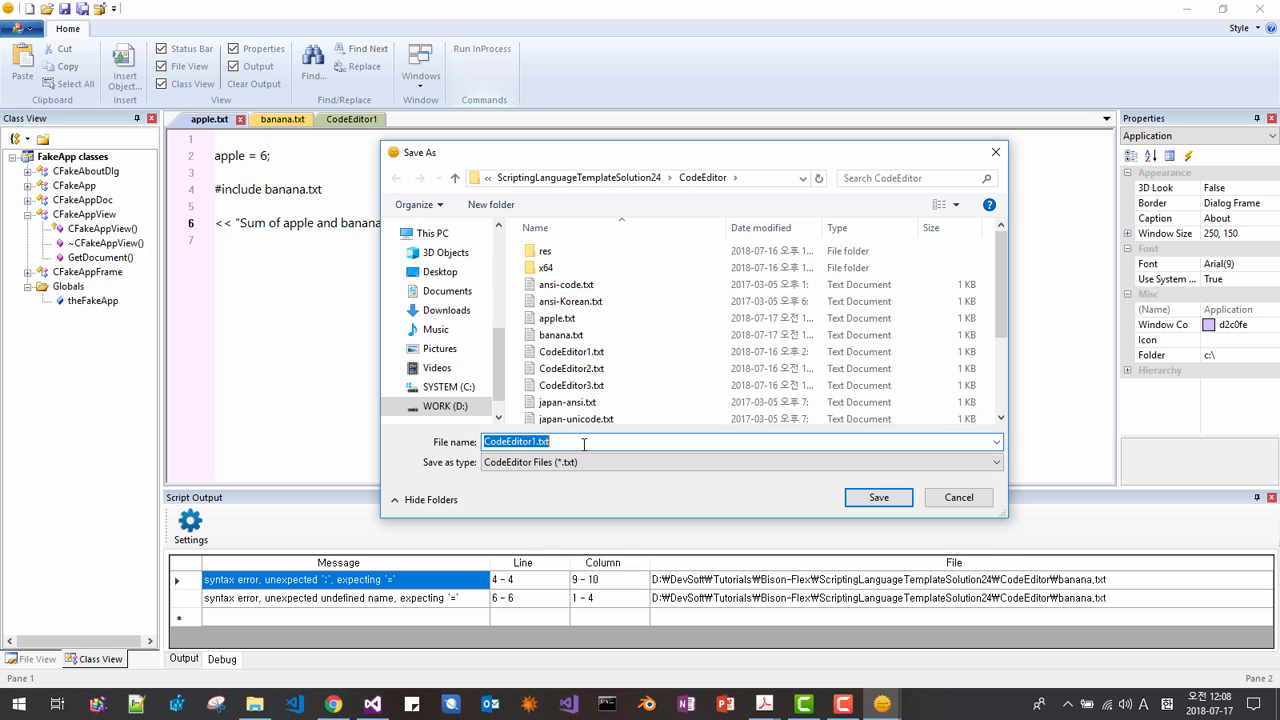
# Step: Save the new script as cherry.txt, dismiss the leak warning, and show the sum of 17
pyautogui.write('cherry')
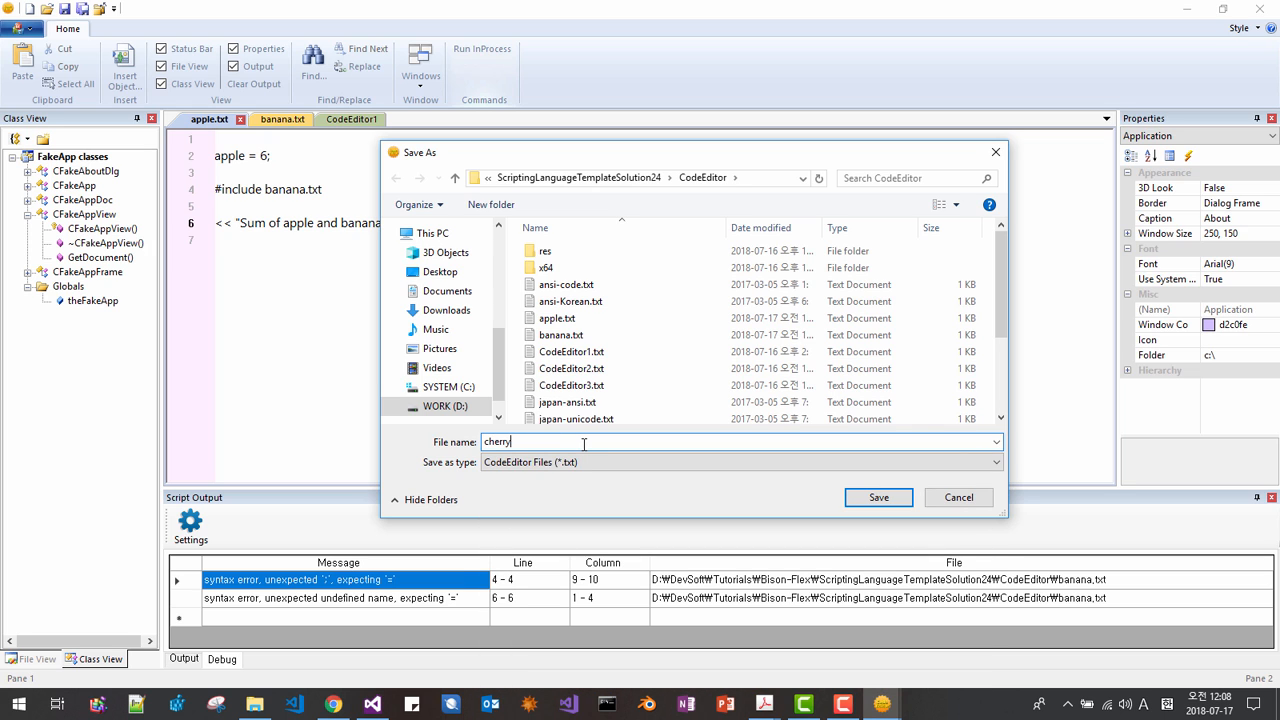
pyautogui.click(878, 497)
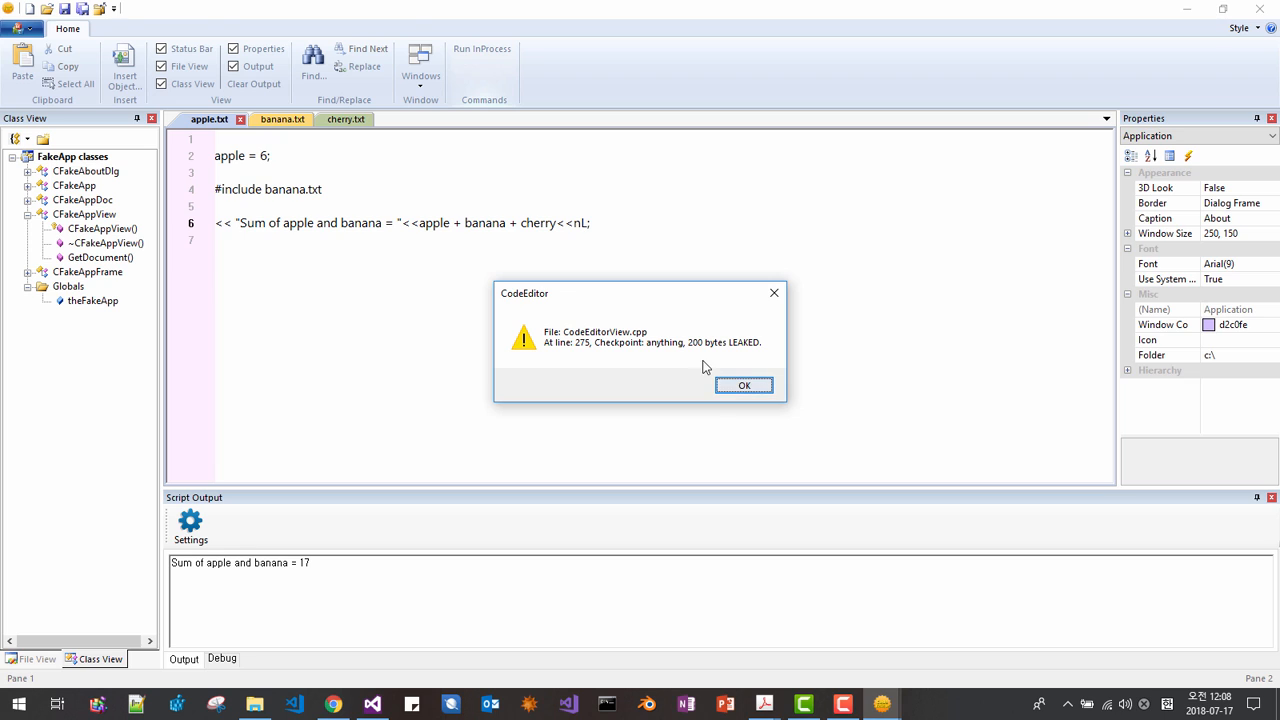
pyautogui.click(744, 385)
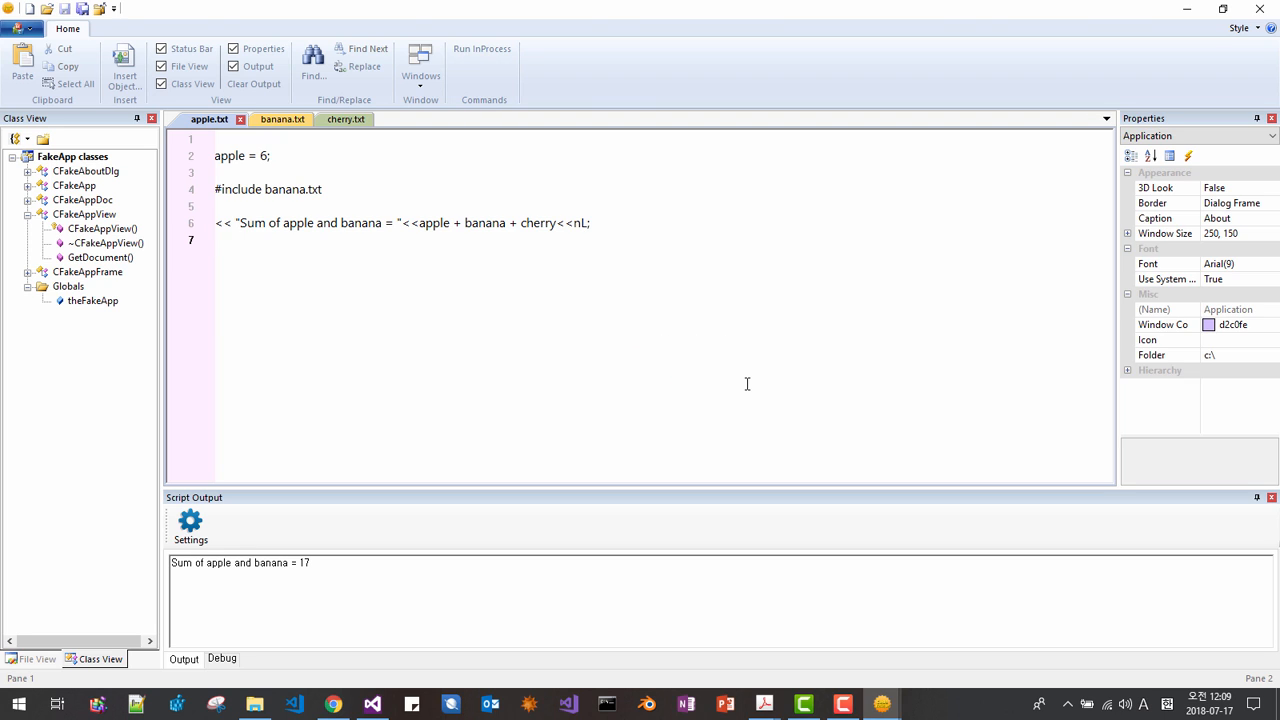
pyautogui.click(184, 659)
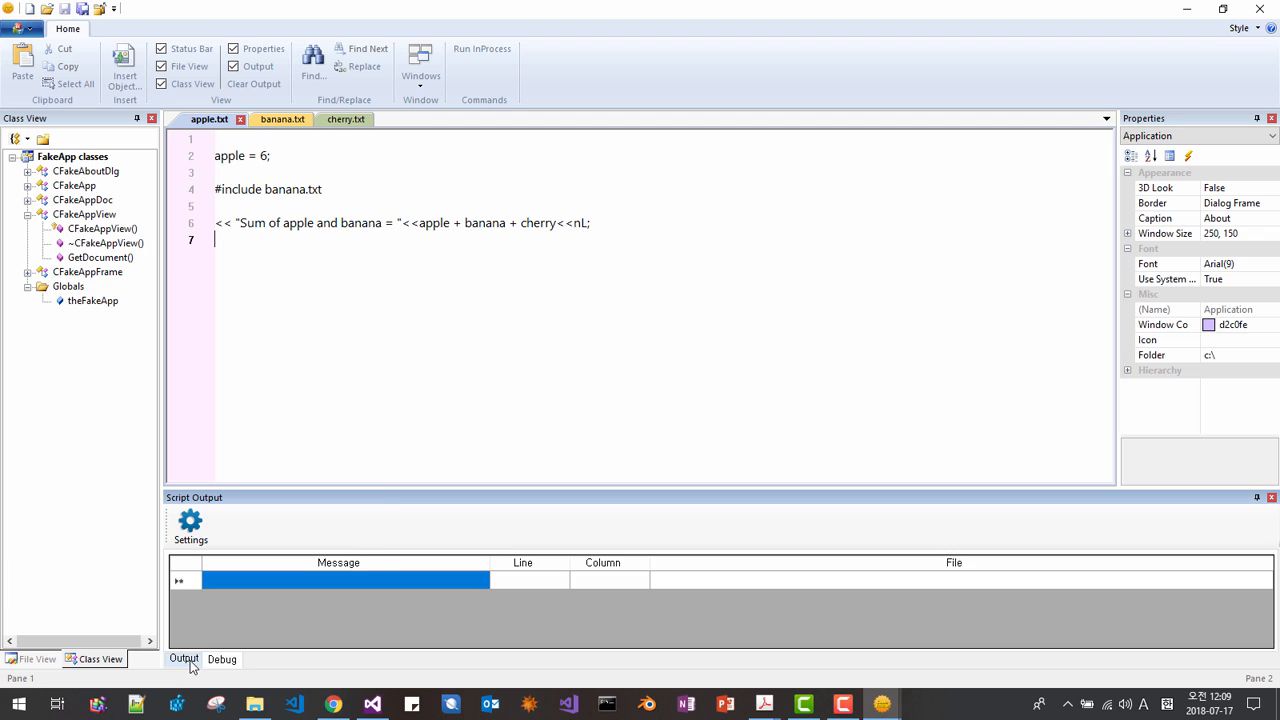
pyautogui.click(482, 49)
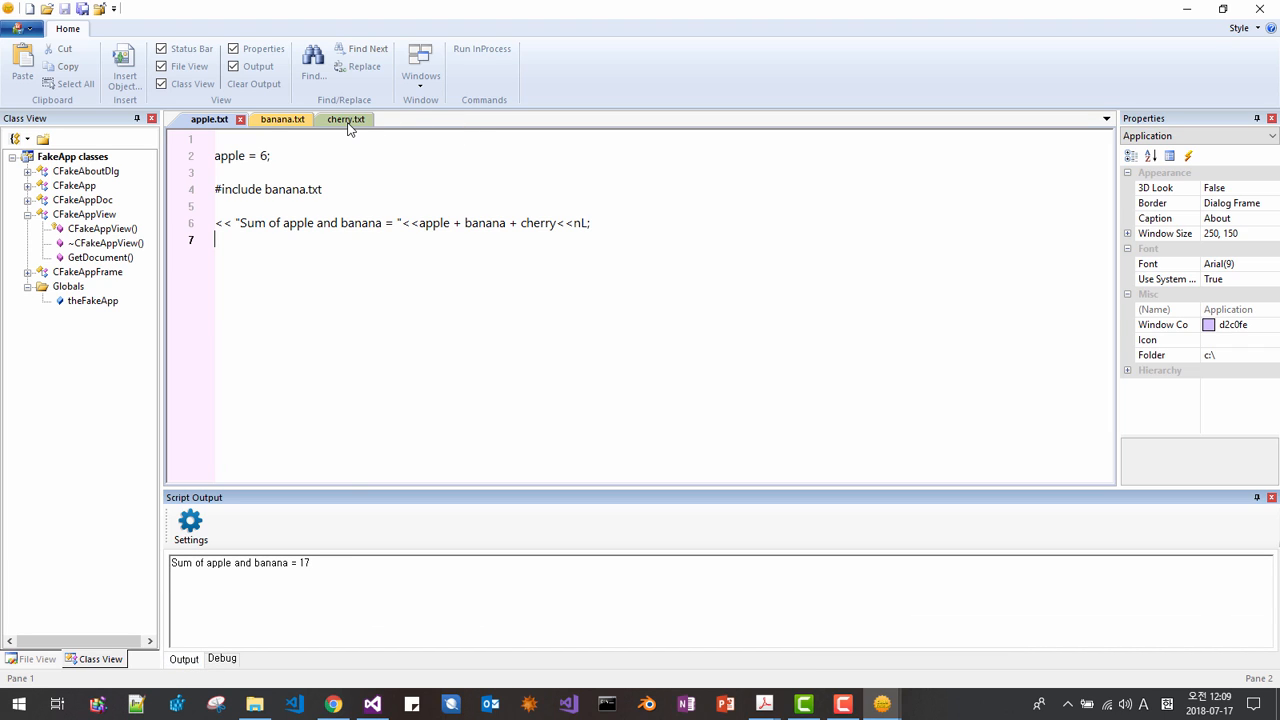
# Step: Add the junk line asdfasfd; to cherry.txt and run apple.txt to trigger a line 3 error
pyautogui.click(333, 119)
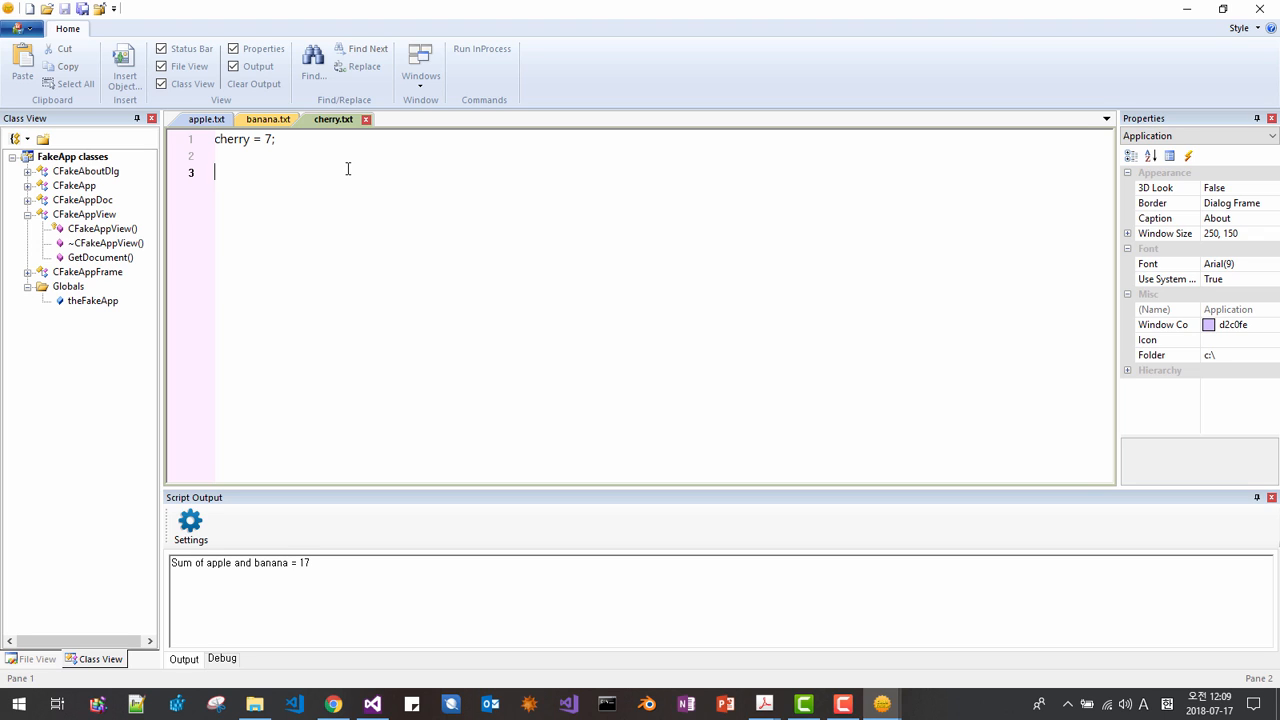
pyautogui.write('asdfasfd;')
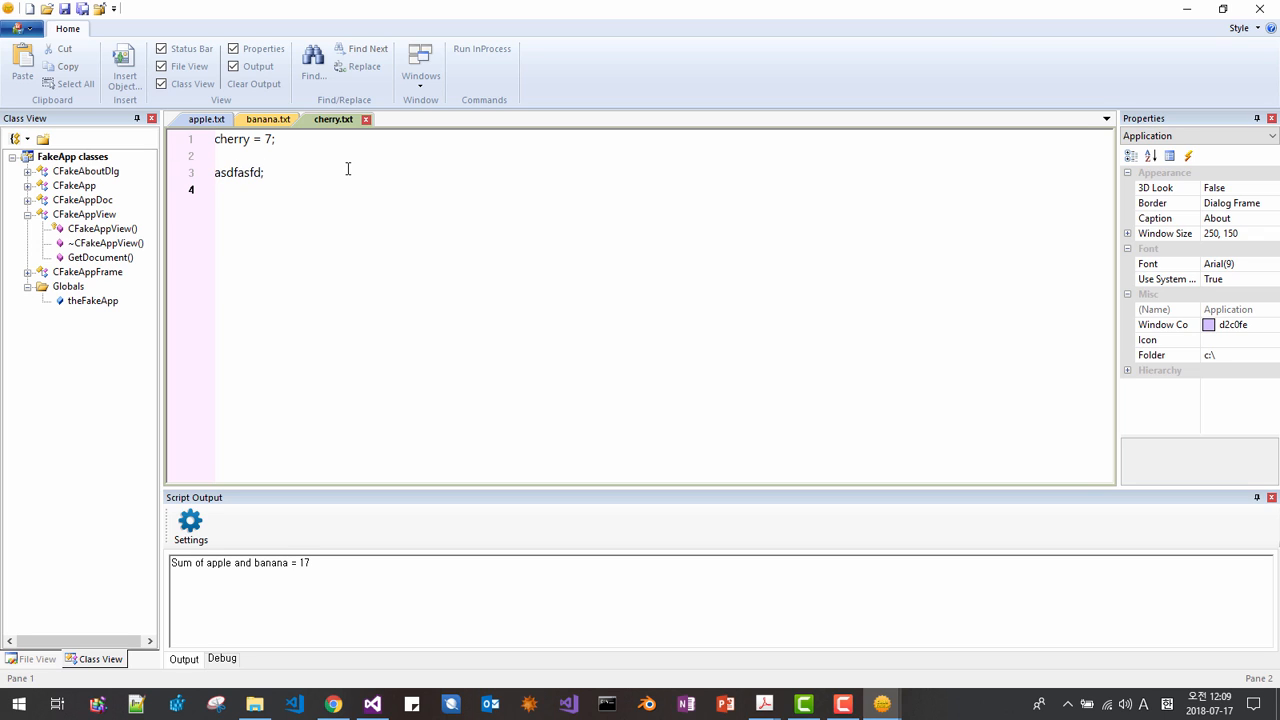
pyautogui.click(206, 119)
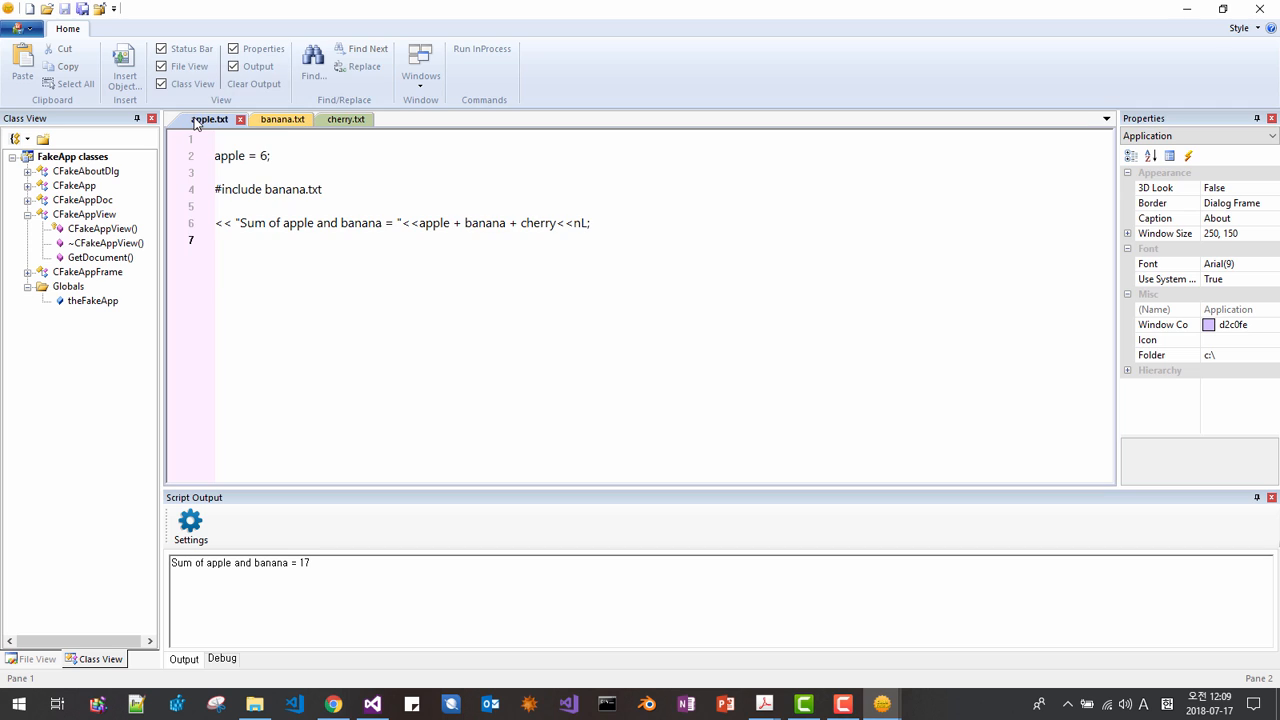
pyautogui.click(482, 49)
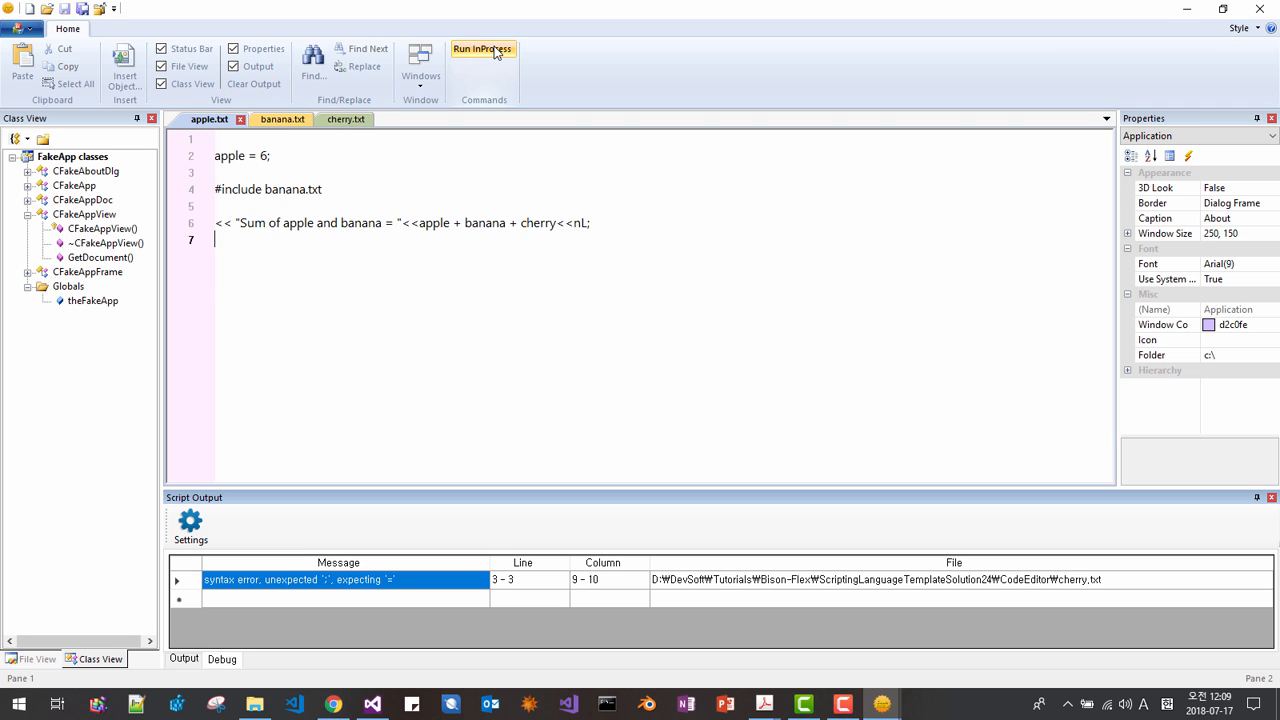
pyautogui.click(483, 49)
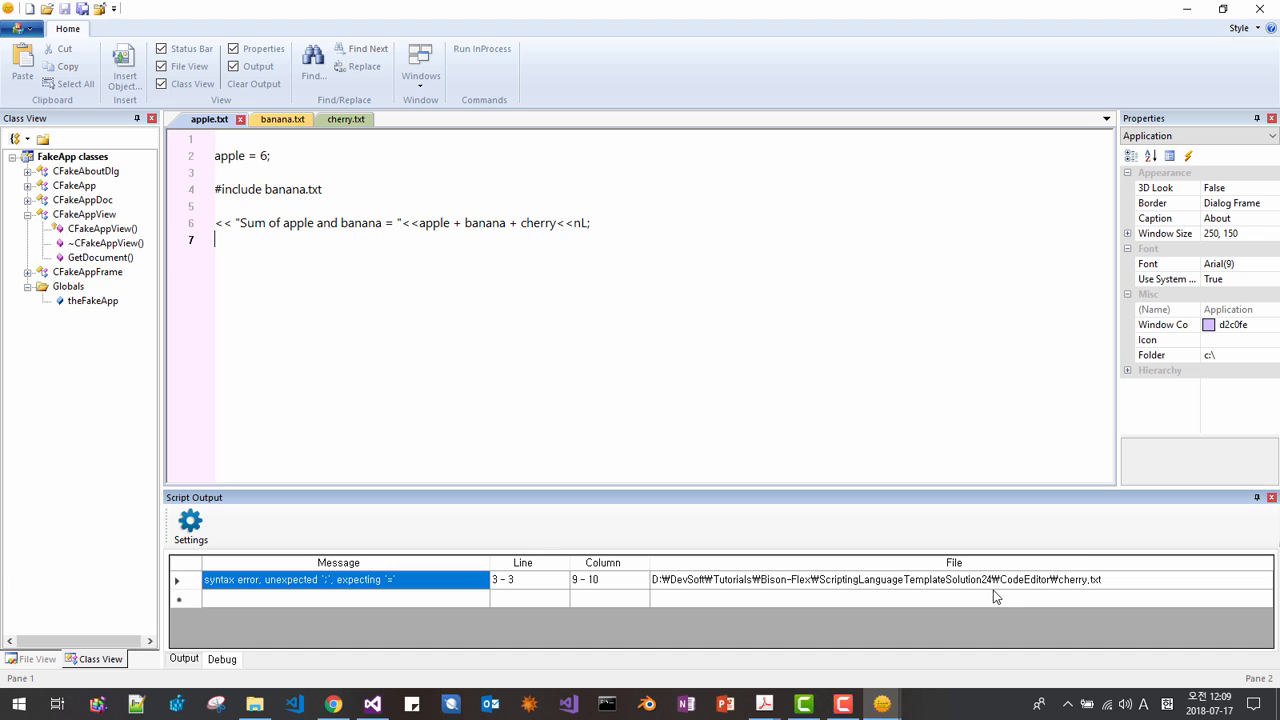
pyautogui.moveTo(362, 100)
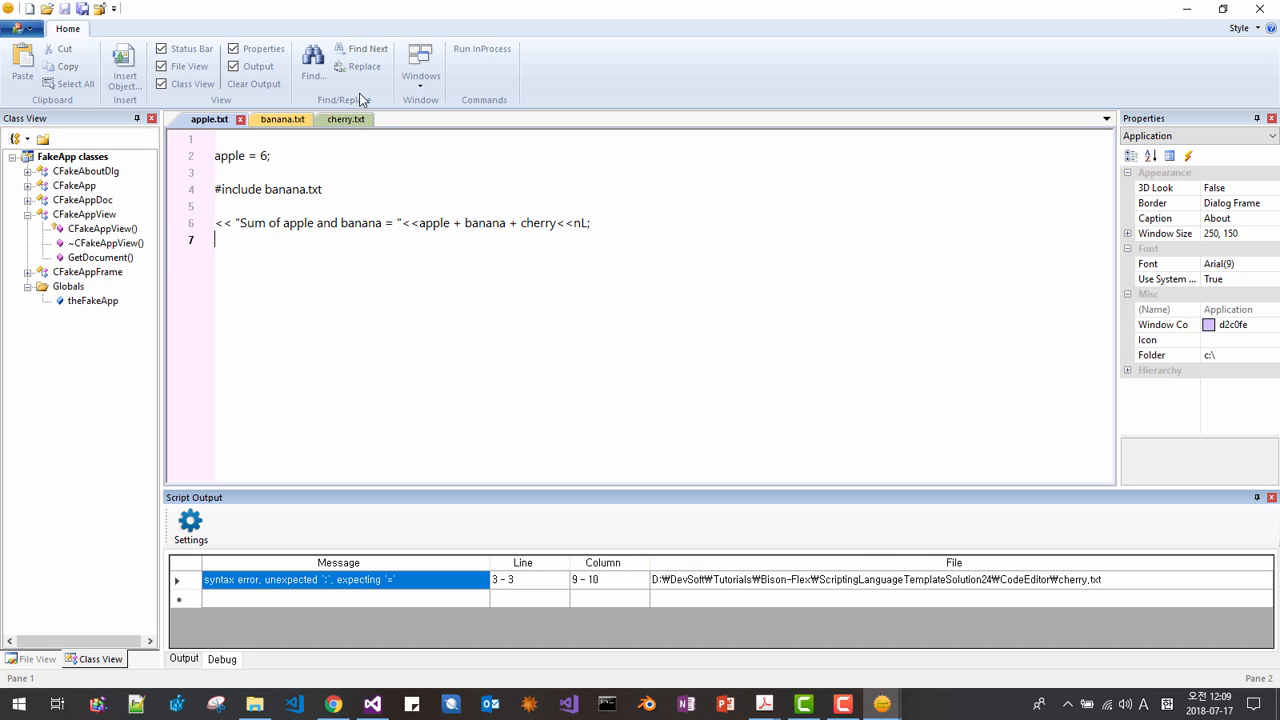
pyautogui.click(345, 119)
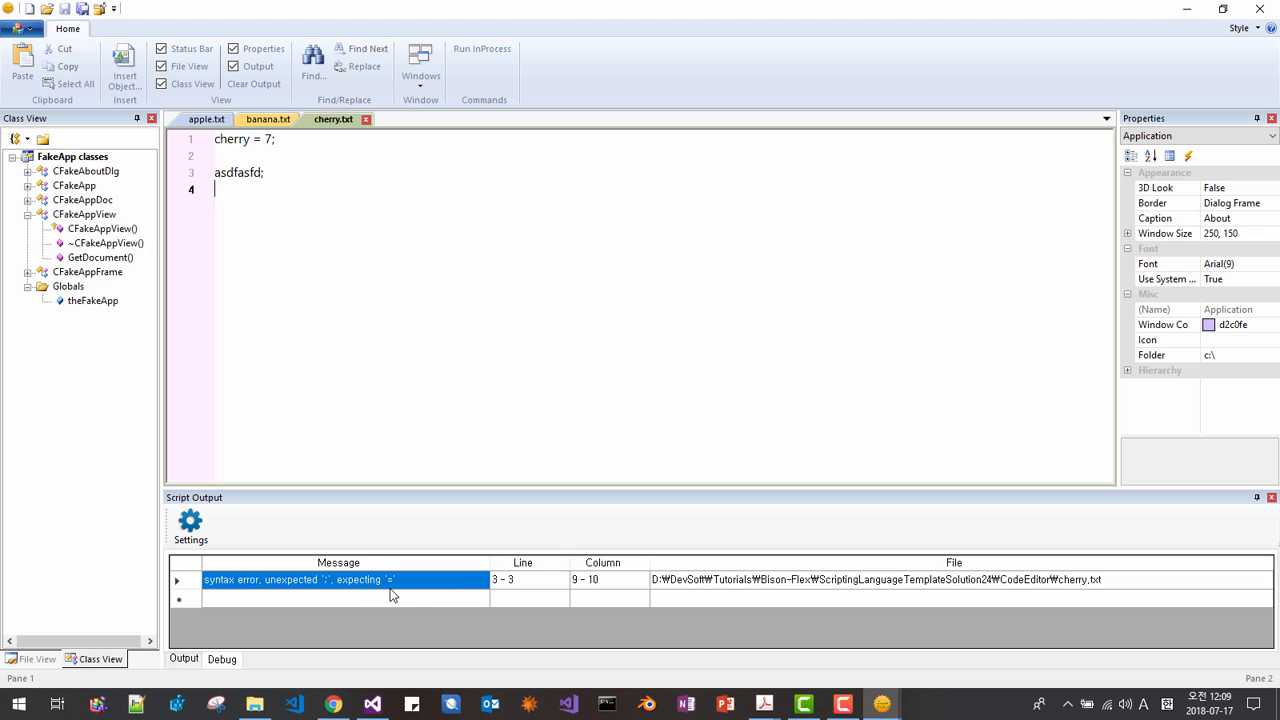
pyautogui.moveTo(310, 217)
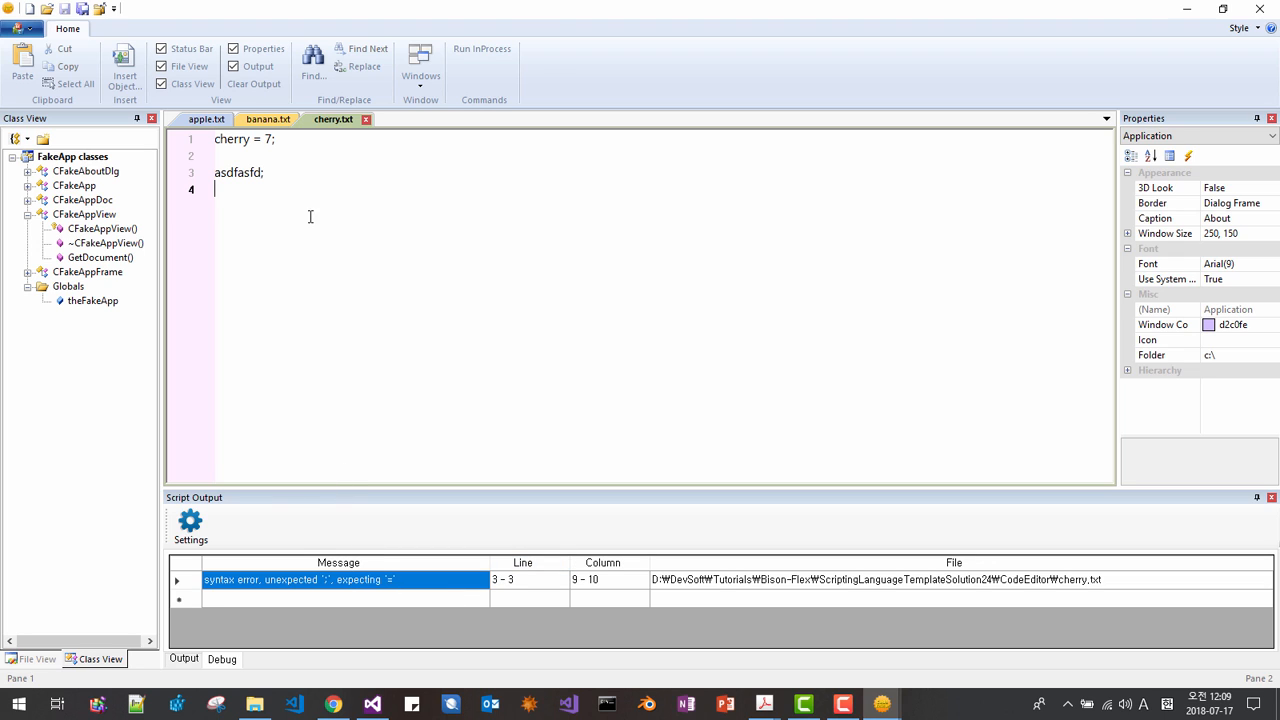
# Step: Add a second junk line asfasfda; to cherry.txt and rerun, listing errors at lines 3 and 5
pyautogui.write('asf')
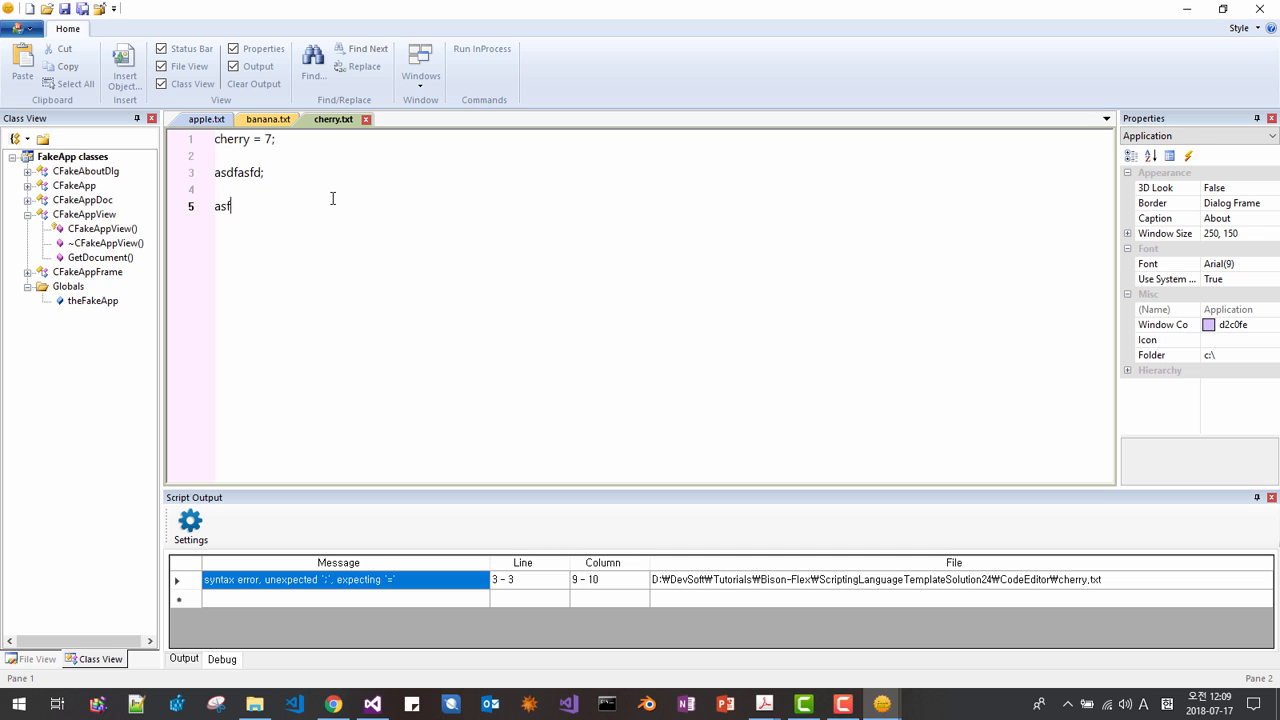
pyautogui.write('asfda;')
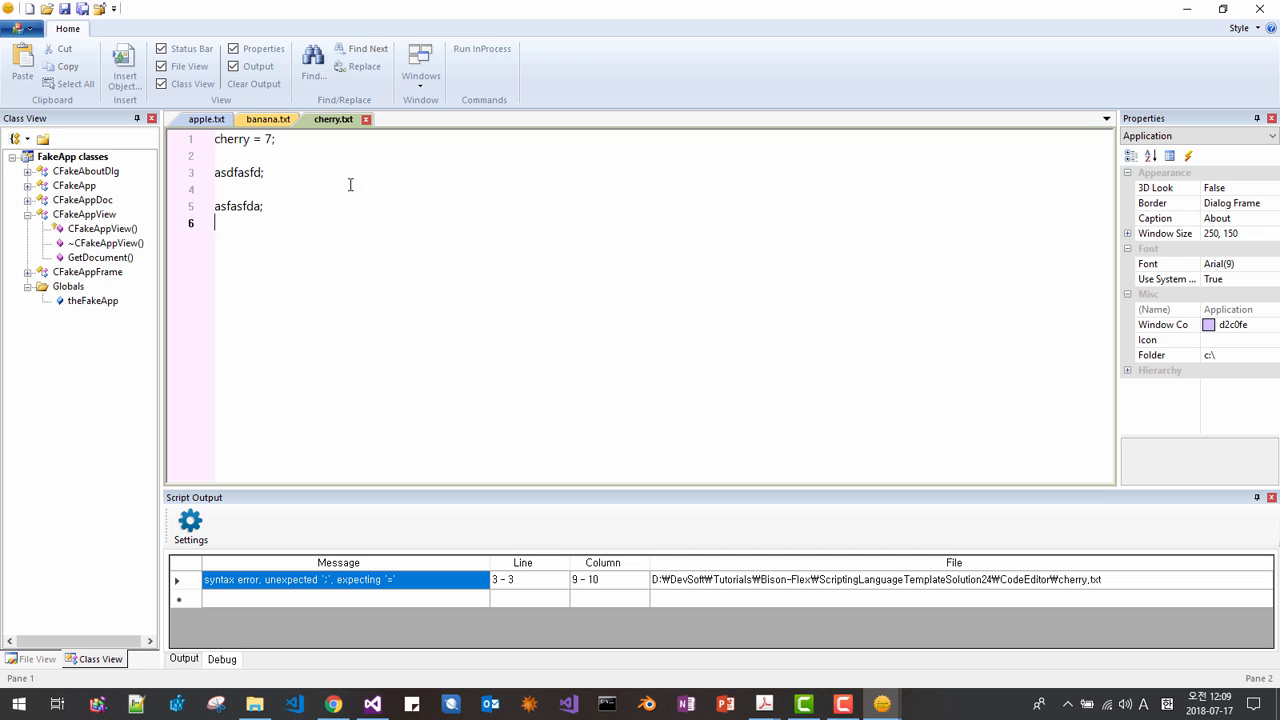
pyautogui.click(210, 119)
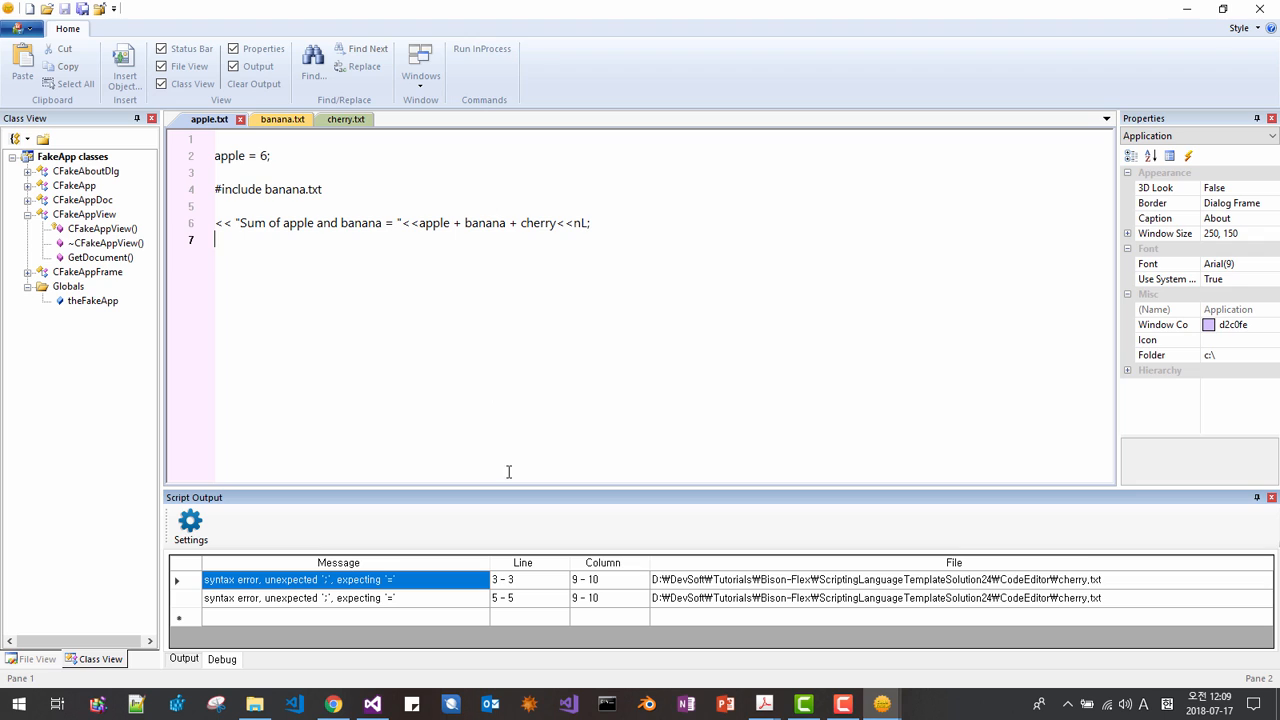
pyautogui.click(345, 119)
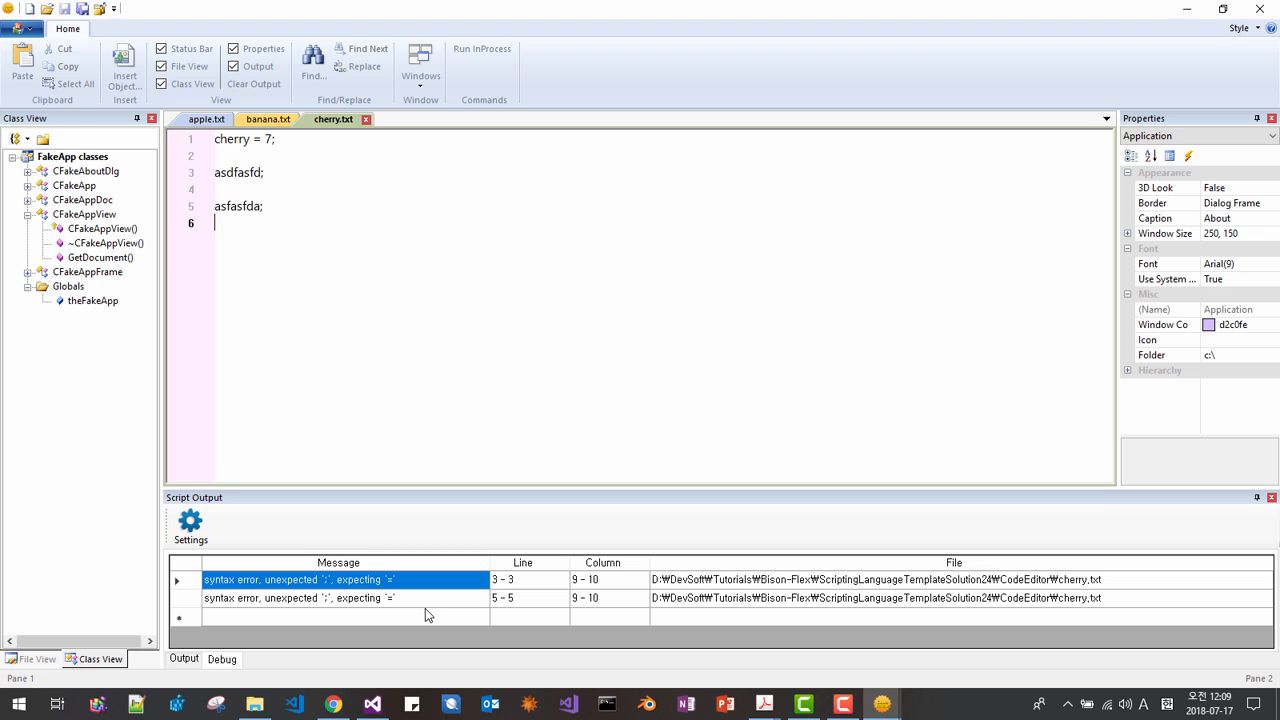
pyautogui.moveTo(699, 495)
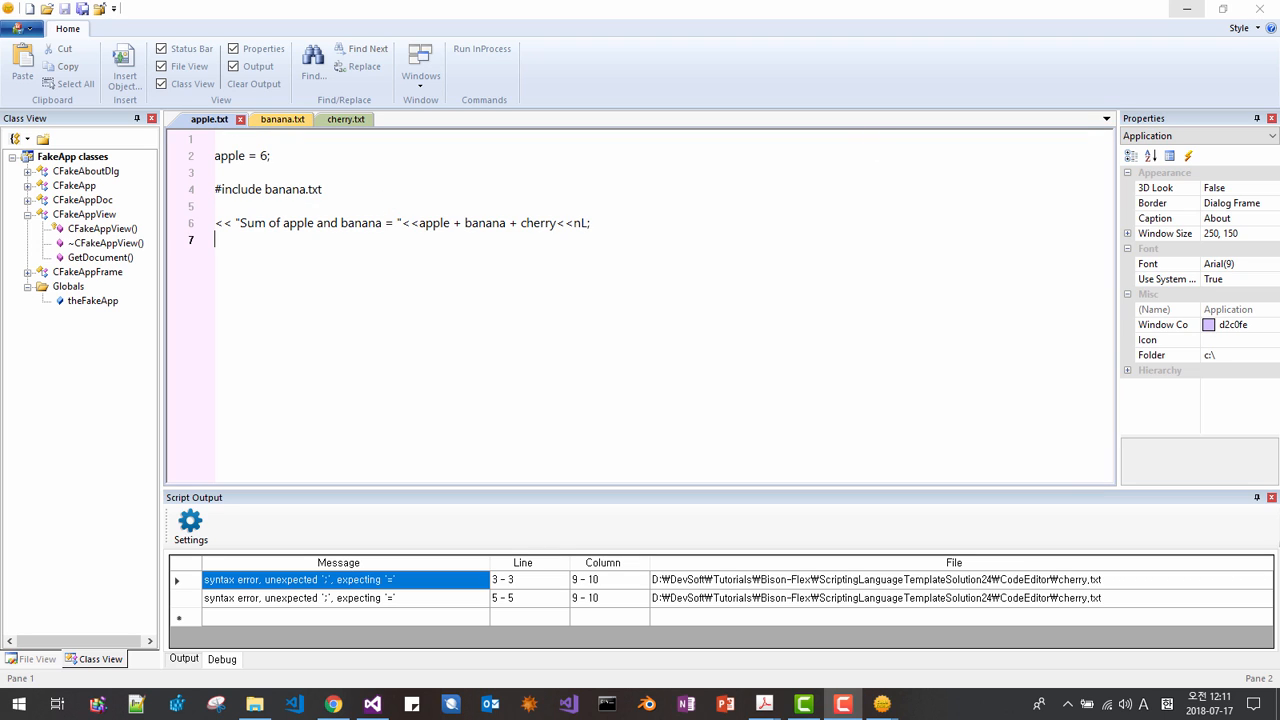
pyautogui.moveTo(305, 346)
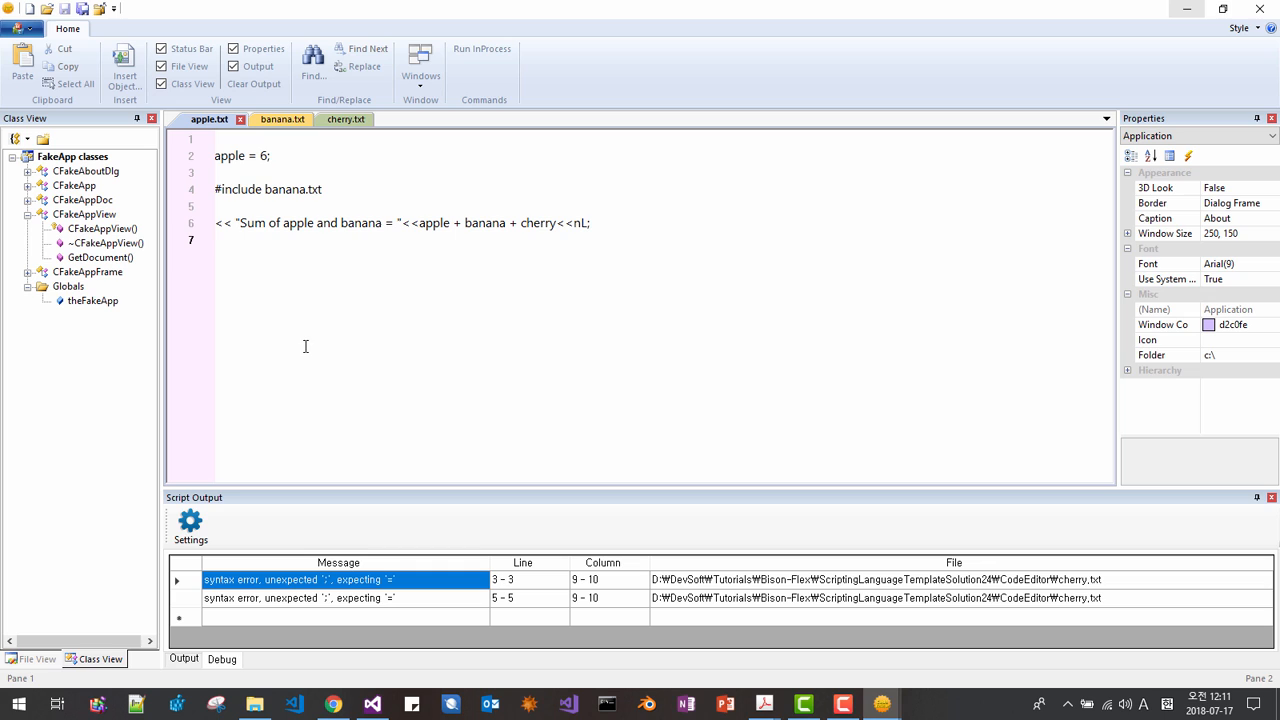
pyautogui.moveTo(557, 294)
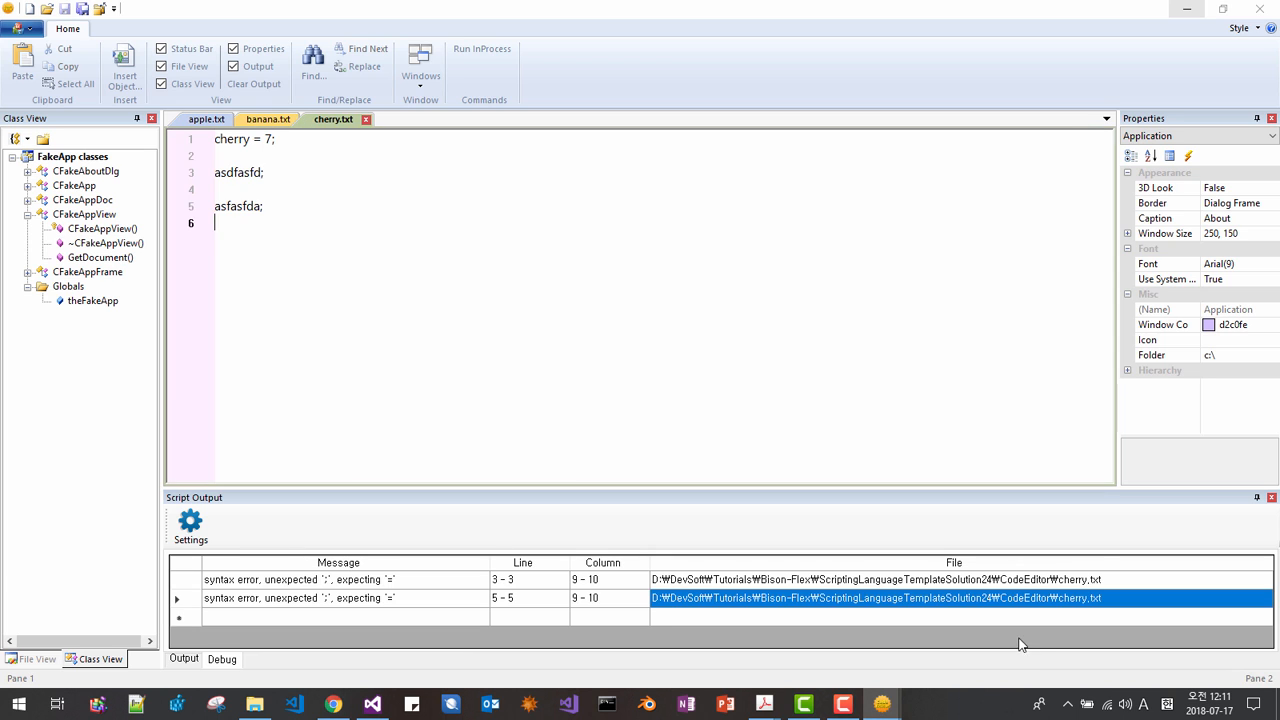
# Step: Rerun apple.txt and open cherry.txt from its line 5 syntax error
pyautogui.click(268, 119)
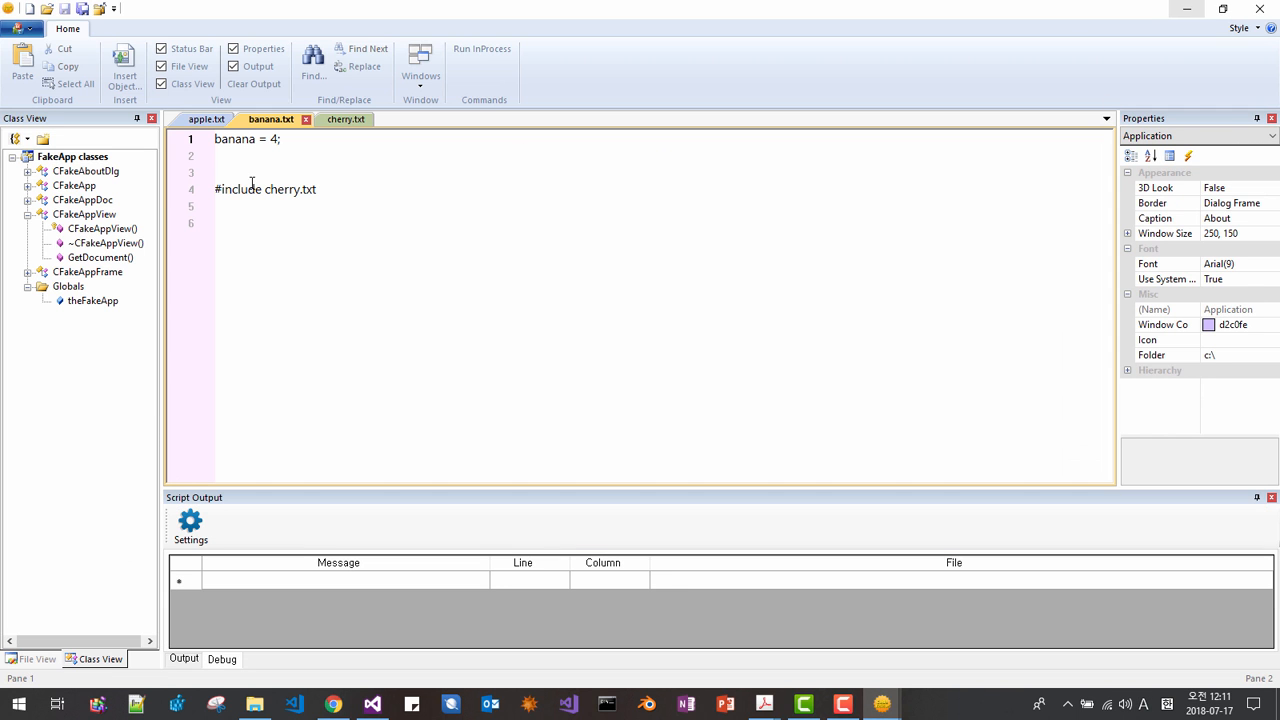
pyautogui.click(209, 119)
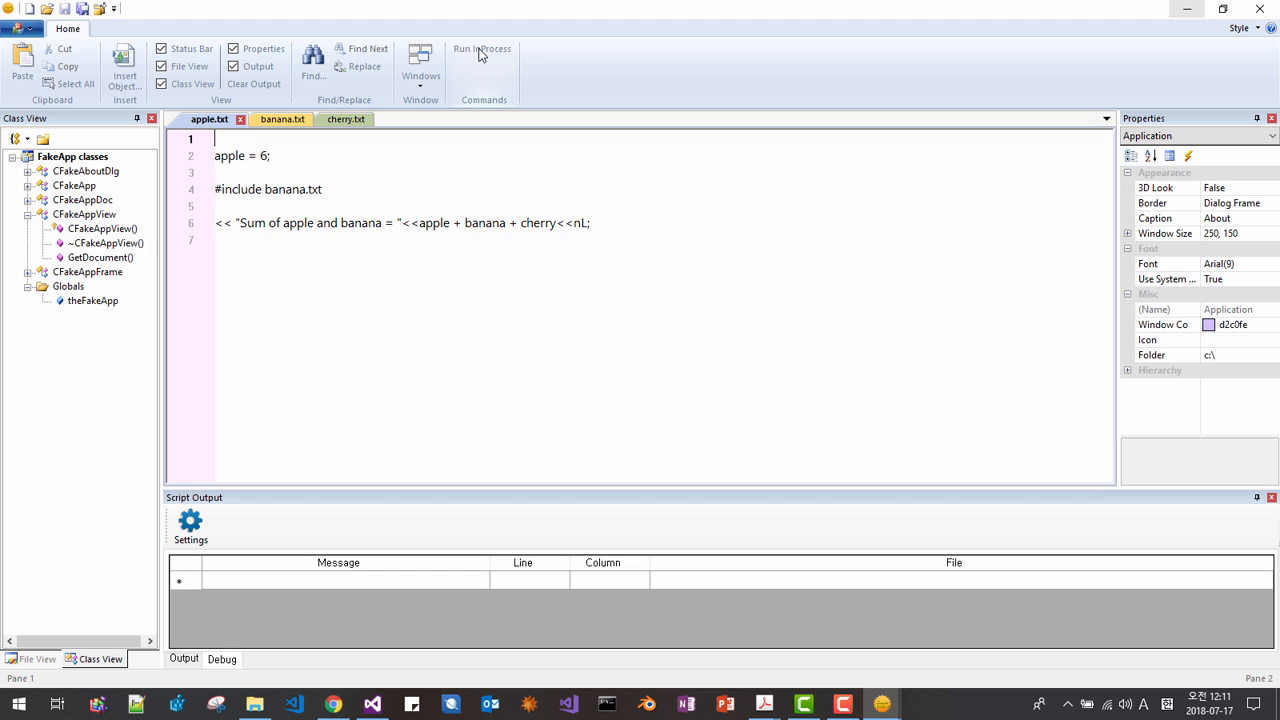
pyautogui.click(481, 49)
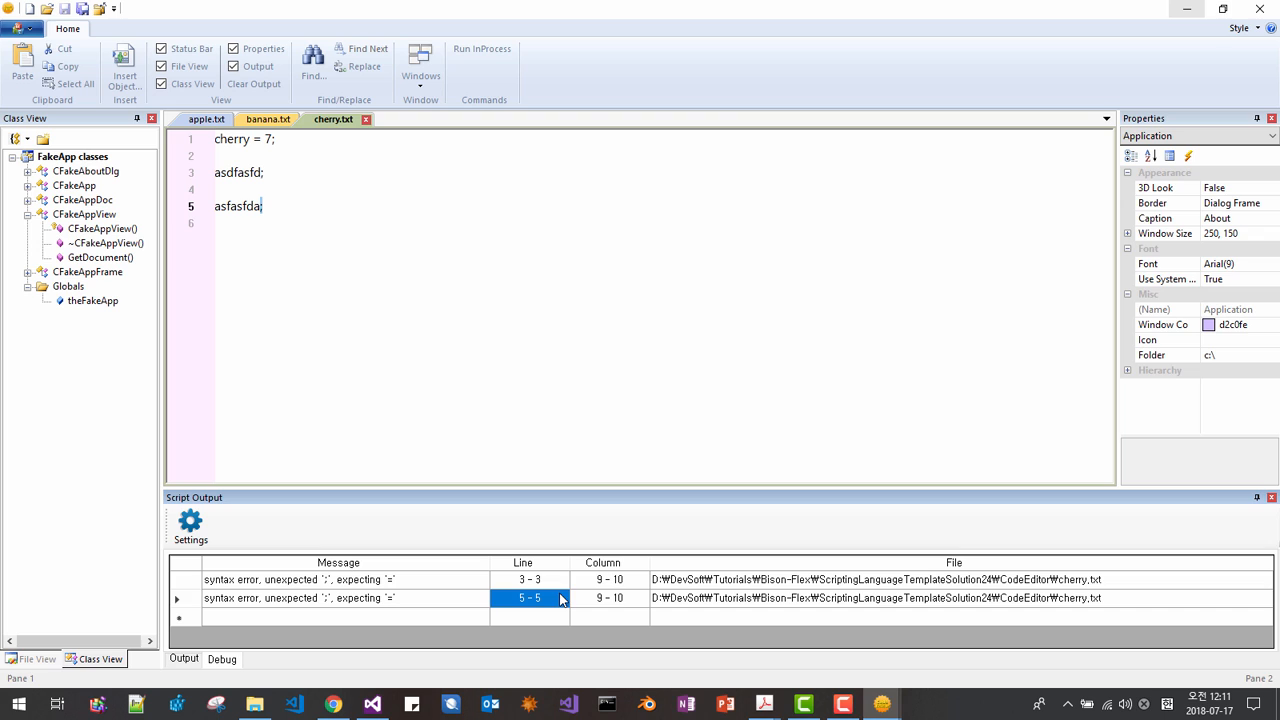
pyautogui.click(529, 579)
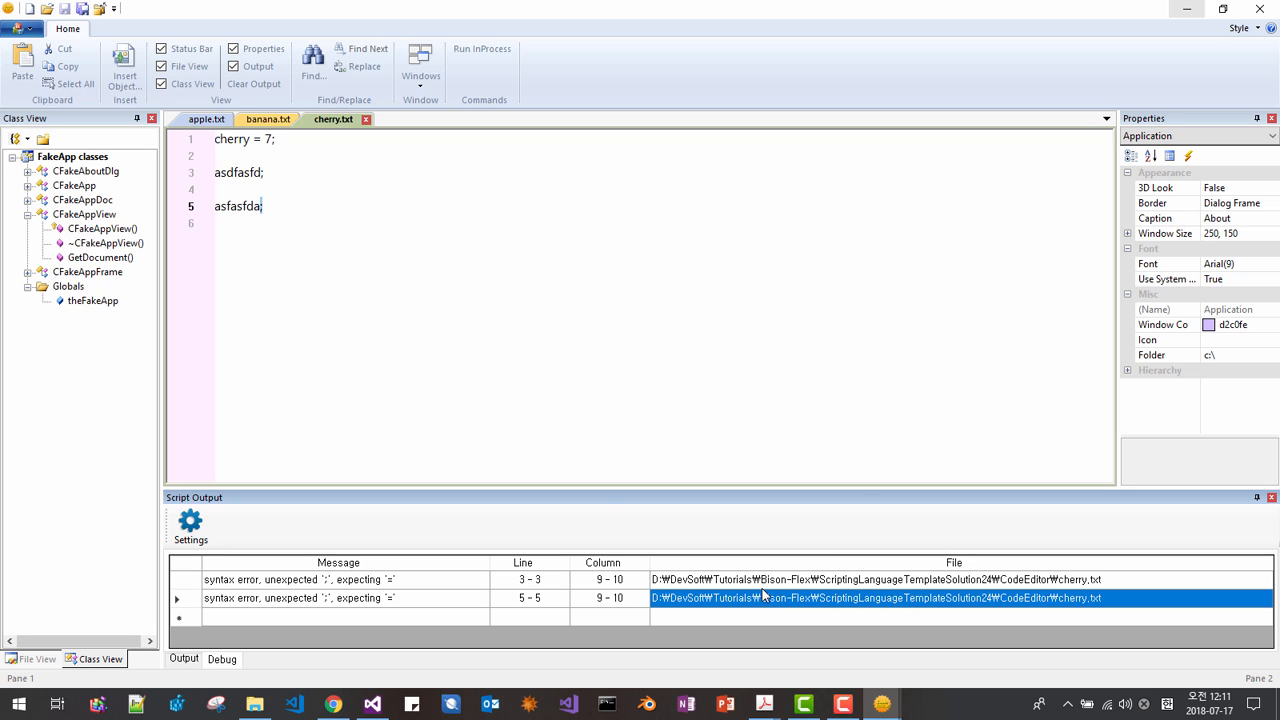
# Step: Close cherry.txt and banana.txt, clear the output, and rerun apple.txt
pyautogui.click(366, 119)
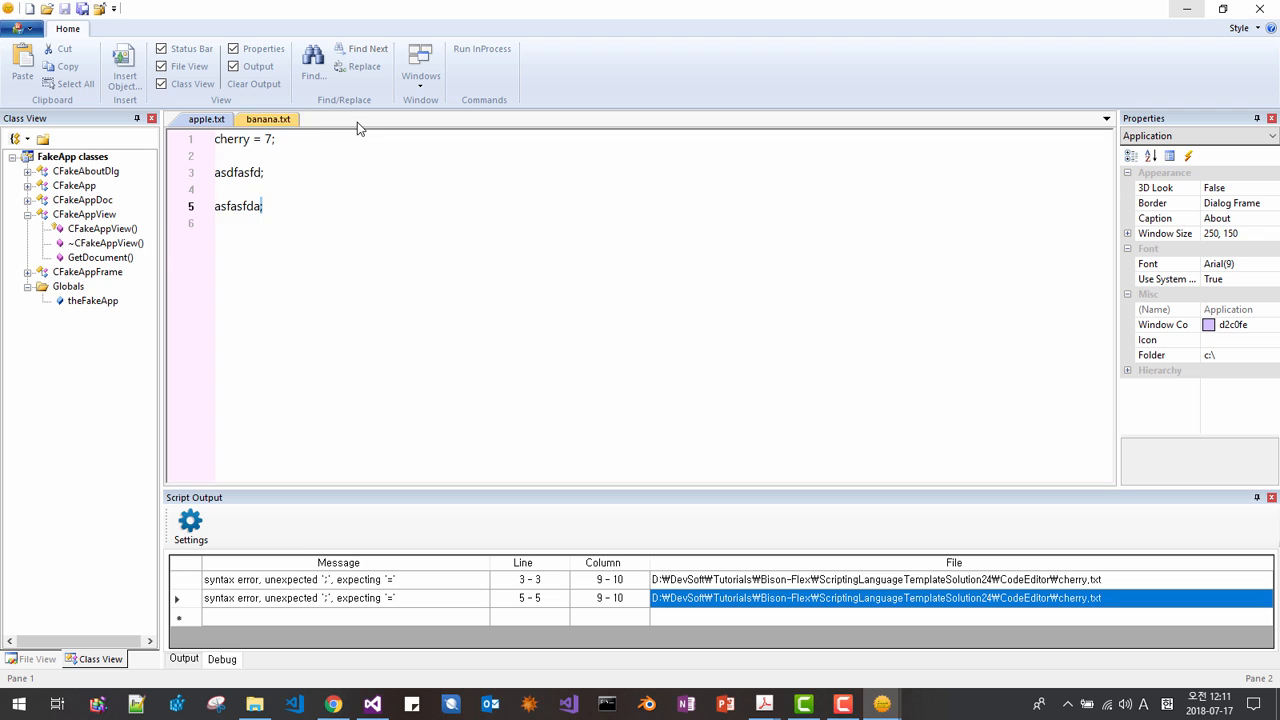
pyautogui.click(254, 84)
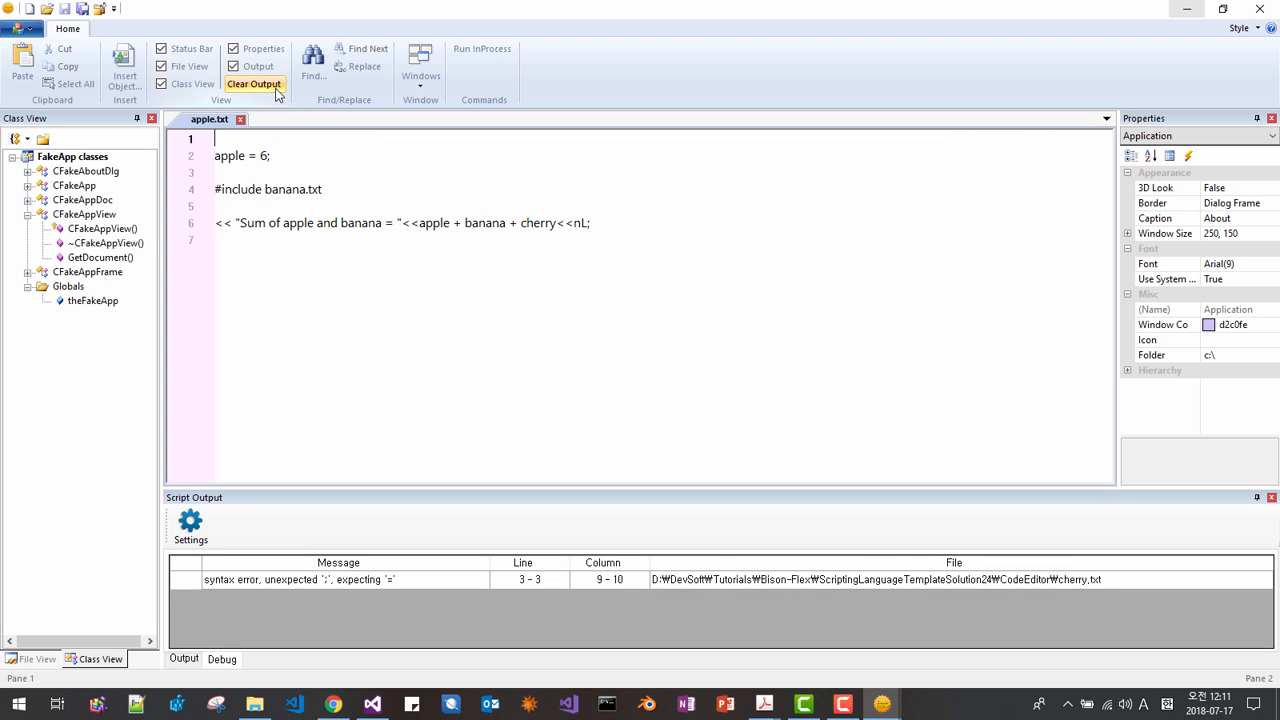
pyautogui.click(254, 83)
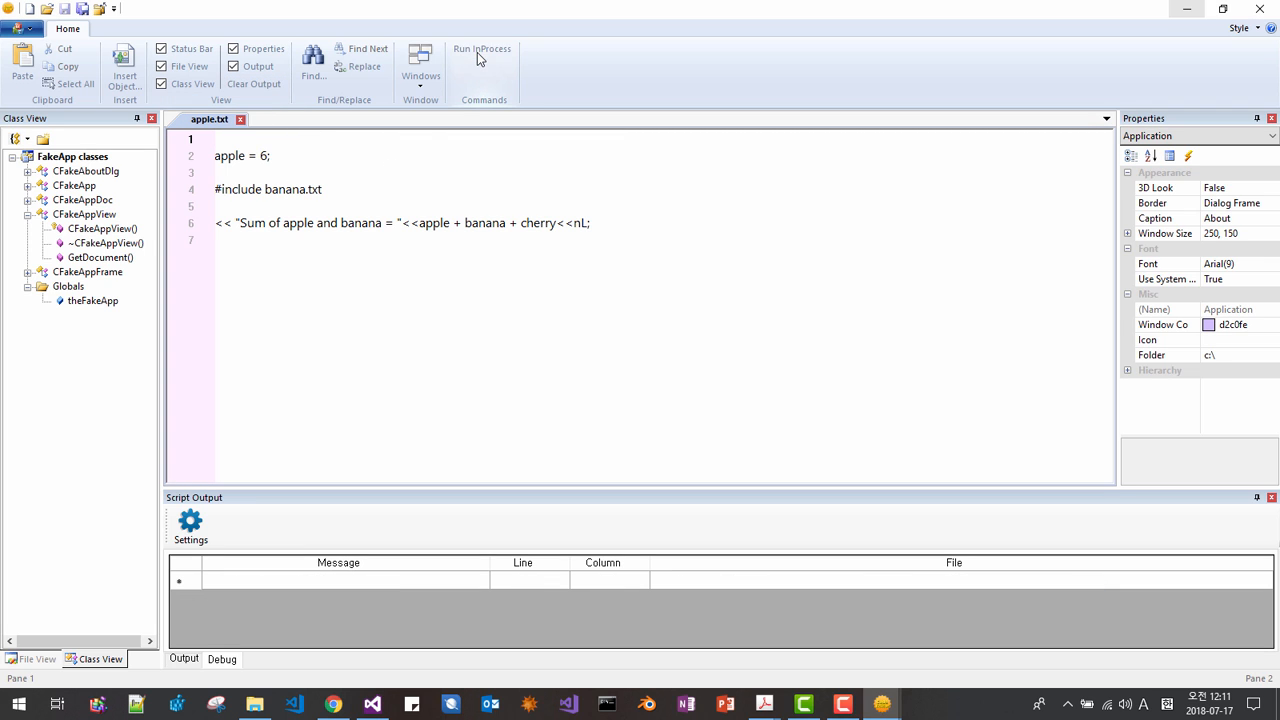
pyautogui.click(482, 48)
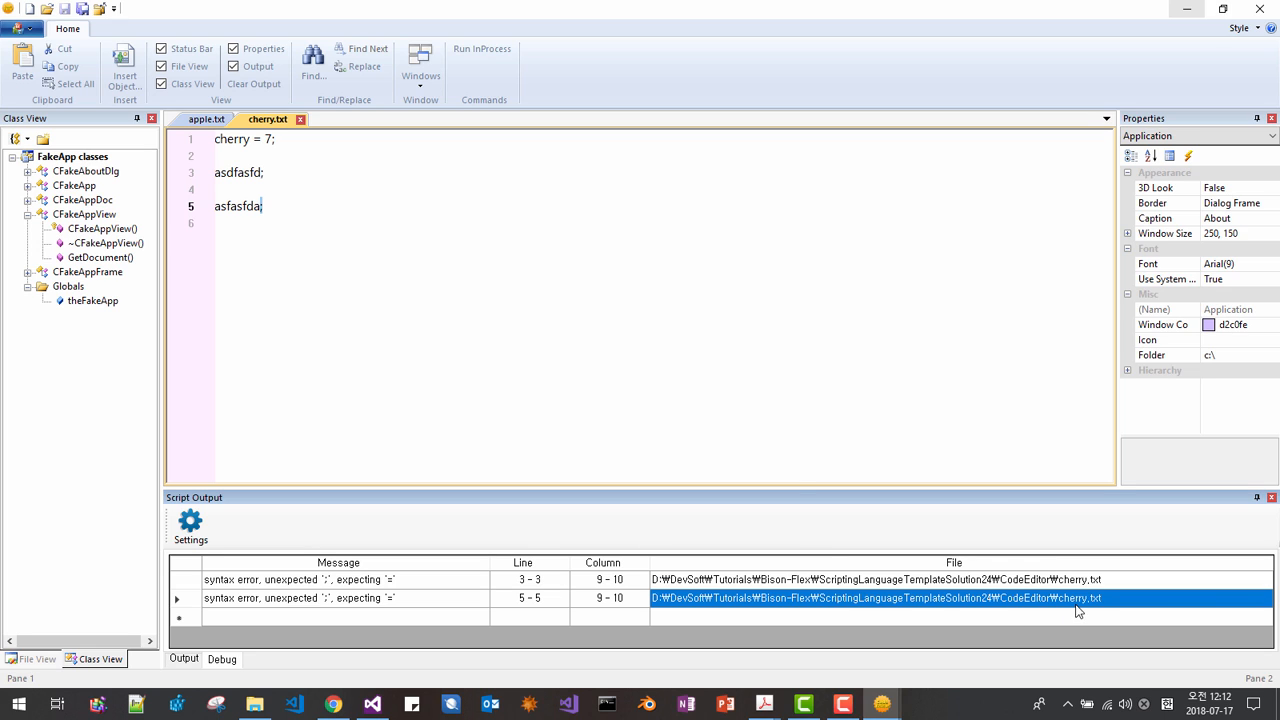
pyautogui.moveTo(519, 607)
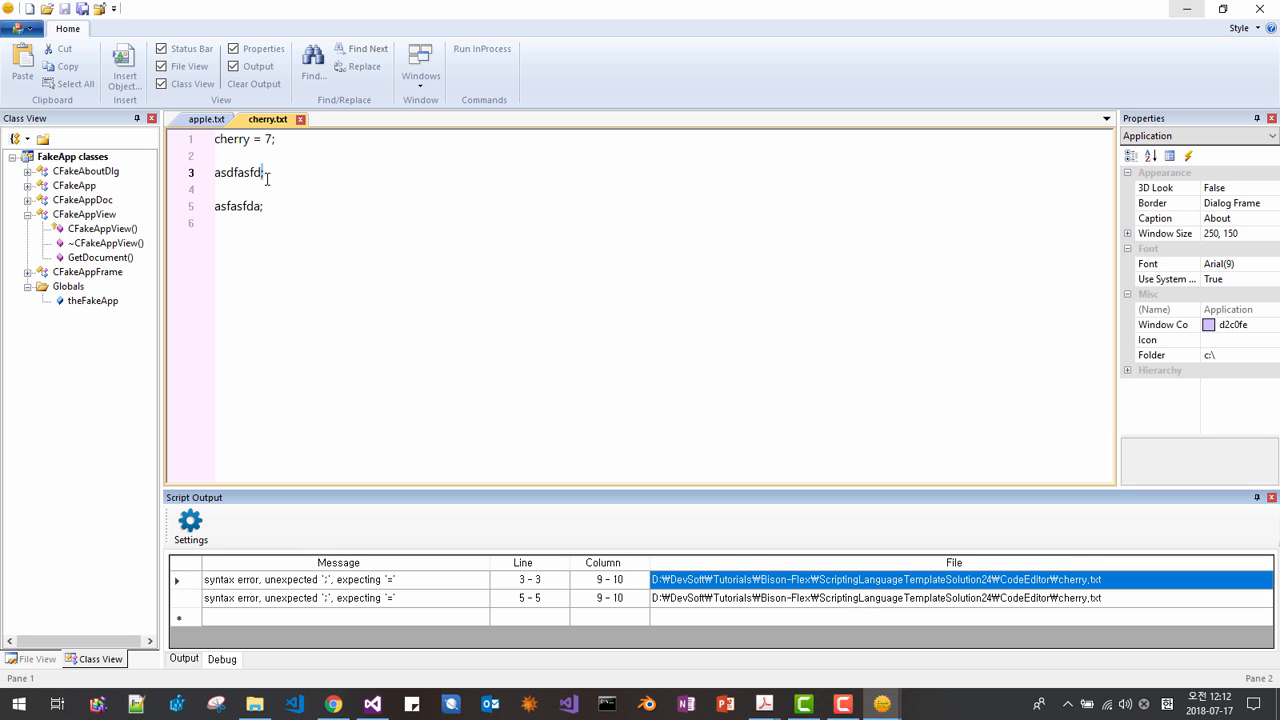
pyautogui.moveTo(631, 420)
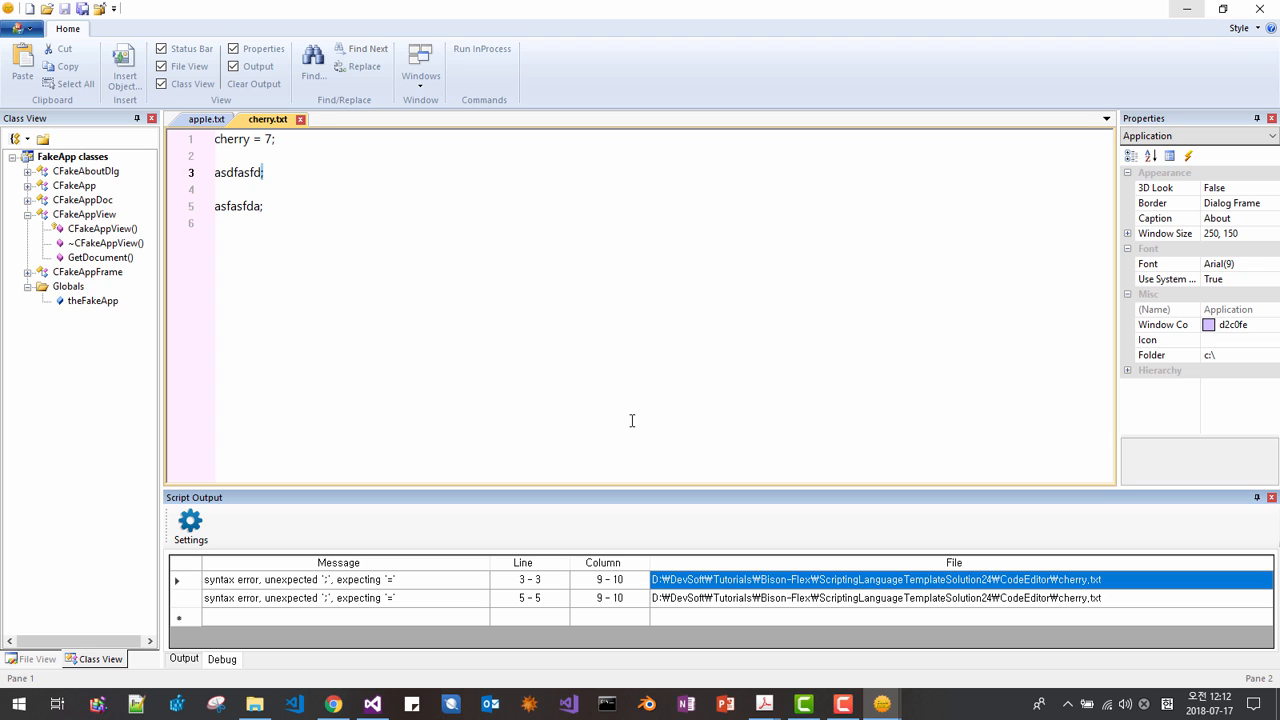
pyautogui.click(206, 119)
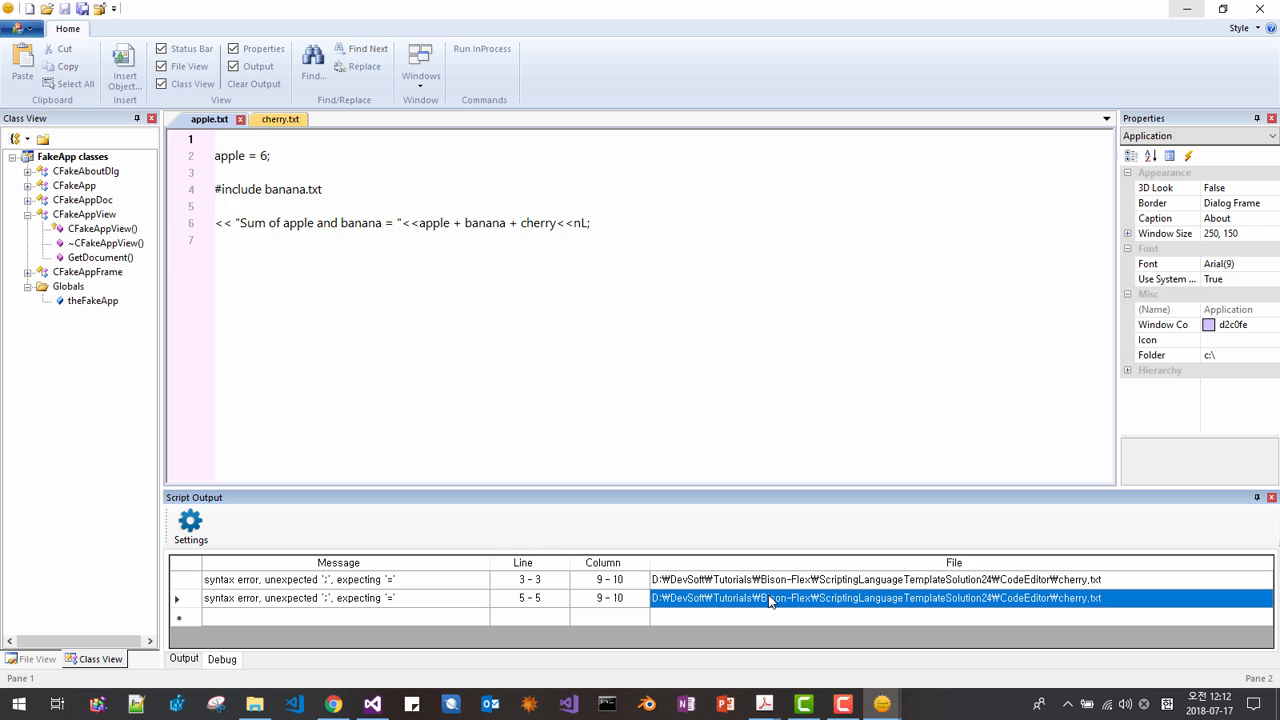
pyautogui.click(268, 119)
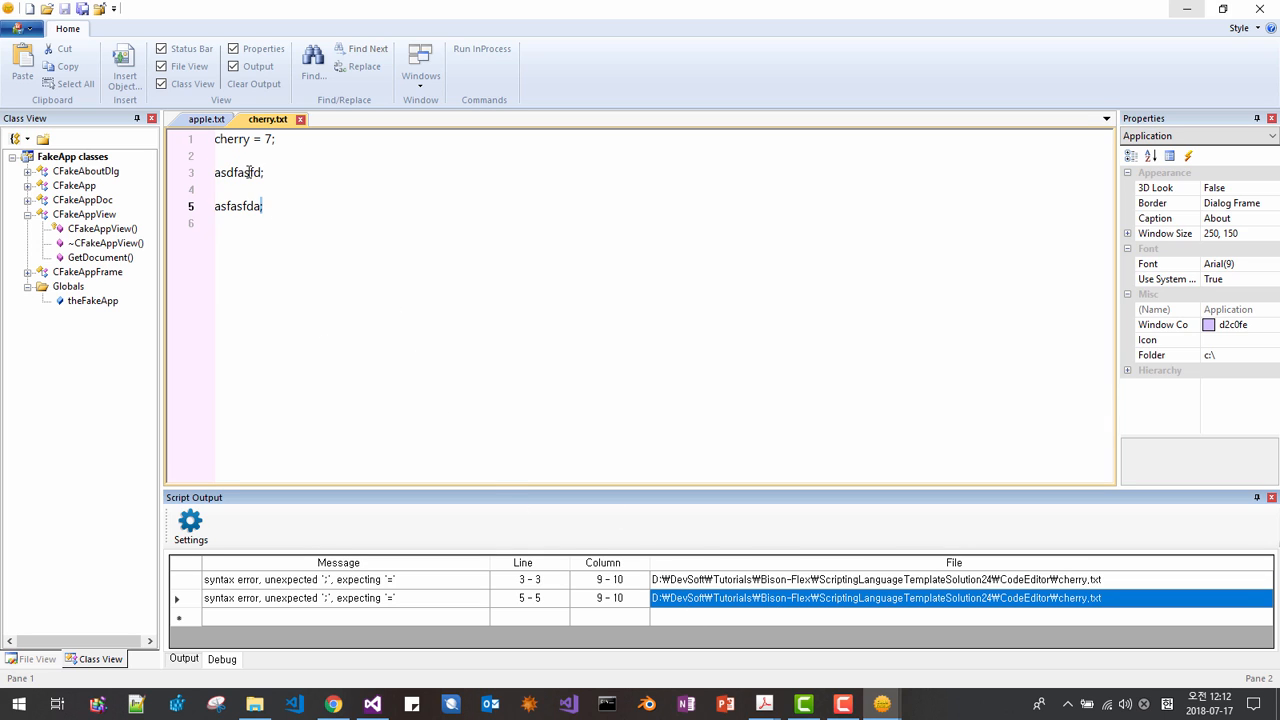
pyautogui.moveTo(325, 249)
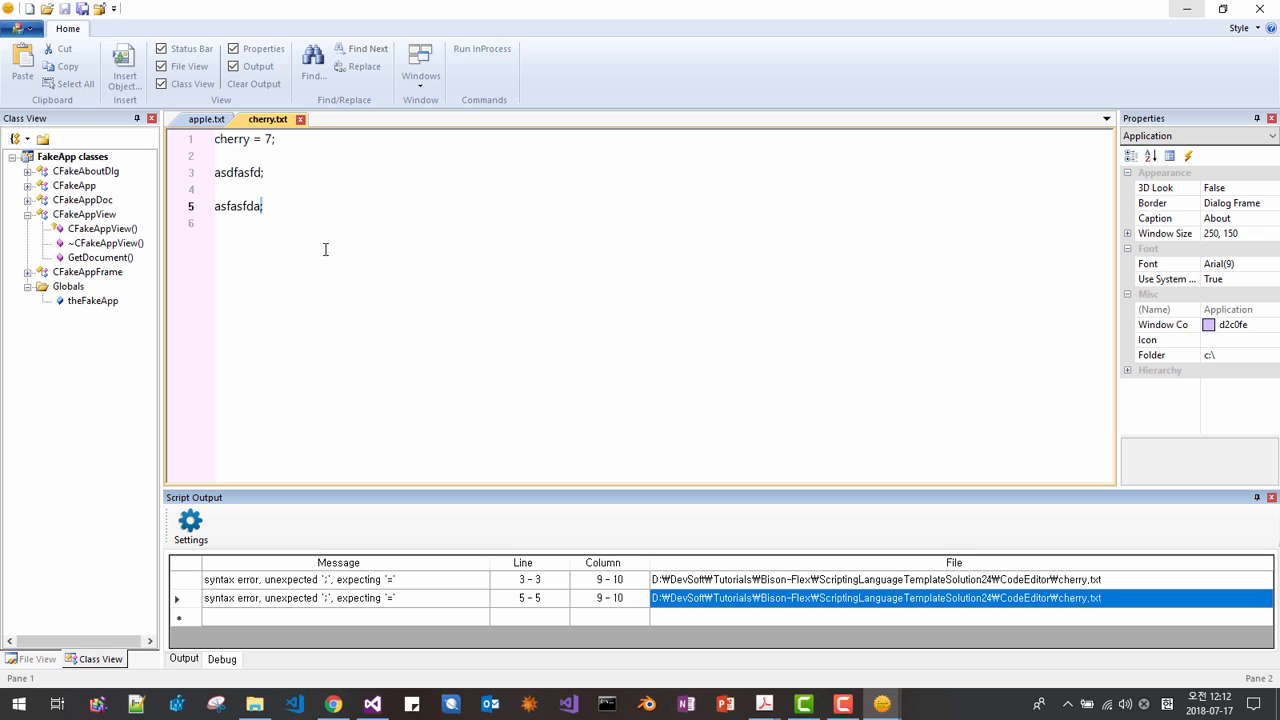
pyautogui.moveTo(513, 293)
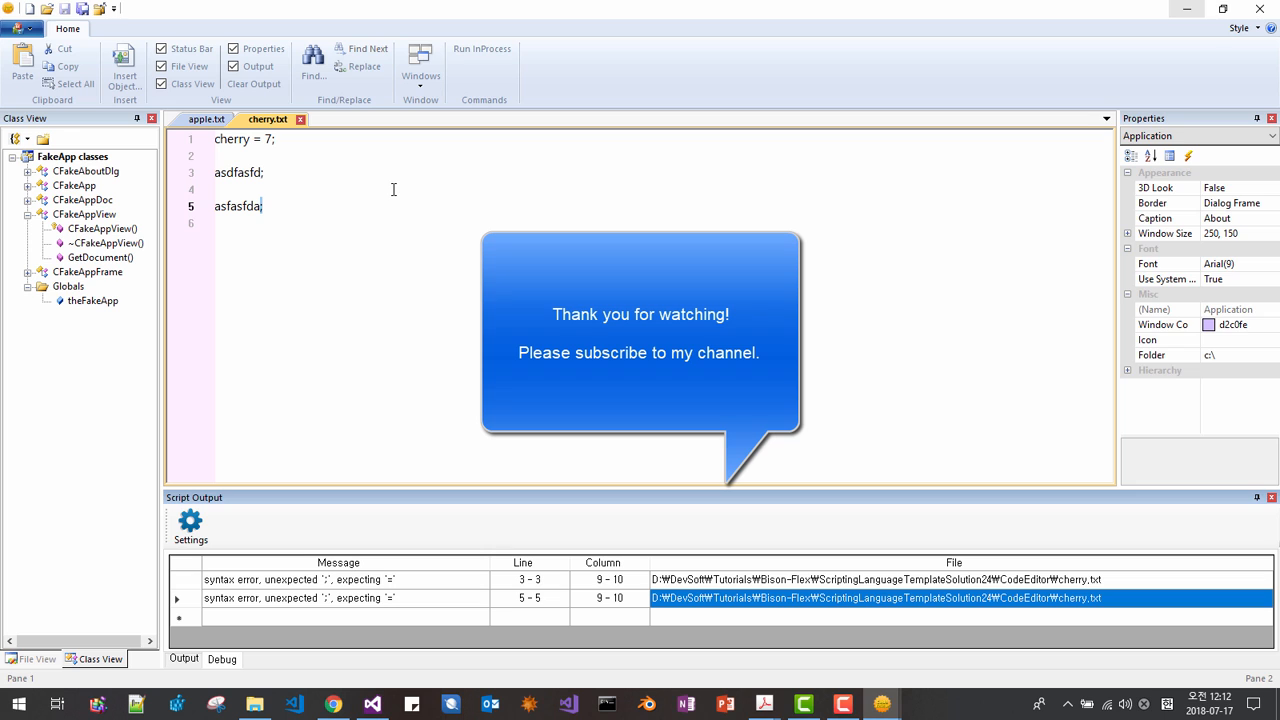
pyautogui.moveTo(393, 195)
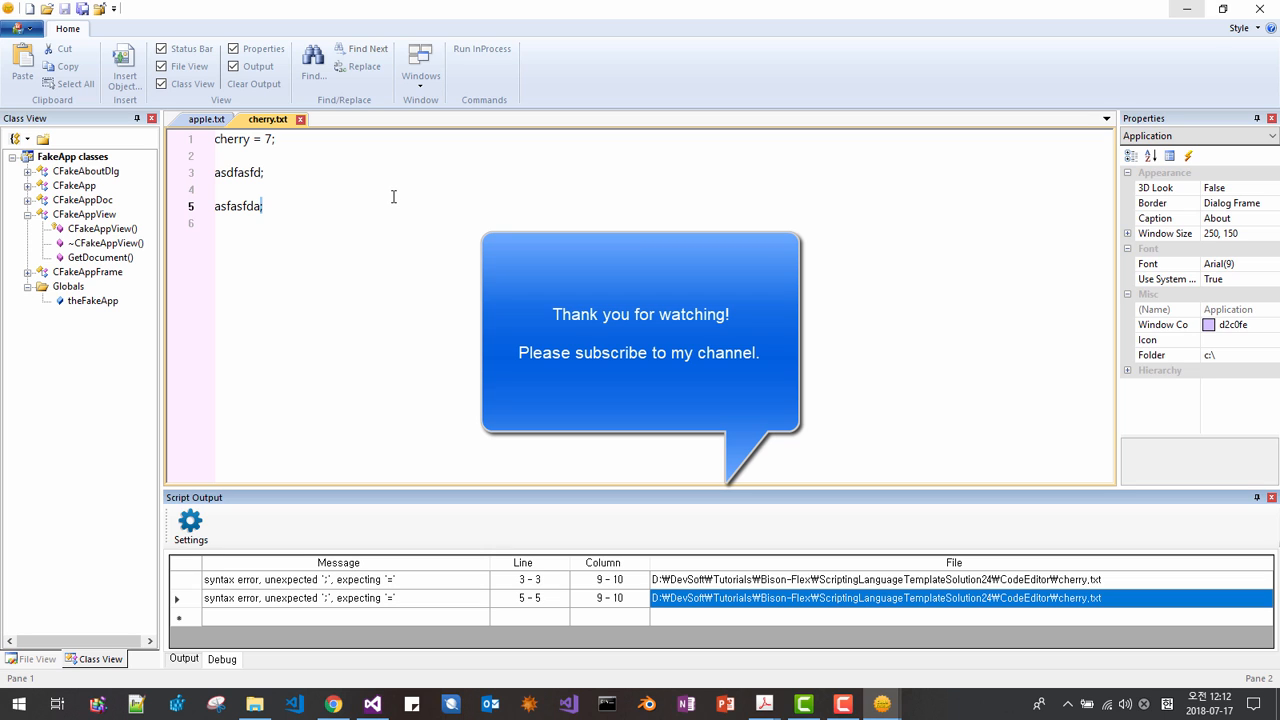